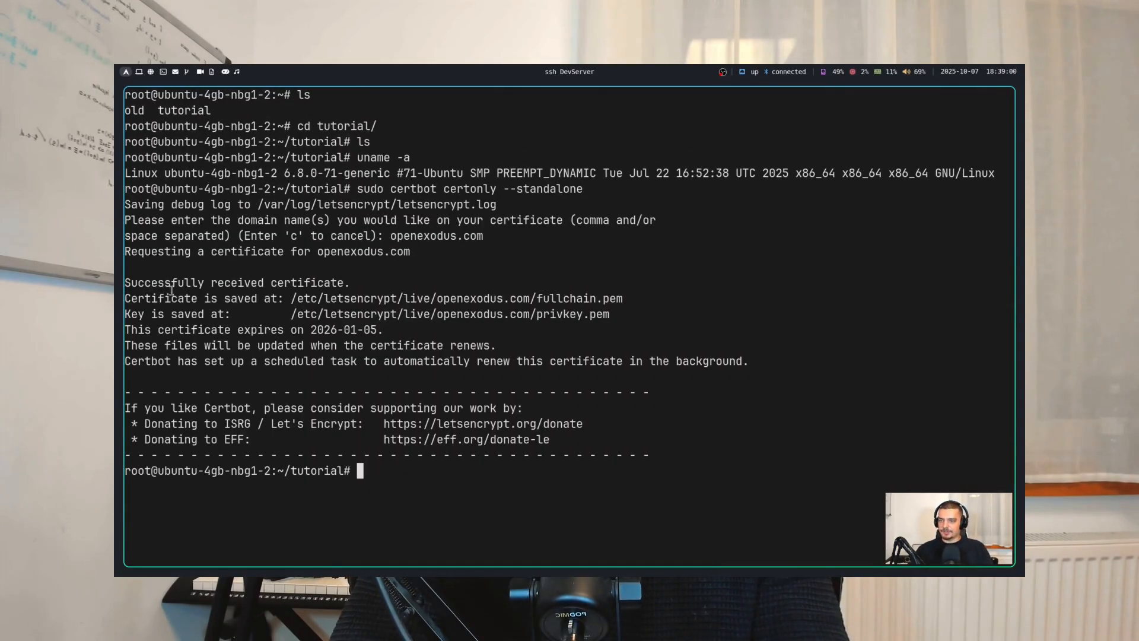
Step: Start the containers with docker compose up in the tutorial directory
text(docker compose up)
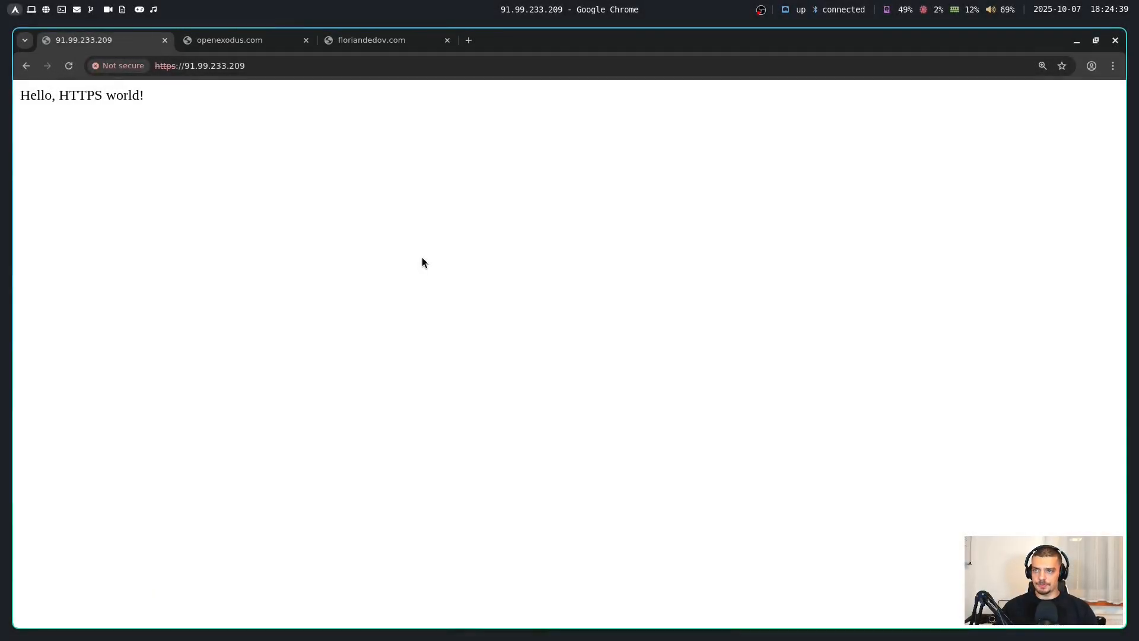
mouse_move(221, 6)
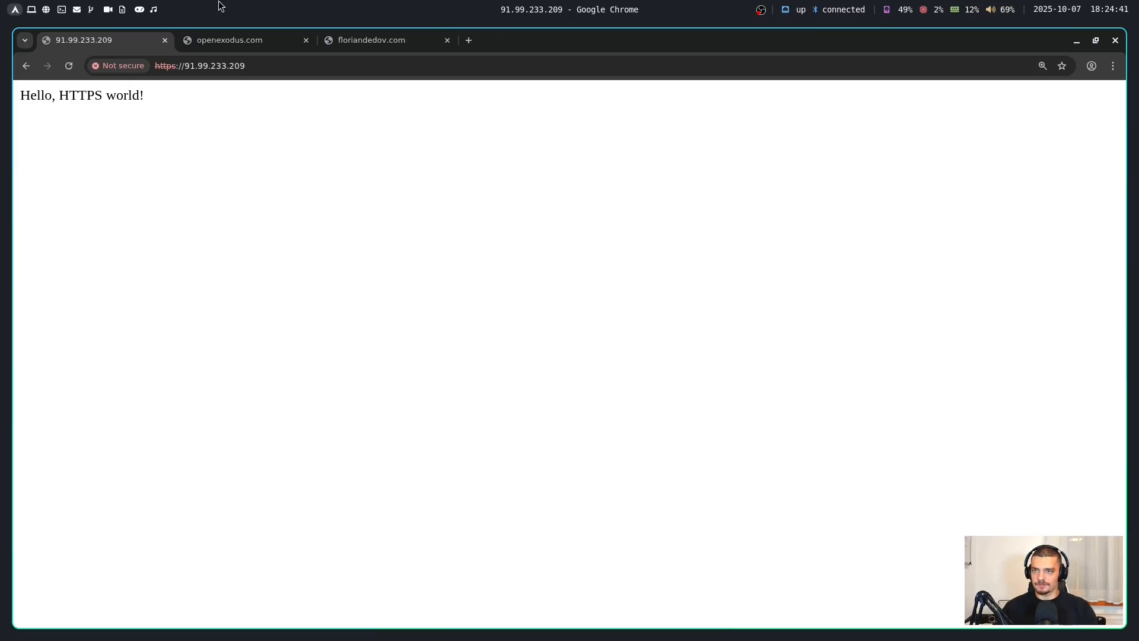
mouse_move(88, 132)
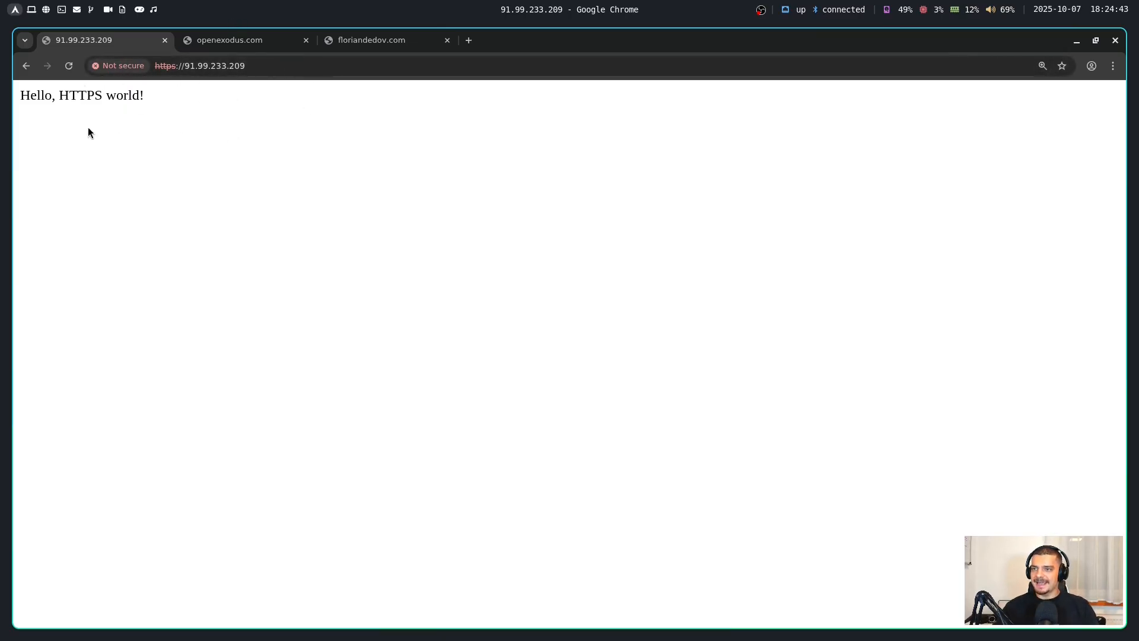
mouse_move(23, 100)
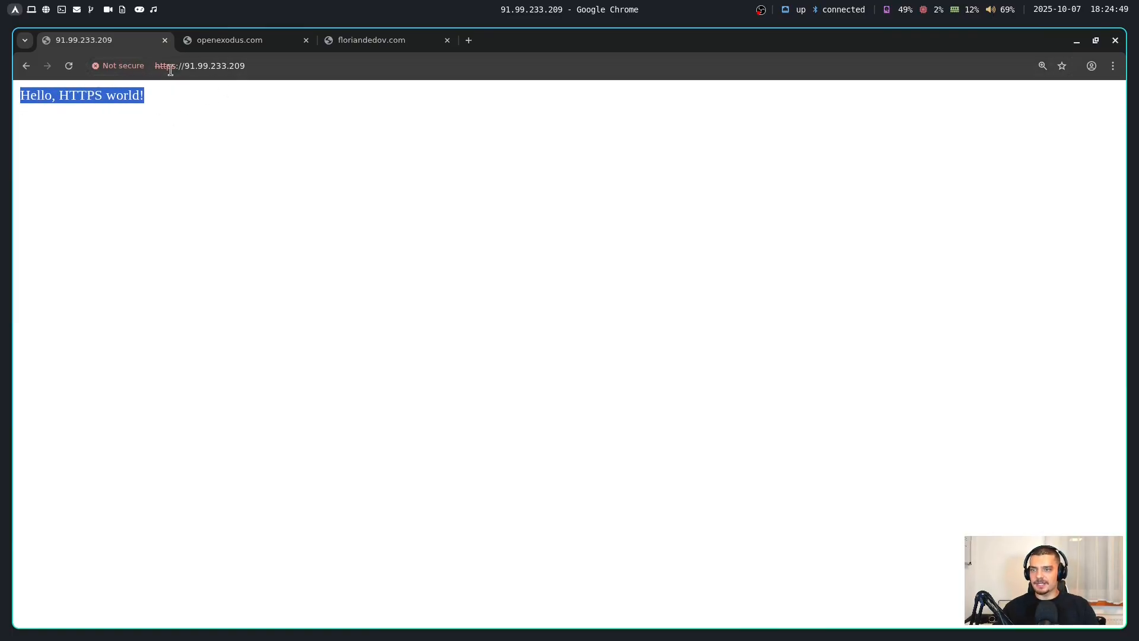
mouse_move(289, 92)
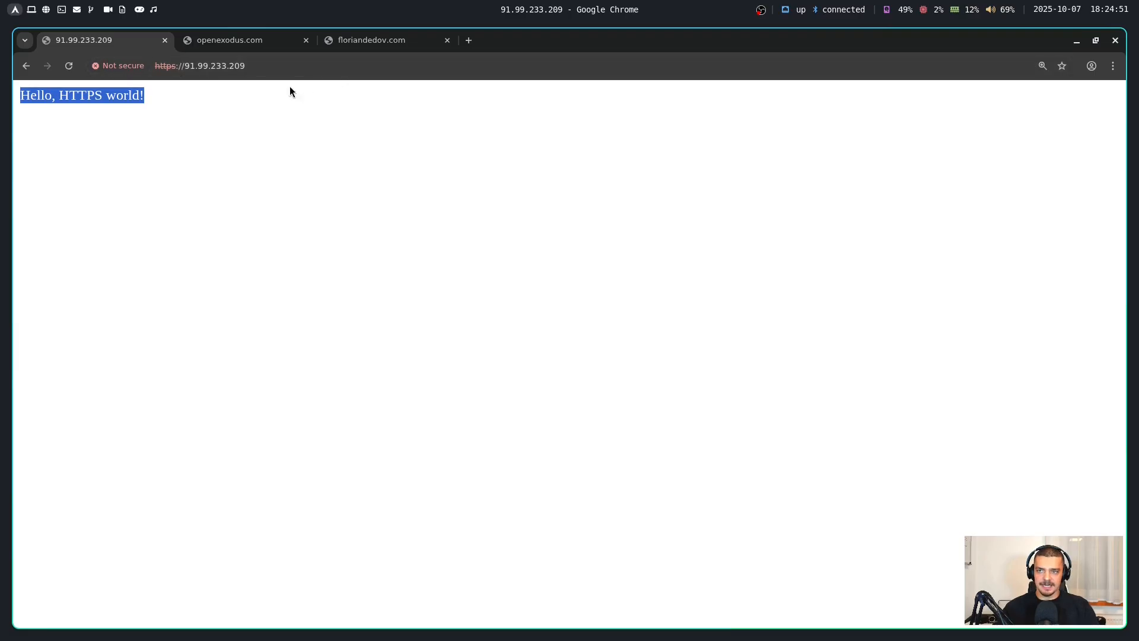
Step: Inspect the served certificate's common name floriandedov.com, then switch to the openexodus.com tab
click(117, 65)
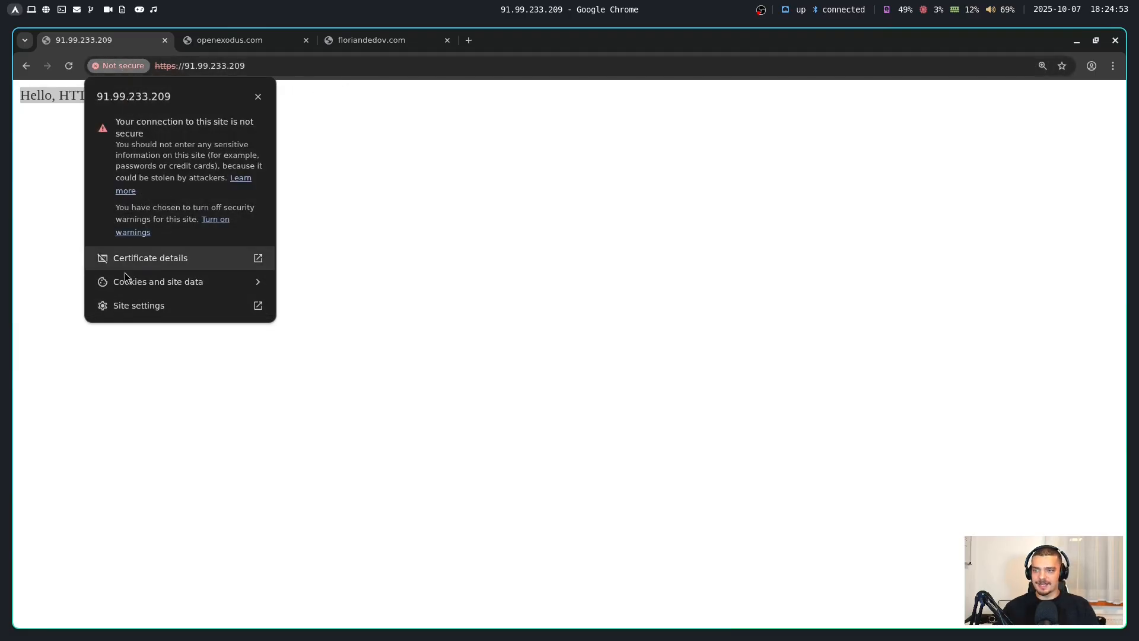
click(150, 258)
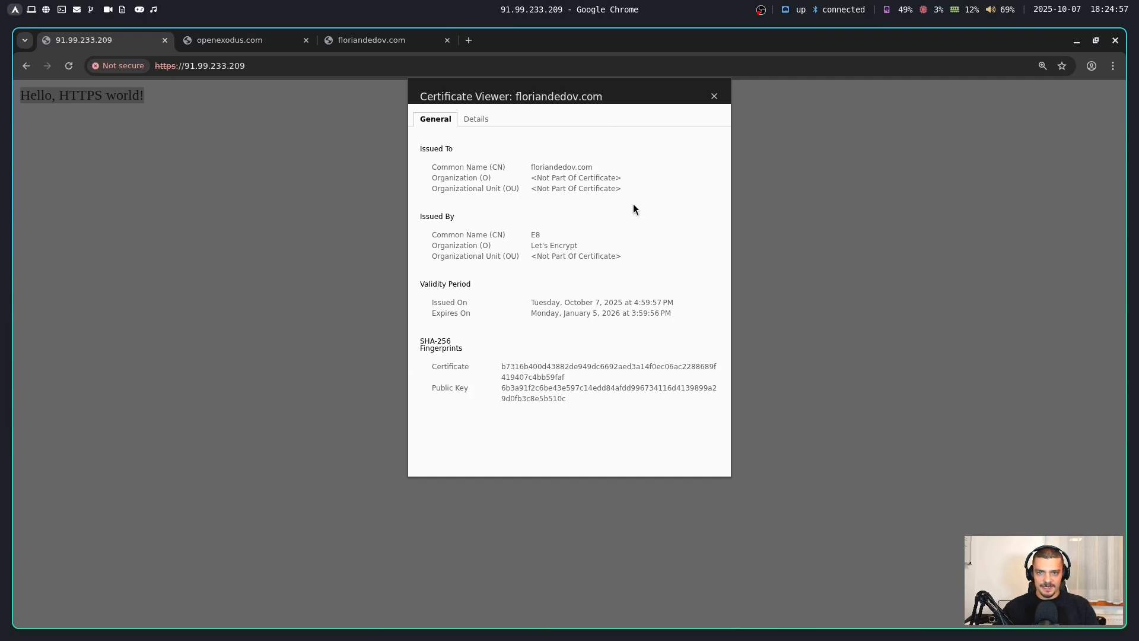
double_click(561, 166)
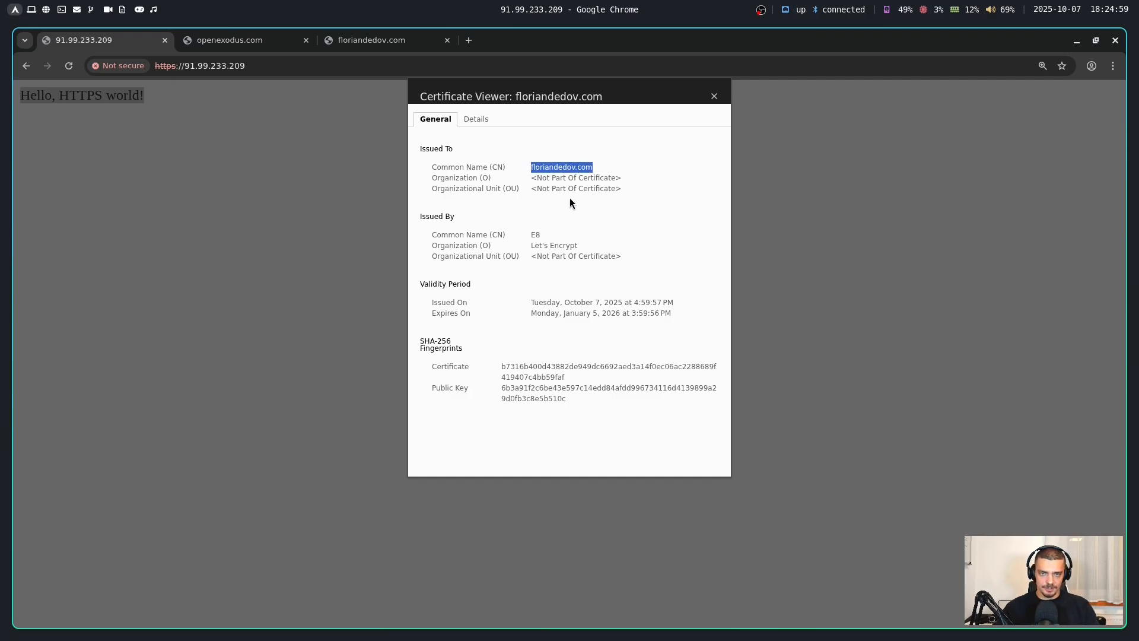
mouse_move(648, 178)
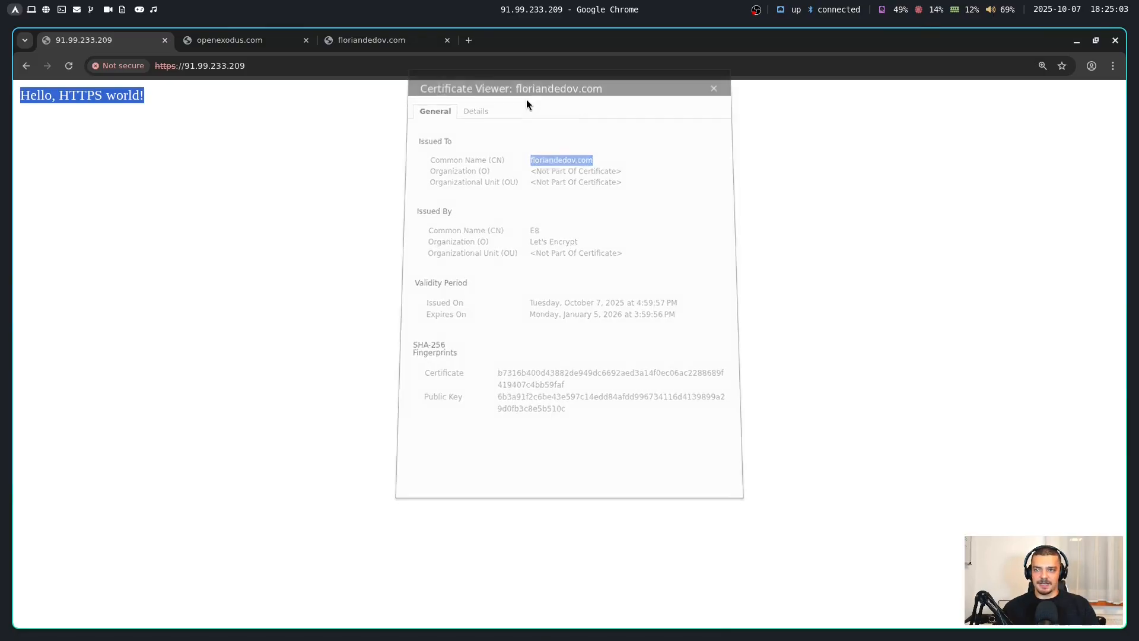
click(713, 87)
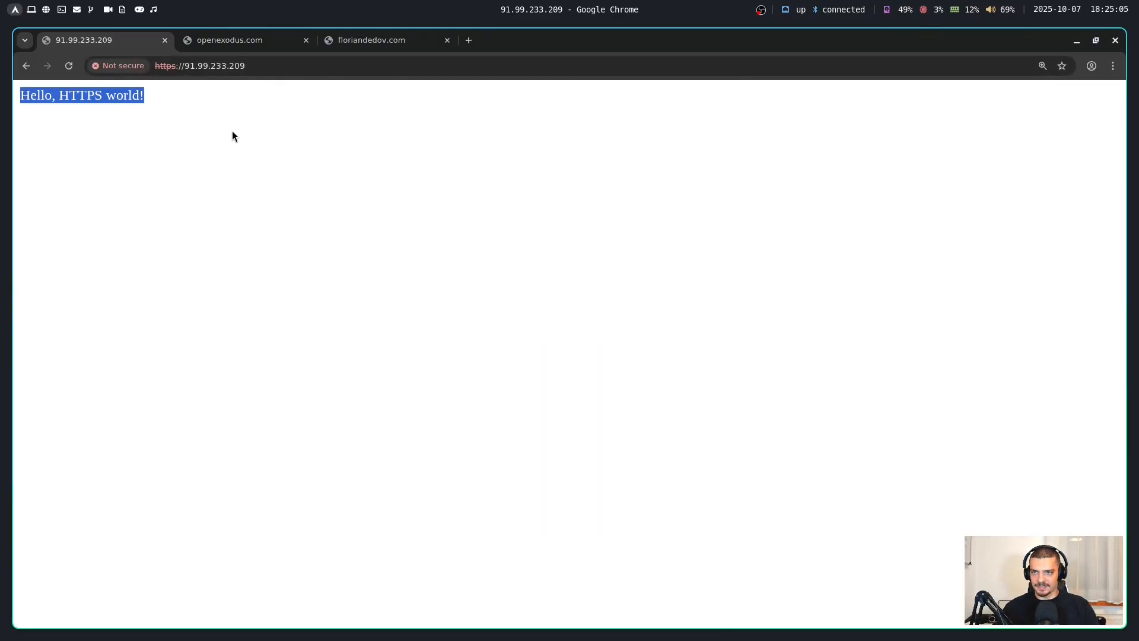
click(229, 40)
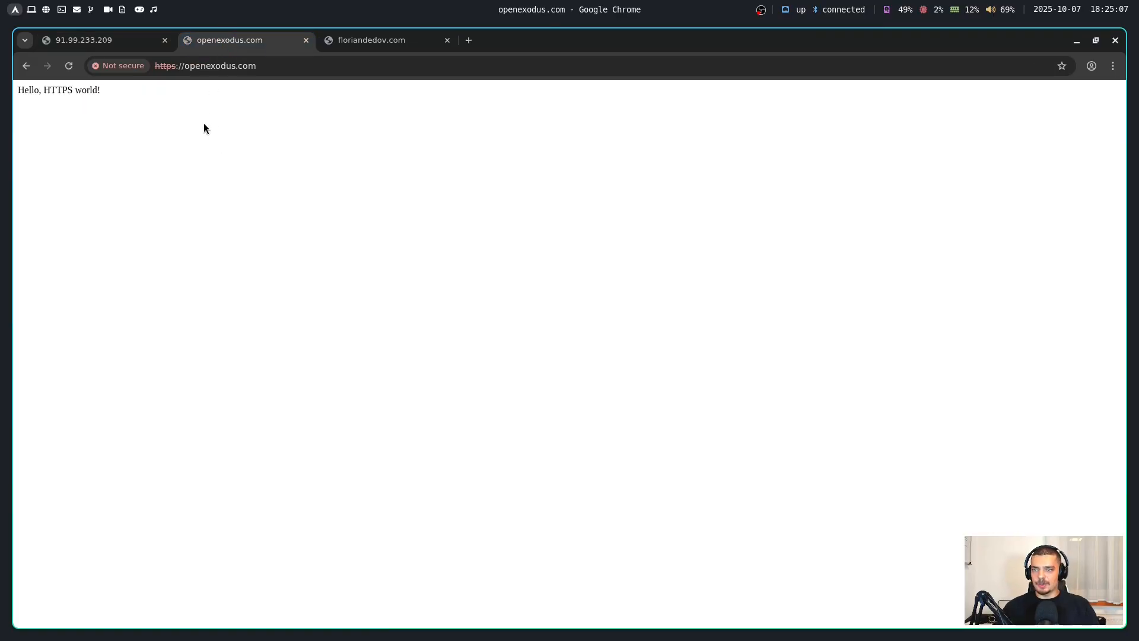
mouse_move(275, 143)
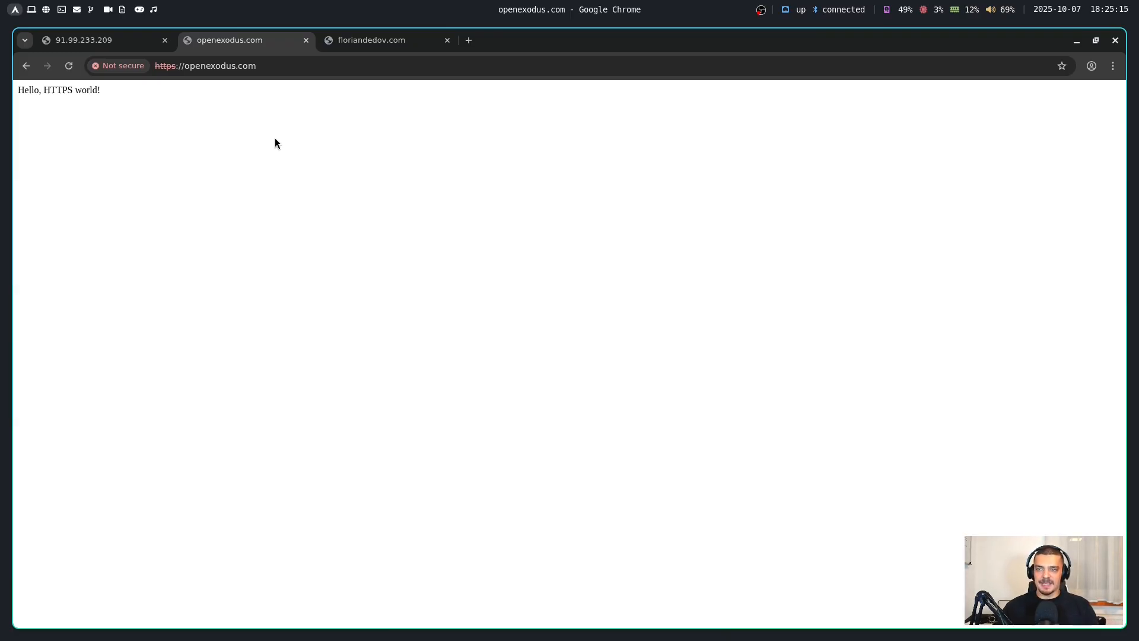
mouse_move(124, 71)
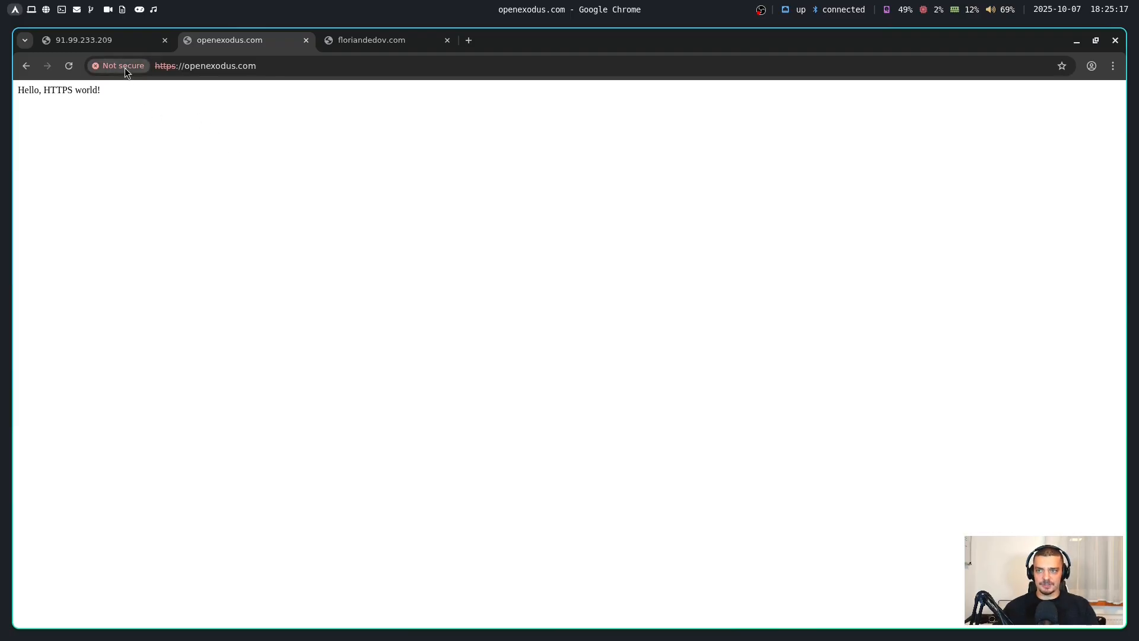
mouse_move(373, 267)
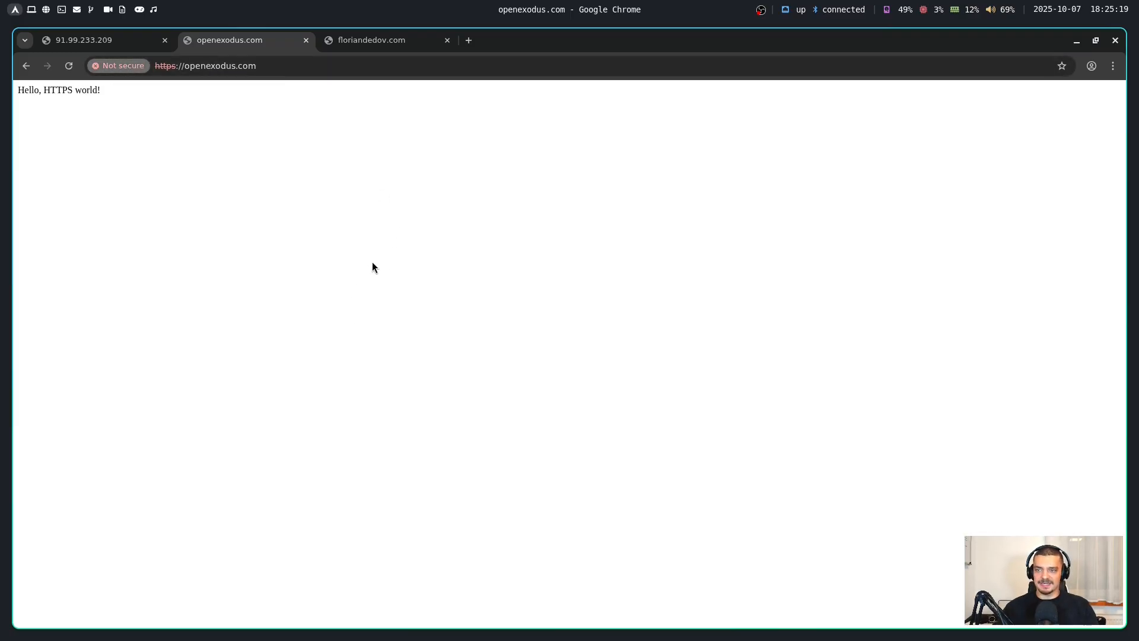
mouse_move(334, 213)
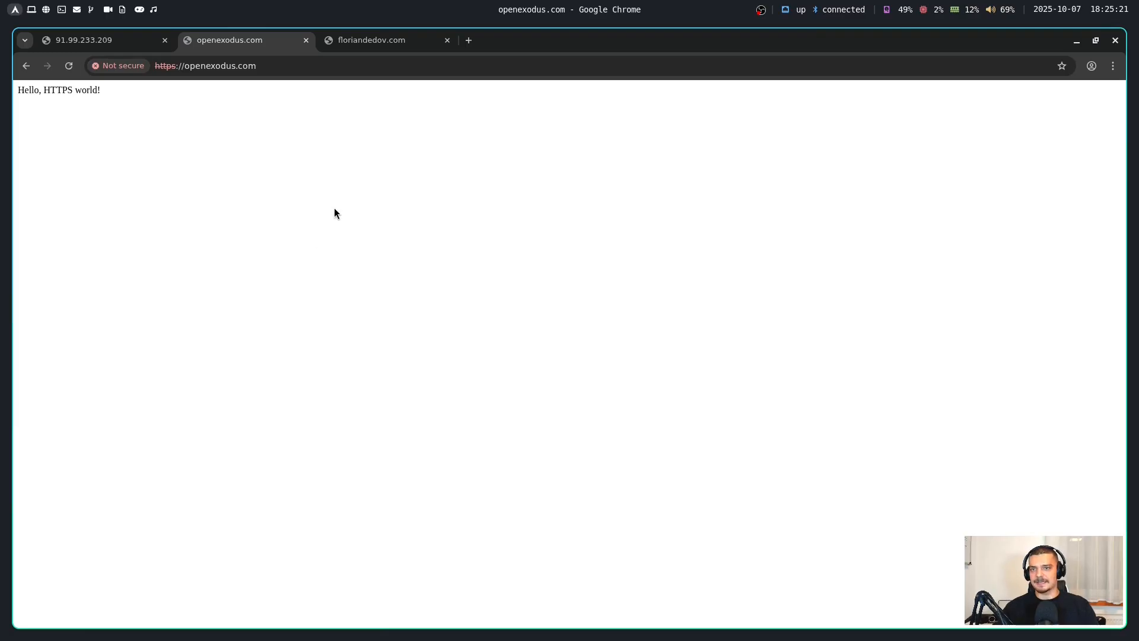
click(378, 39)
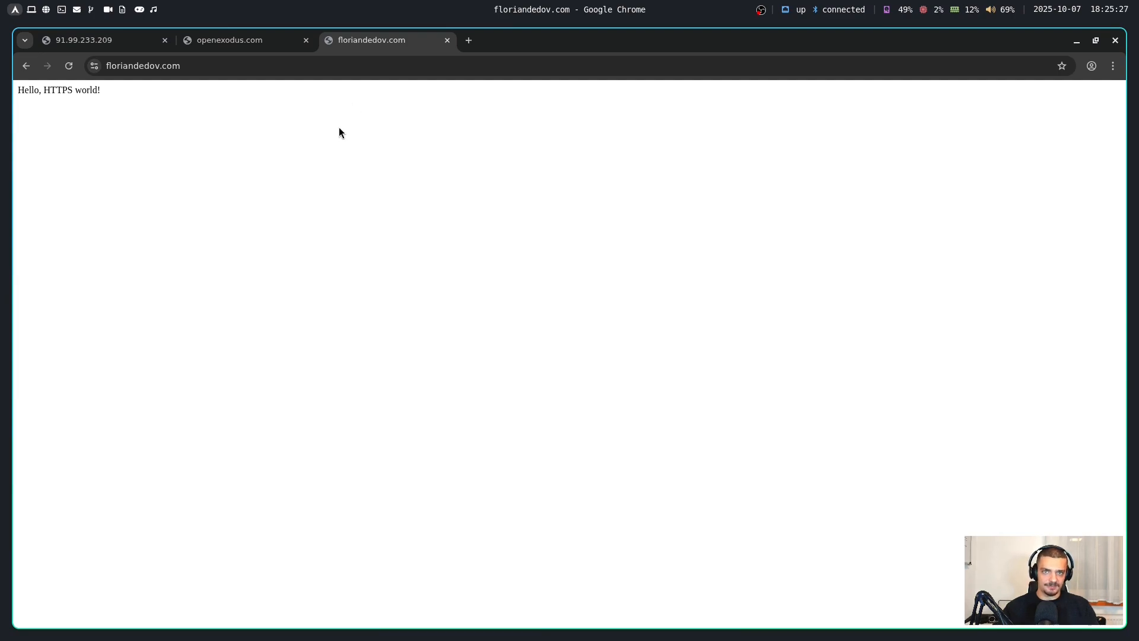
click(93, 65)
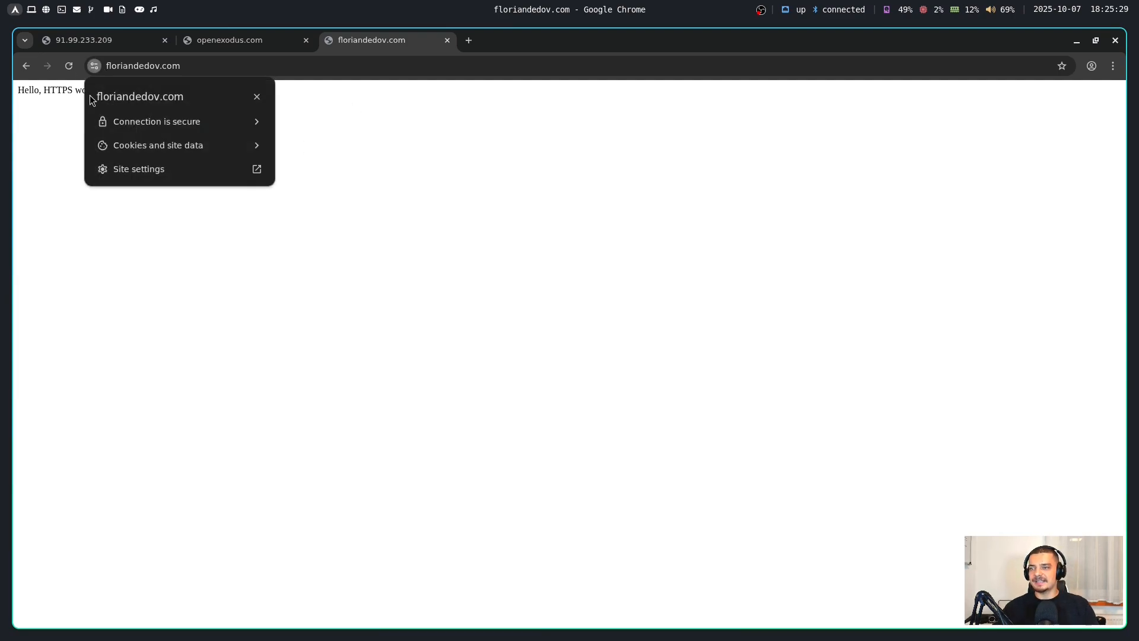
click(156, 121)
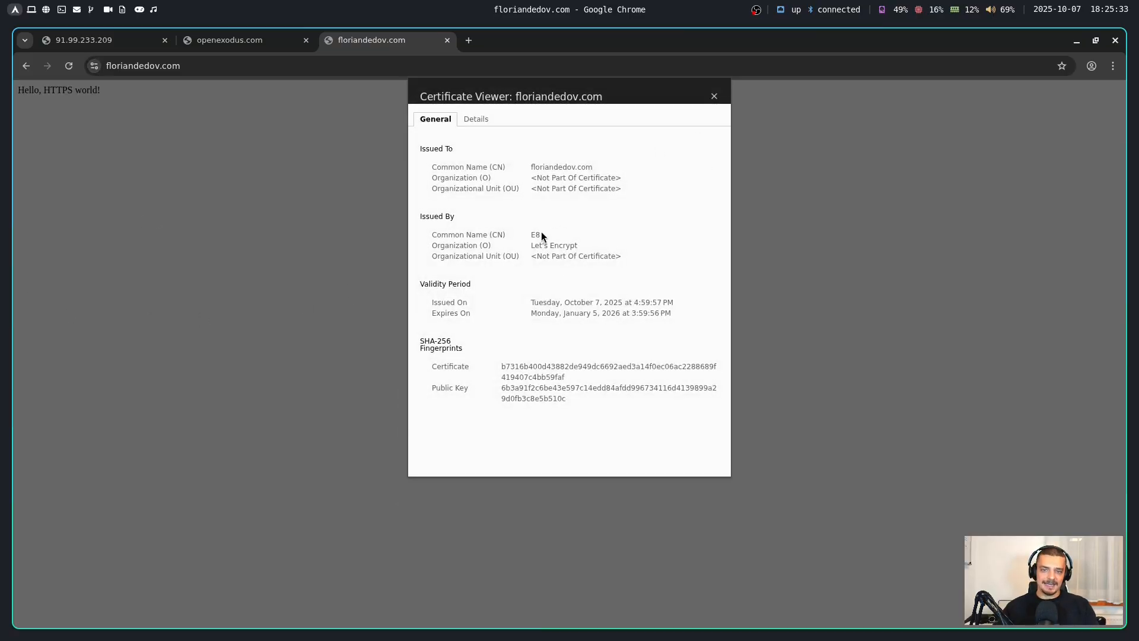
mouse_move(459, 254)
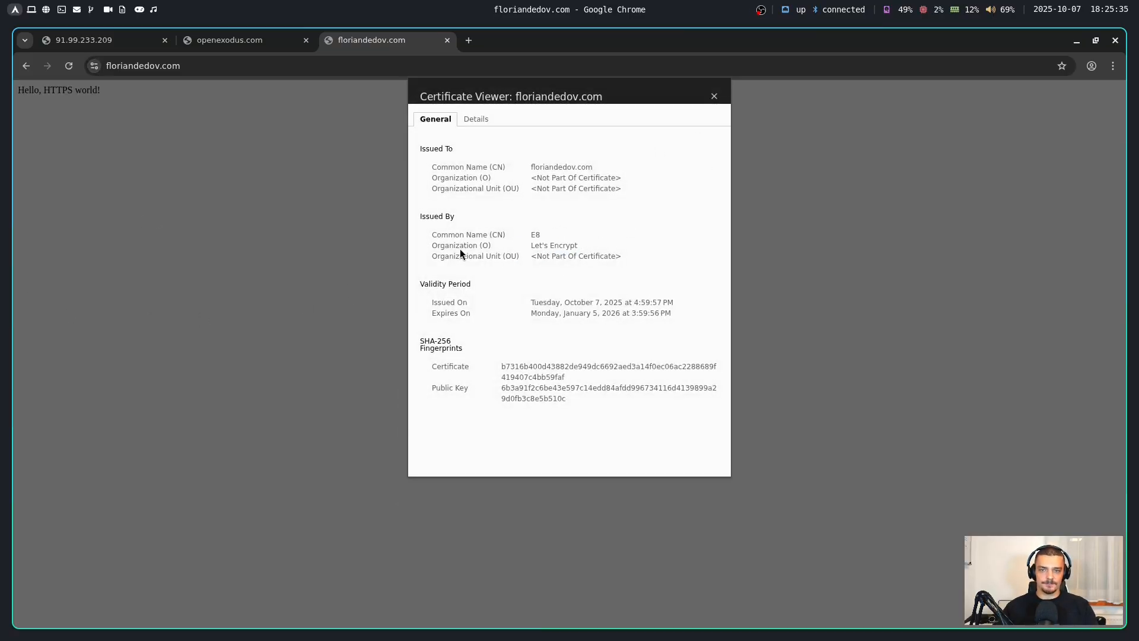
mouse_move(533, 313)
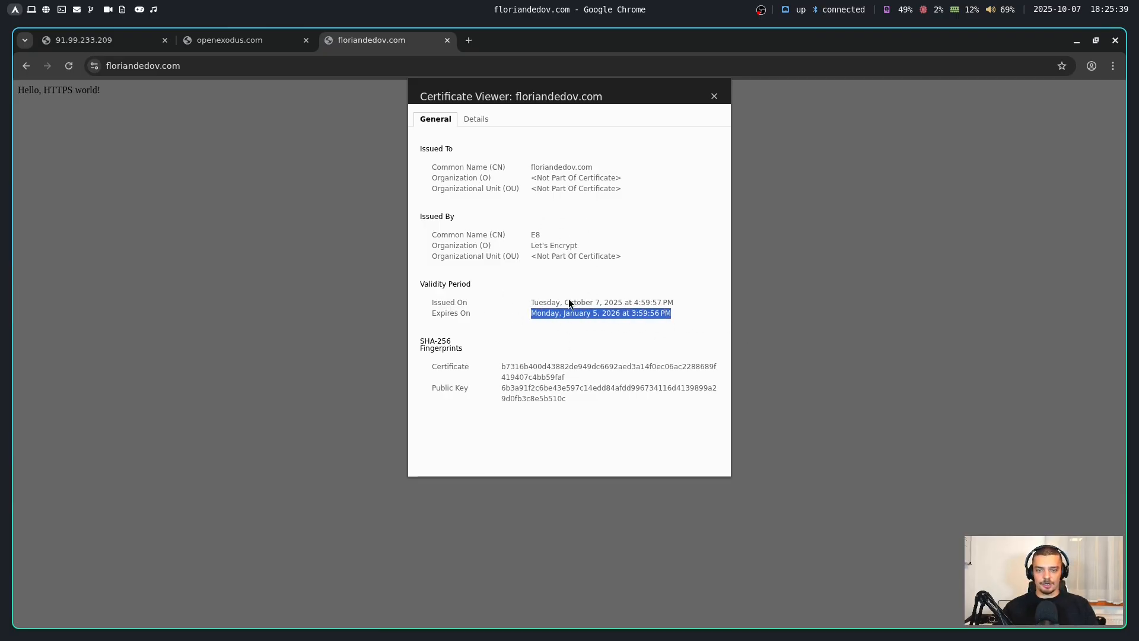
click(713, 95)
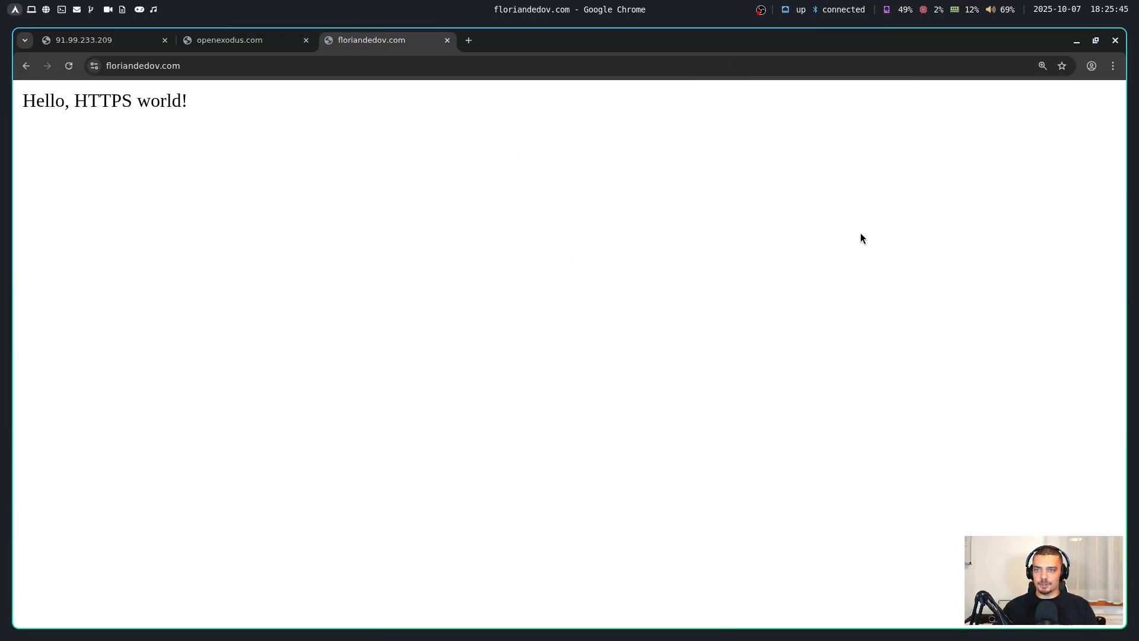
mouse_move(253, 58)
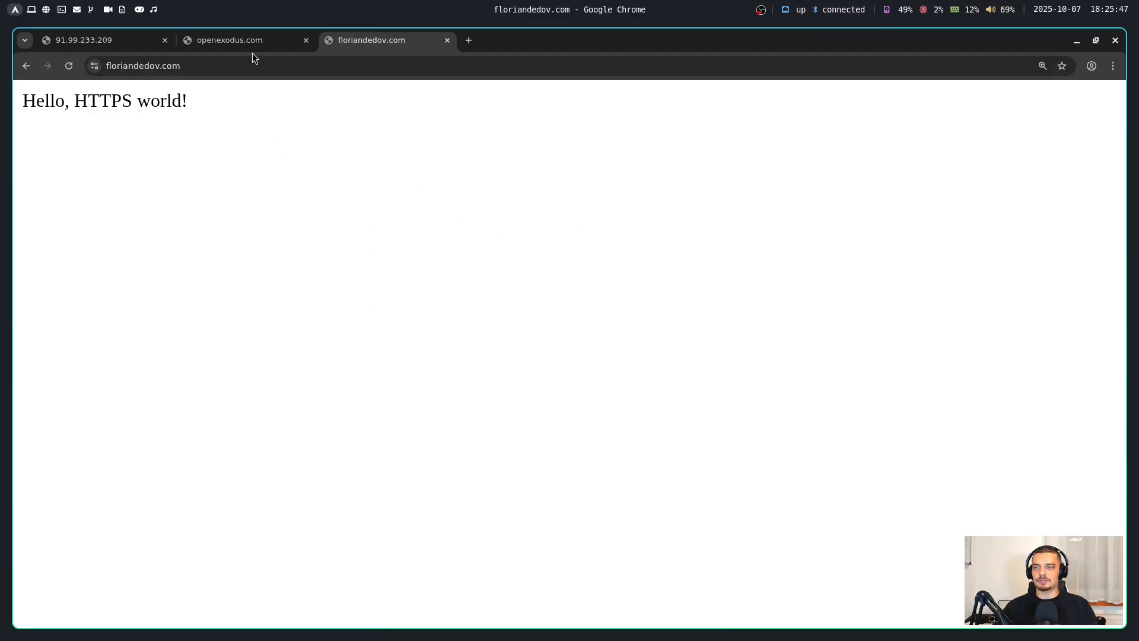
click(229, 40)
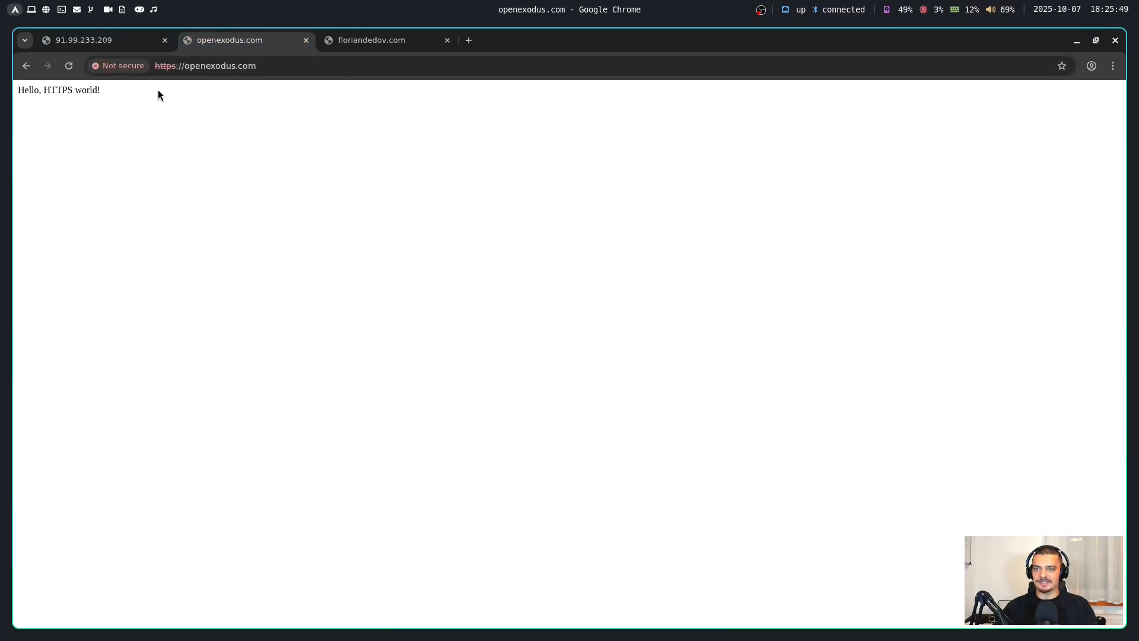
mouse_move(330, 150)
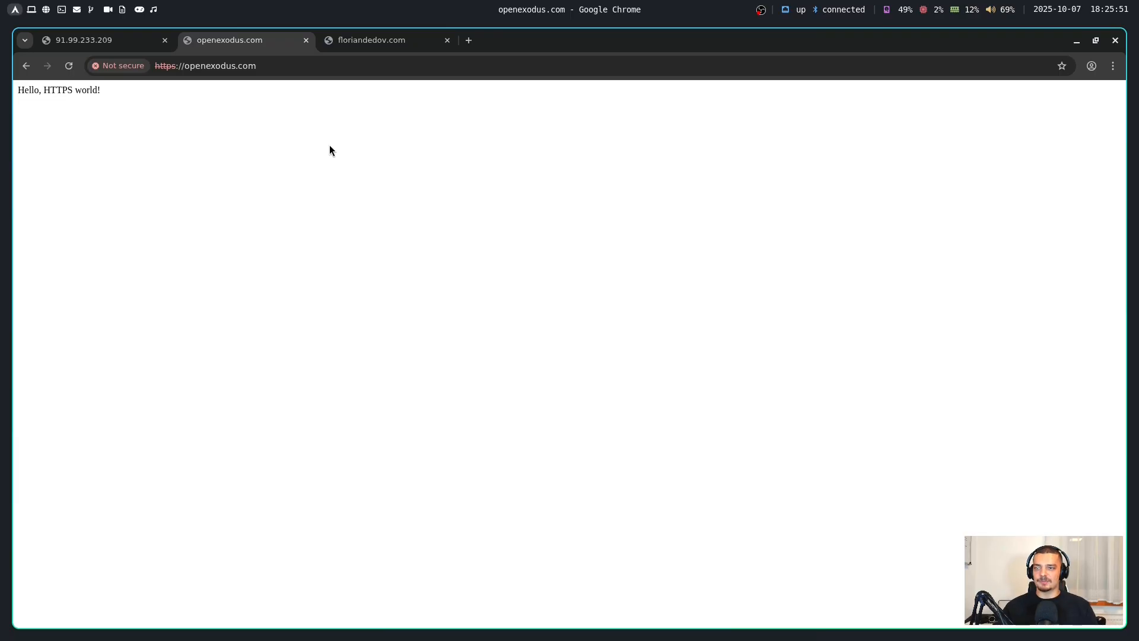
mouse_move(246, 249)
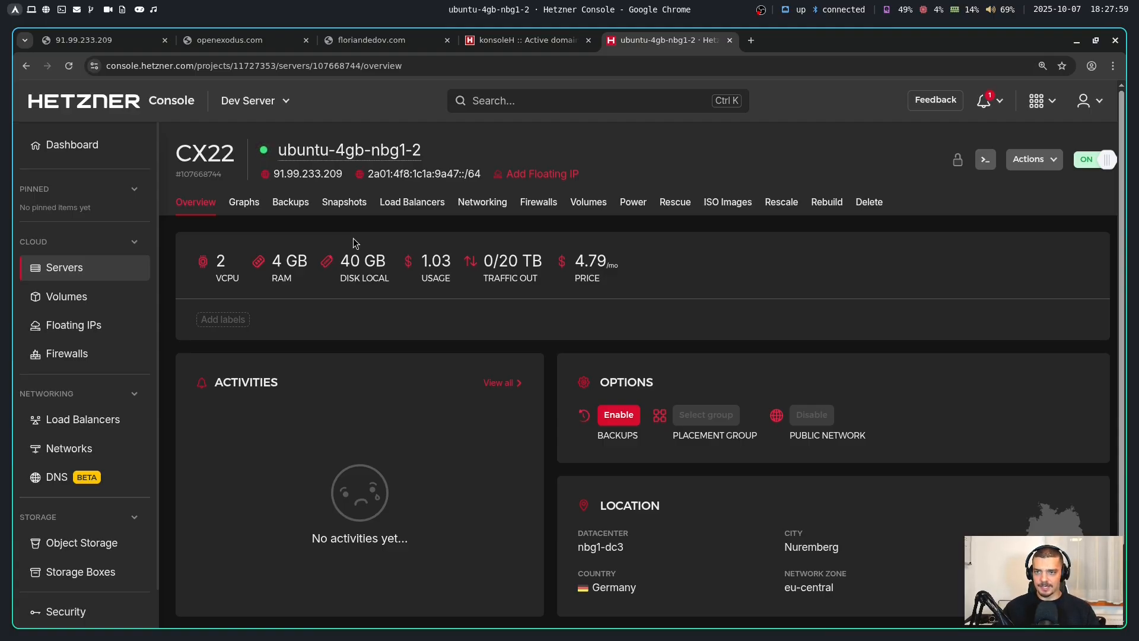
mouse_move(276, 181)
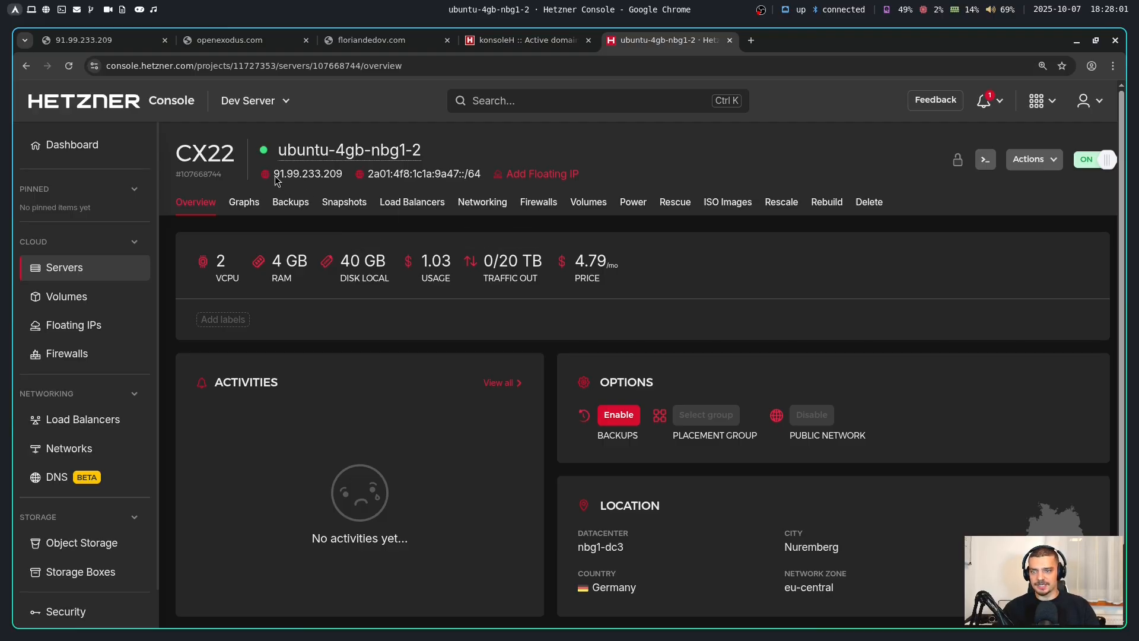
mouse_move(543, 190)
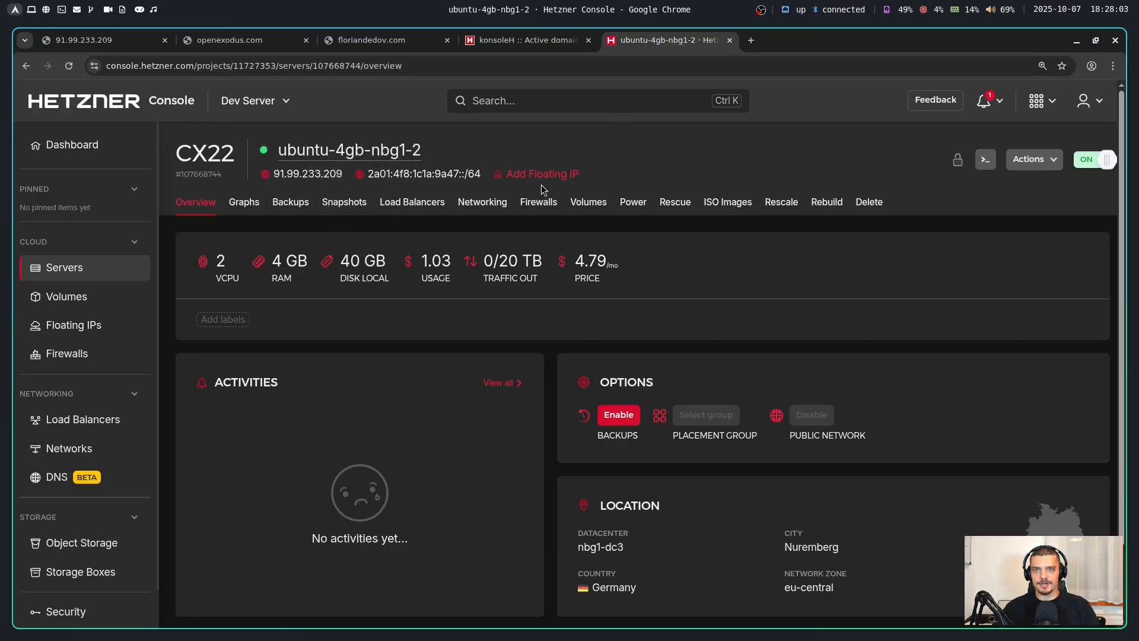
Step: Confirm IPv4 91.99.233.209 and switch to the konsoleH Active domains tab
click(523, 40)
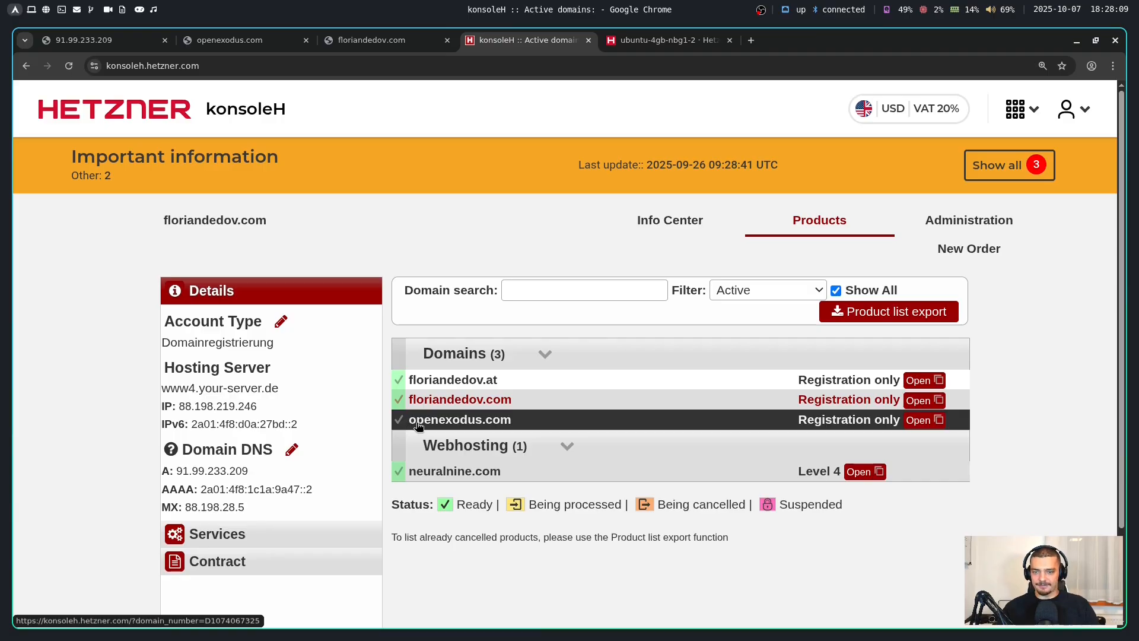
Step: Open the DNS interface showing openexodus.com's @ and www A records
click(460, 419)
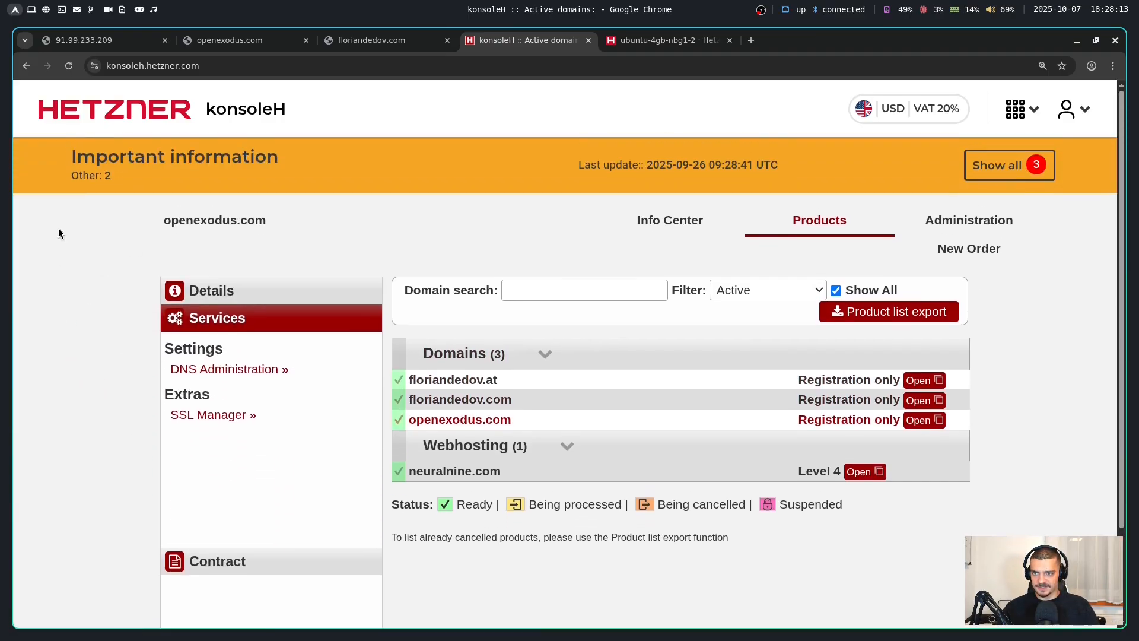
mouse_move(227, 334)
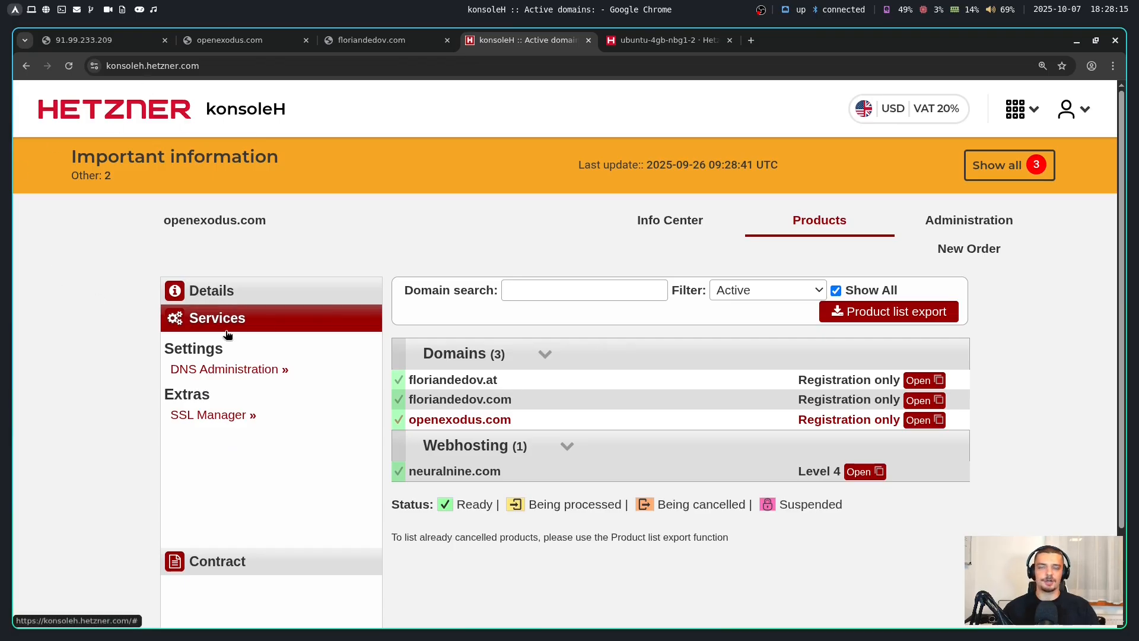
mouse_move(228, 342)
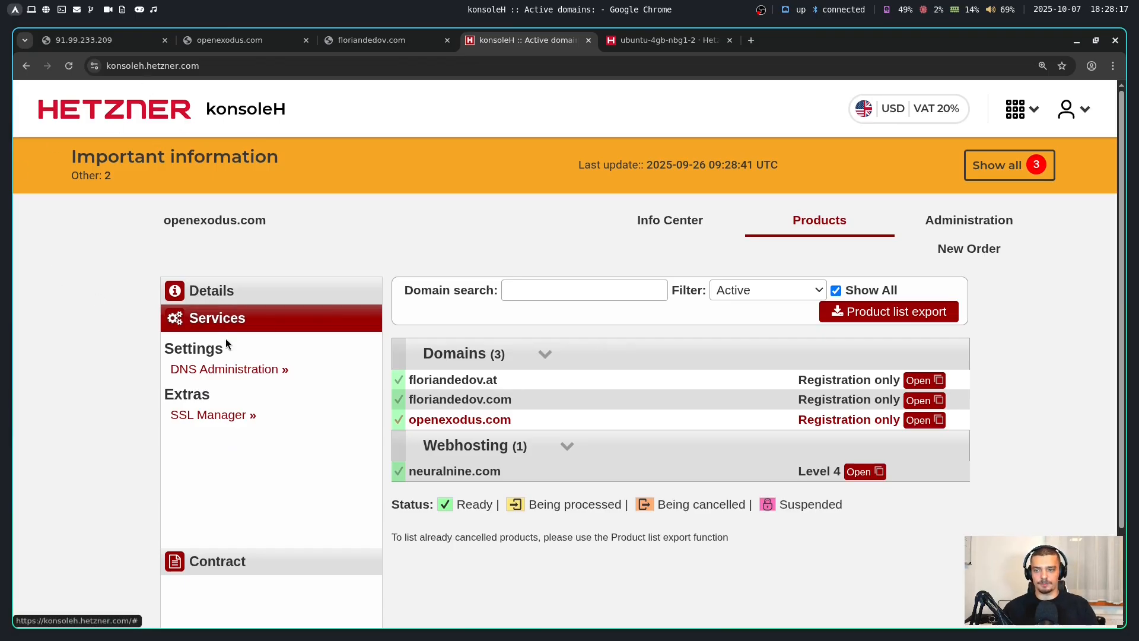
click(224, 369)
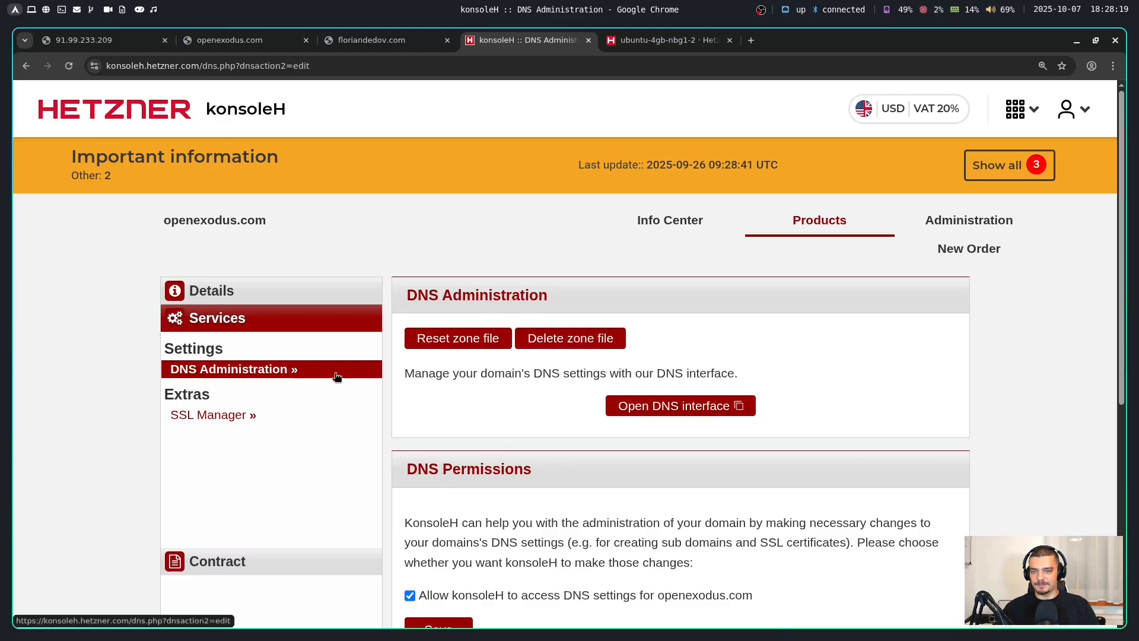
click(679, 406)
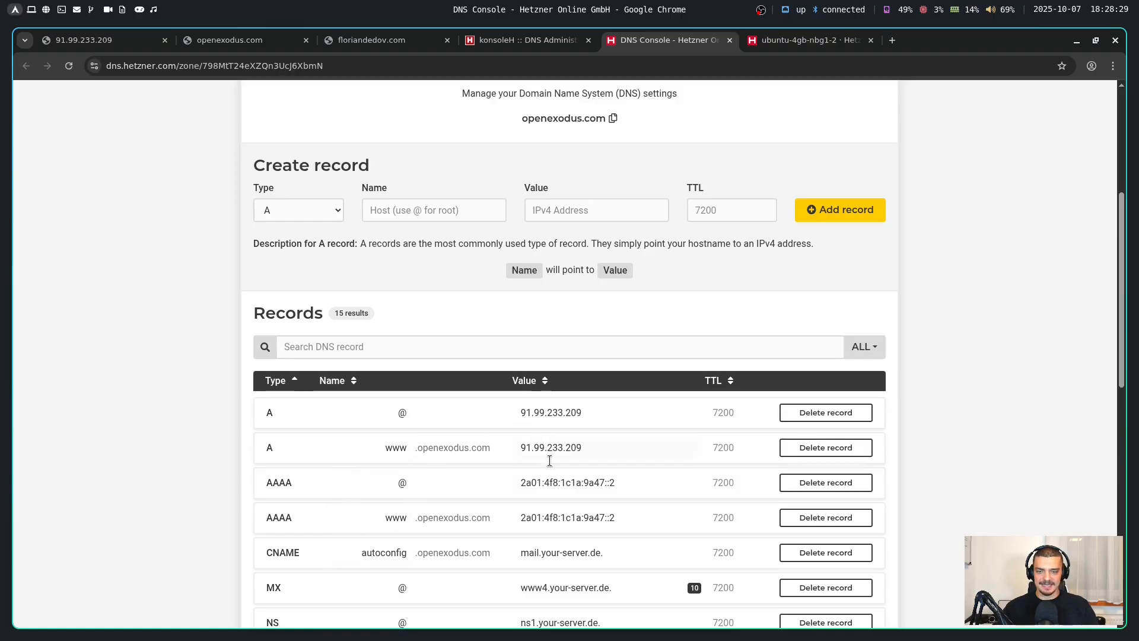
click(550, 412)
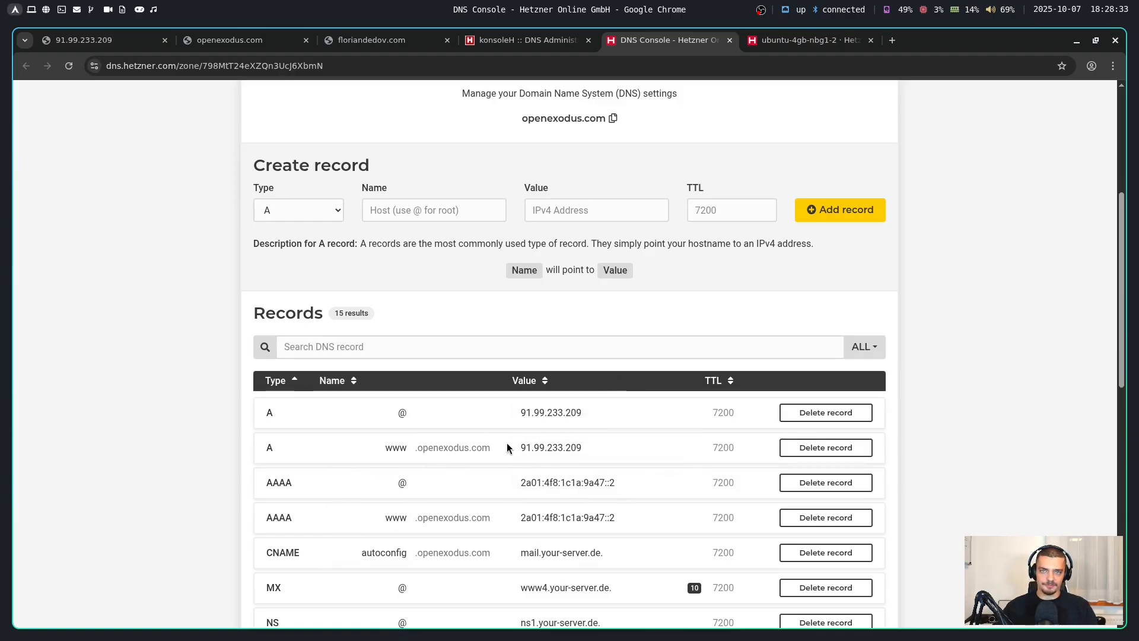
mouse_move(470, 427)
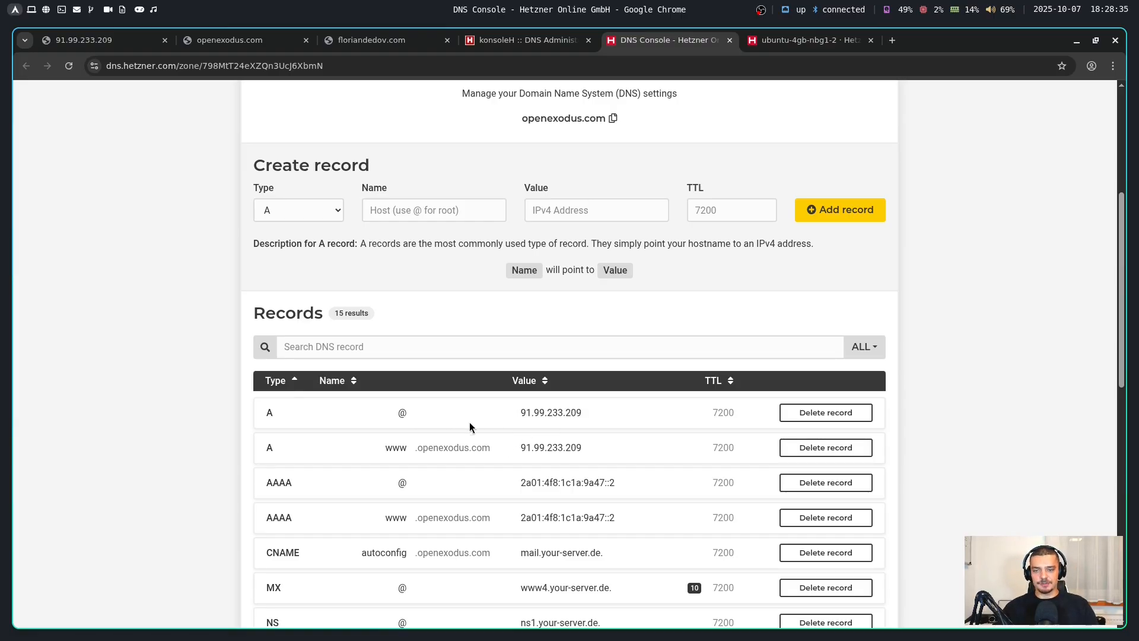
mouse_move(620, 390)
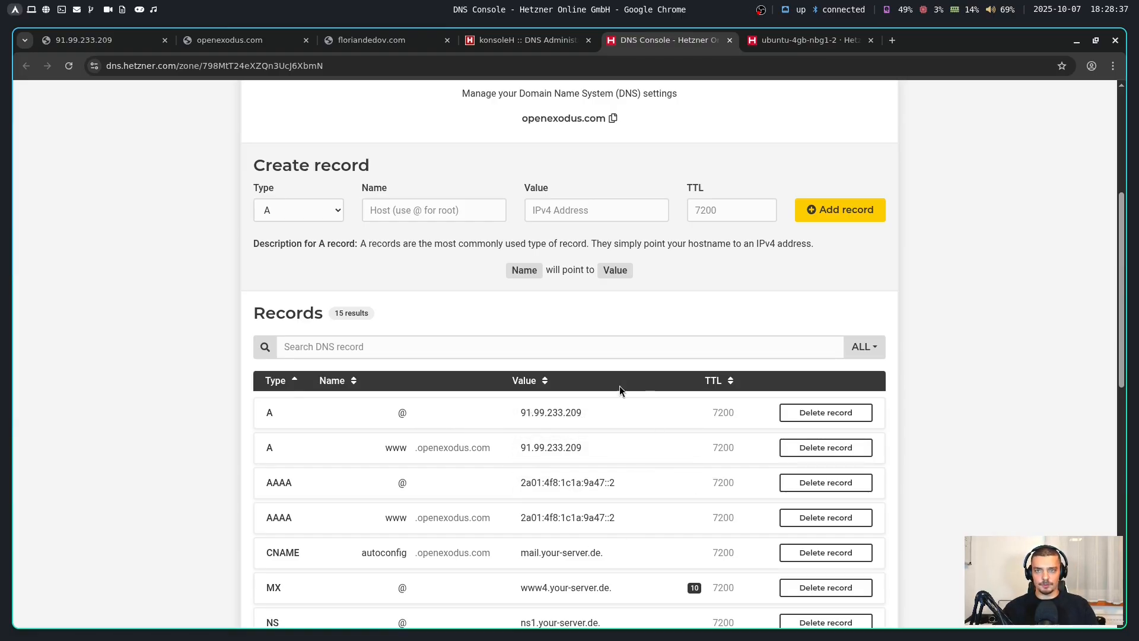
click(802, 40)
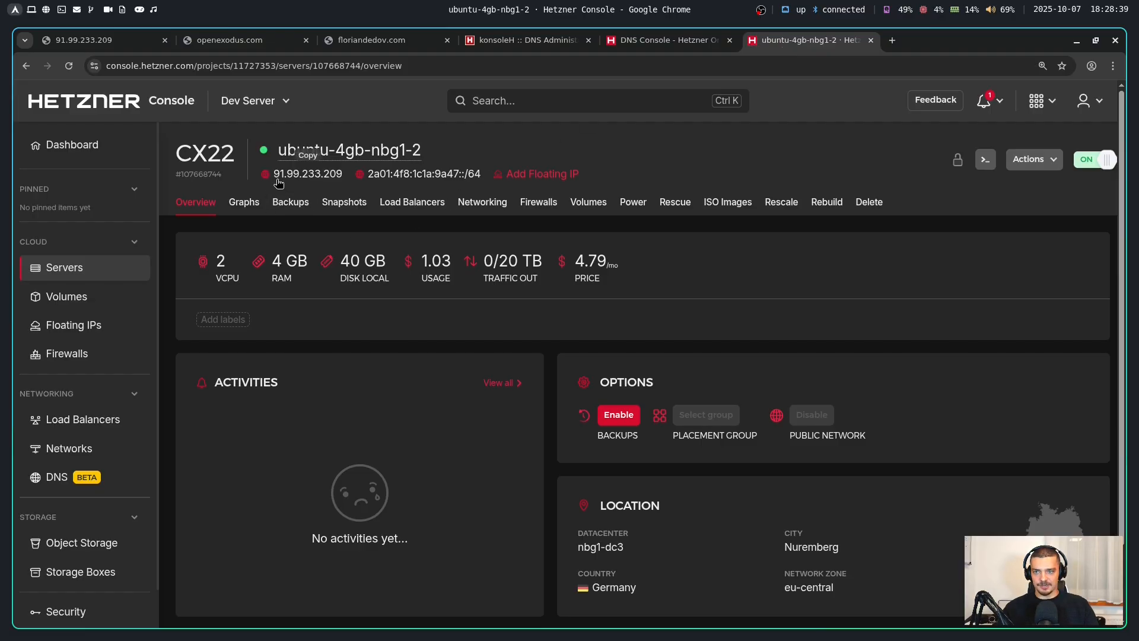
mouse_move(416, 179)
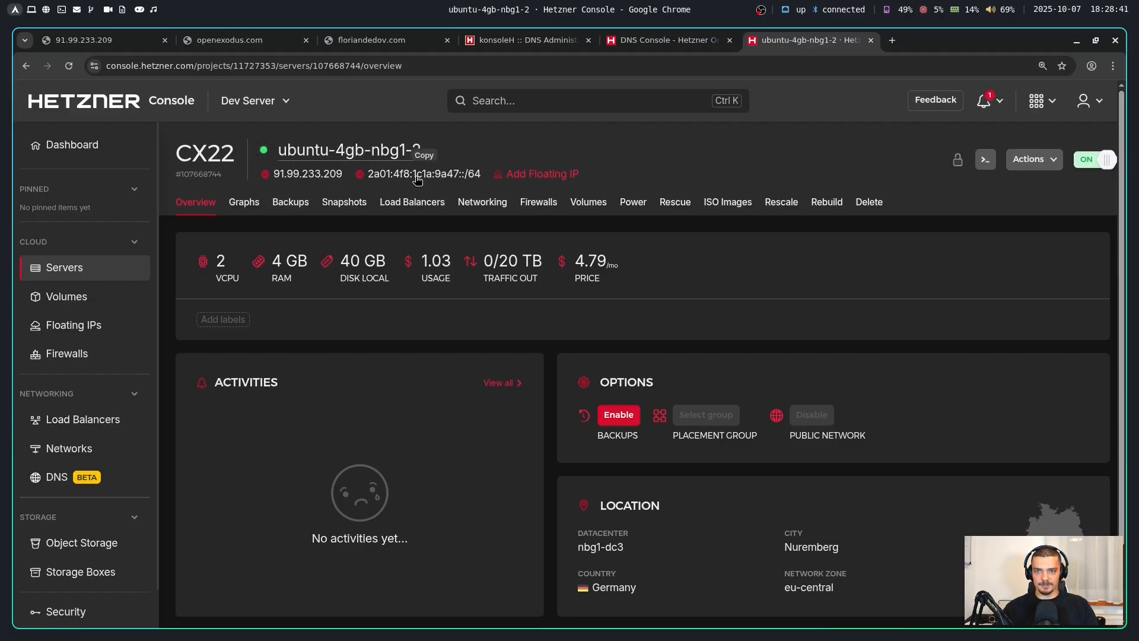
click(527, 40)
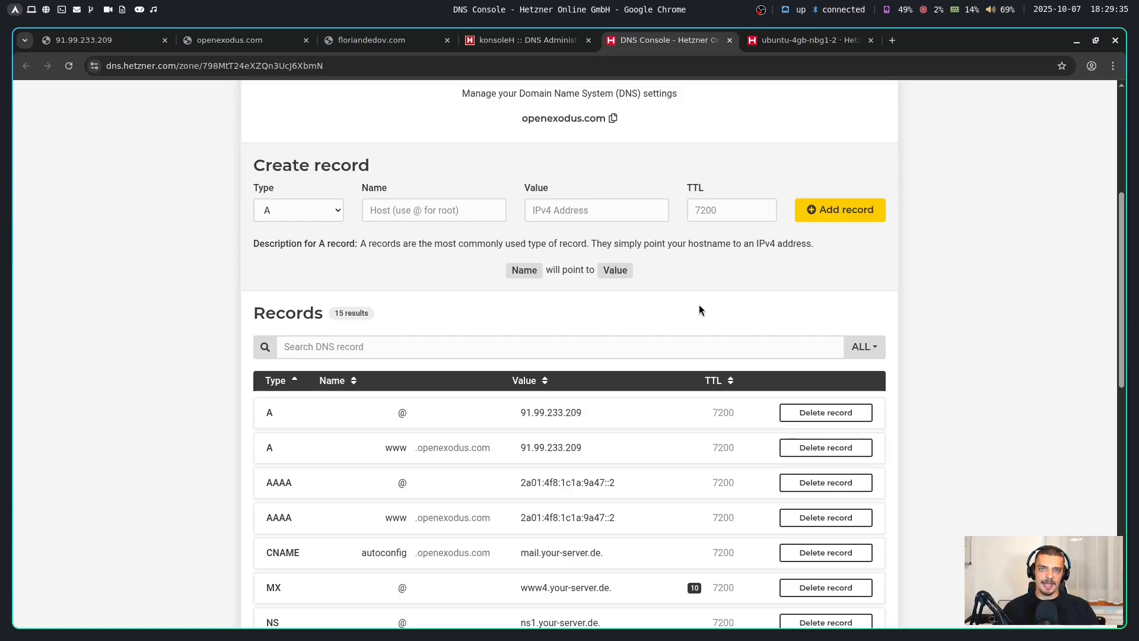
mouse_move(690, 311)
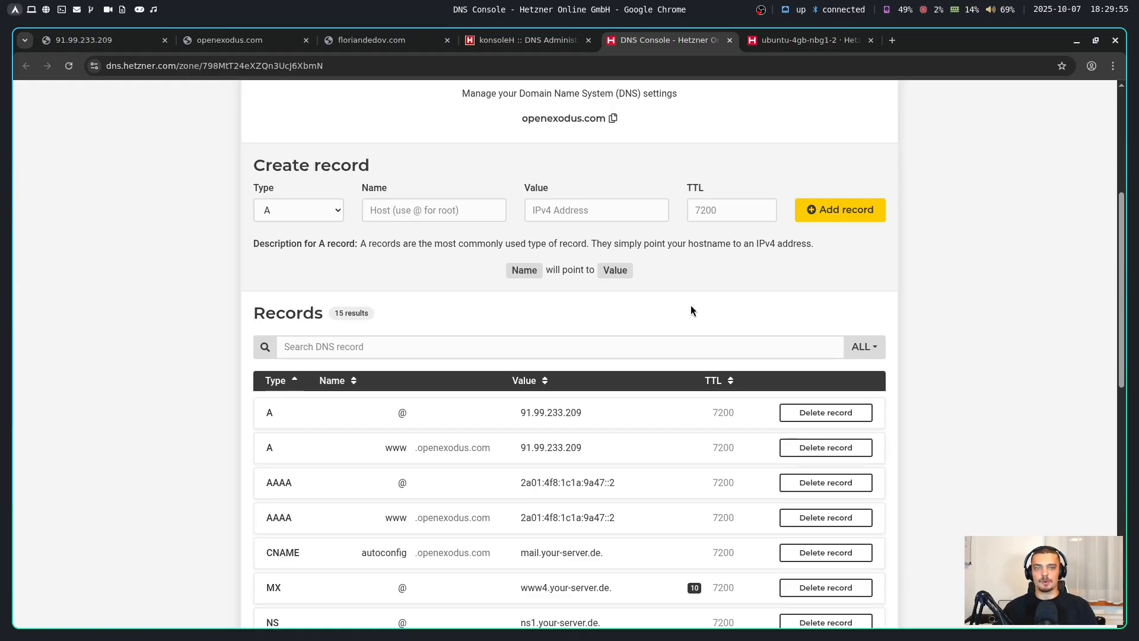
mouse_move(653, 277)
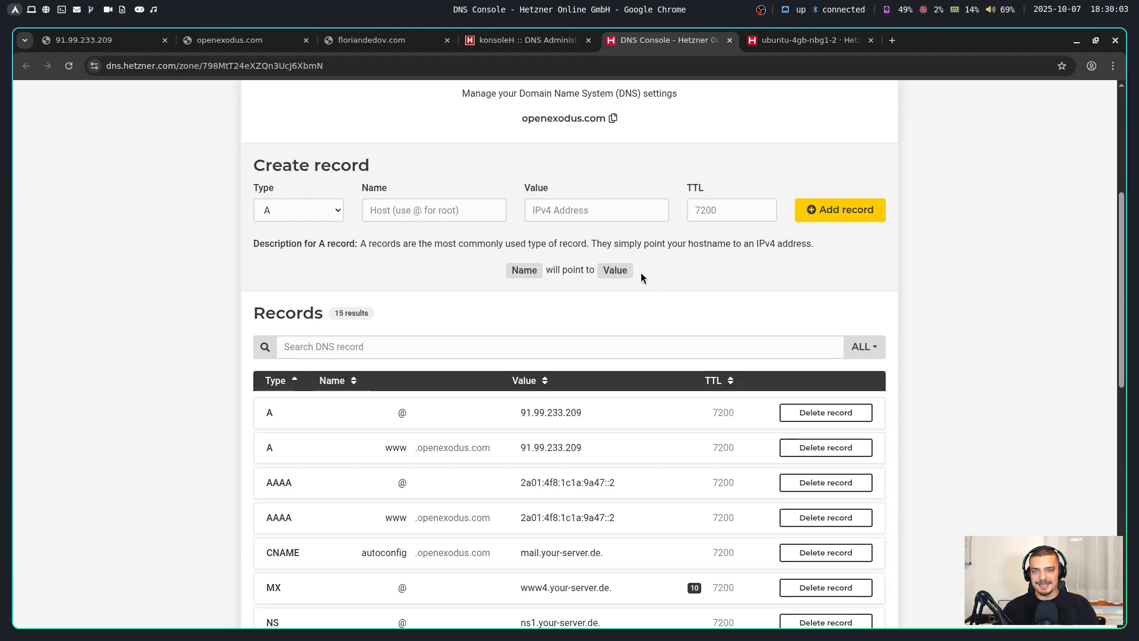
Step: Review neuralnine.com's Let's Encrypt wildcard certificate, then open Let's Encrypt's How It Works page
click(527, 40)
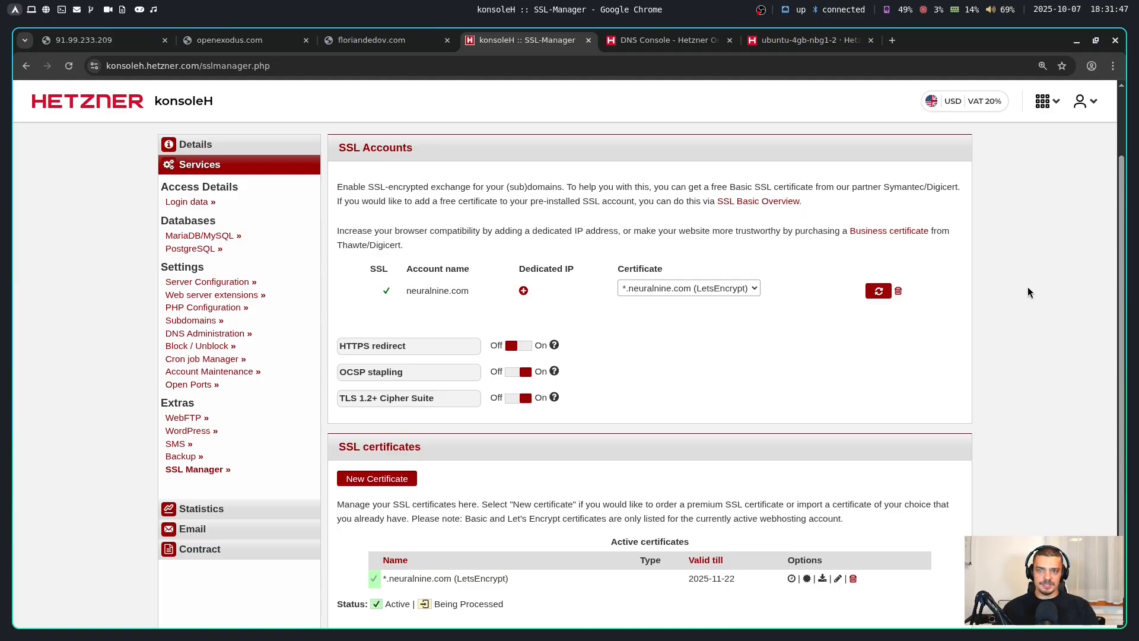
mouse_move(621, 330)
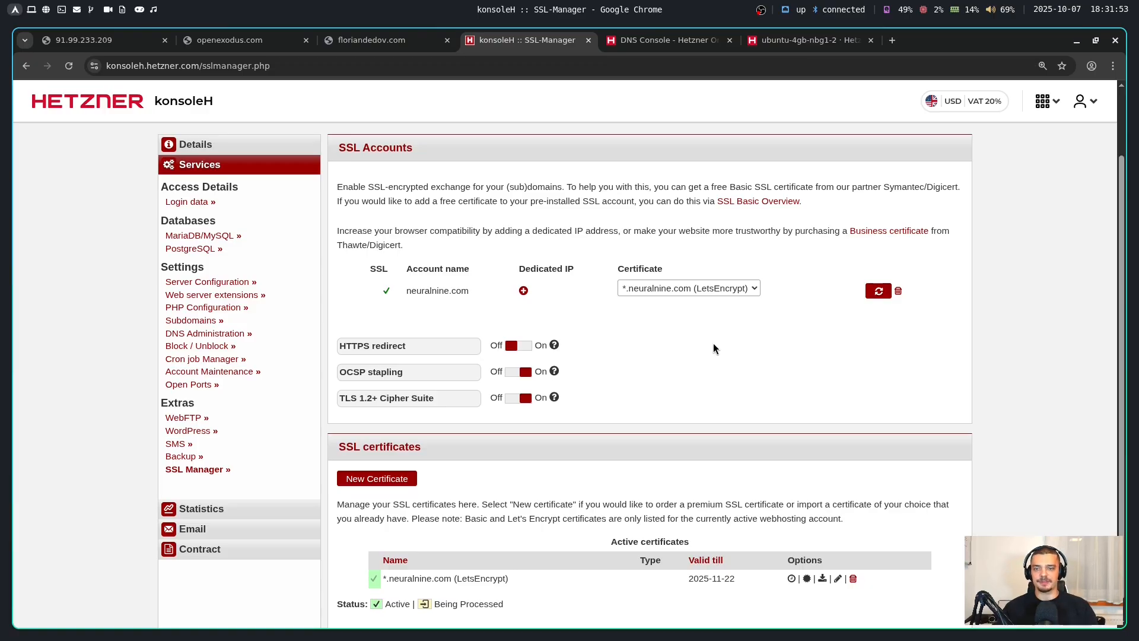
mouse_move(417, 488)
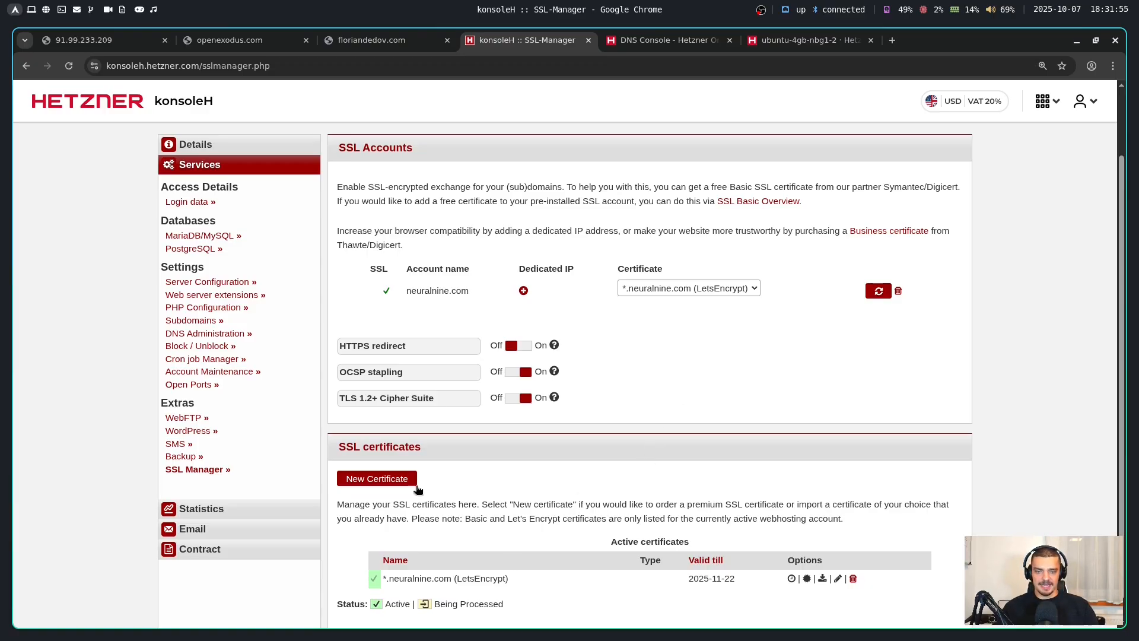
mouse_move(940, 344)
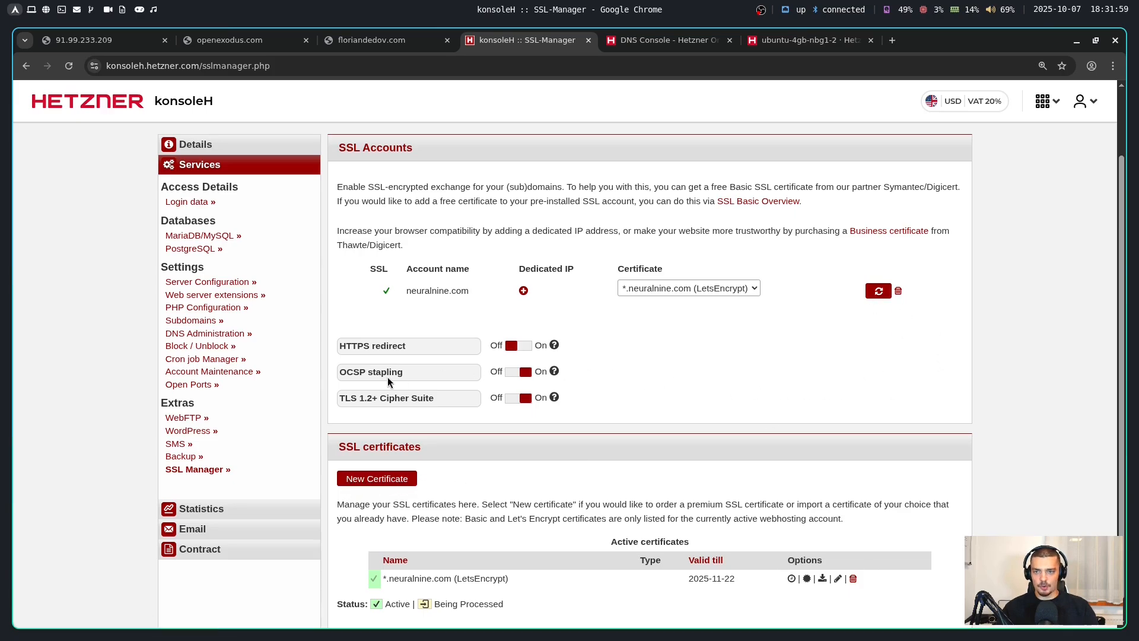
mouse_move(635, 407)
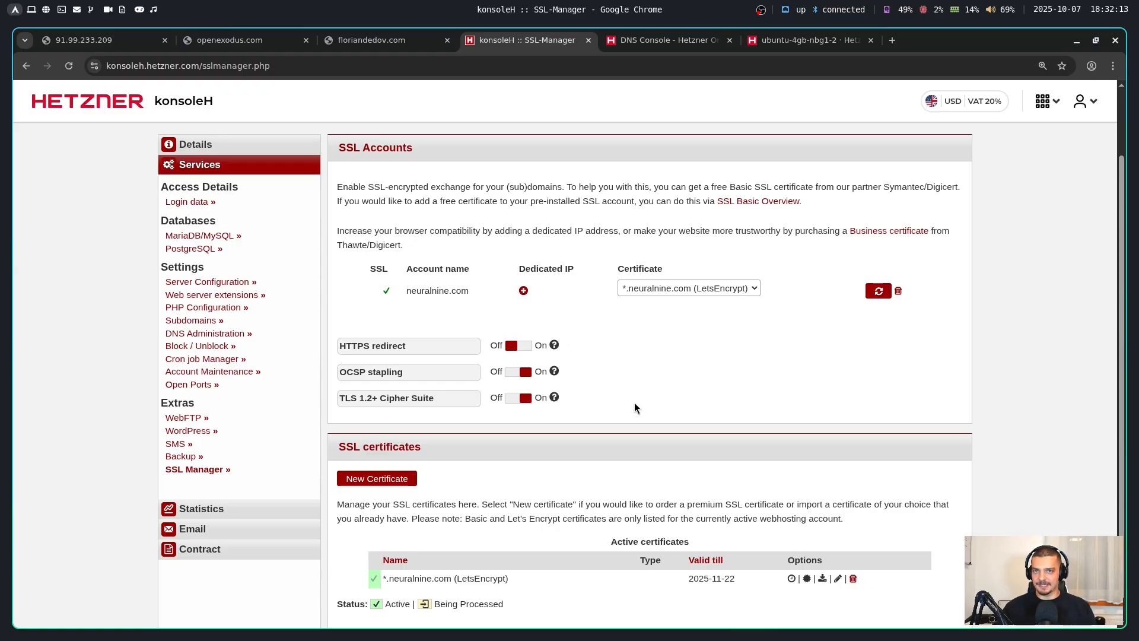
click(944, 40)
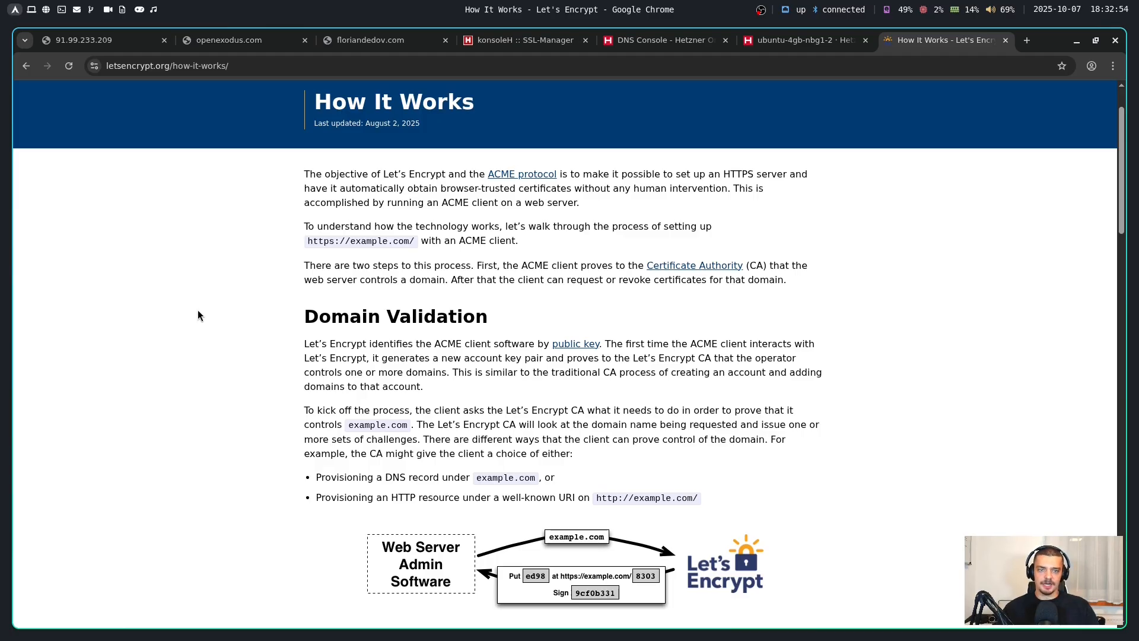
mouse_move(203, 320)
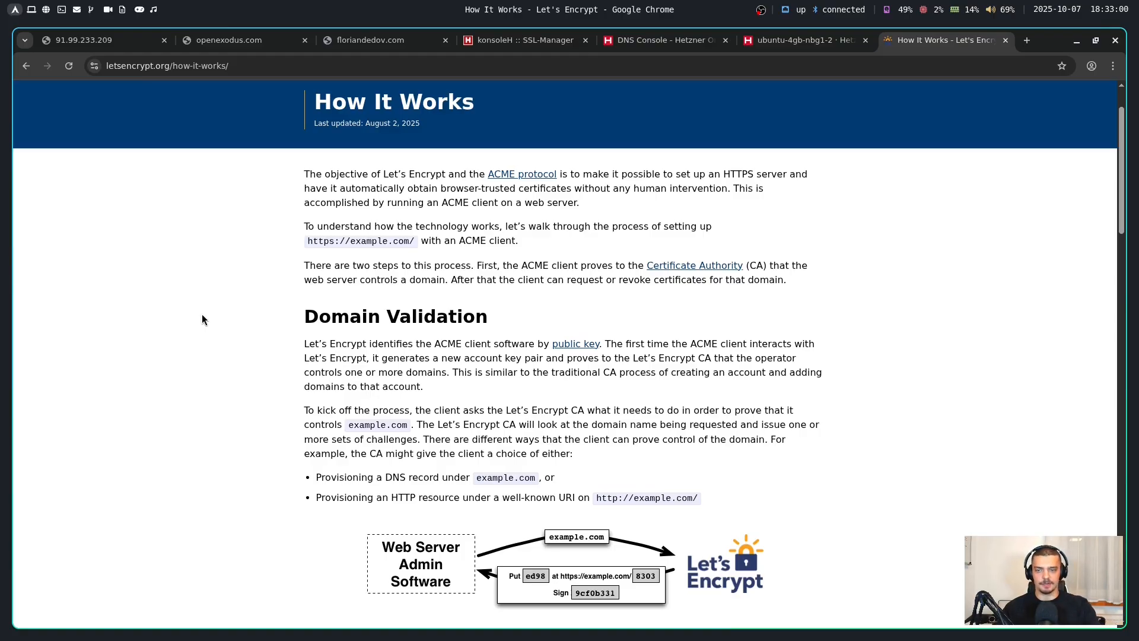
mouse_move(211, 317)
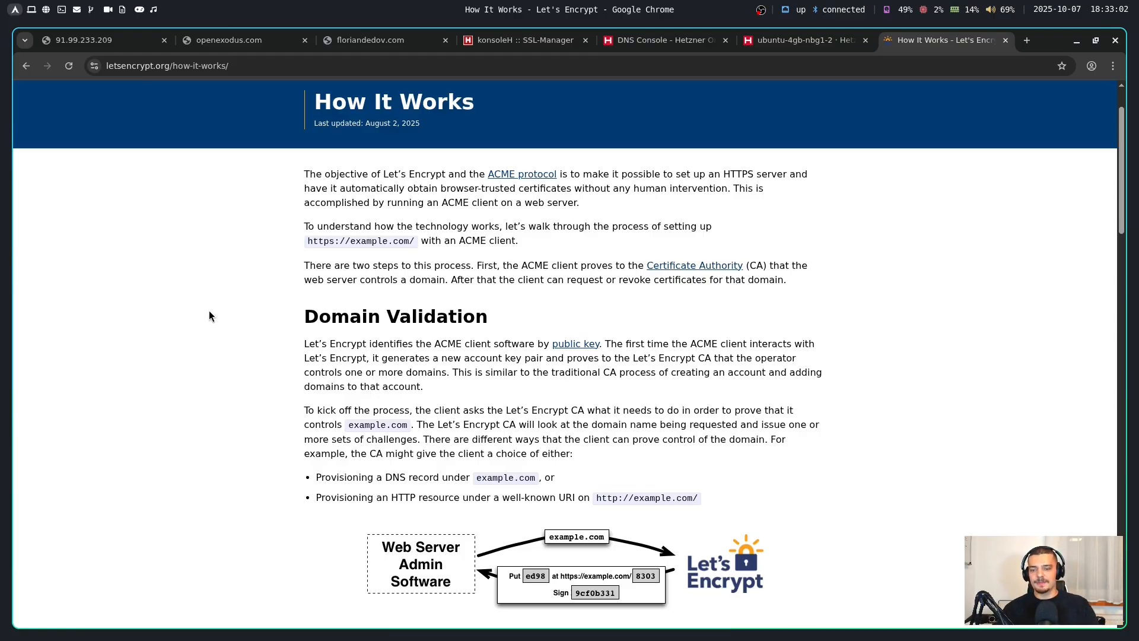
scroll(down, 3)
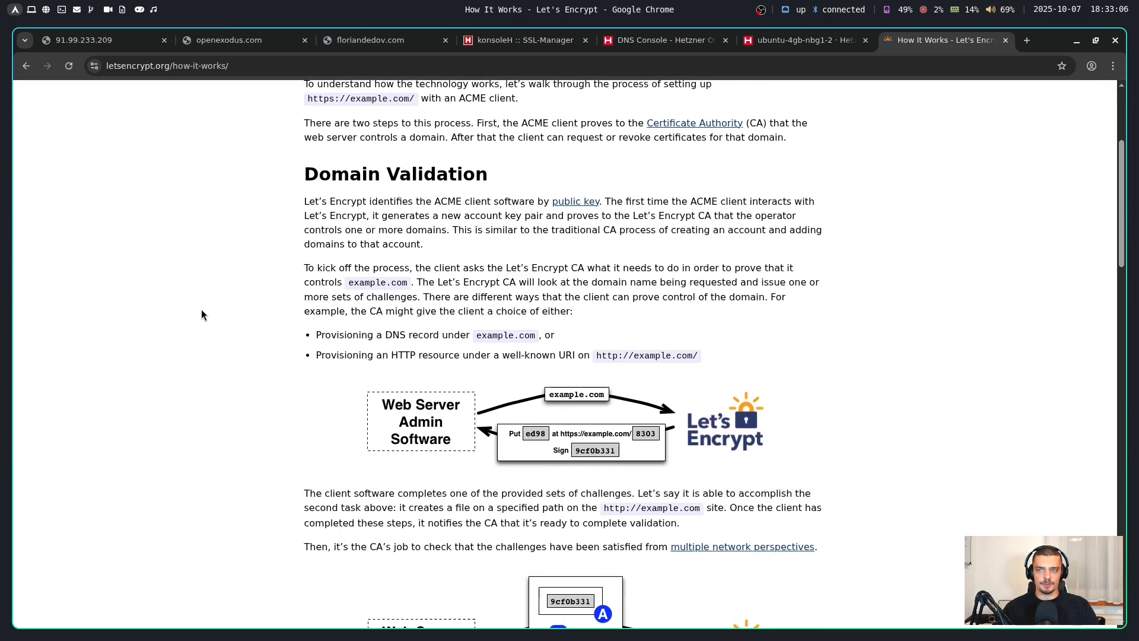
mouse_move(197, 300)
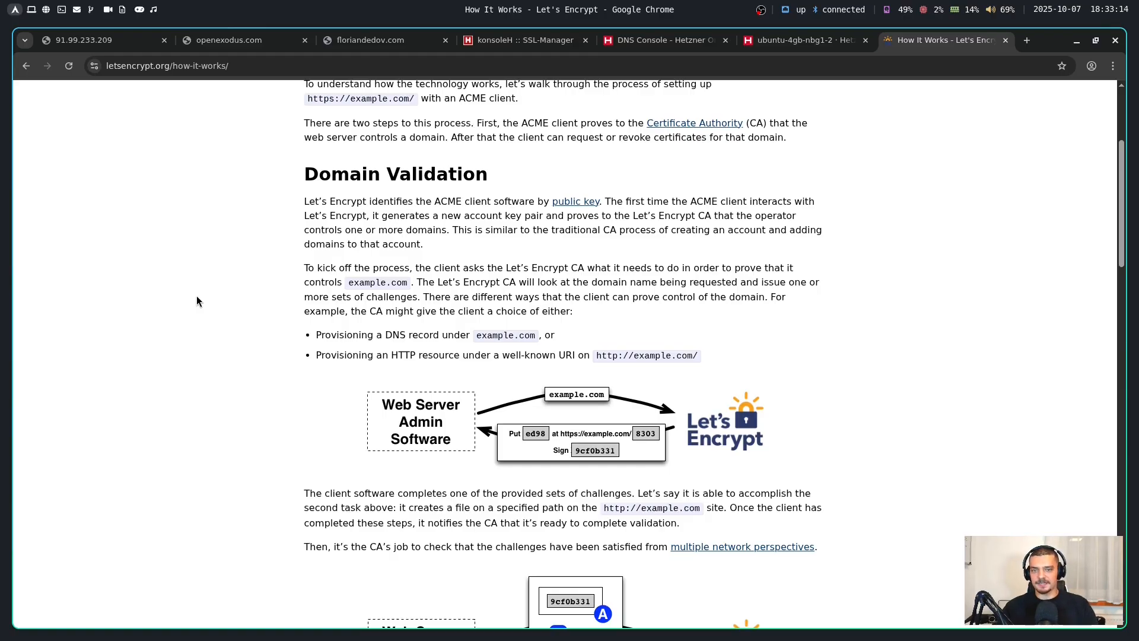
mouse_move(223, 356)
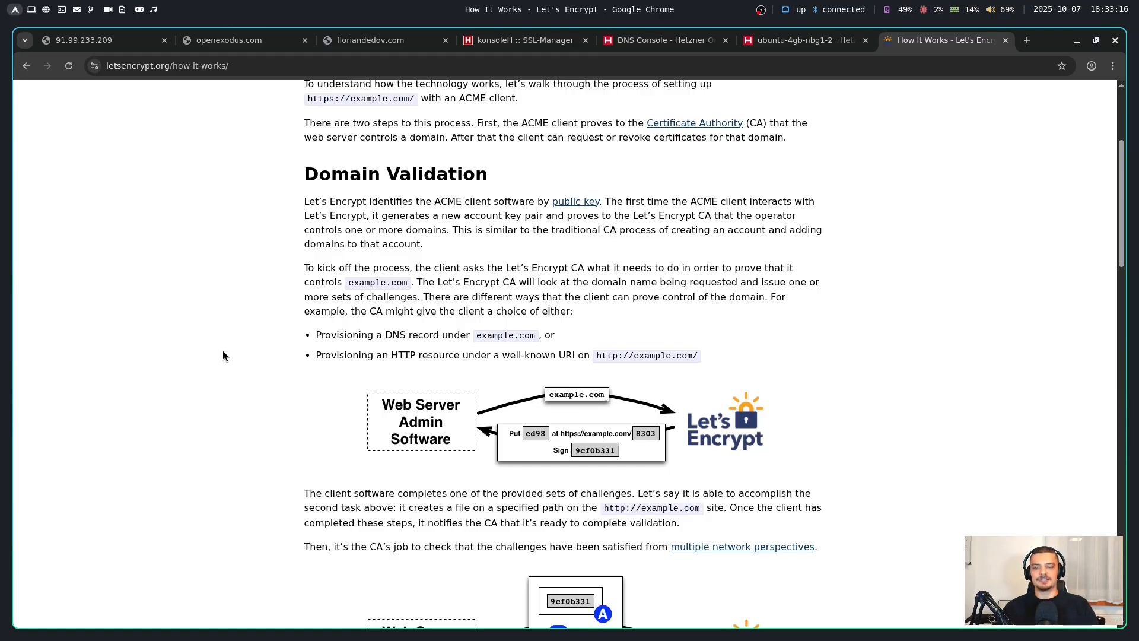
scroll(up, 3)
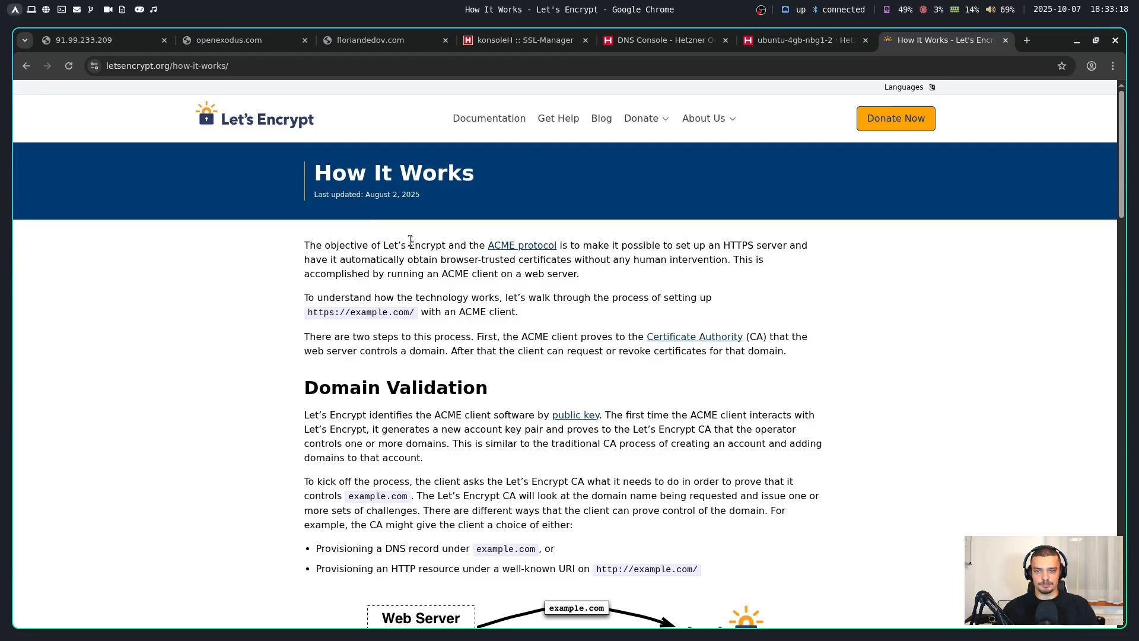
mouse_move(531, 294)
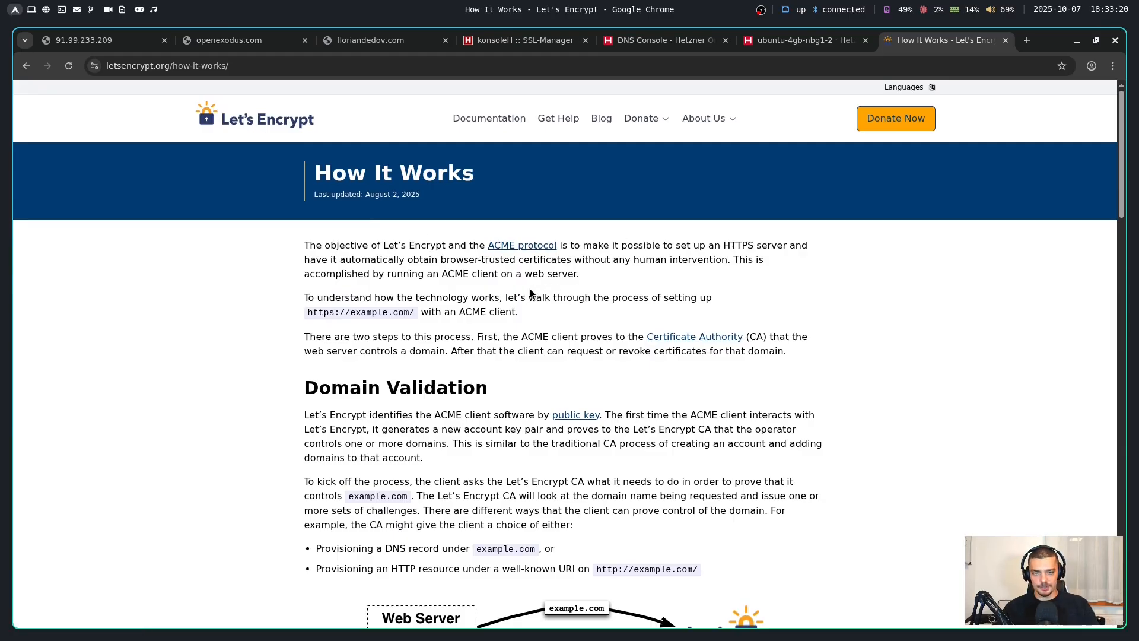
mouse_move(266, 383)
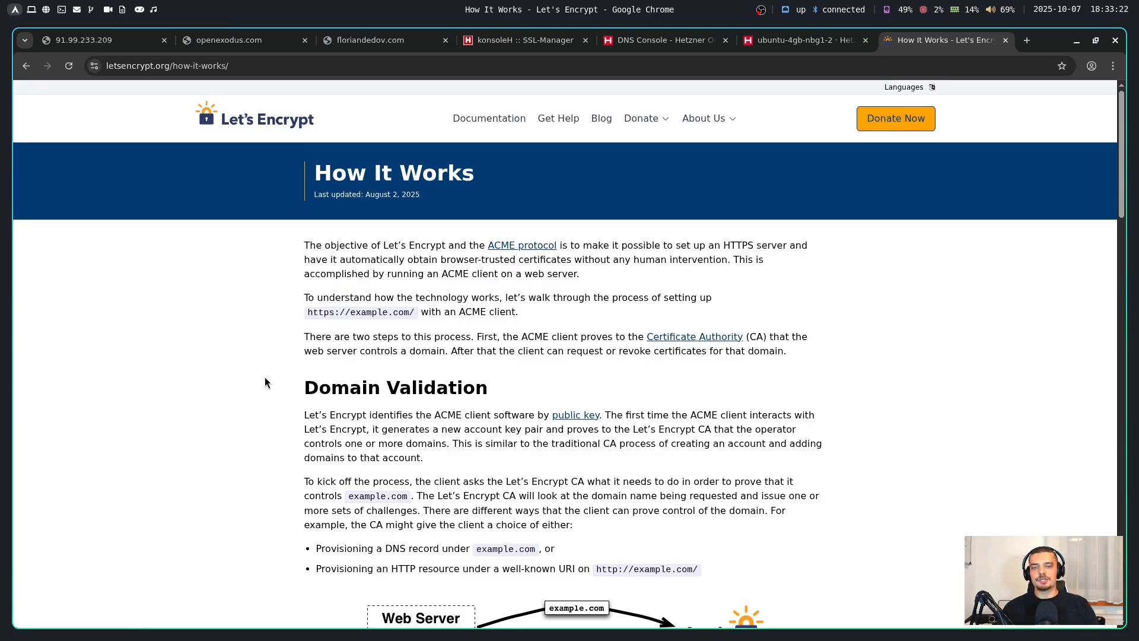
mouse_move(667, 390)
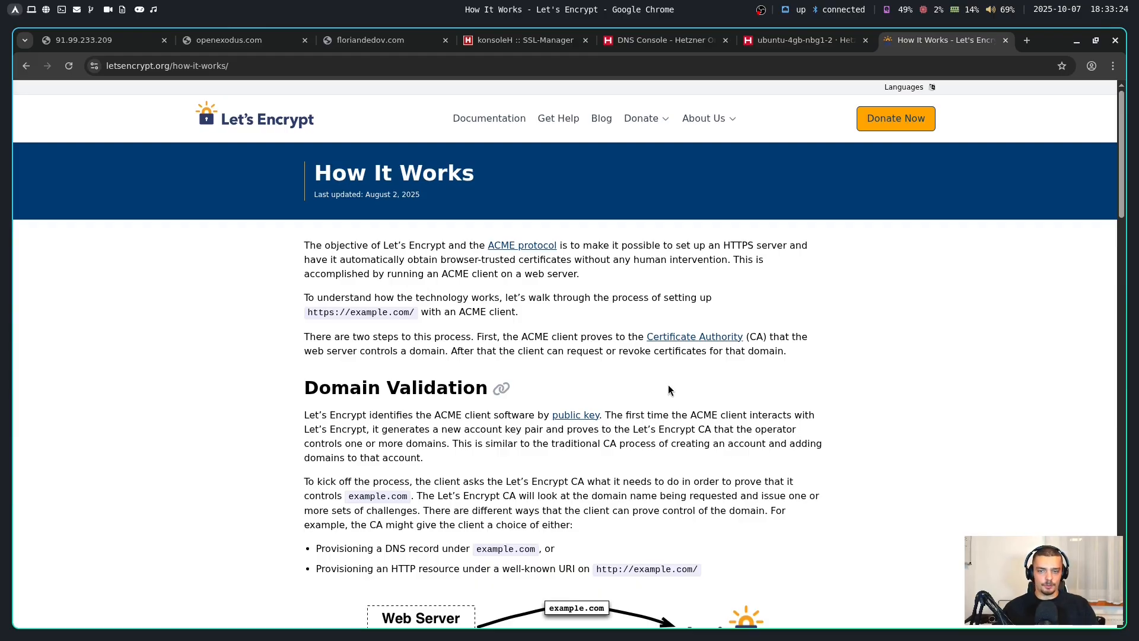
mouse_move(619, 378)
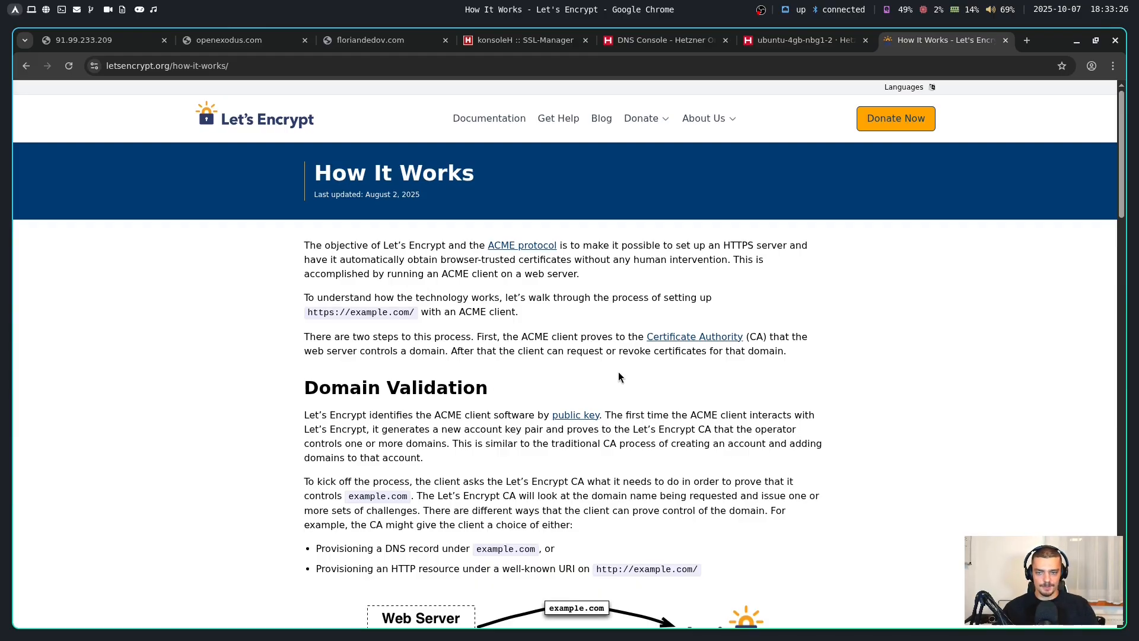
scroll(down, 3)
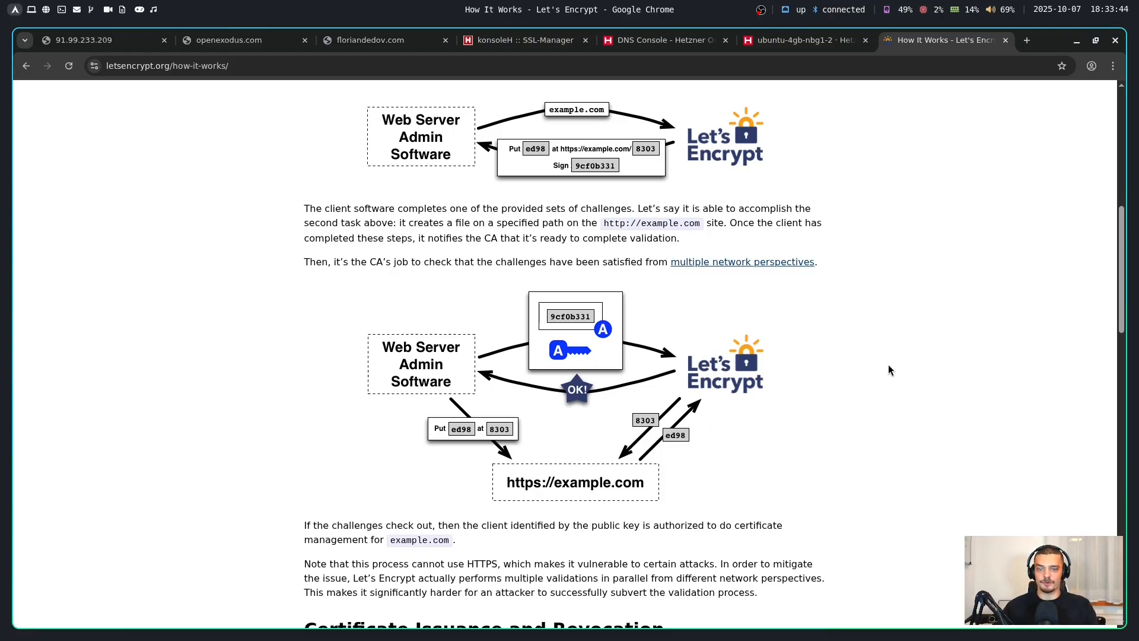
scroll(down, 3)
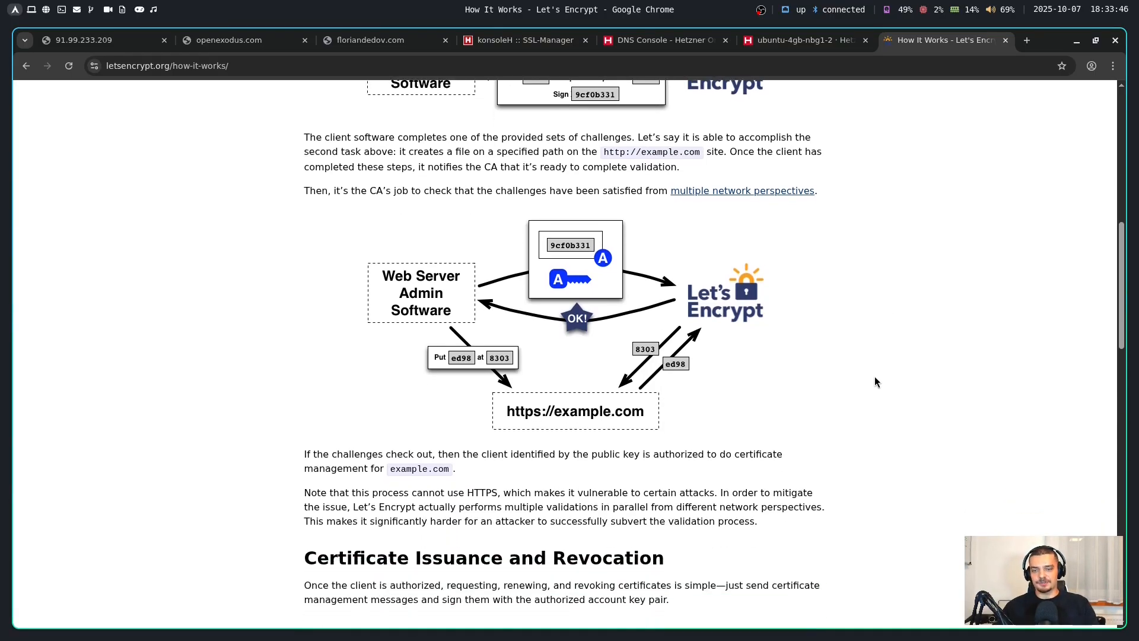
mouse_move(866, 380)
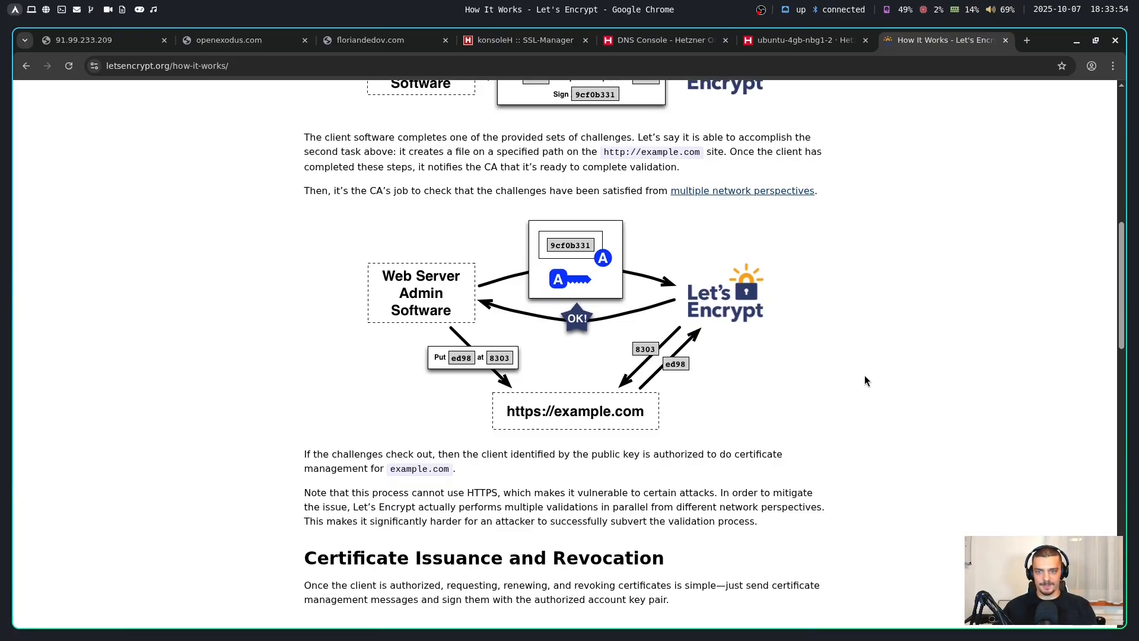
scroll(down, 3)
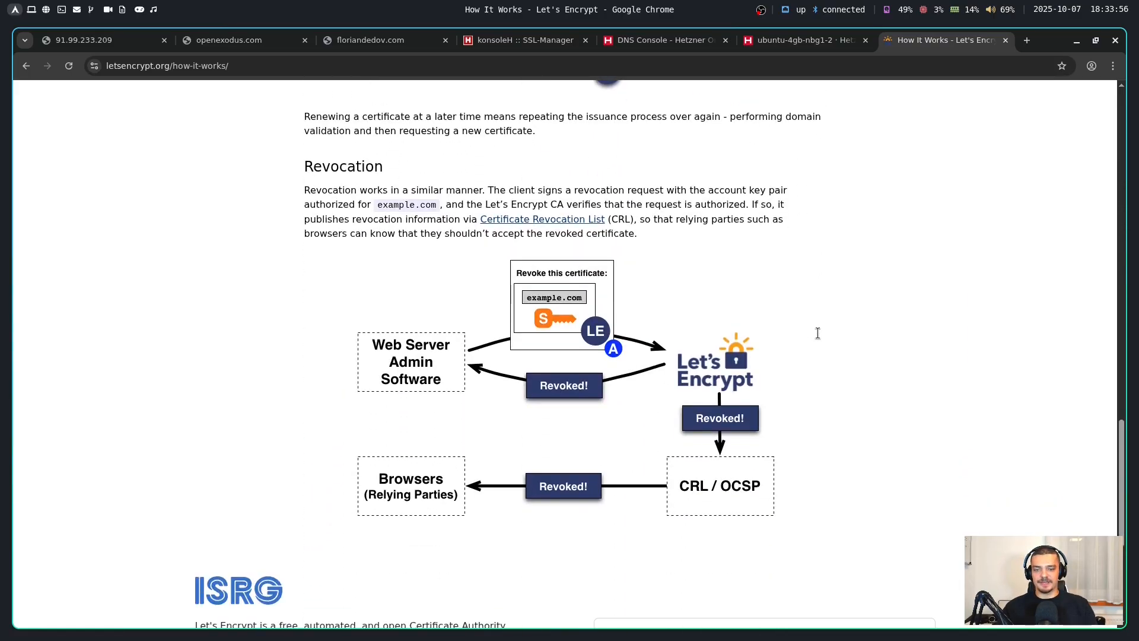
scroll(up, 3)
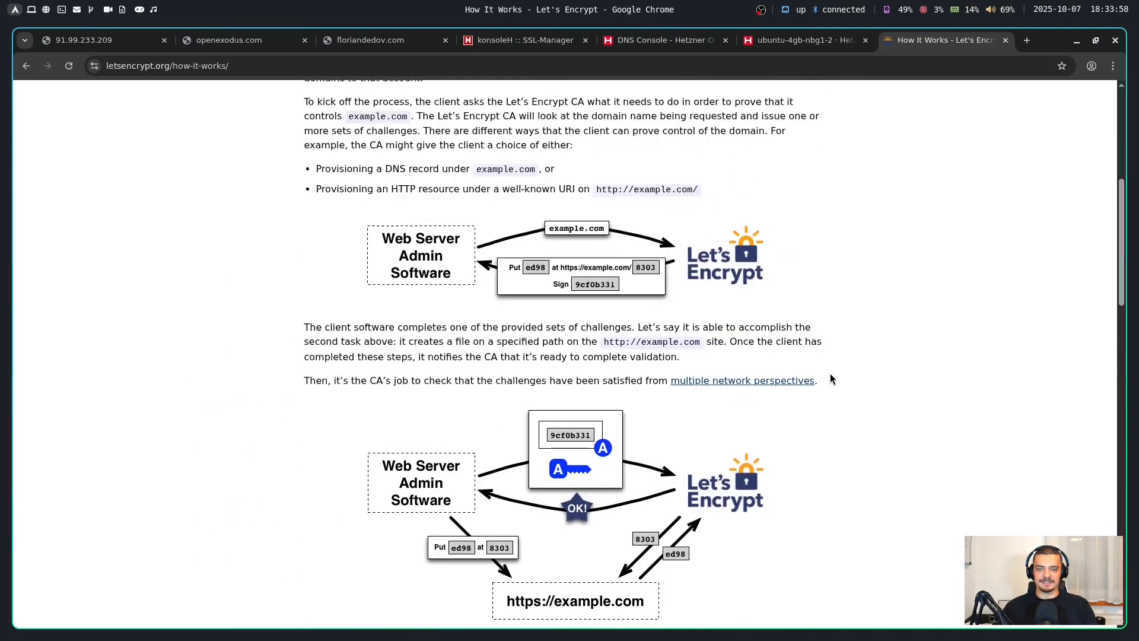
scroll(down, 3)
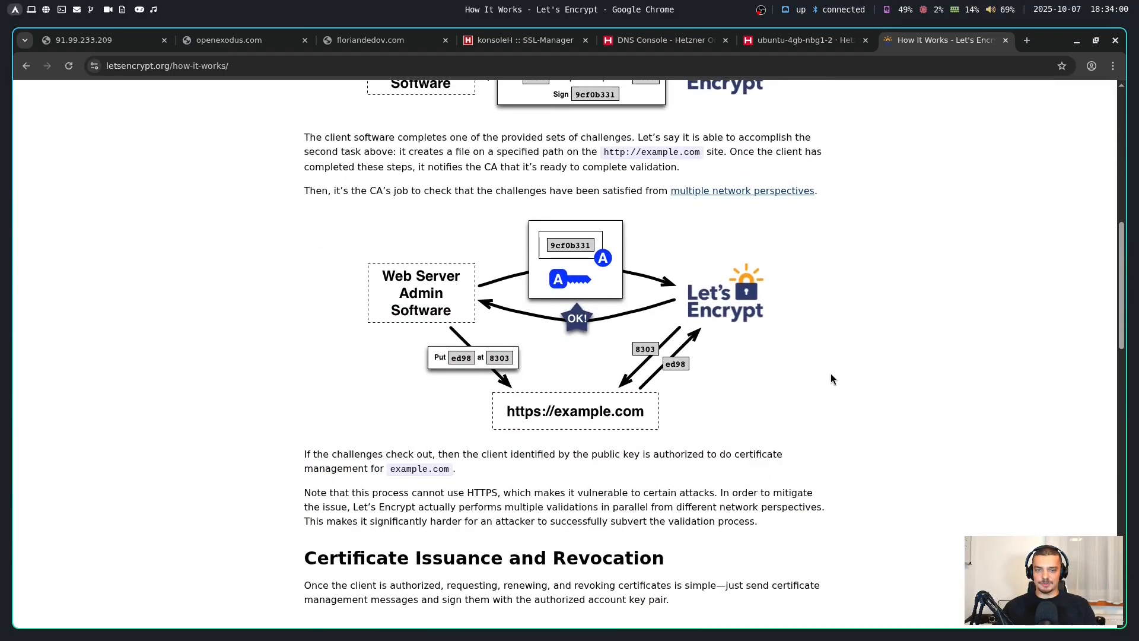
Step: Open the multiple network perspectives article and scroll to its validation diagram
click(742, 190)
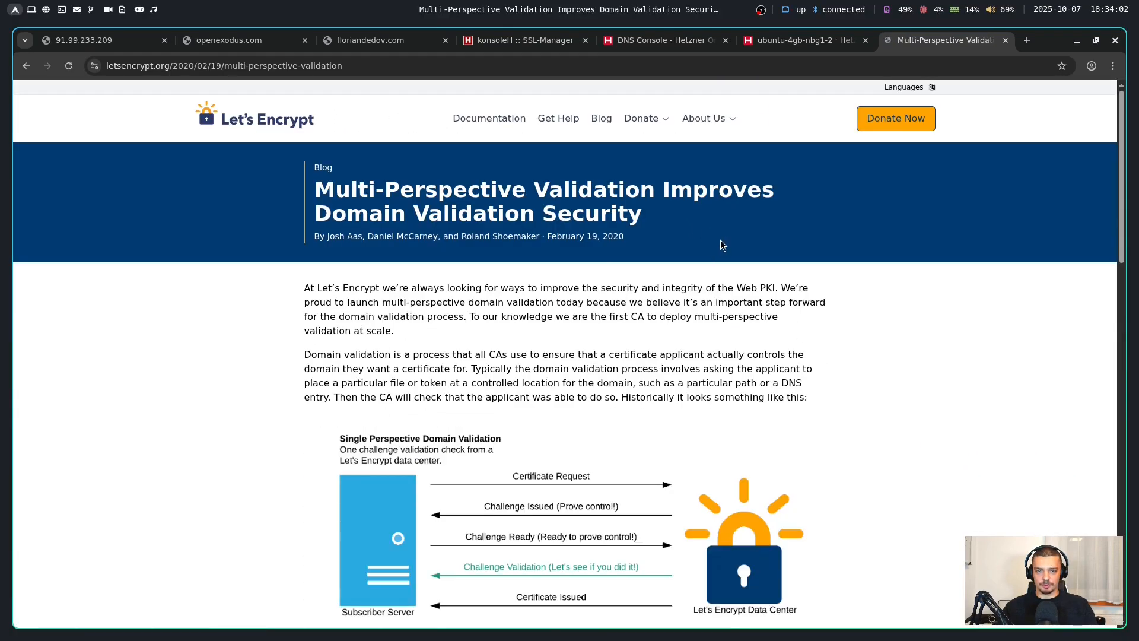
scroll(down, 3)
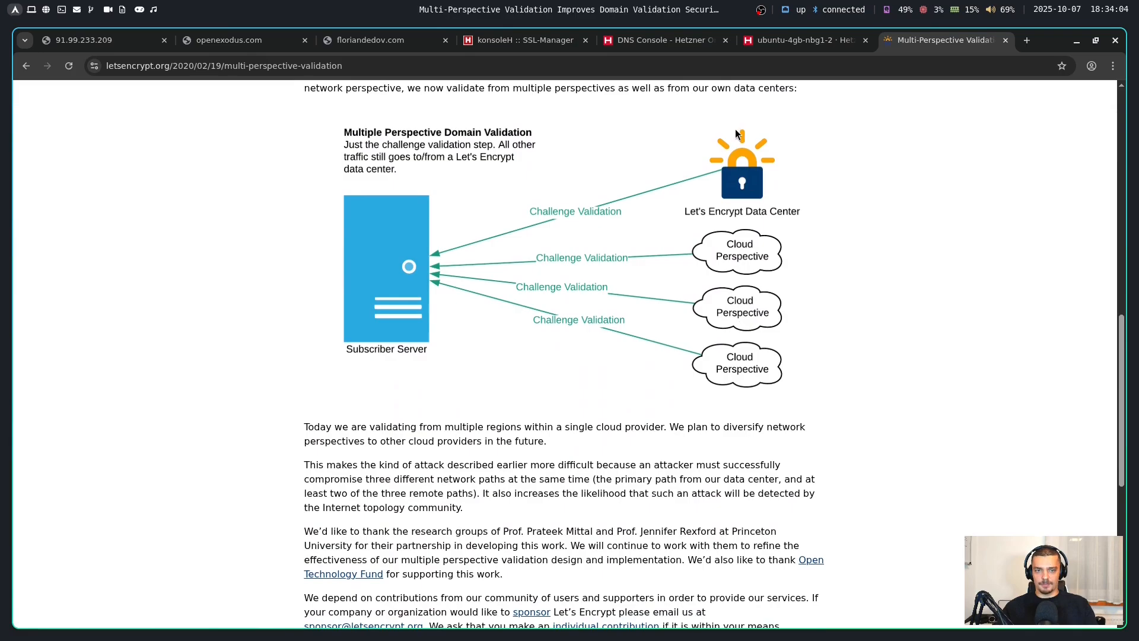
mouse_move(708, 392)
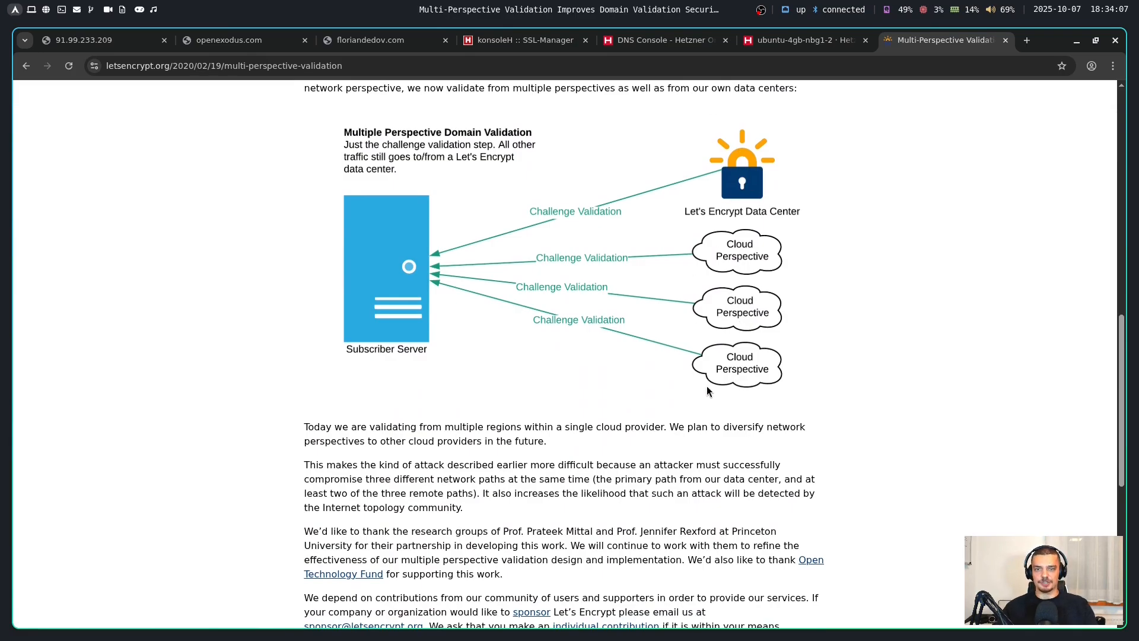
mouse_move(254, 324)
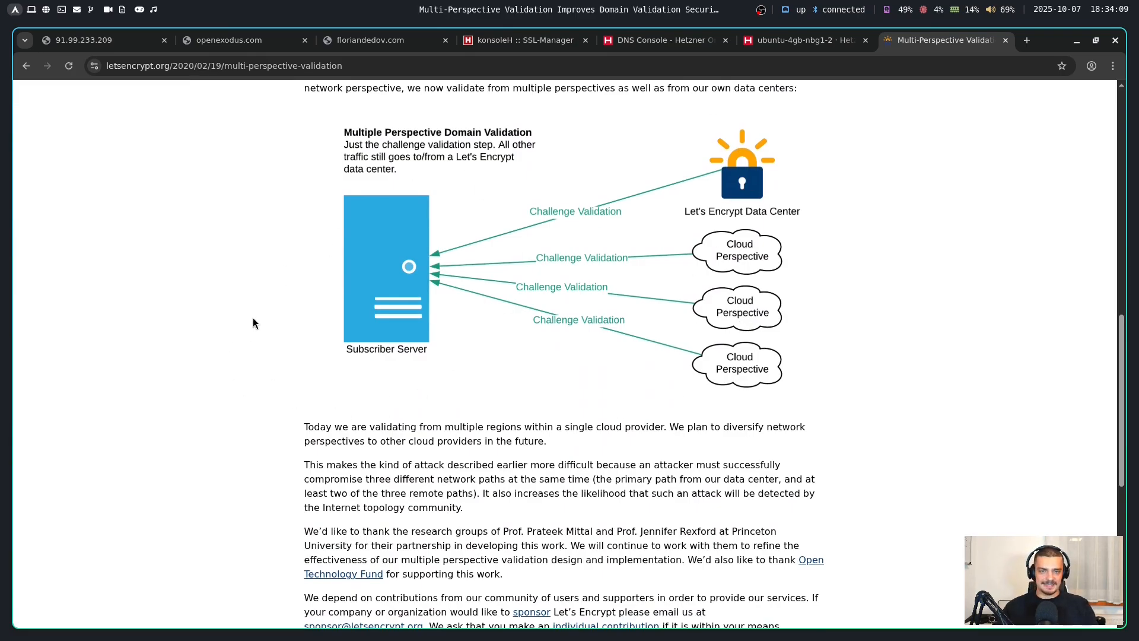
mouse_move(627, 445)
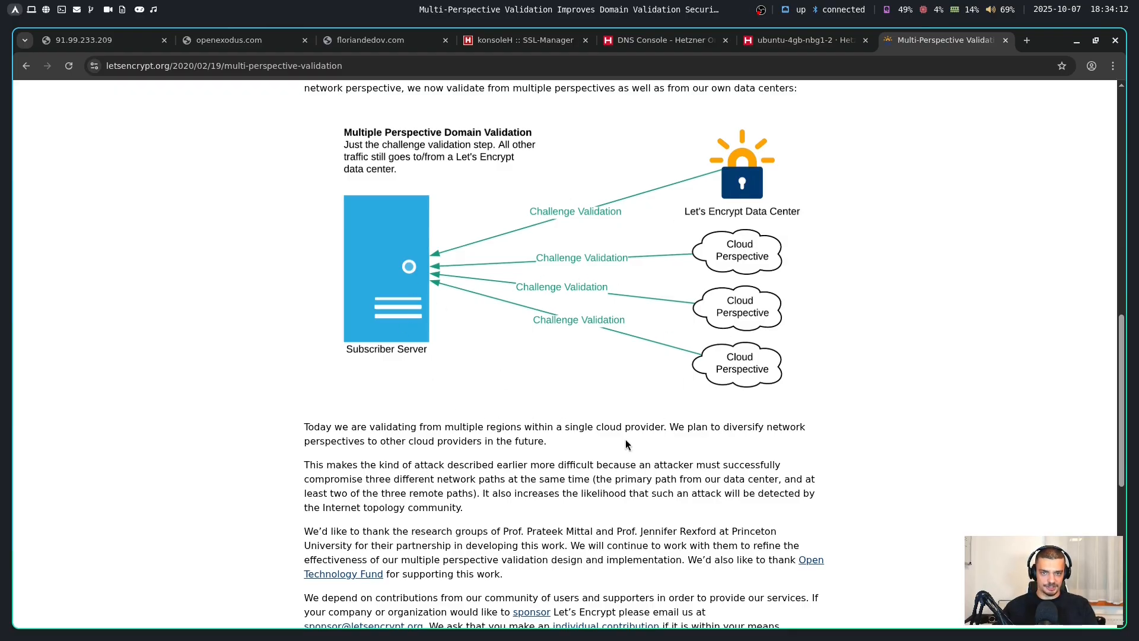
mouse_move(440, 317)
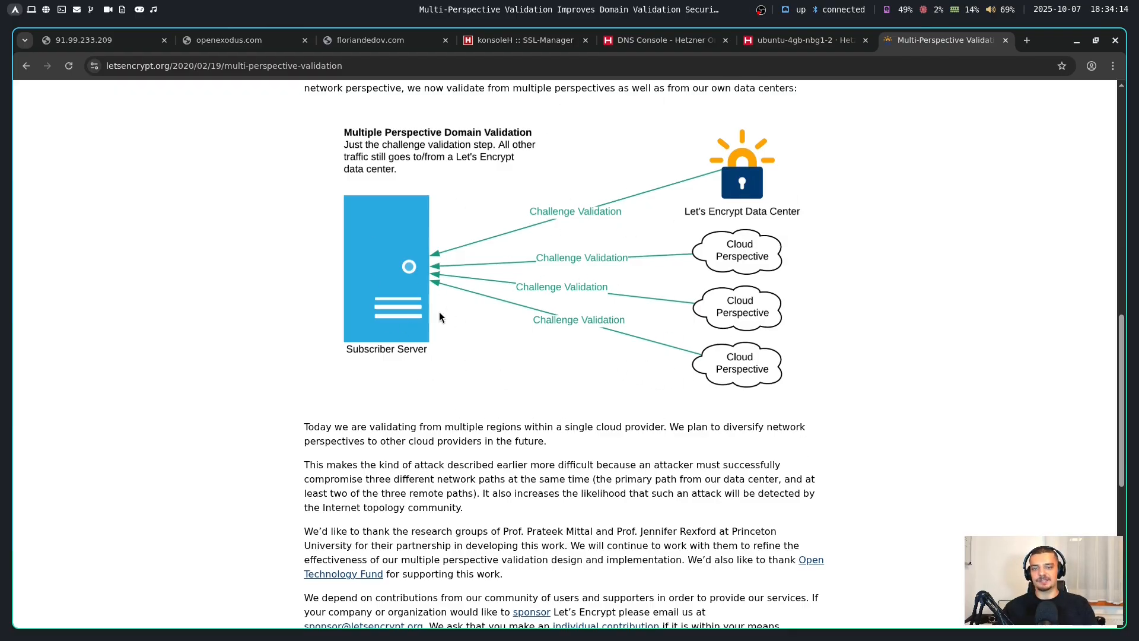
mouse_move(715, 207)
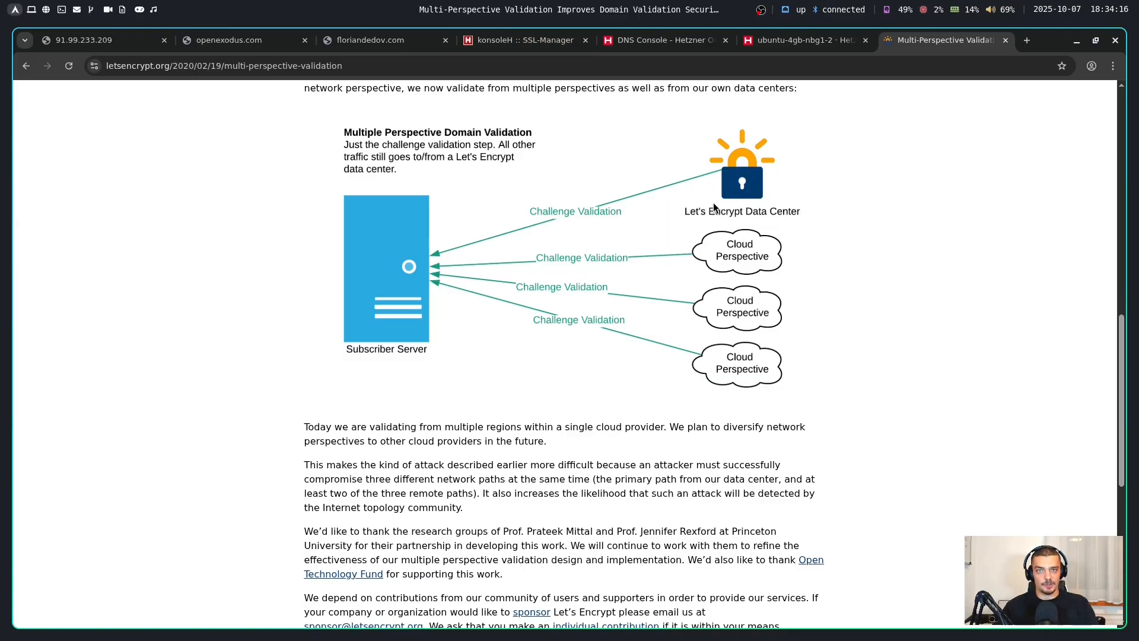
mouse_move(579, 529)
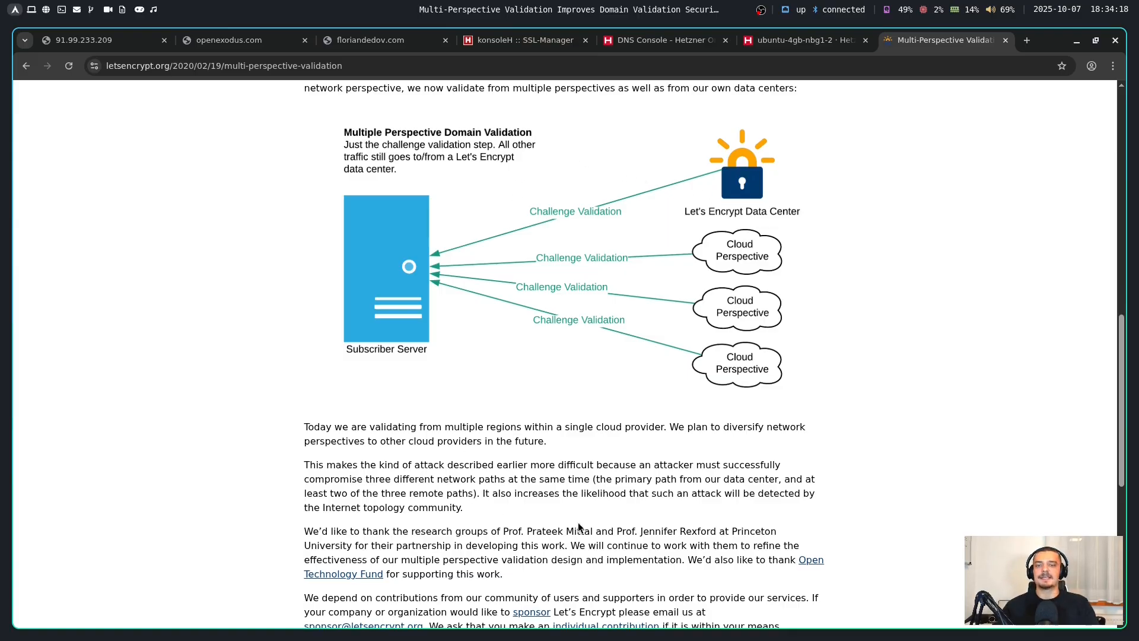
mouse_move(40, 88)
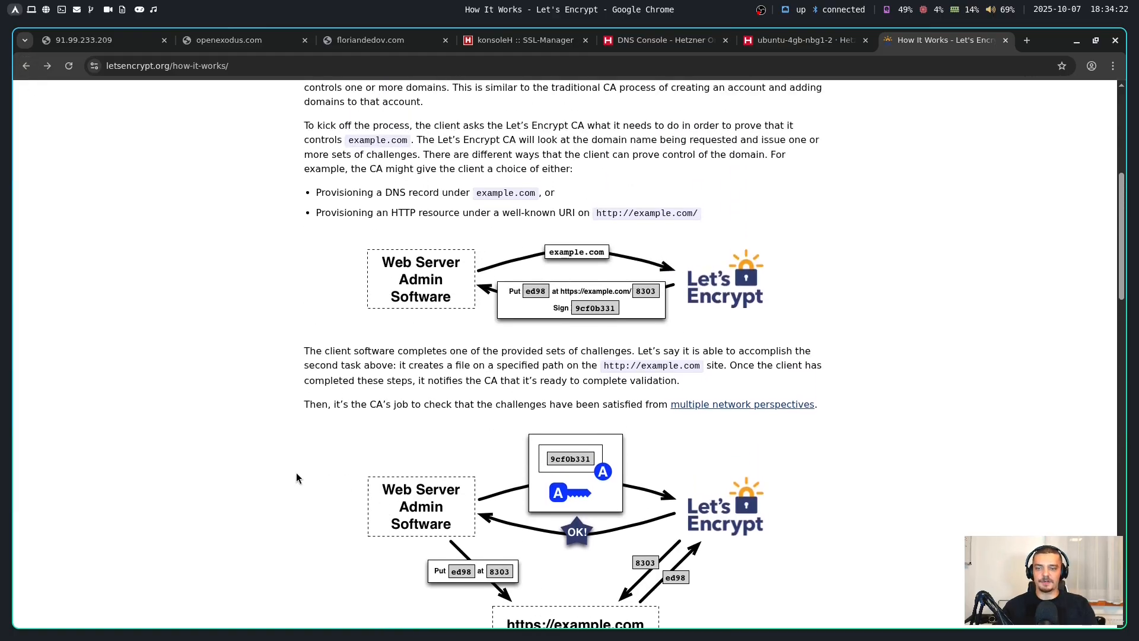
Step: Scroll How It Works down to the Certificate Issuance and Revocation section
scroll(down, 3)
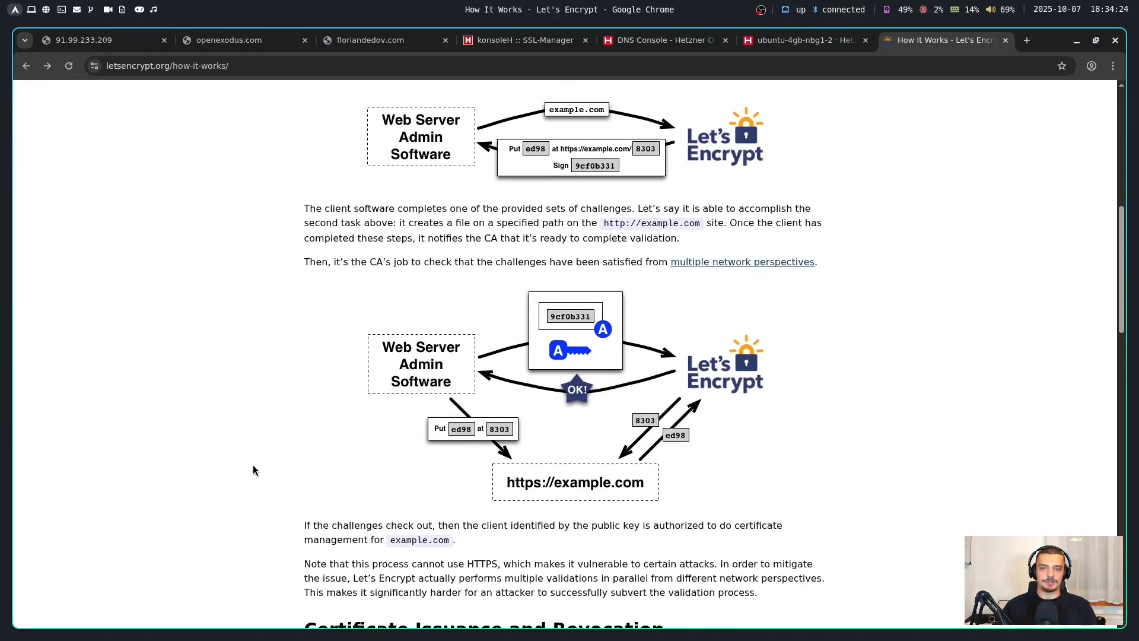
scroll(down, 3)
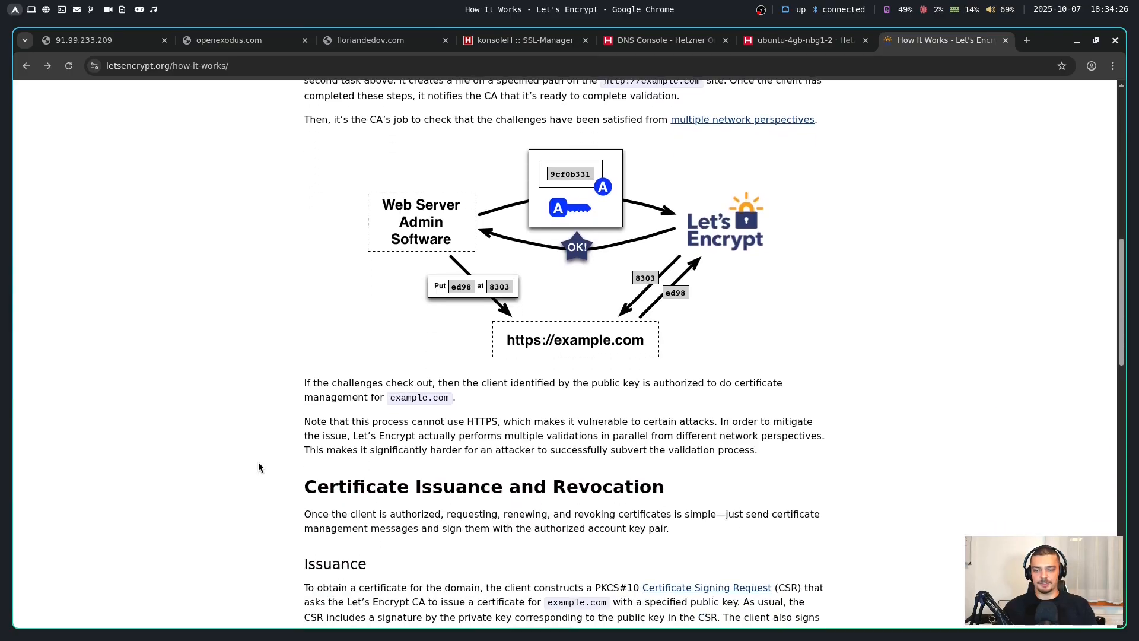
scroll(down, 3)
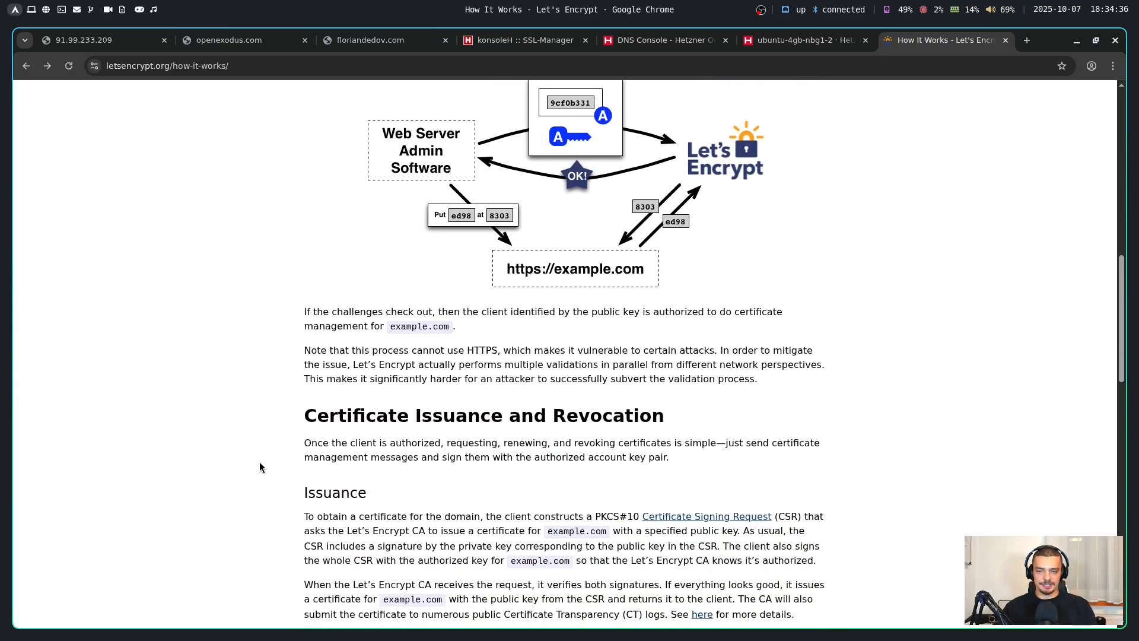
mouse_move(272, 444)
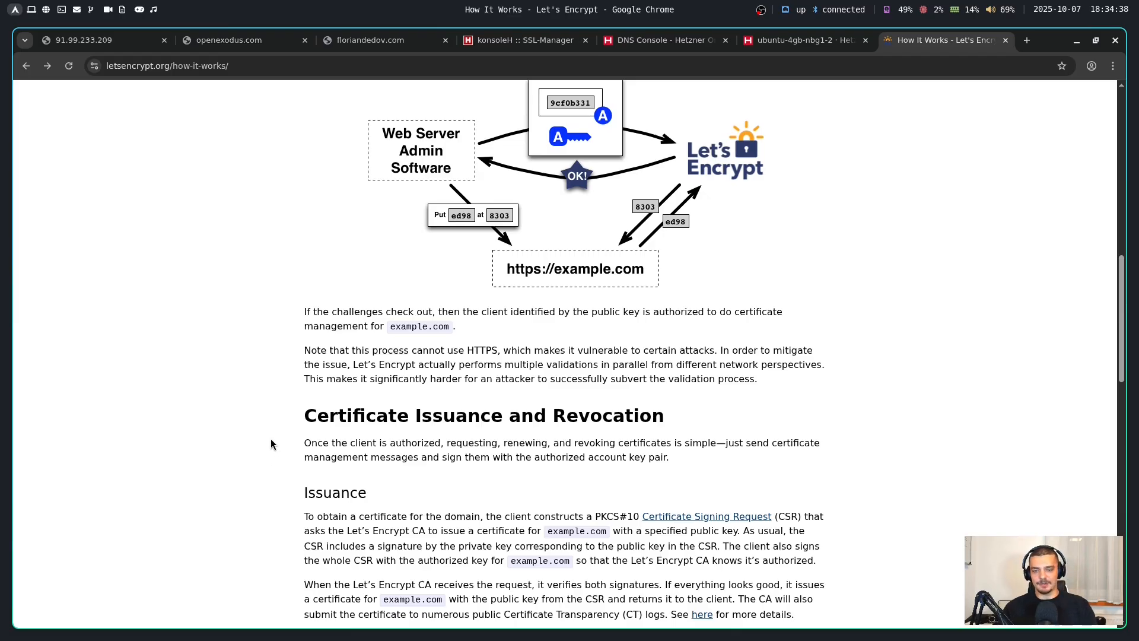
scroll(up, 3)
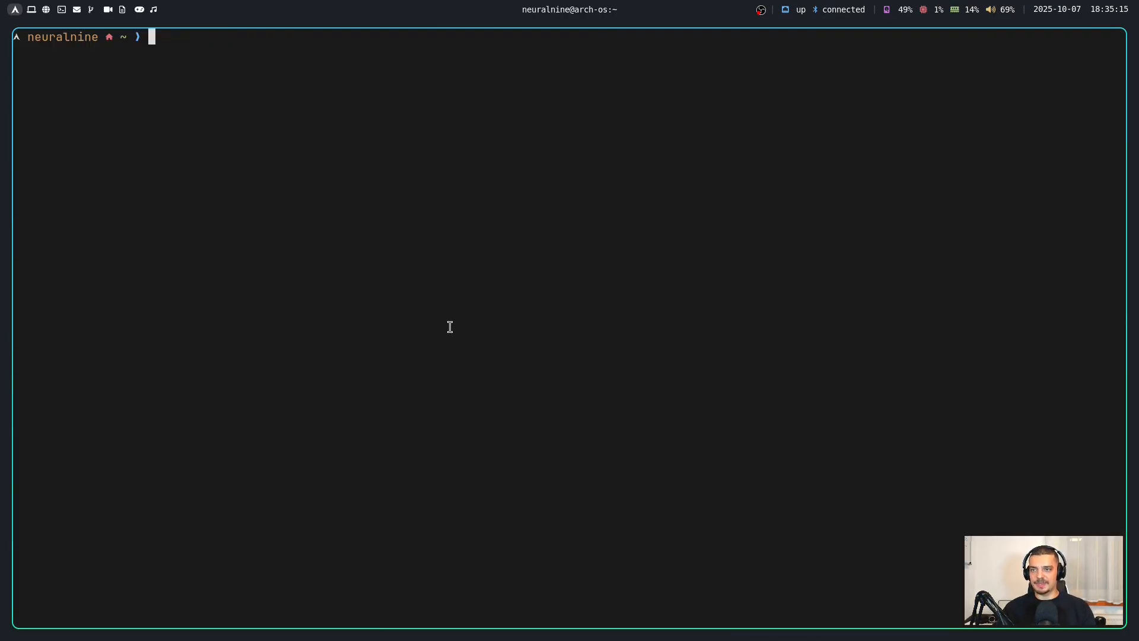
Step: Log into DevServer over SSH as root with the password
text(ss)
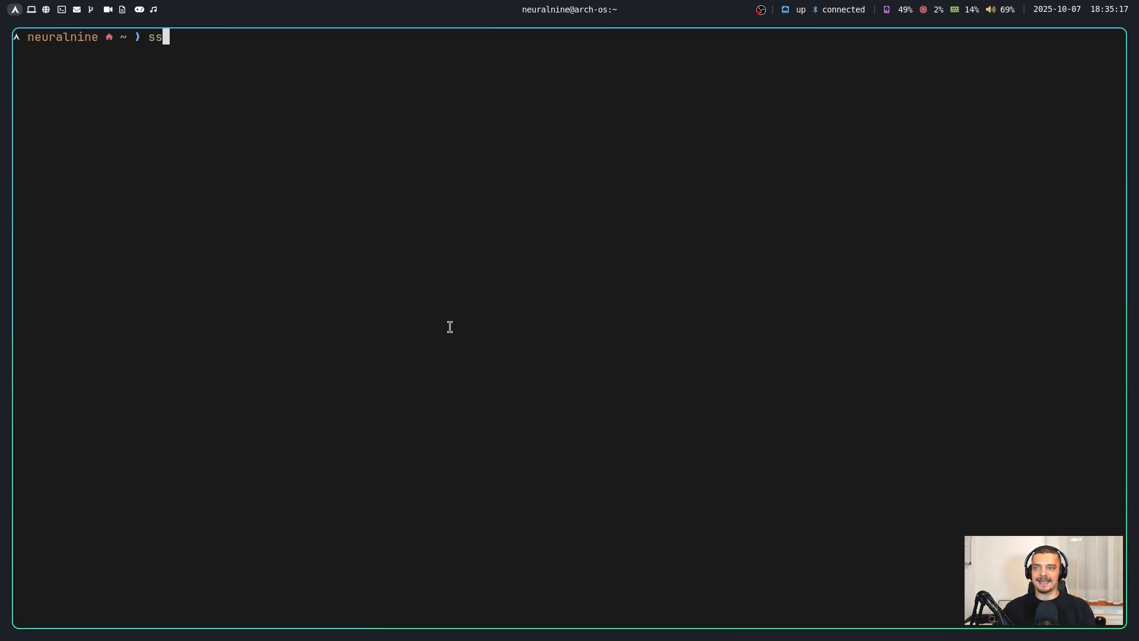
text(h)
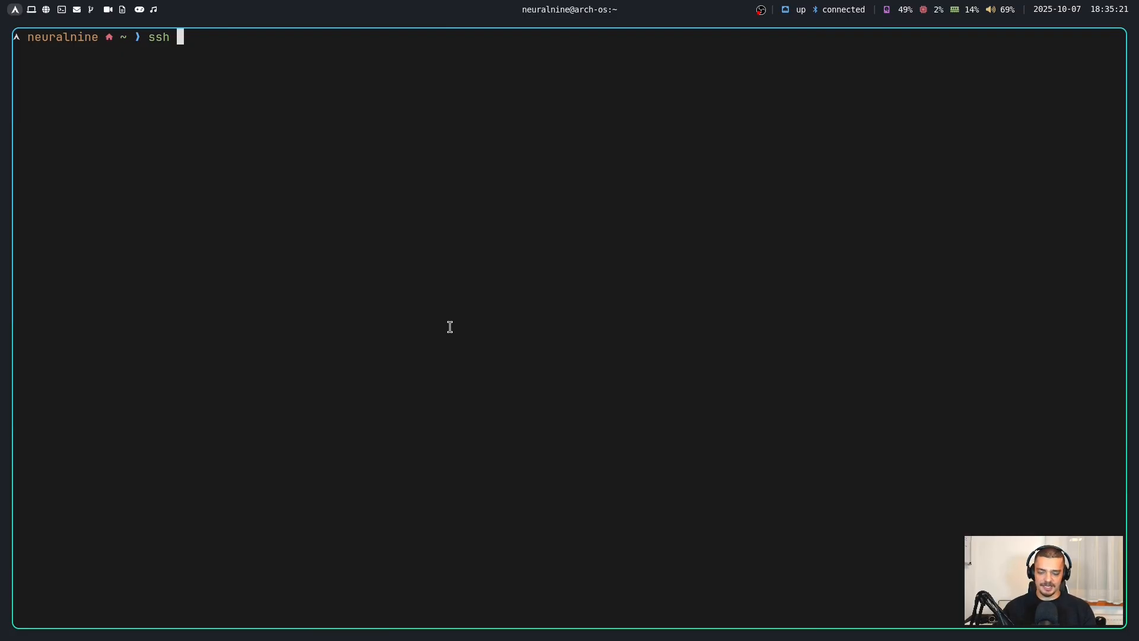
text(root@)
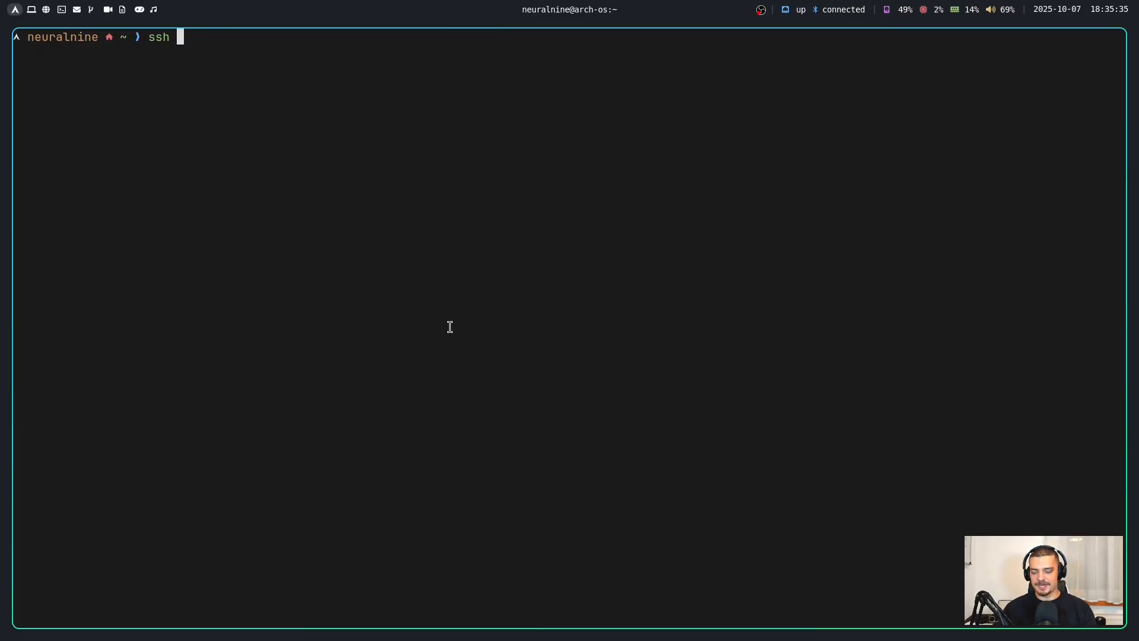
text(DevServer)
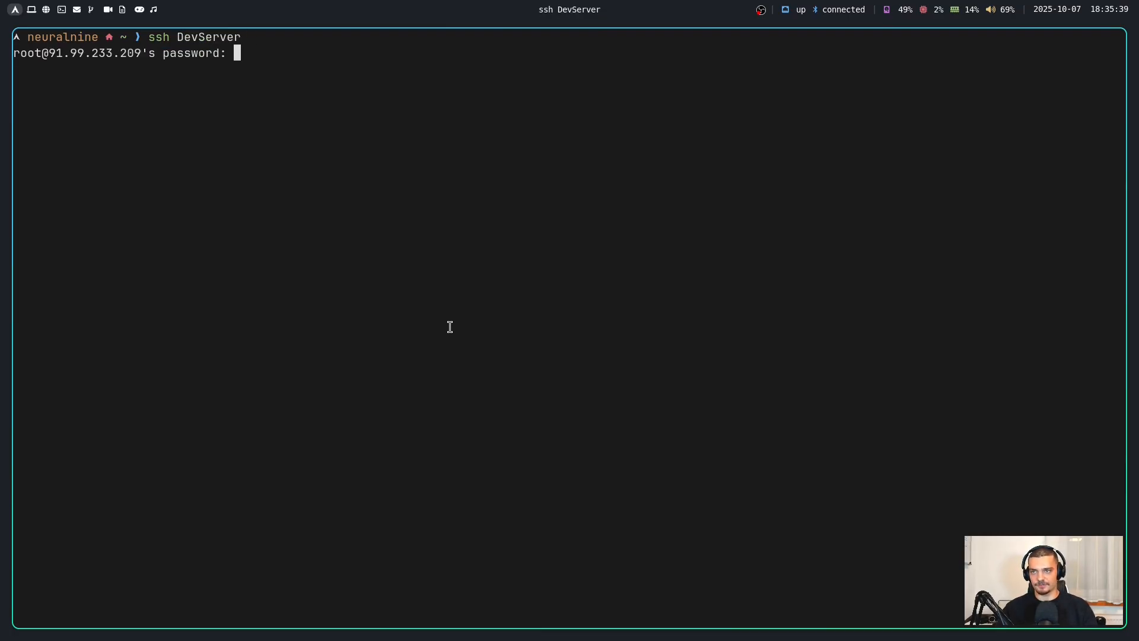
mouse_move(51, 58)
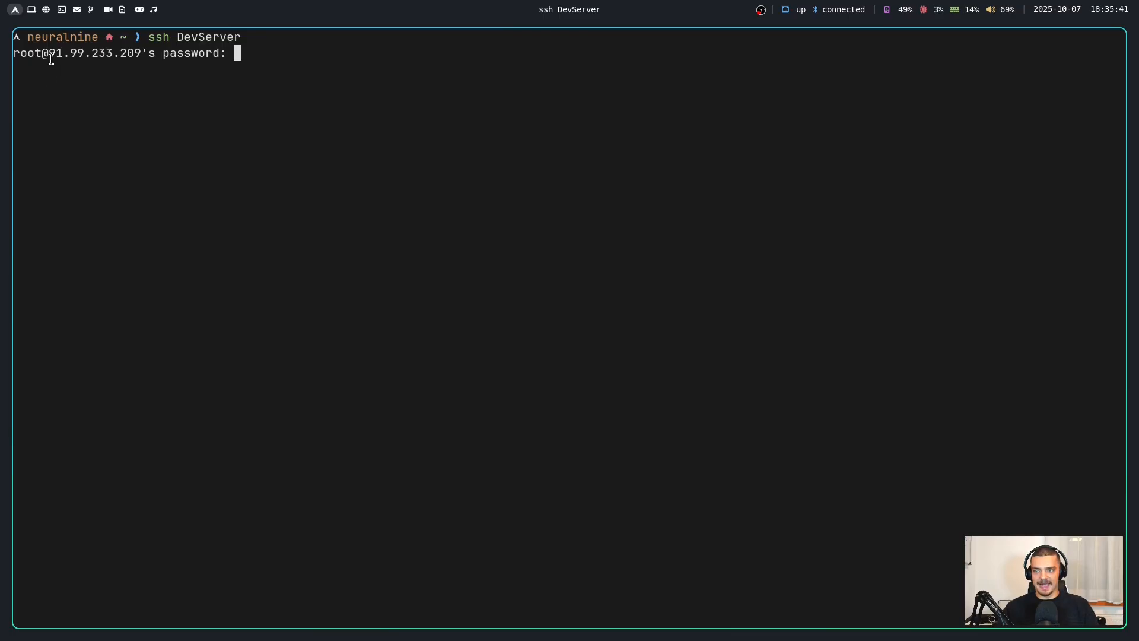
mouse_move(311, 170)
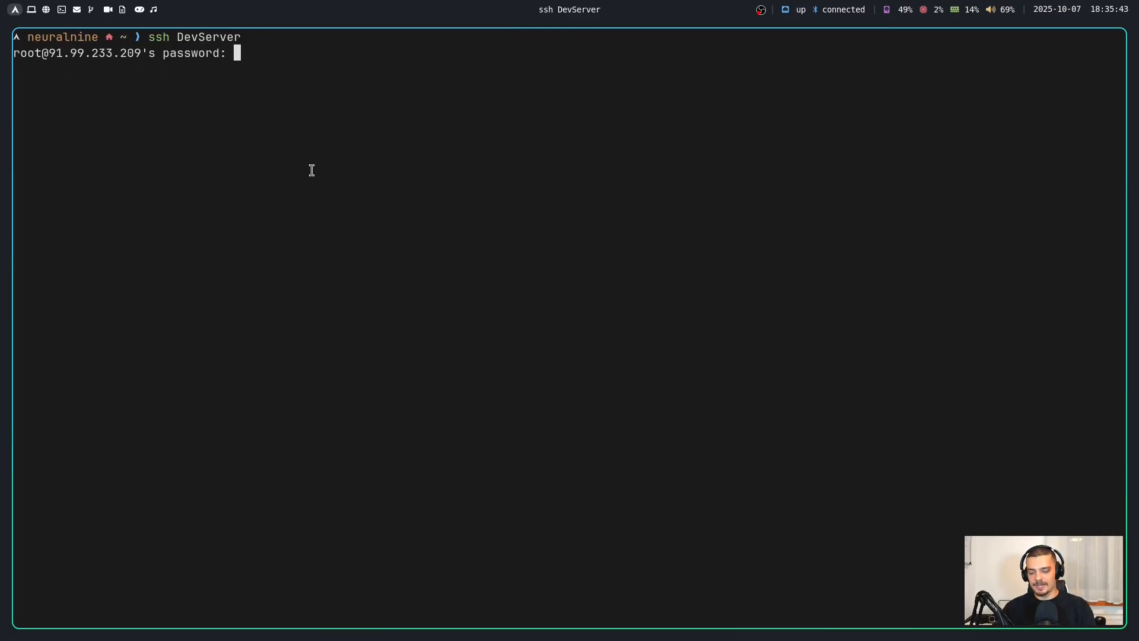
key(Return)
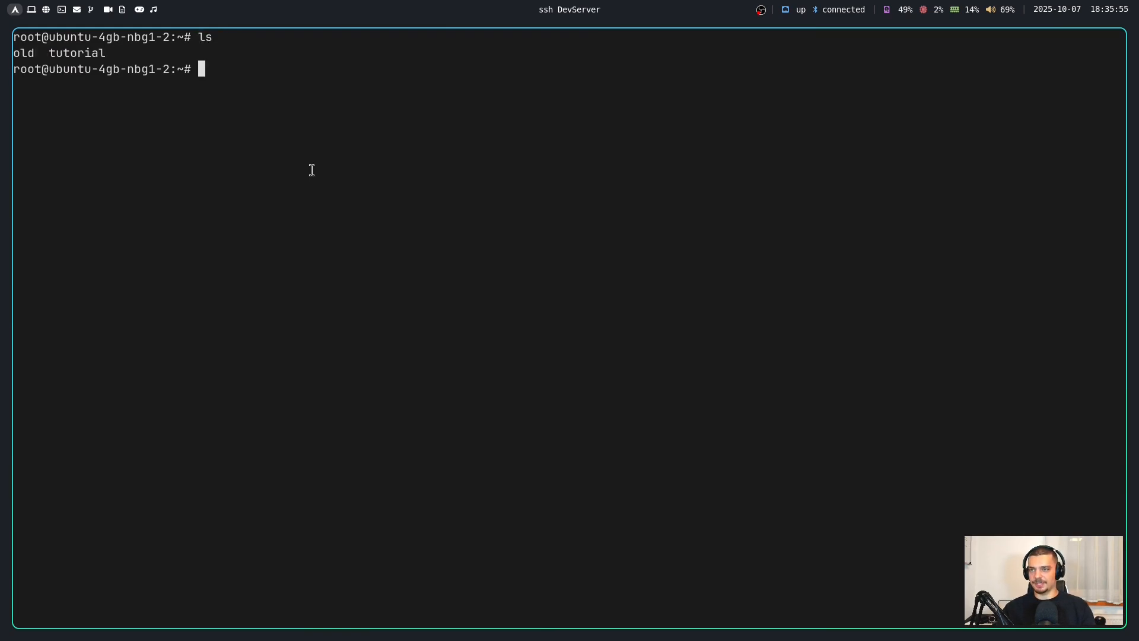
mouse_move(38, 49)
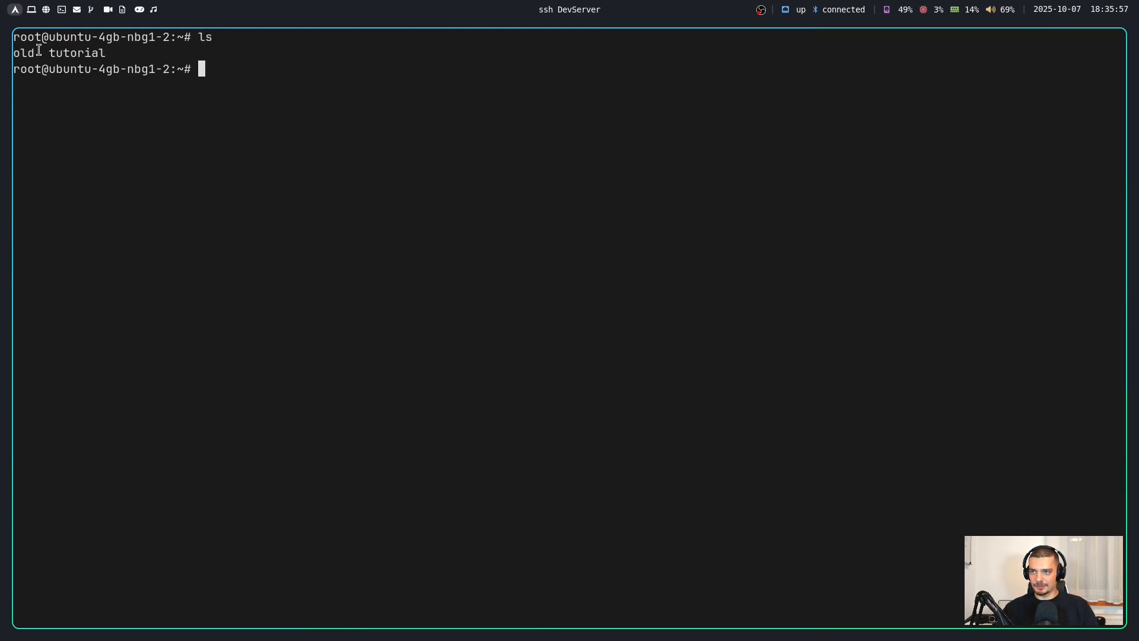
mouse_move(399, 271)
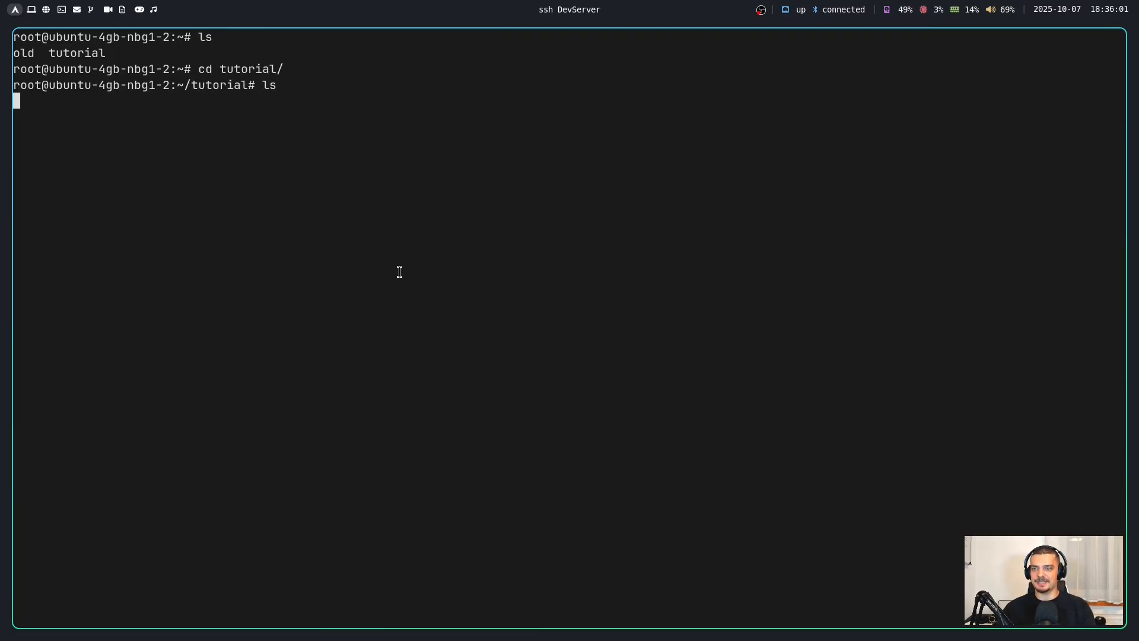
Step: Enter the tutorial folder and list its empty contents
key(Return)
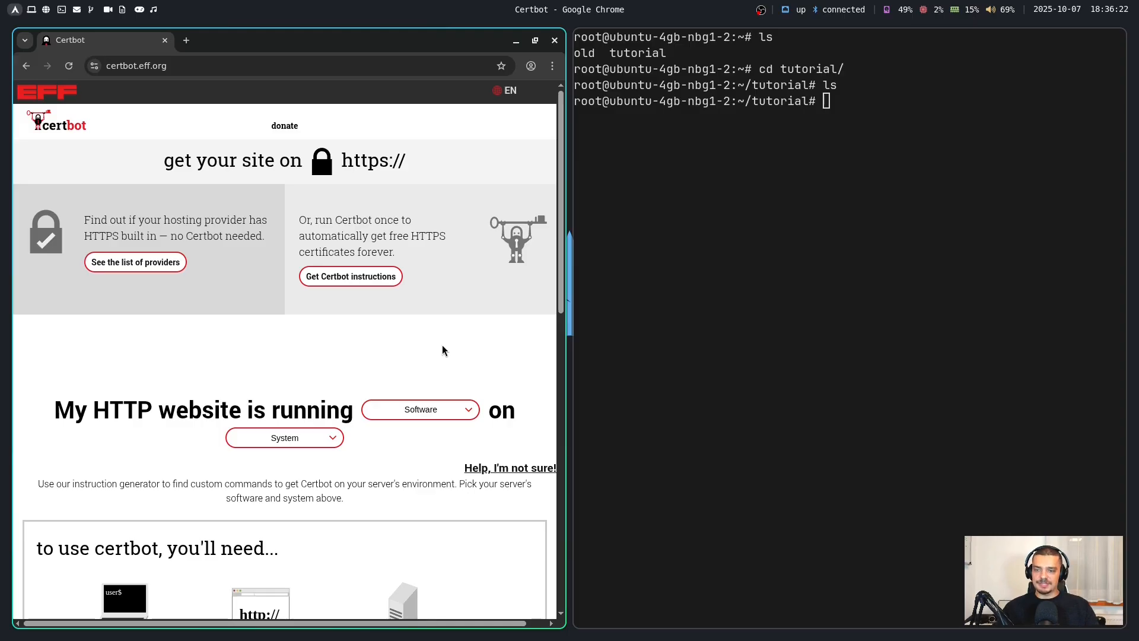
Step: Maximize certbot.eff.org, choose the web server software, and scroll to the requirements section
click(535, 40)
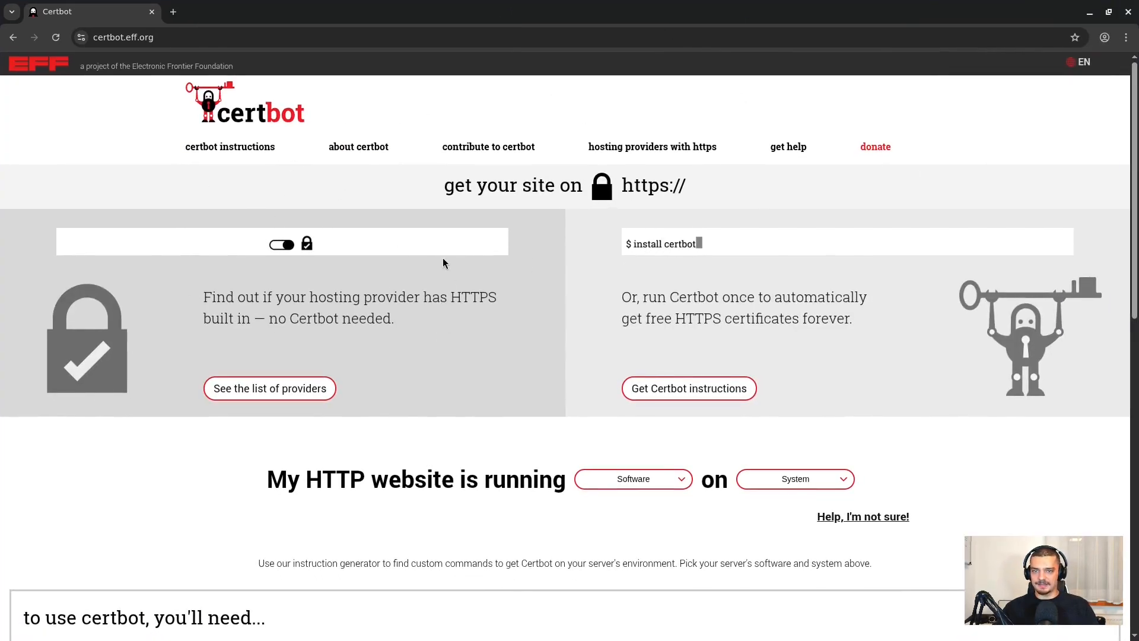
scroll(down, 3)
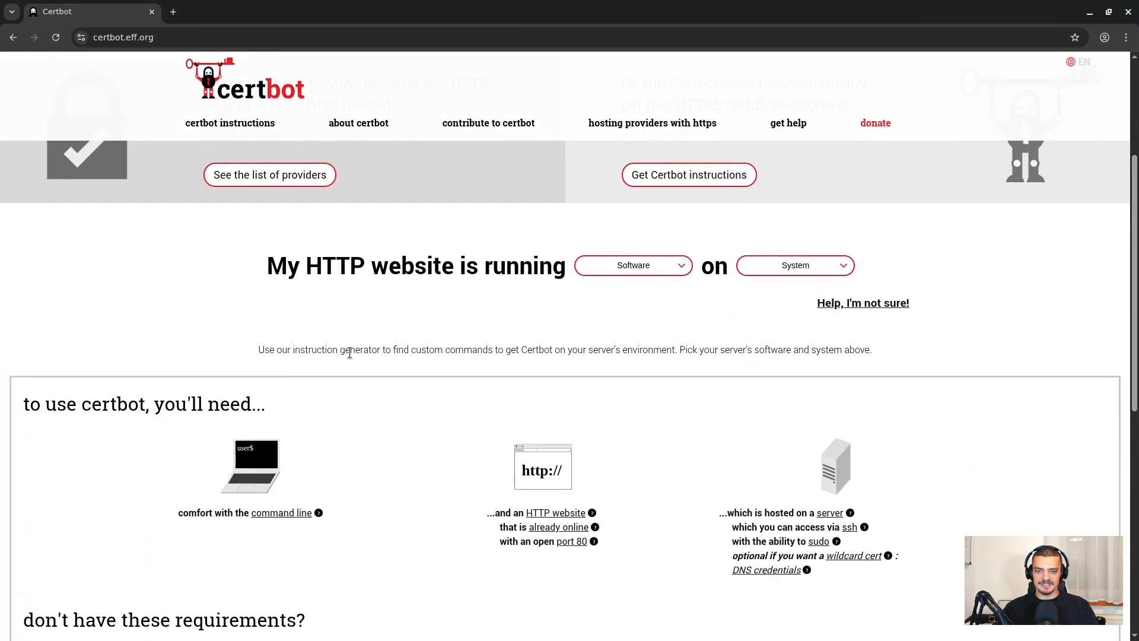
scroll(up, 3)
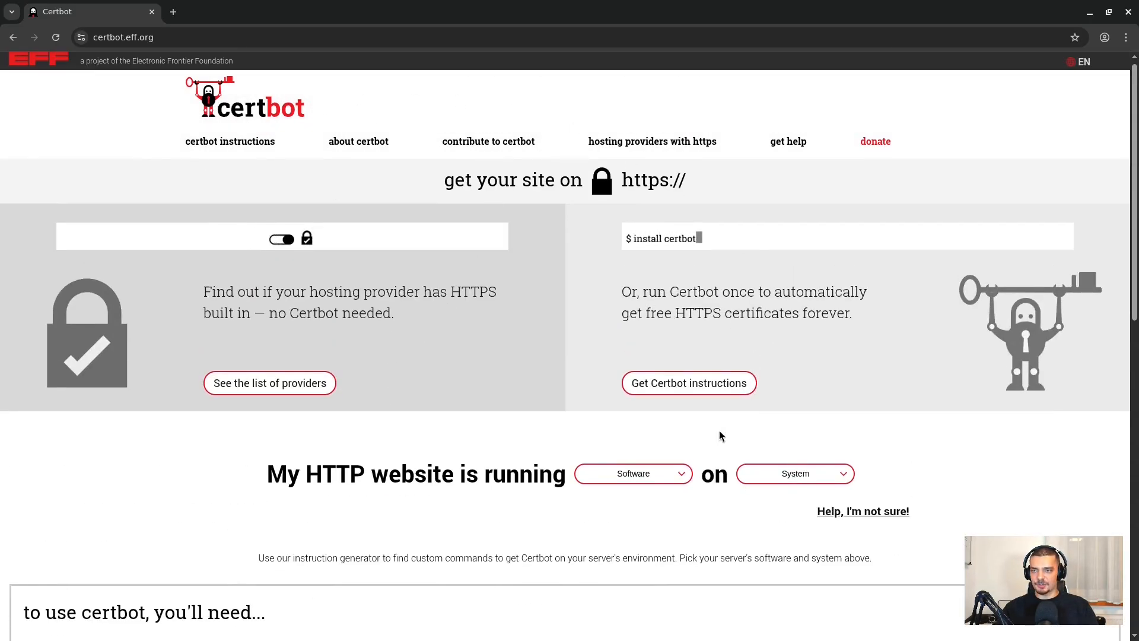
scroll(down, 3)
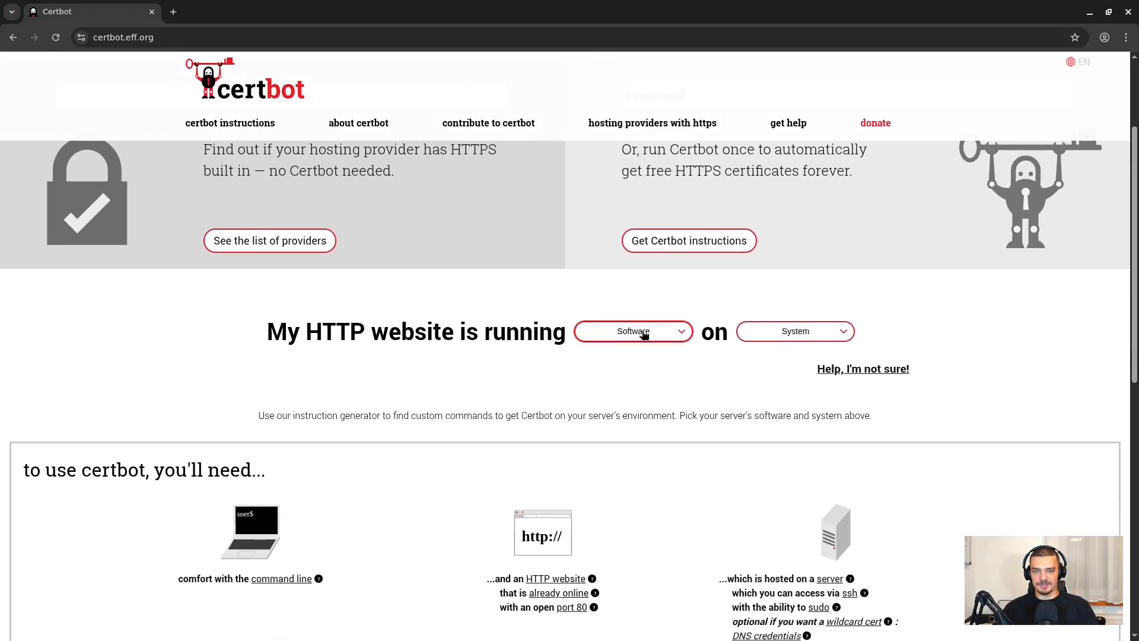
click(632, 331)
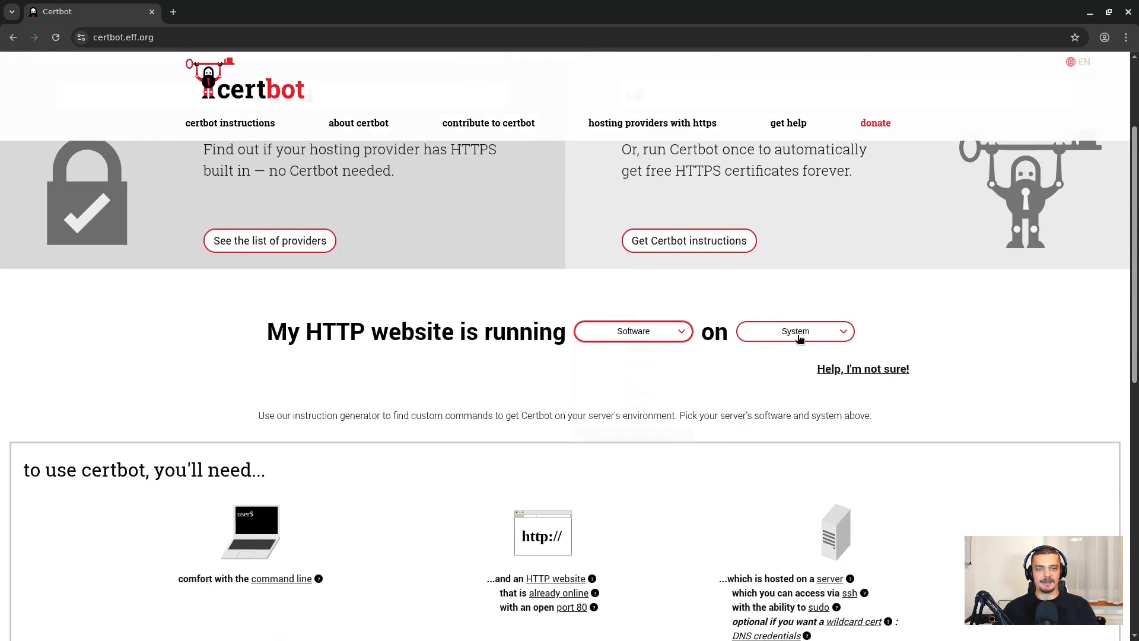
scroll(down, 3)
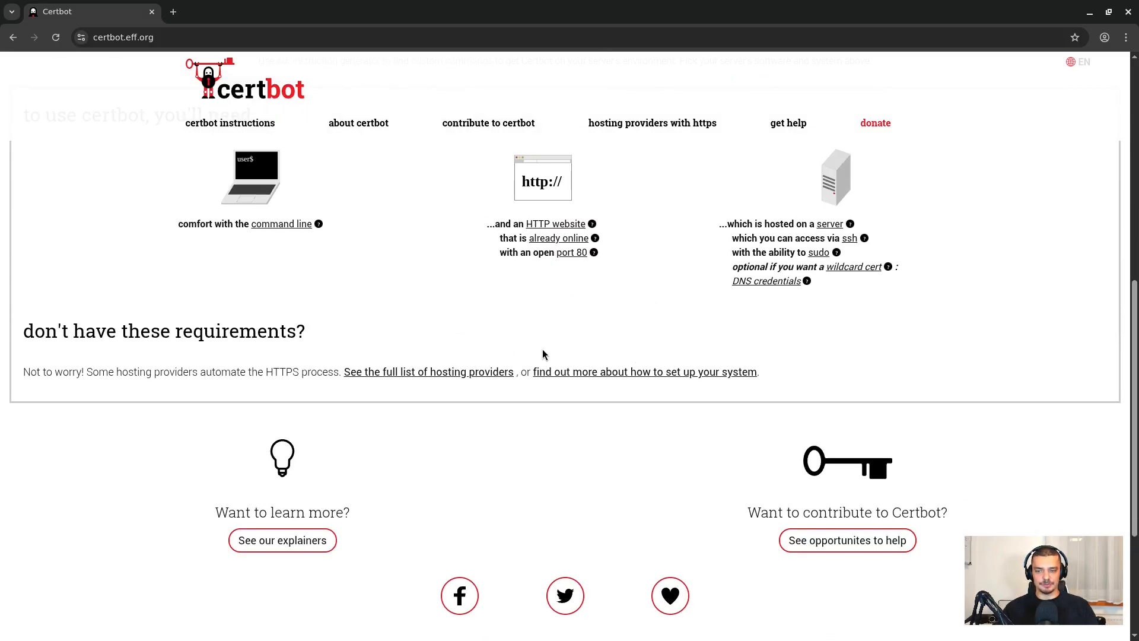
scroll(up, 3)
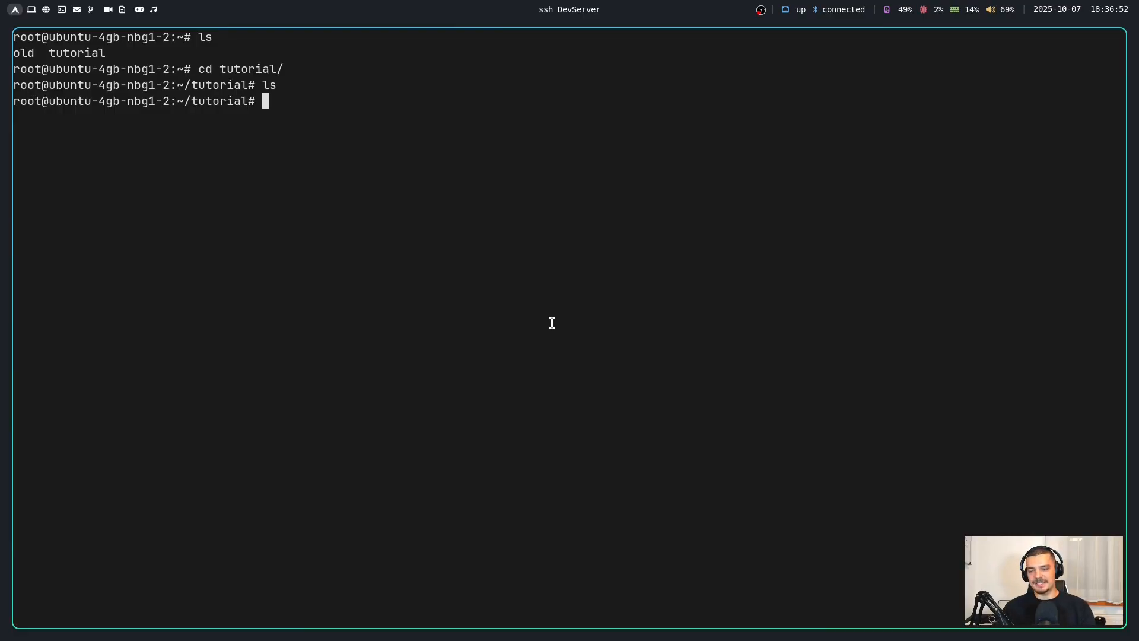
Step: Show the server's system info with uname -a and discard the unrun certbot apt install
text(unam)
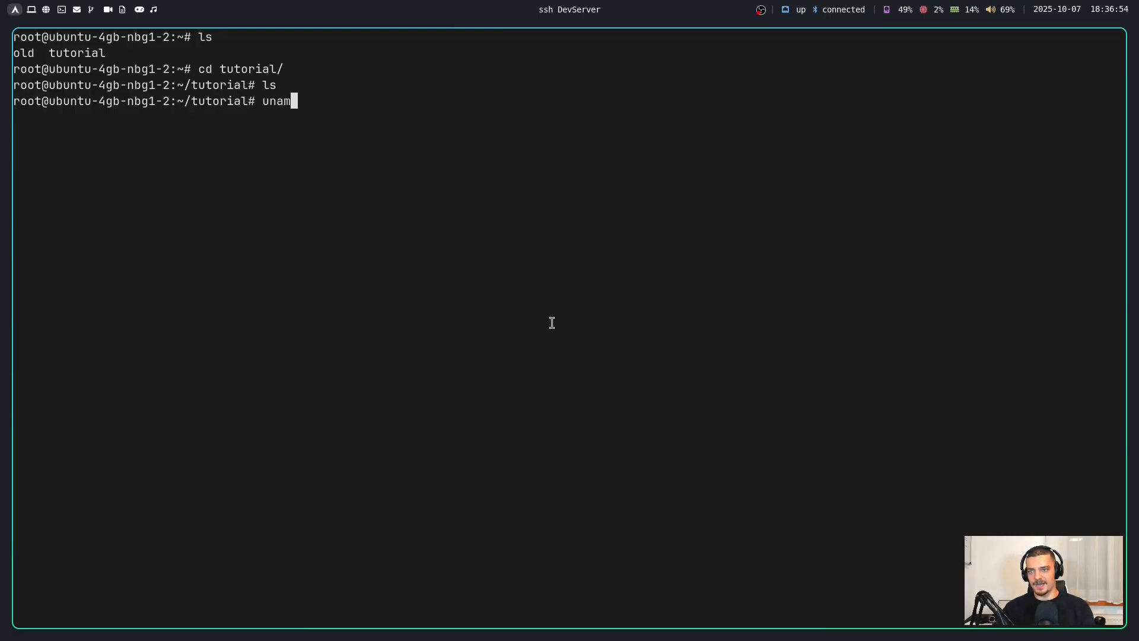
key(Return)
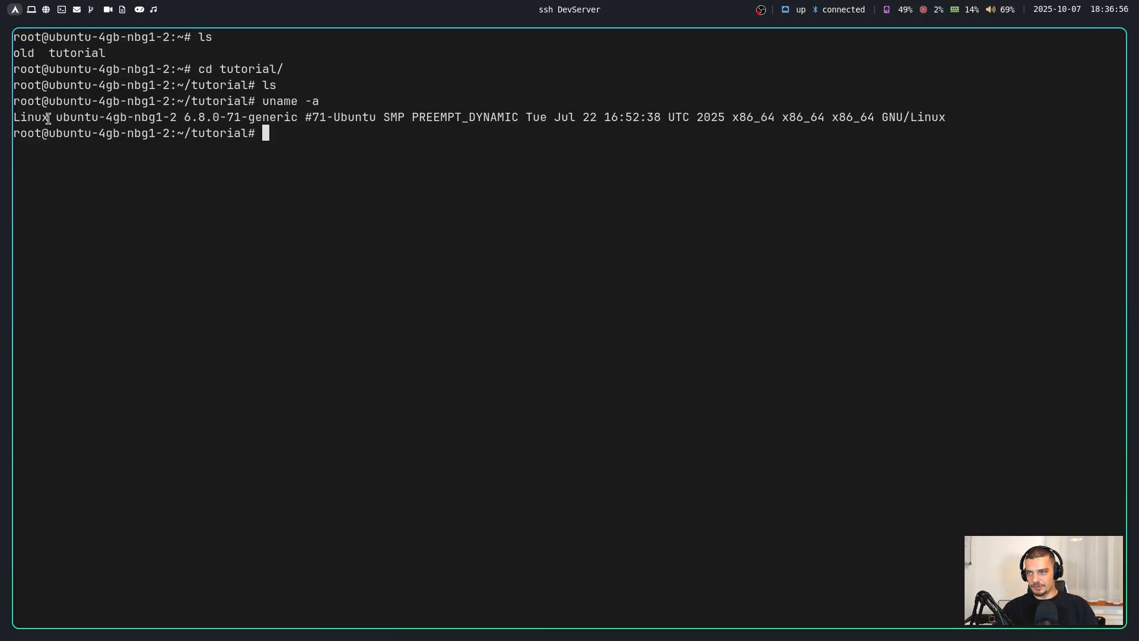
text(sudo apt install certb)
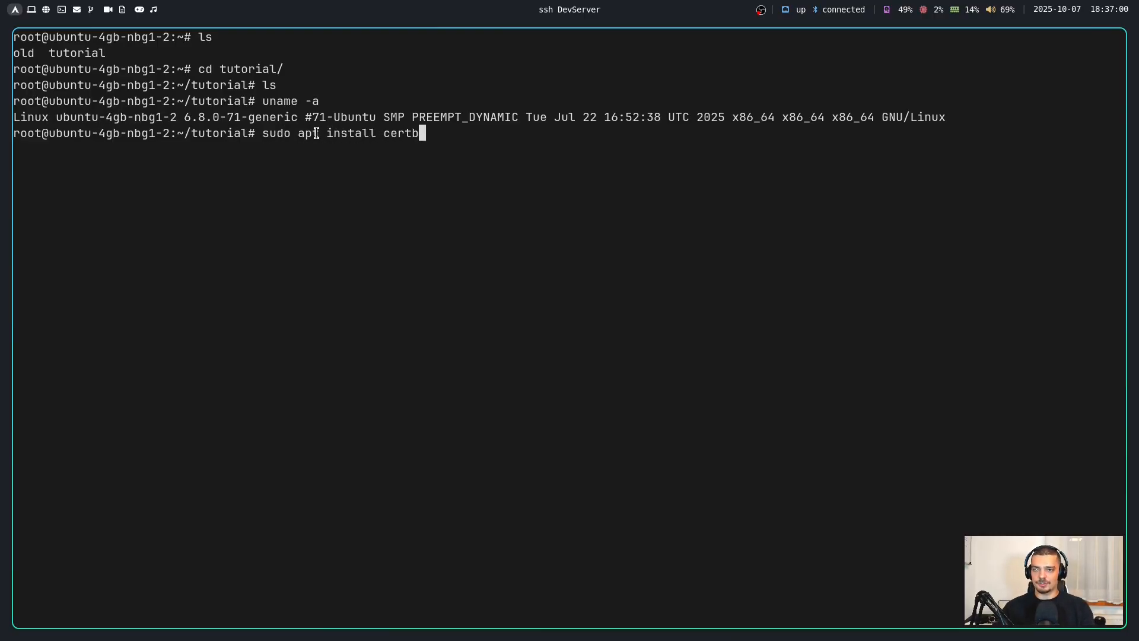
text(ot)
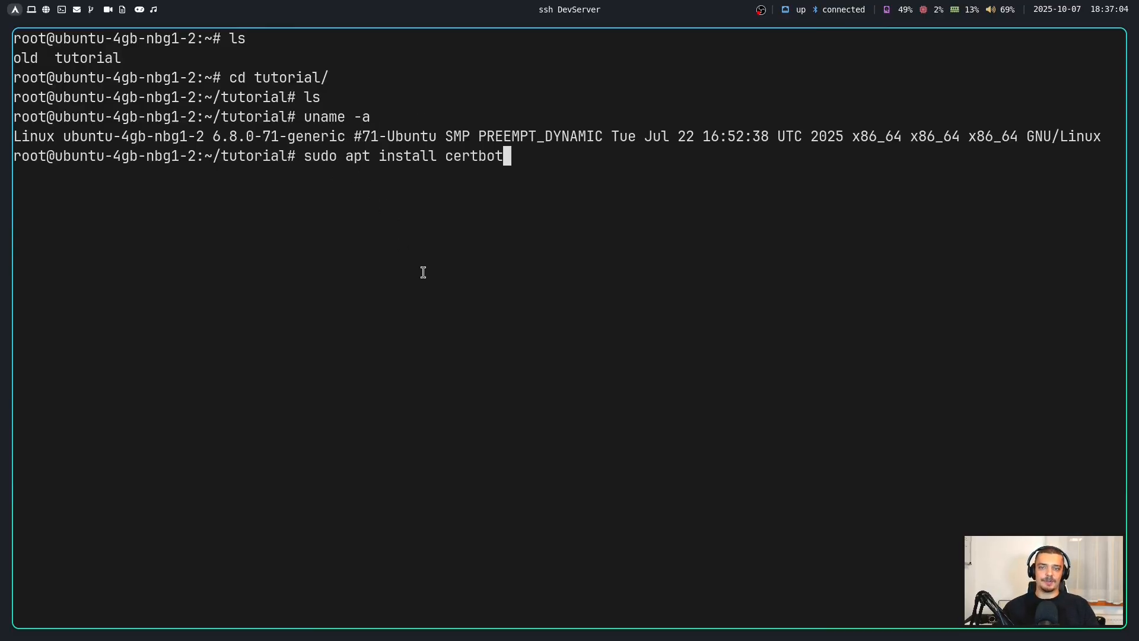
key(ctrl+c)
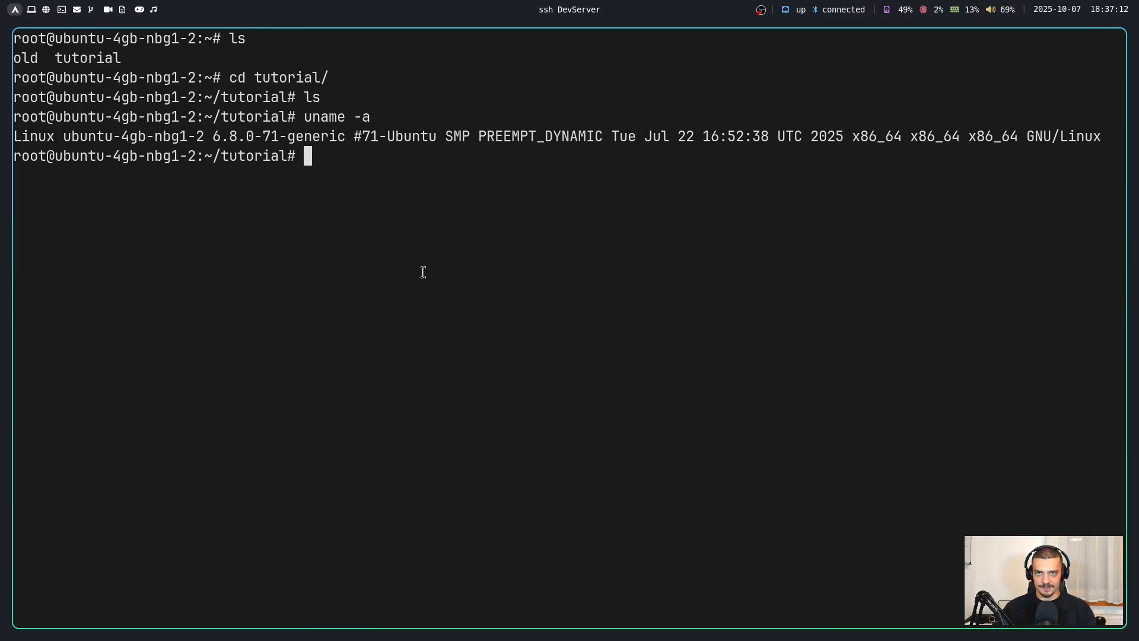
Step: Enter the command sudo certbot certonly --standalone at the prompt
text(sudo certbot)
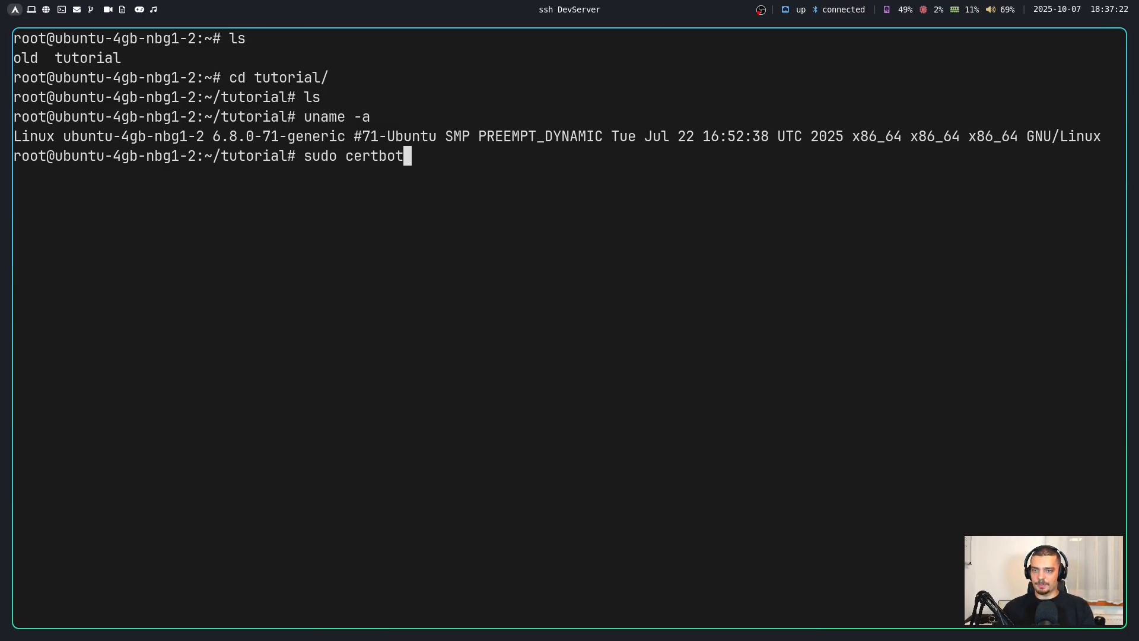
text(certonly --standa)
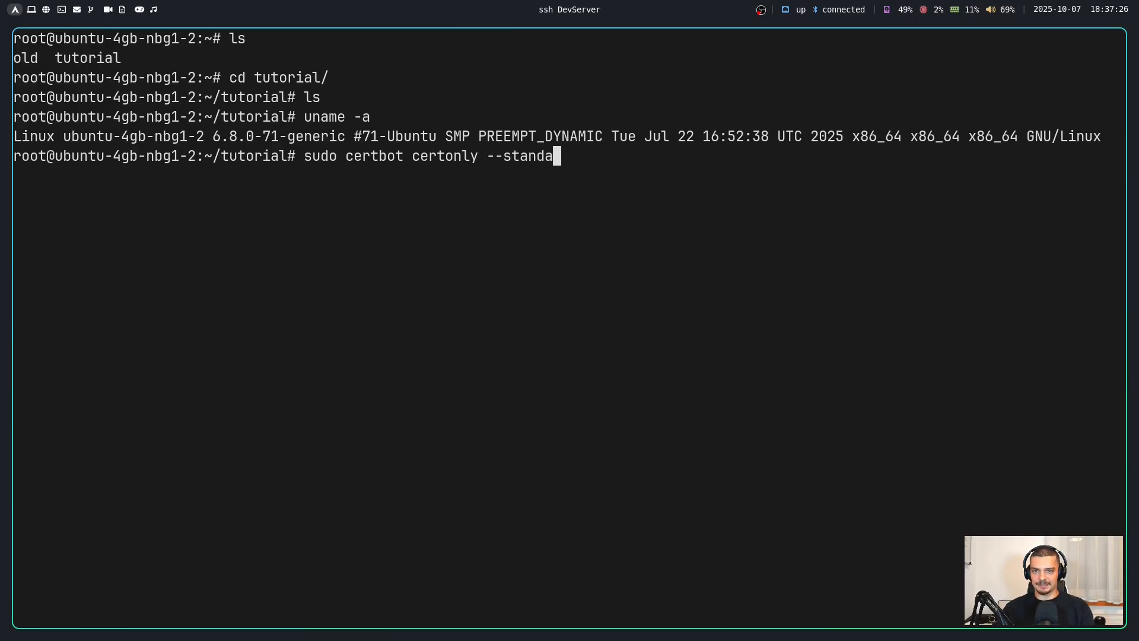
text(lone)
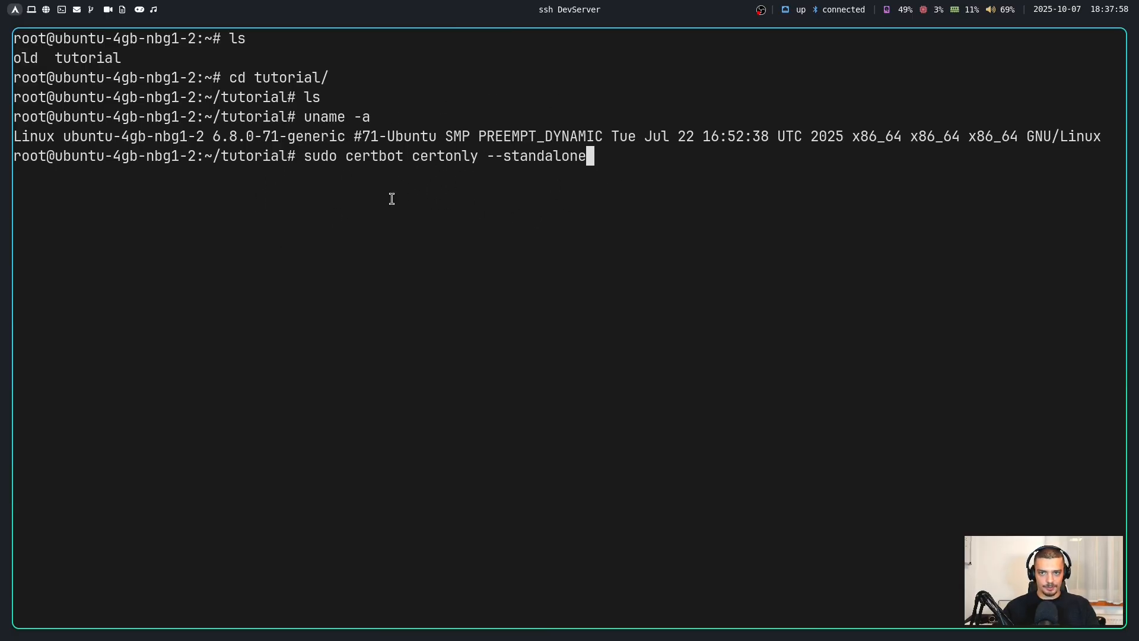
Step: Run certbot certonly --standalone and request a certificate for openexodus.com
key(Return)
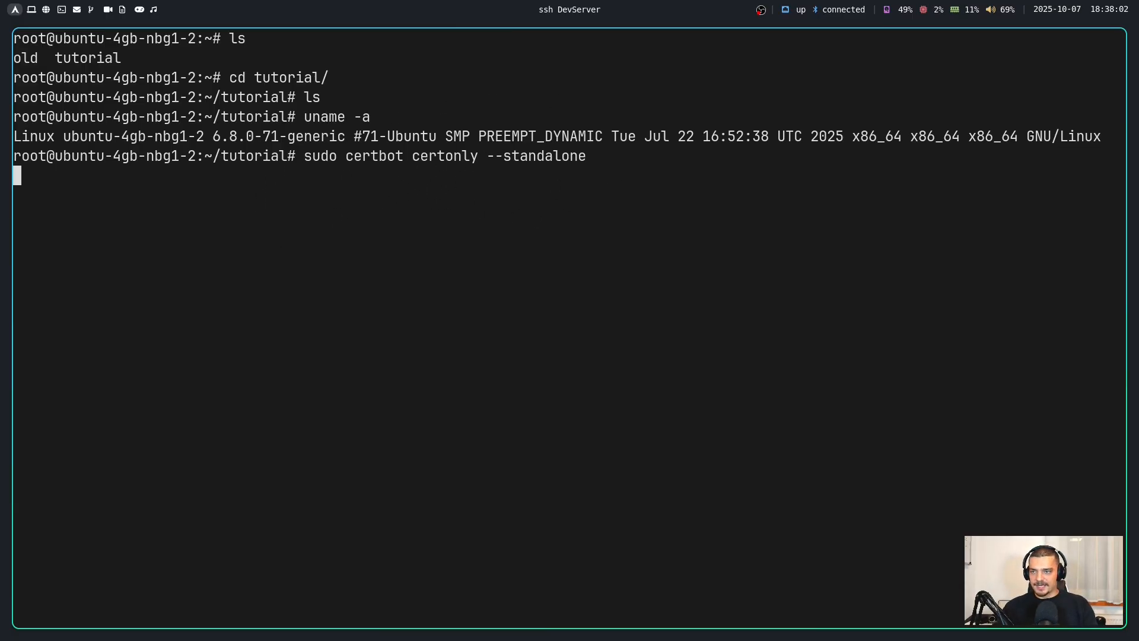
key(Return)
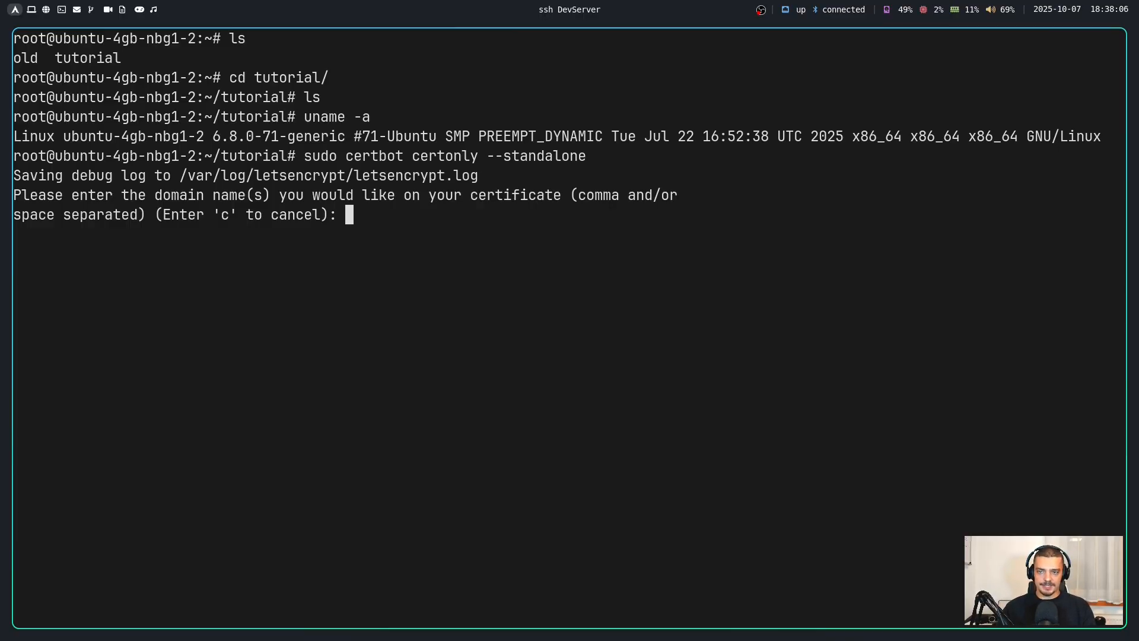
text(opene)
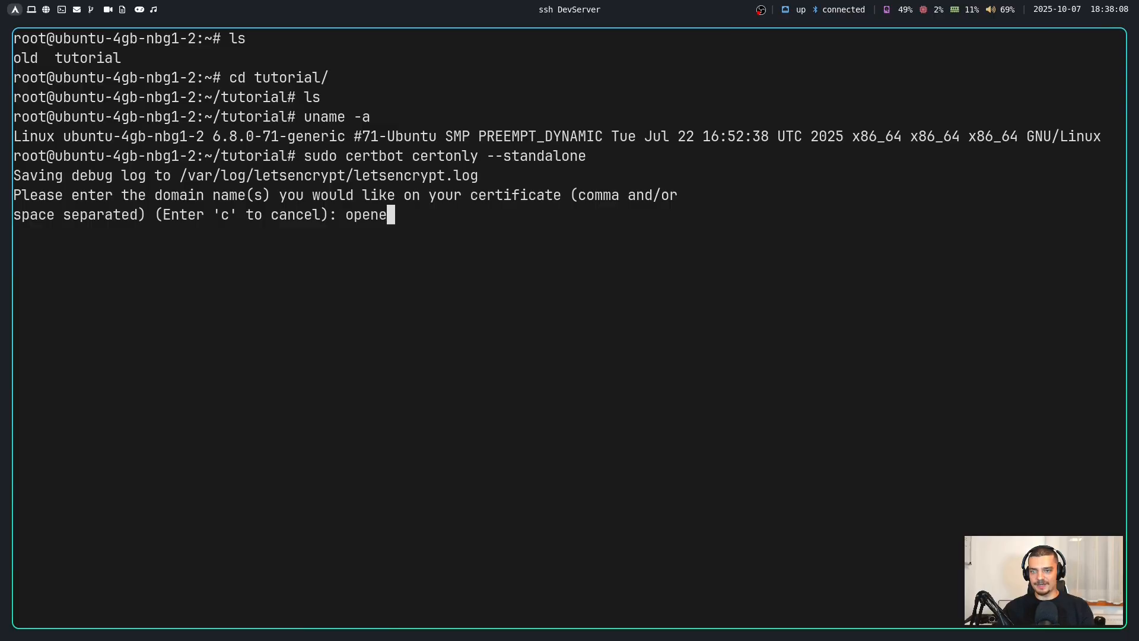
key(Return)
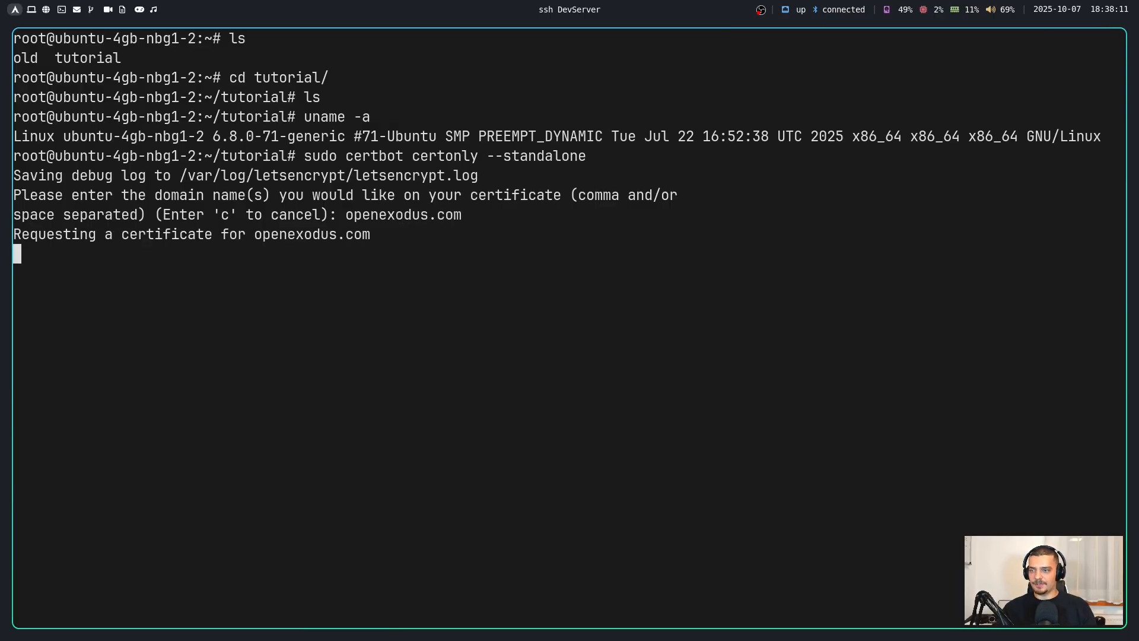
mouse_move(467, 369)
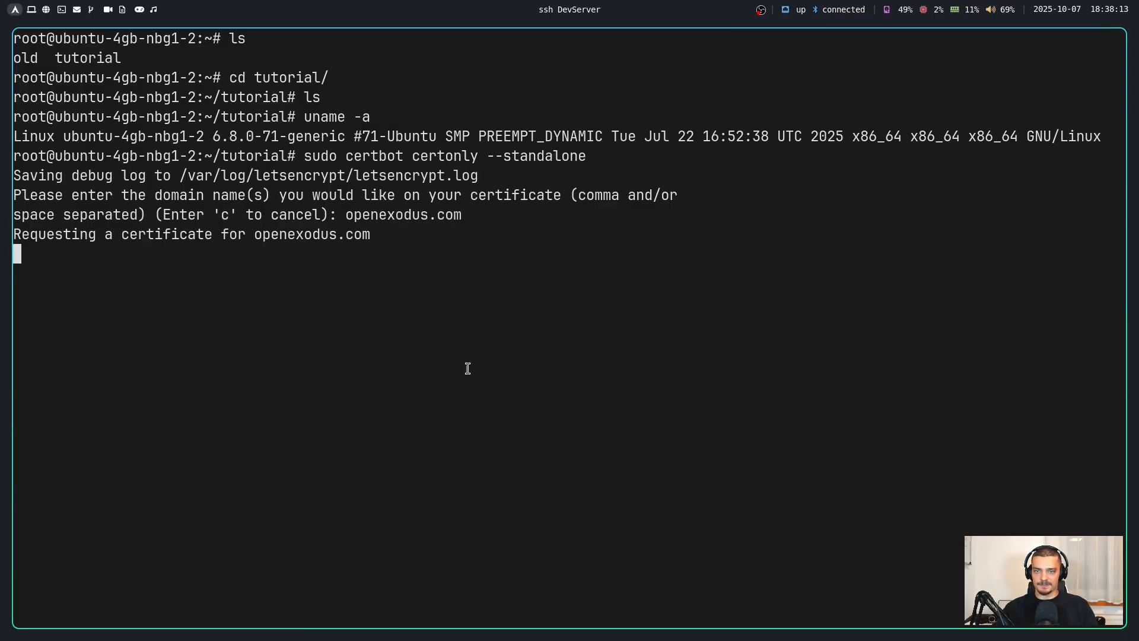
mouse_move(359, 271)
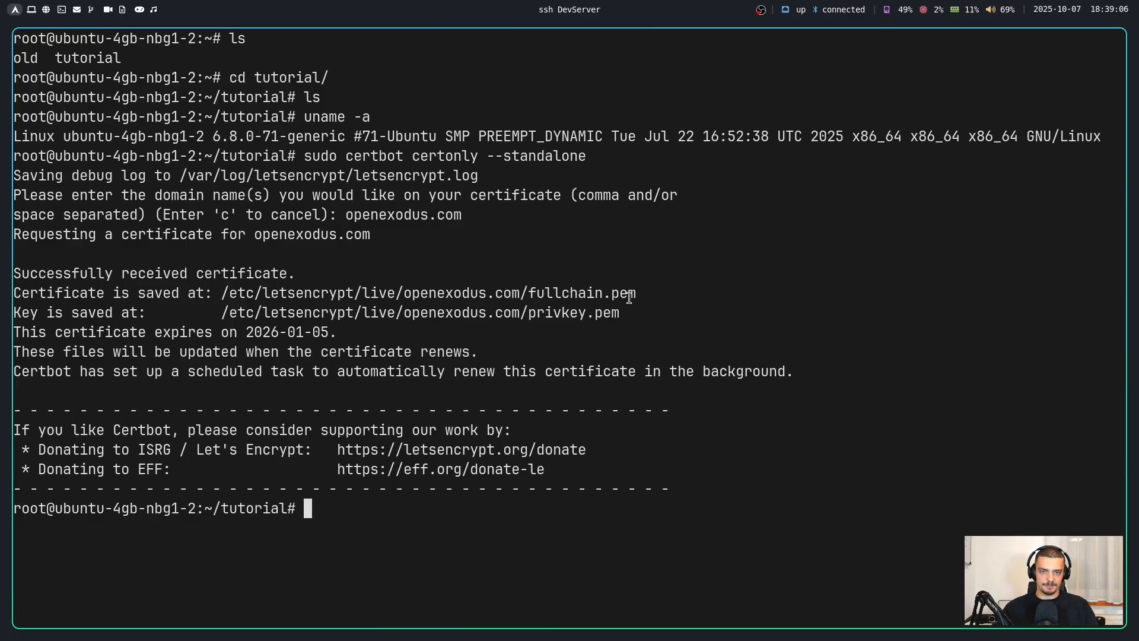
mouse_move(599, 312)
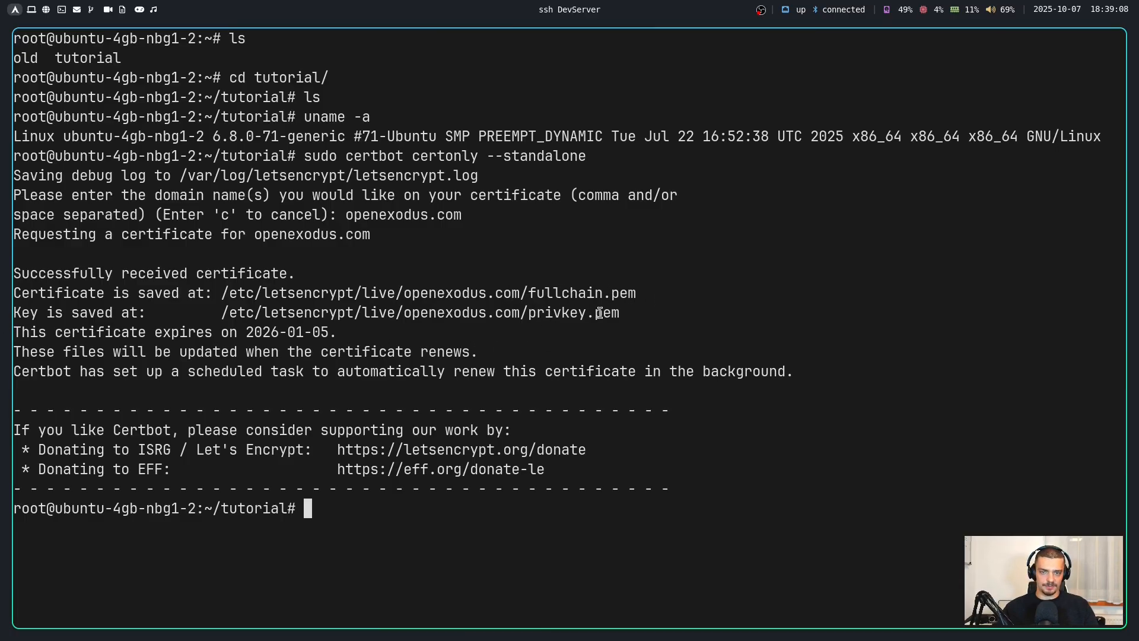
mouse_move(64, 356)
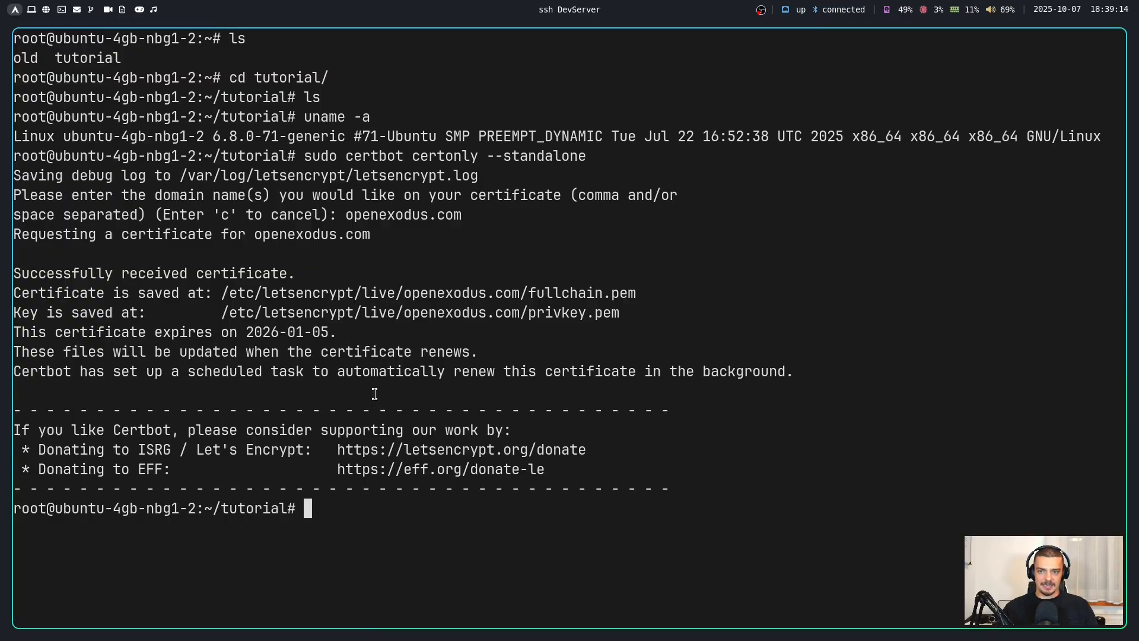
mouse_move(816, 266)
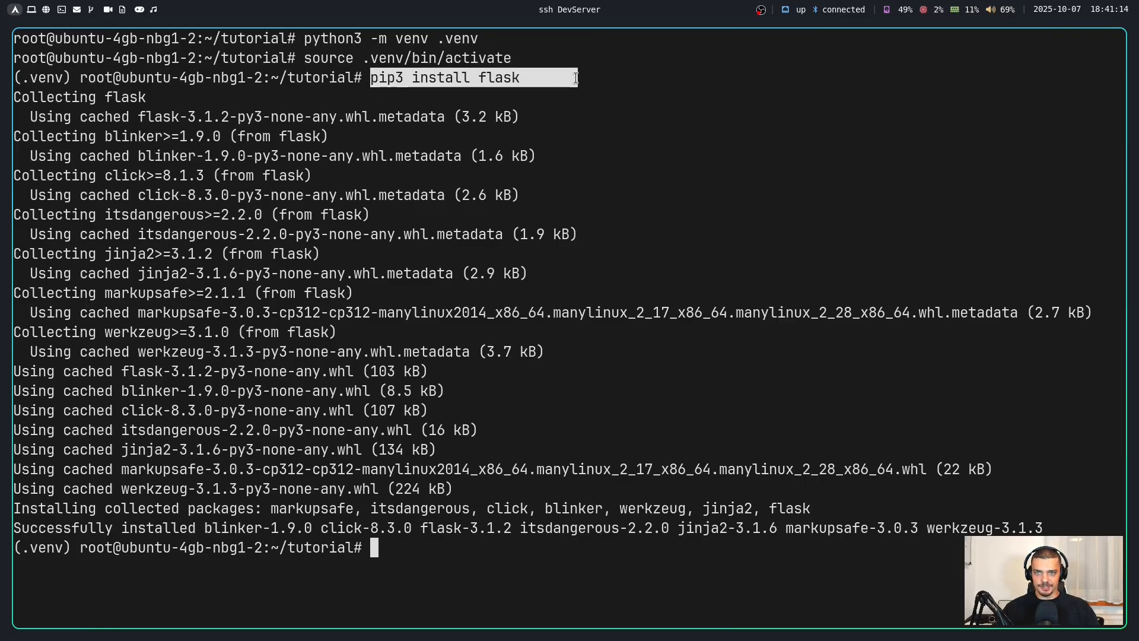
Step: Write app.py in vi with a Flask index route returning "Hello HTTPs"
text(vi app)
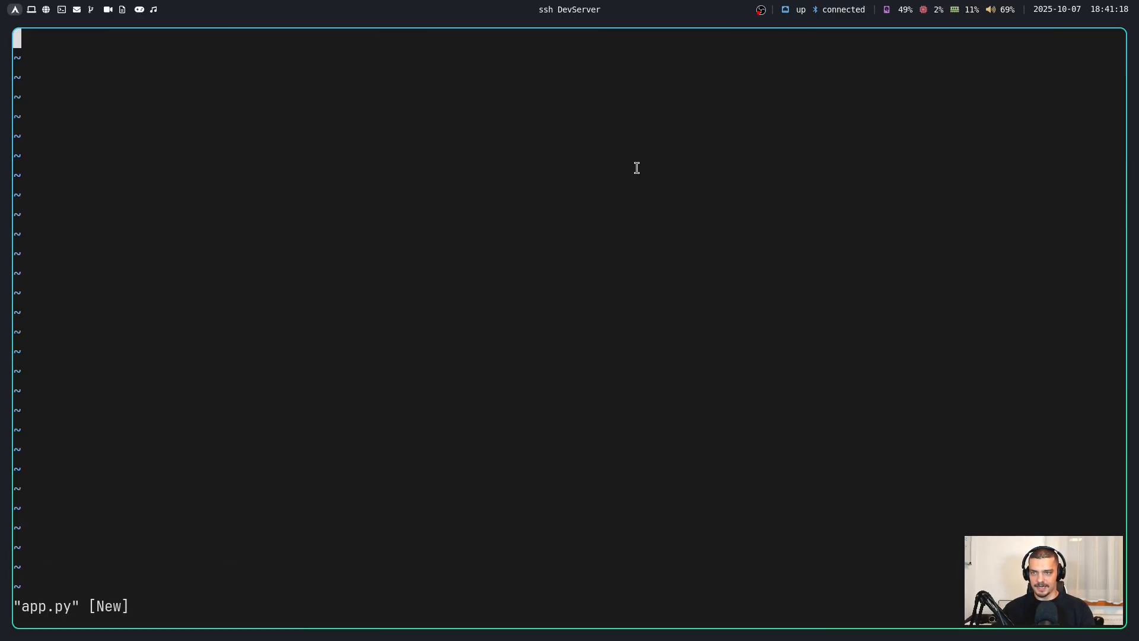
text(from flask import Flask)
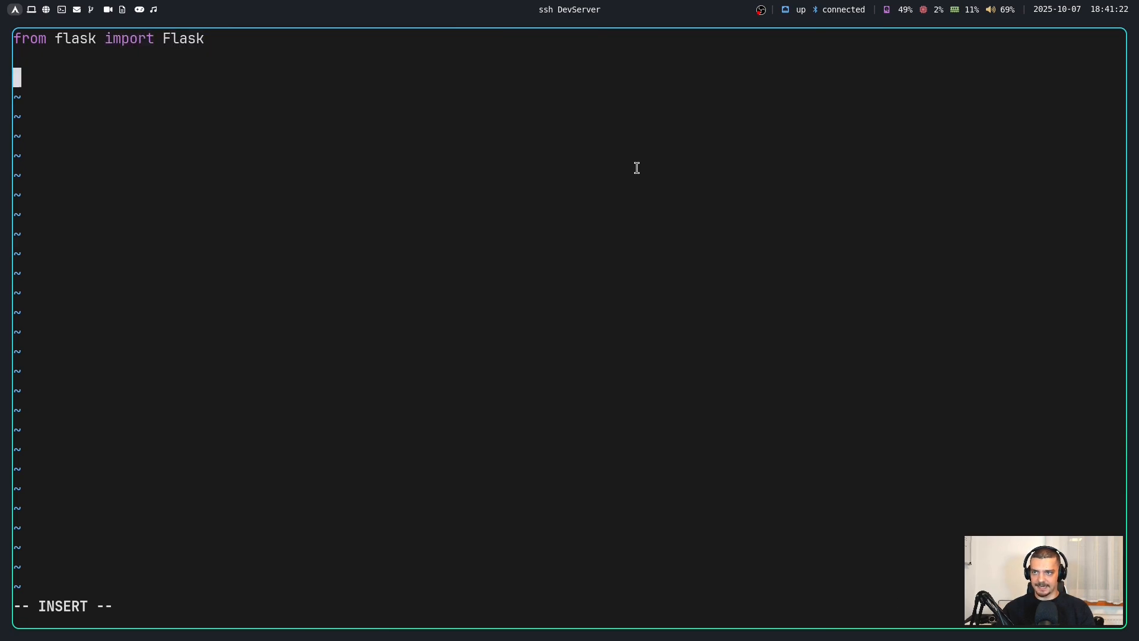
text(app = Fal)
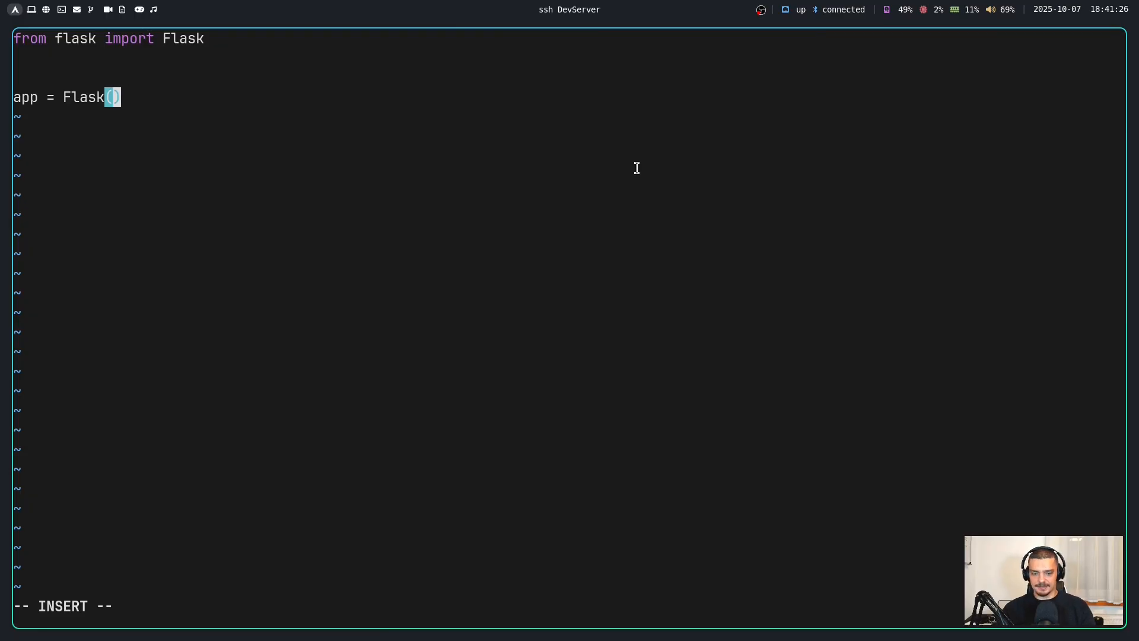
text(__name__)
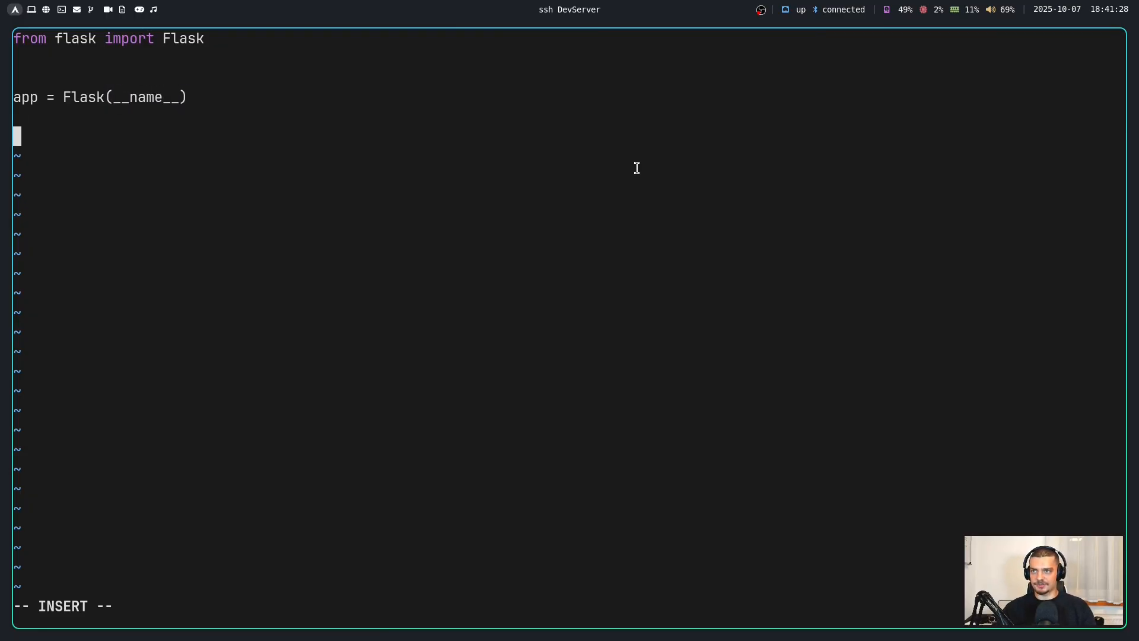
text(@a)
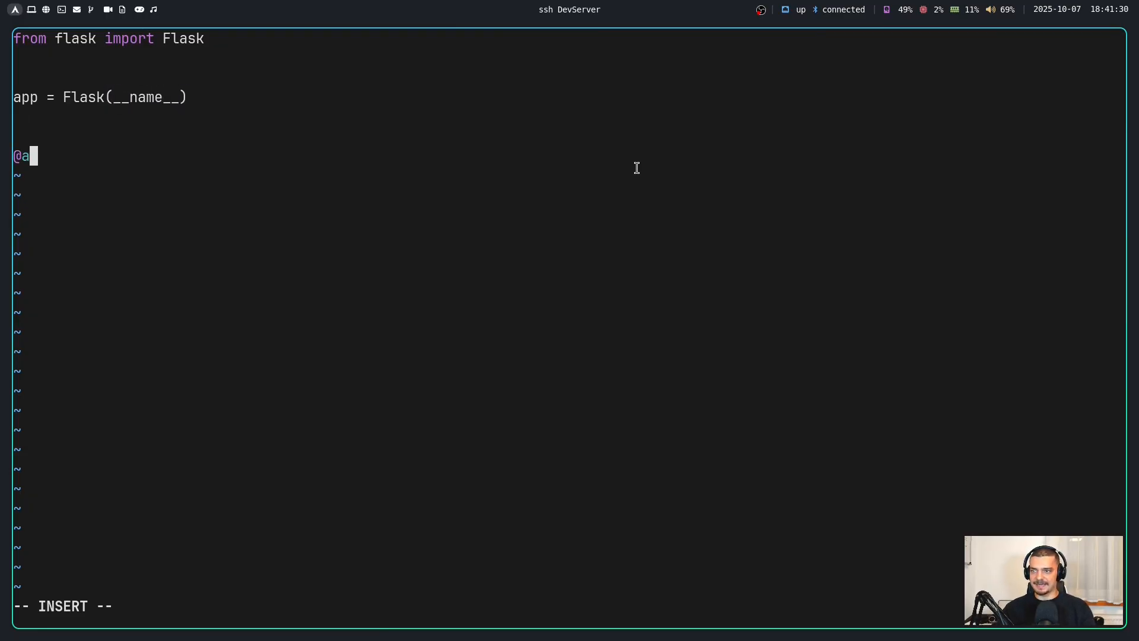
text(pp.route('/)
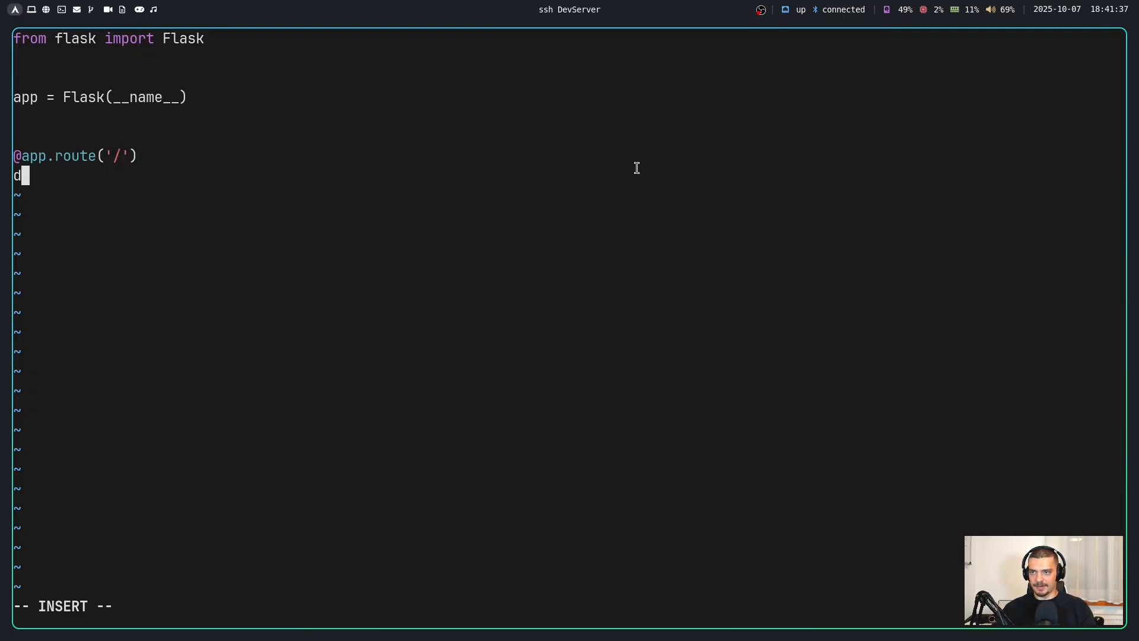
text(ef index():)
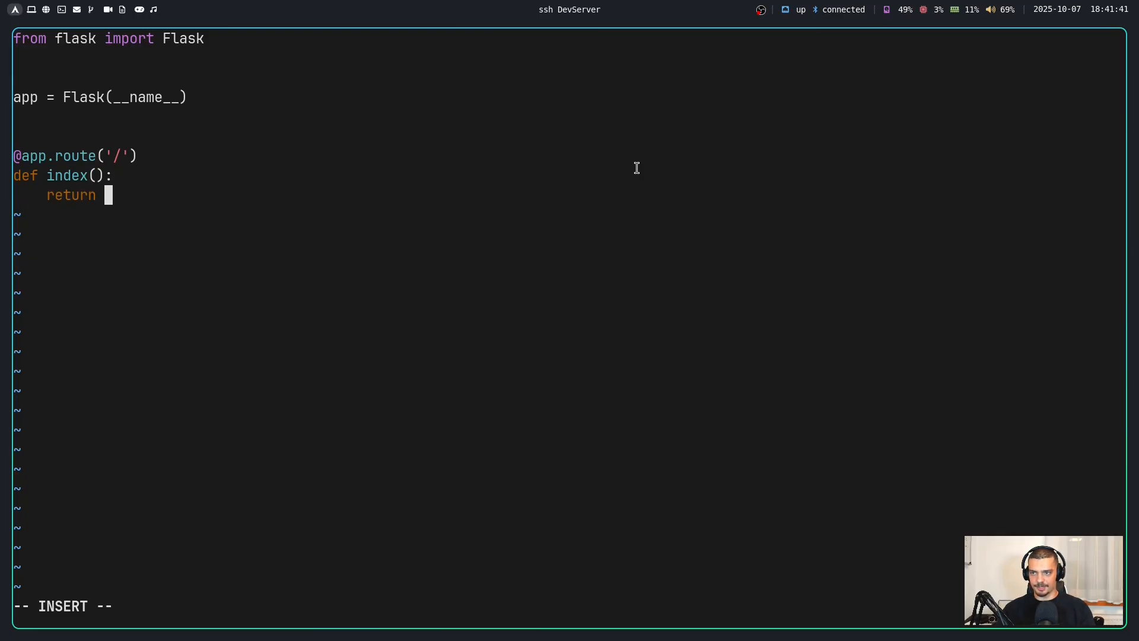
text("Hello HTTPs")
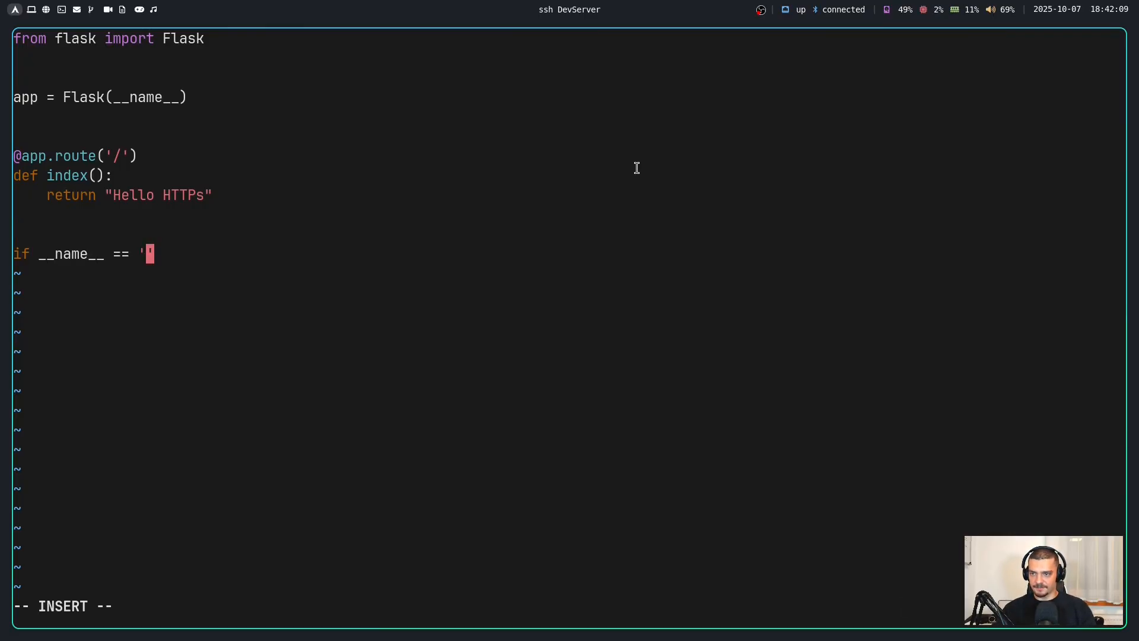
Step: Finish the __main__ guard and call app.run with host 0.0.0.0 and port 443
text(__main__')
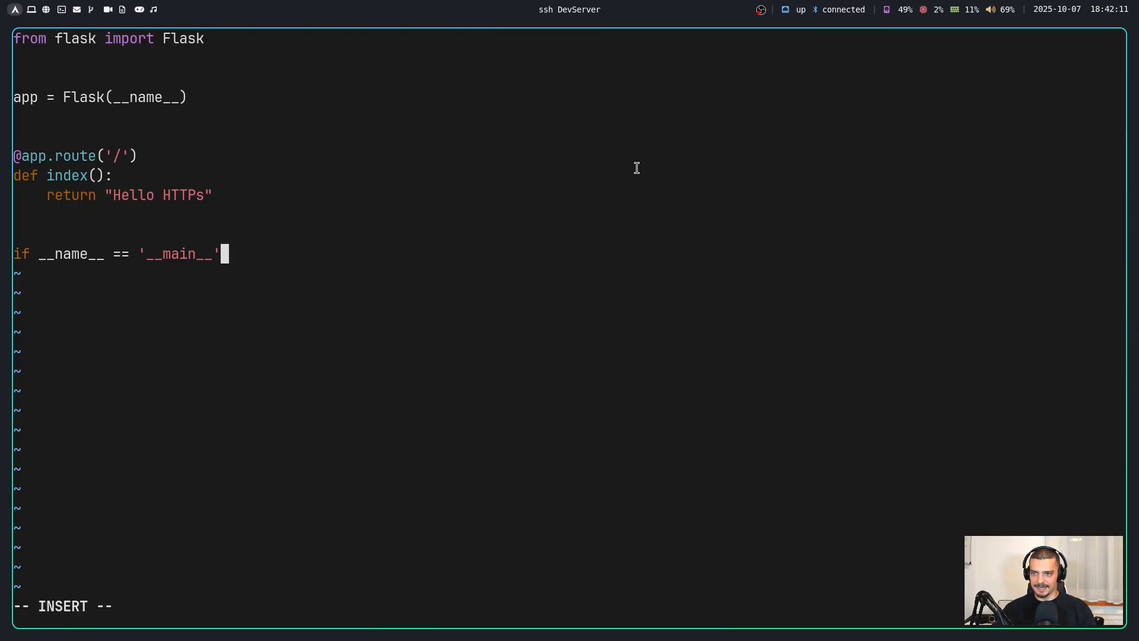
text(:)
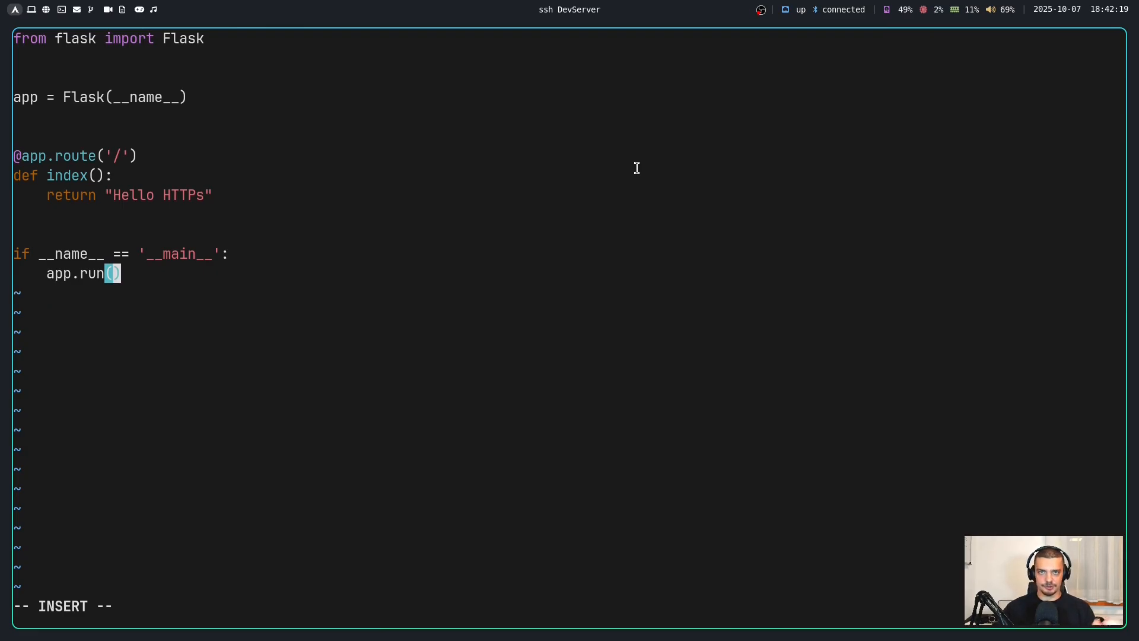
text(host='')
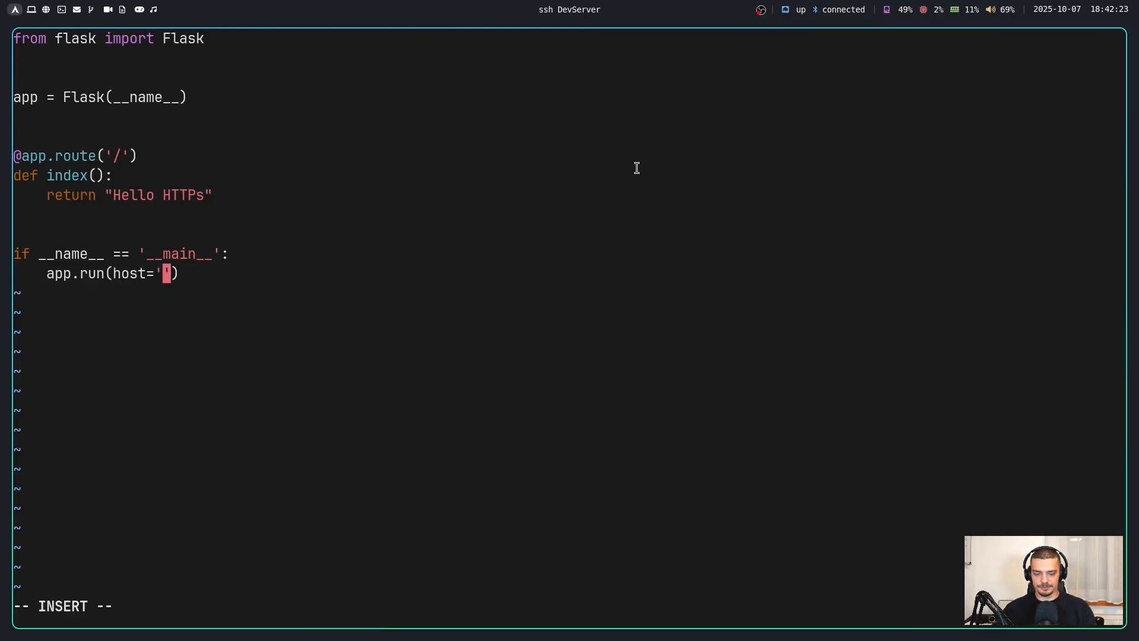
text(0.0.0.0',)
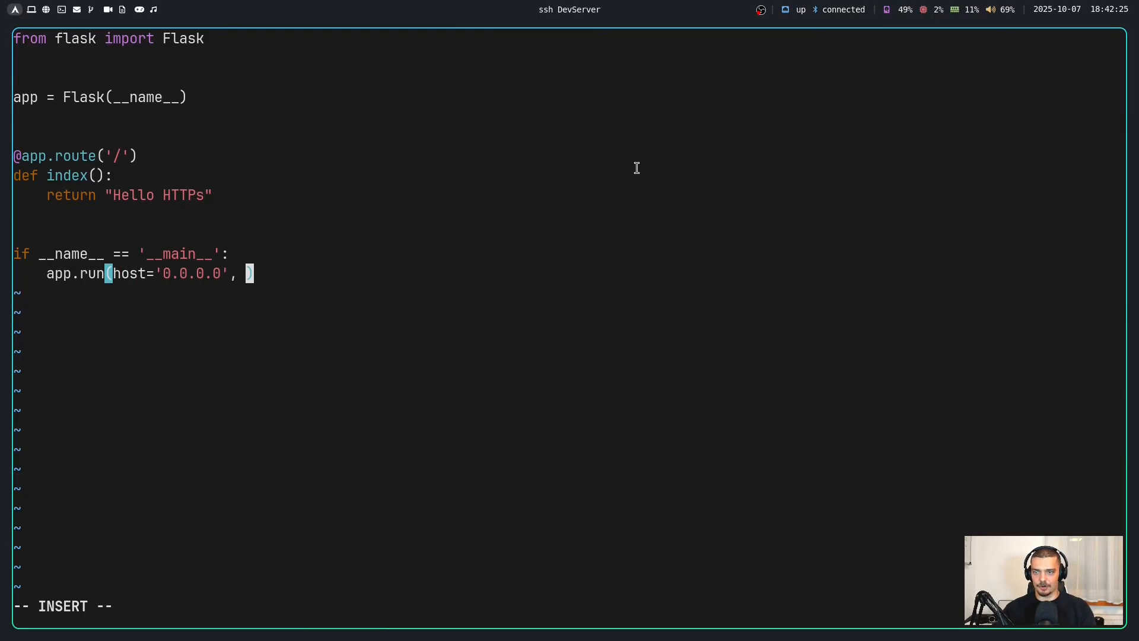
text(ppo)
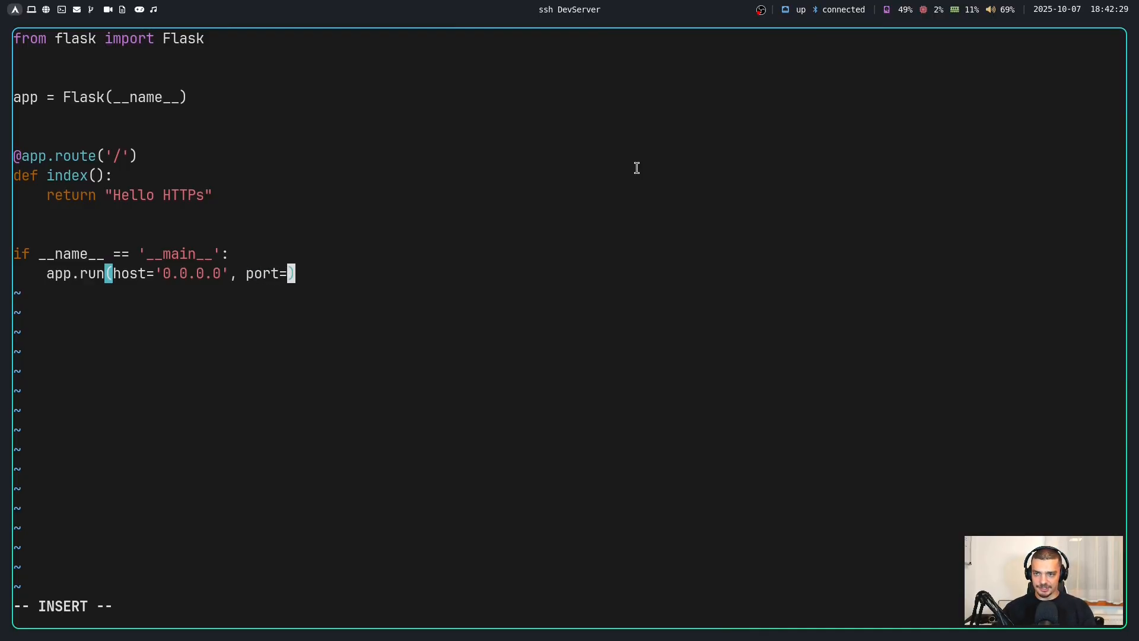
text(44)
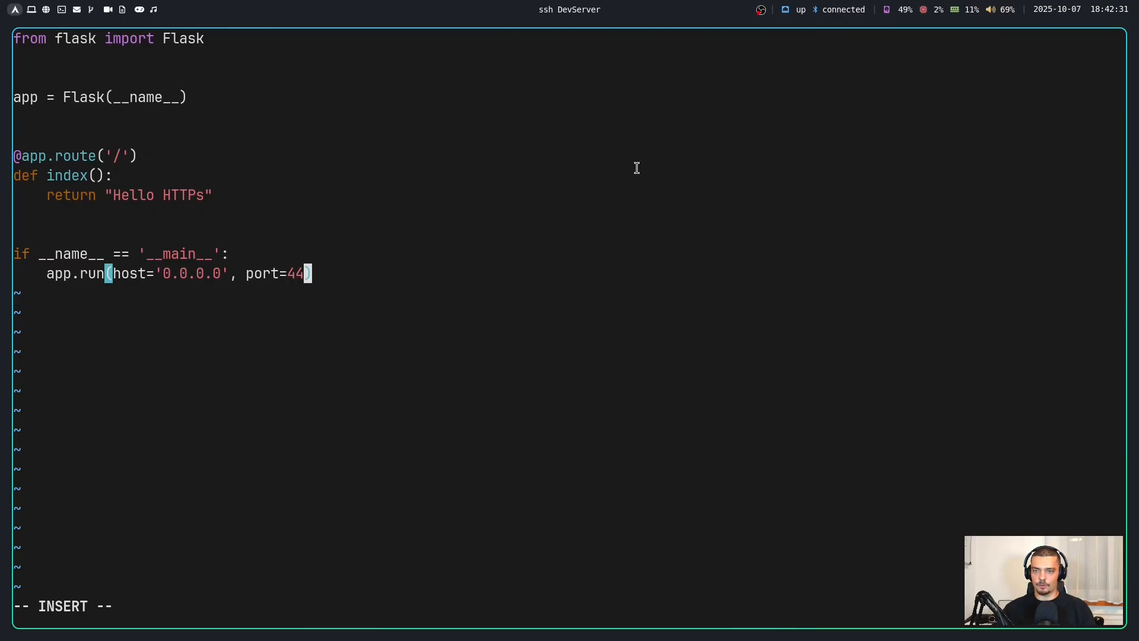
Step: Point ssl_context at the openexodus.com Let's Encrypt live certificates, then run python3 app.py
text(3, ssl_context)
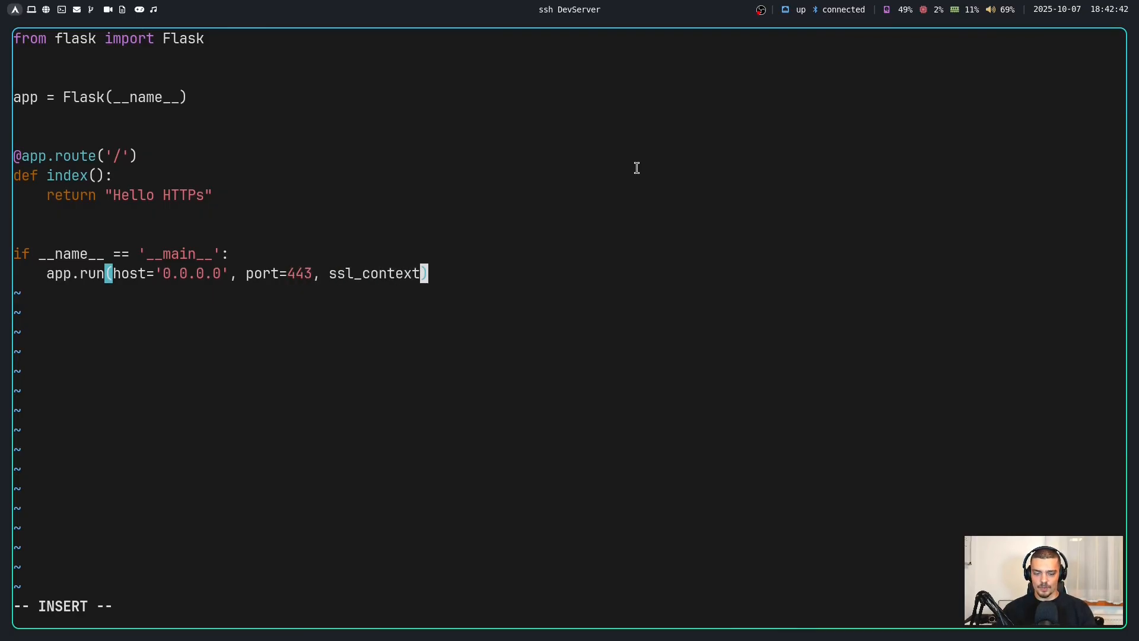
text(=())
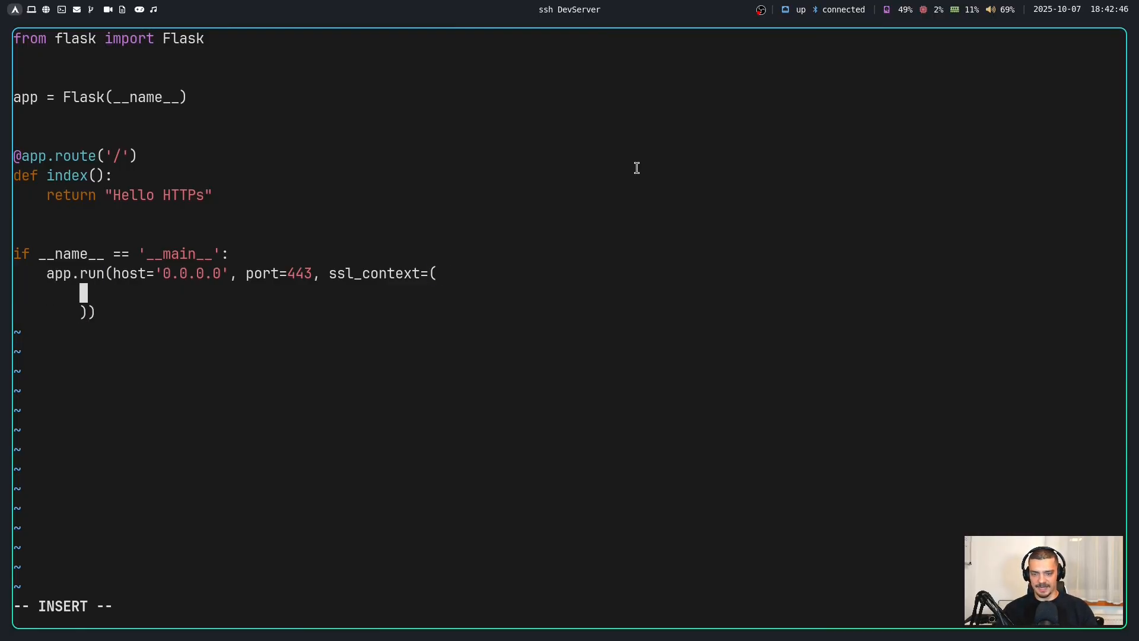
text('/e)
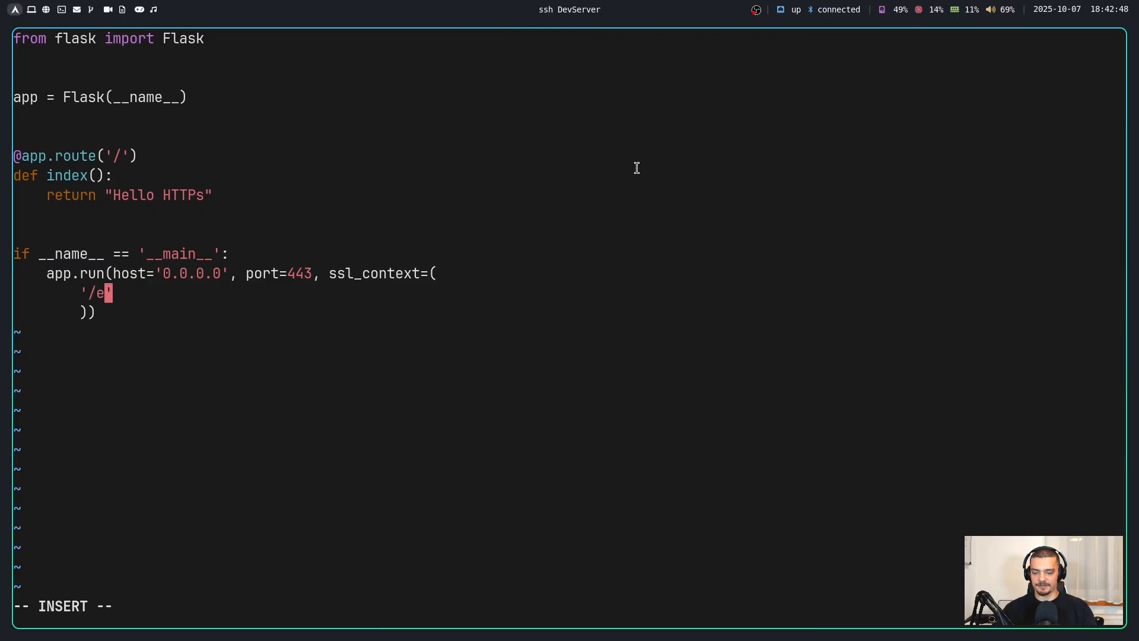
text(tc/letse)
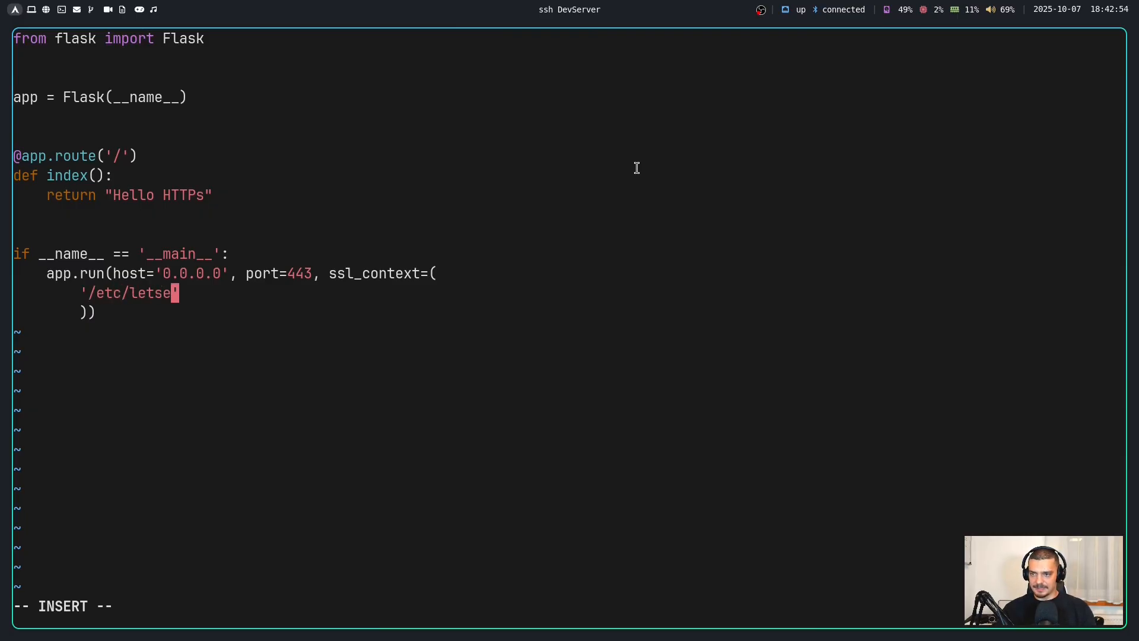
text(ncrypt/live/)
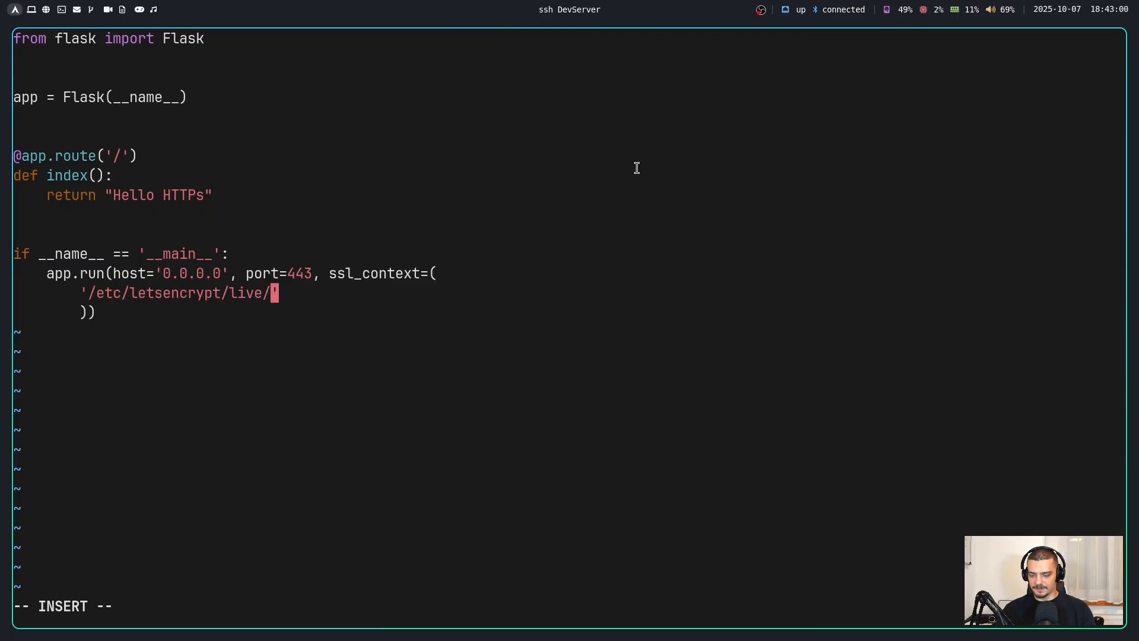
text(openexodus.c)
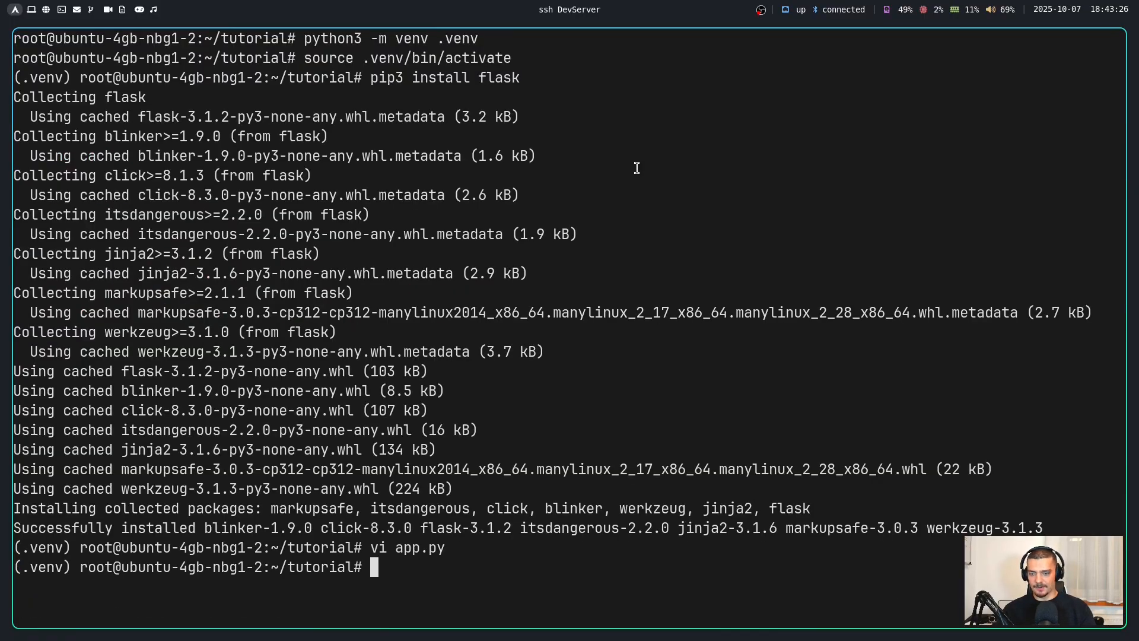
text(python3 app.py)
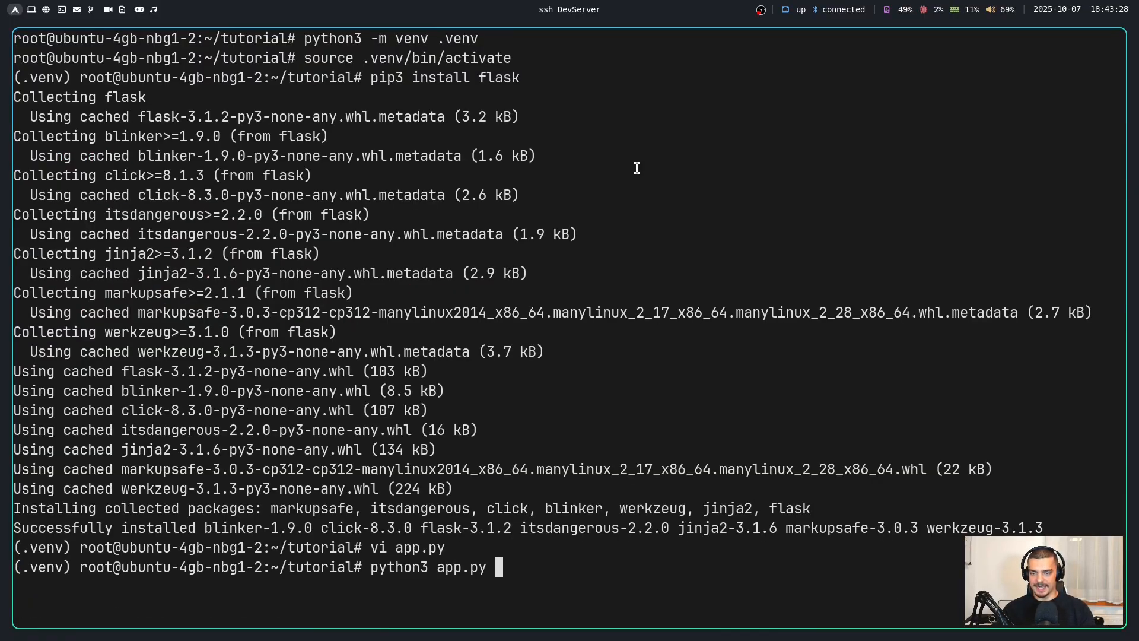
key(Return)
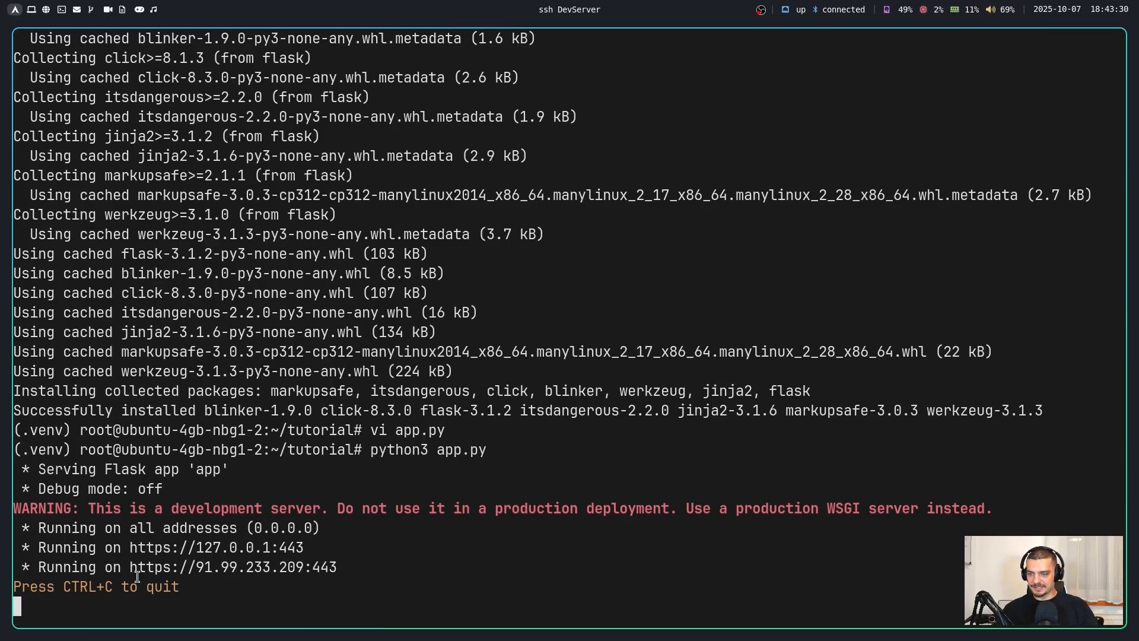
mouse_move(396, 512)
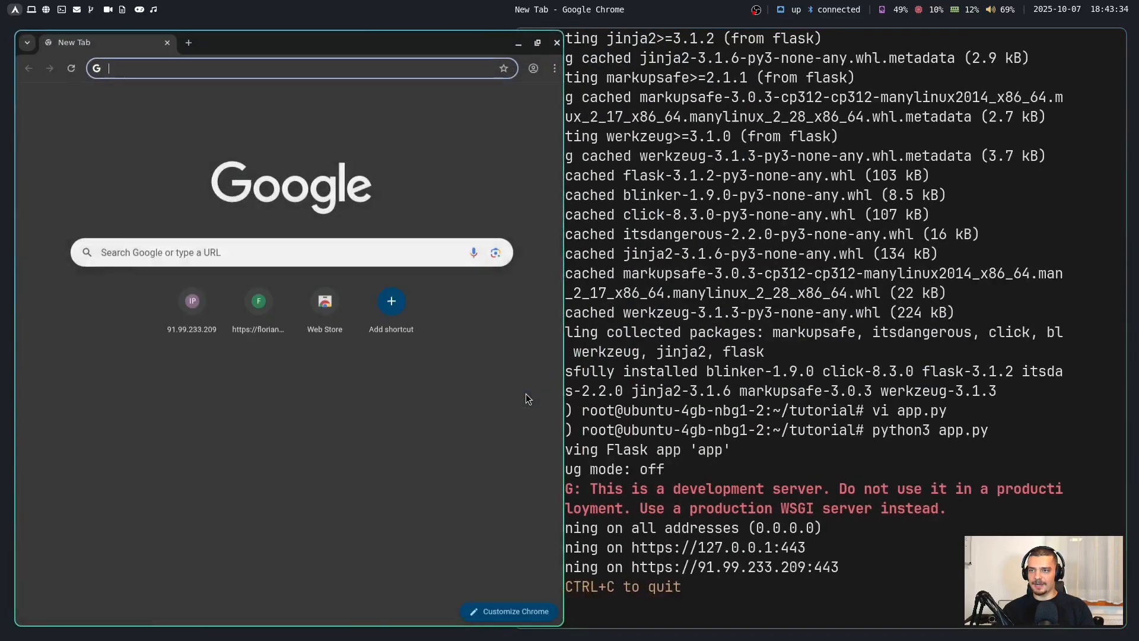
Step: Load floriandedov.com in Chrome, proceeding past its certificate warning
text(floriandedov.com)
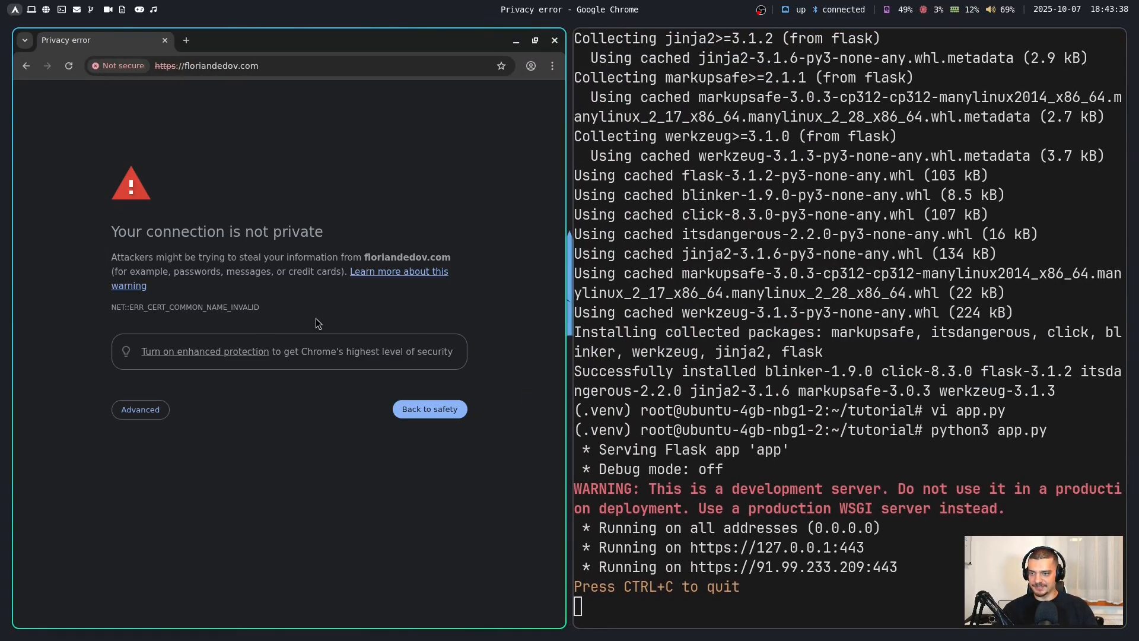
mouse_move(167, 436)
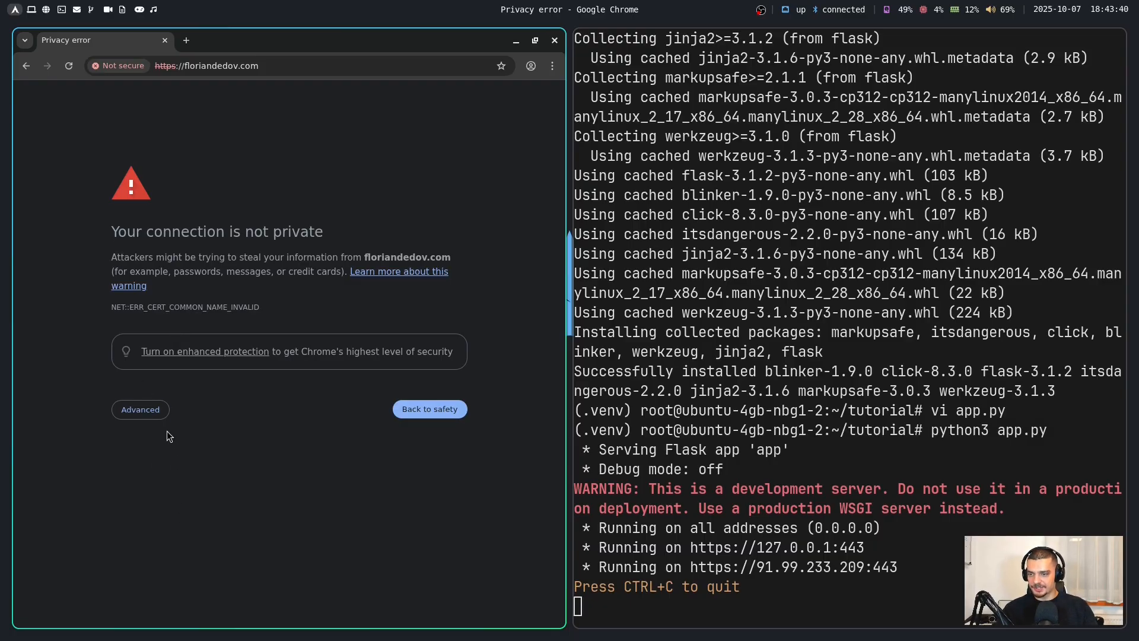
click(139, 408)
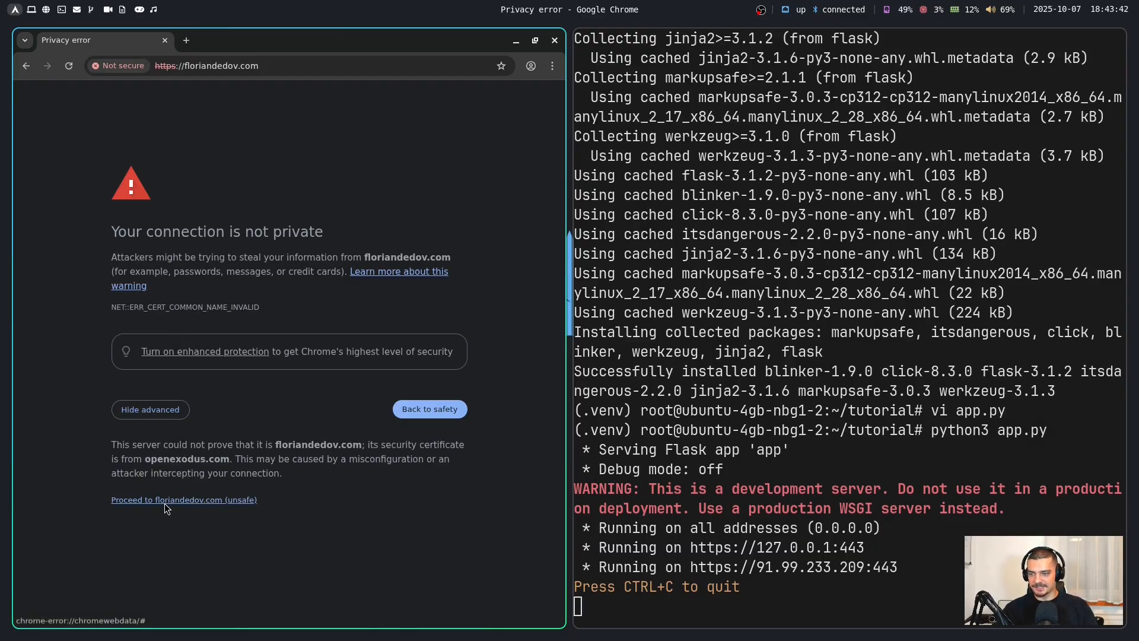
click(184, 499)
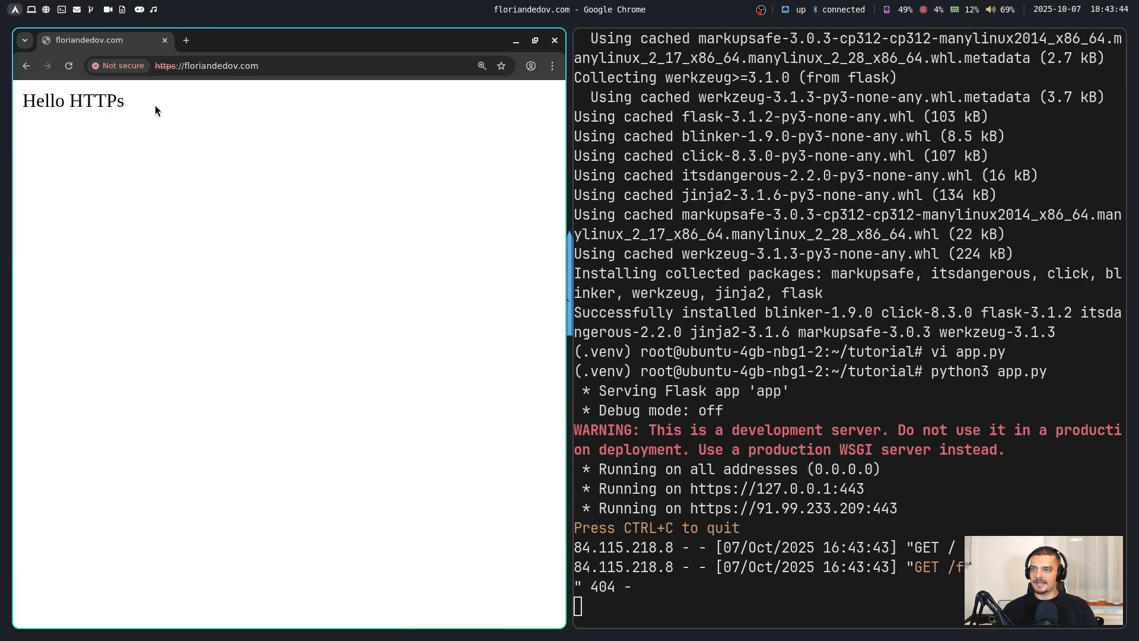
mouse_move(175, 151)
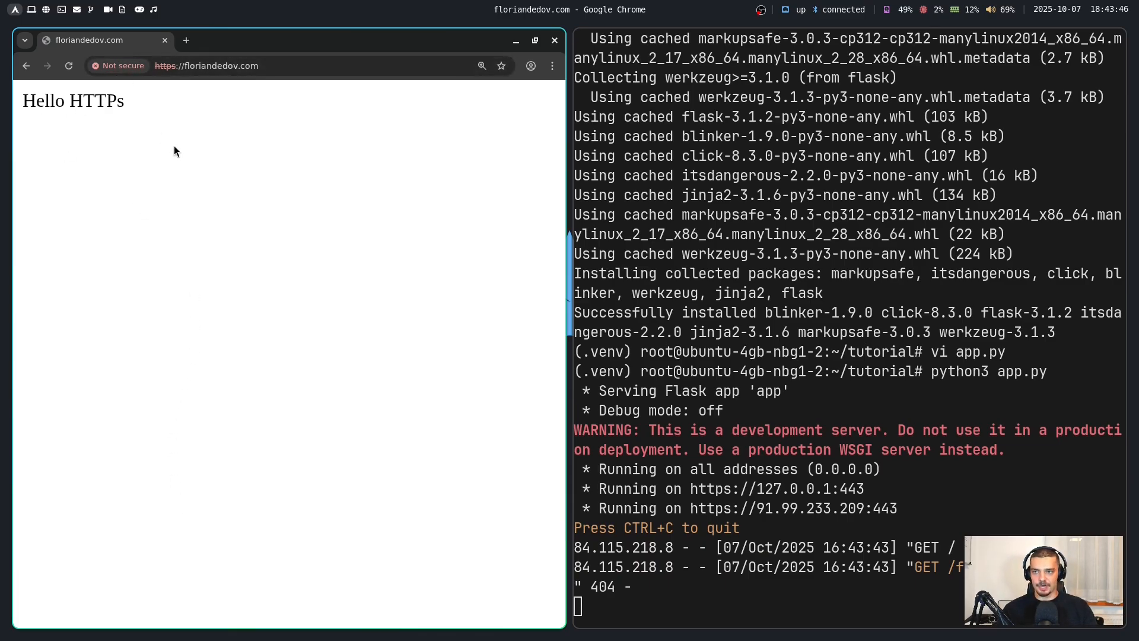
mouse_move(174, 158)
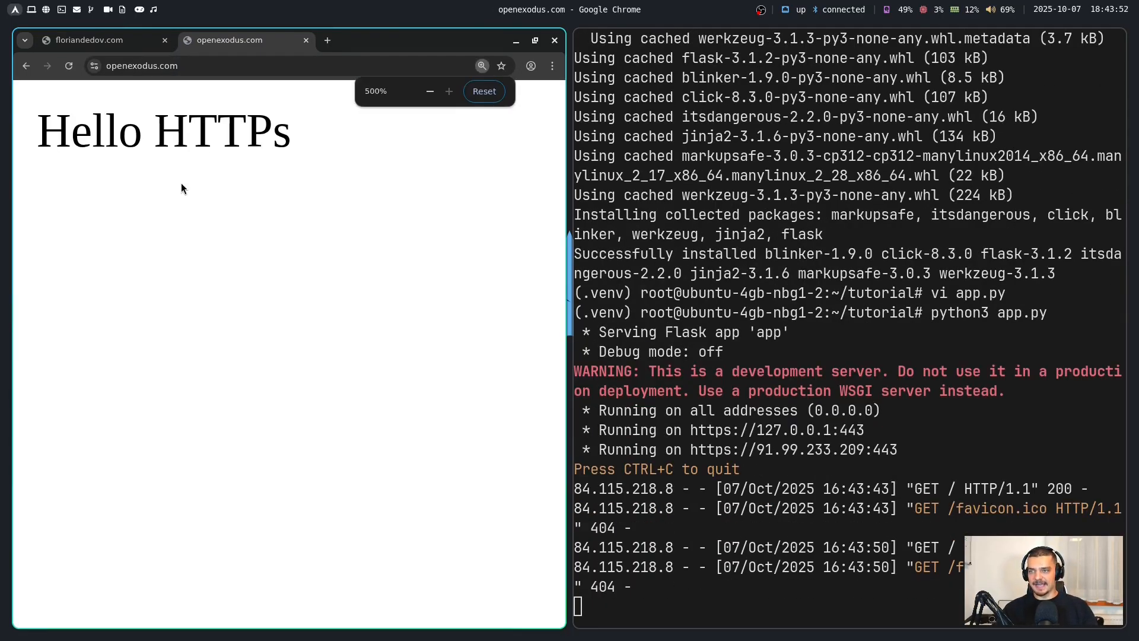
Step: Inspect the Let's Encrypt certificate details for openexodus.com
click(94, 66)
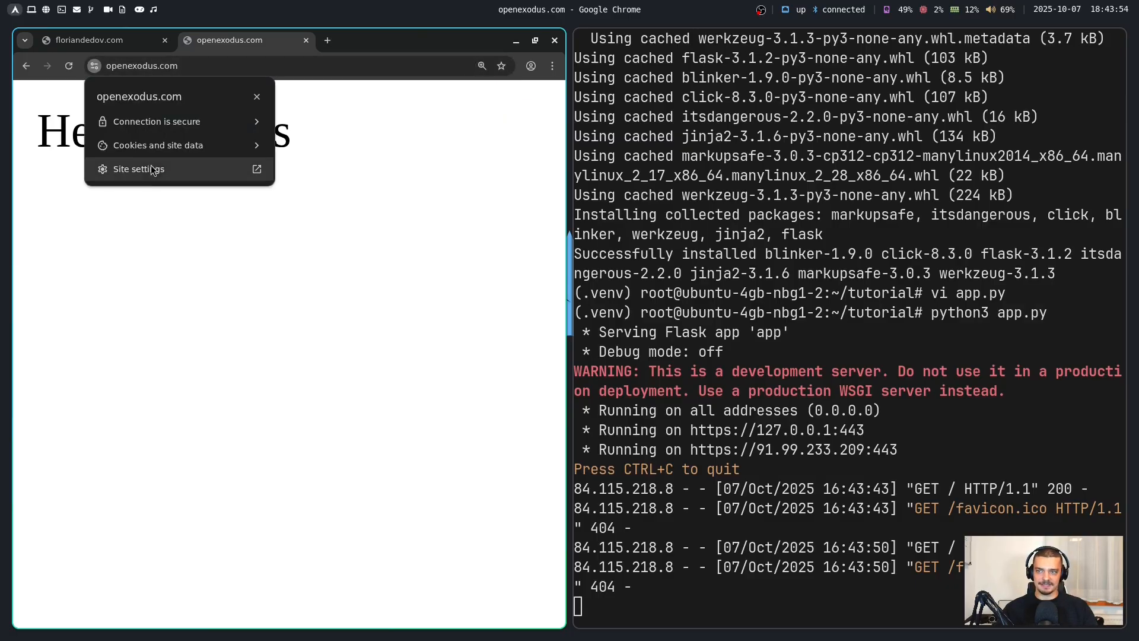
click(155, 121)
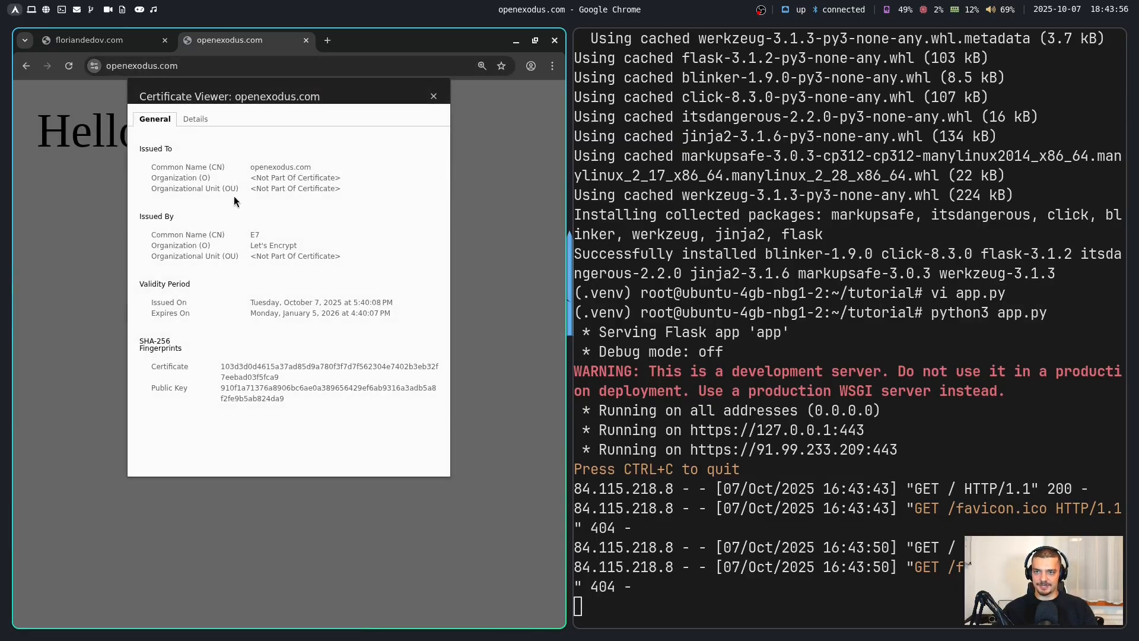
double_click(279, 166)
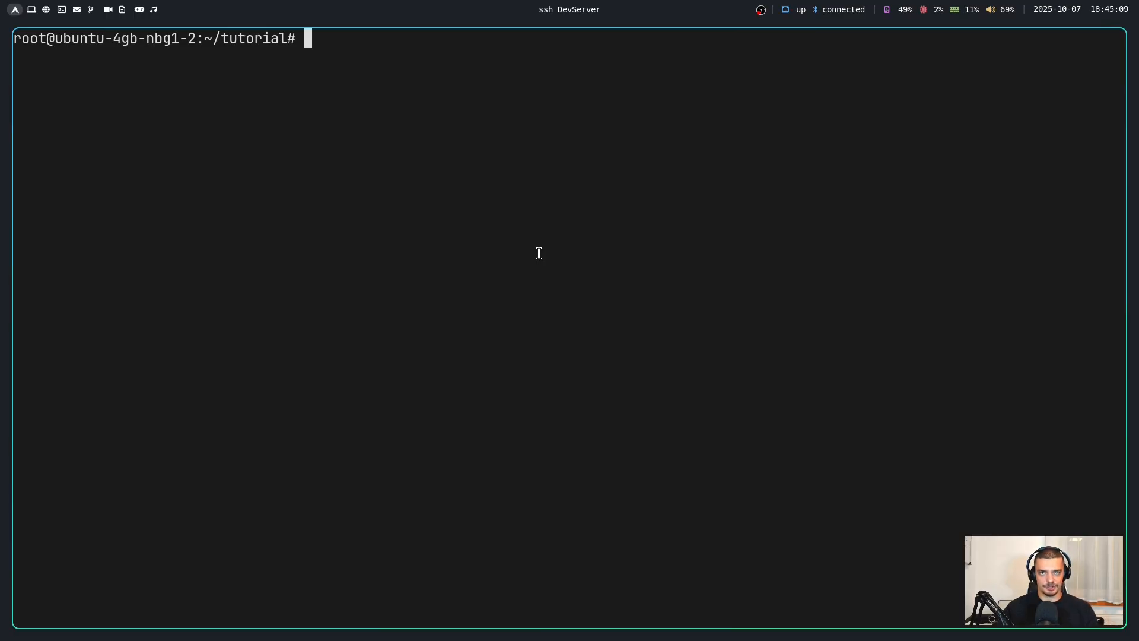
Step: Write docker-compose.yml with a gunicorn flask service on 8000 and nginx on 80/443
text(vi do)
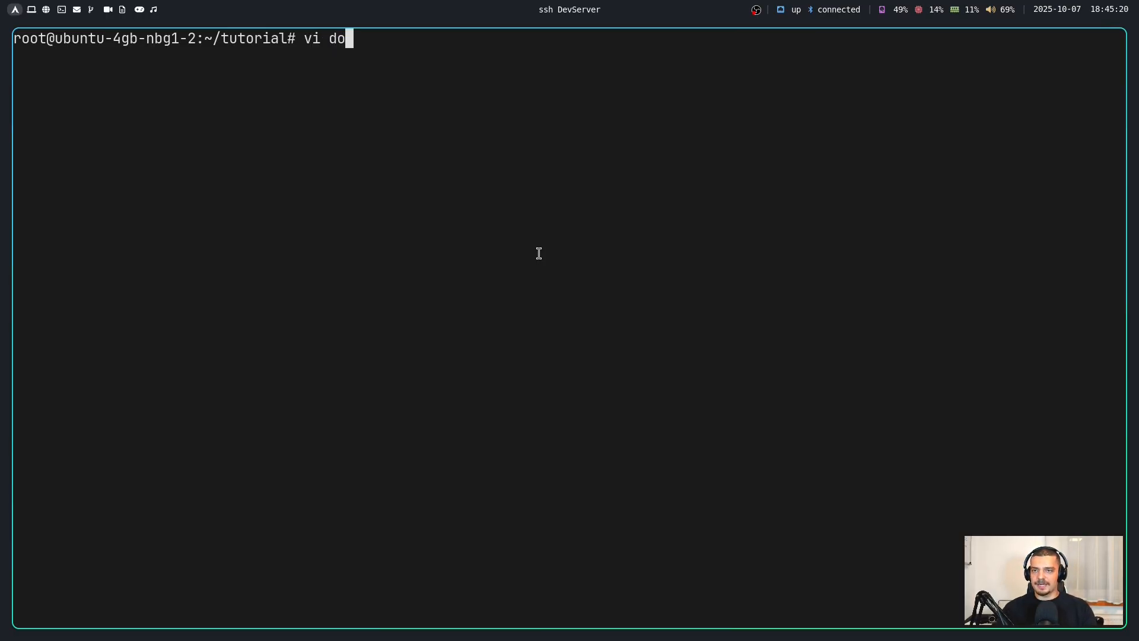
text(cker-compose.)
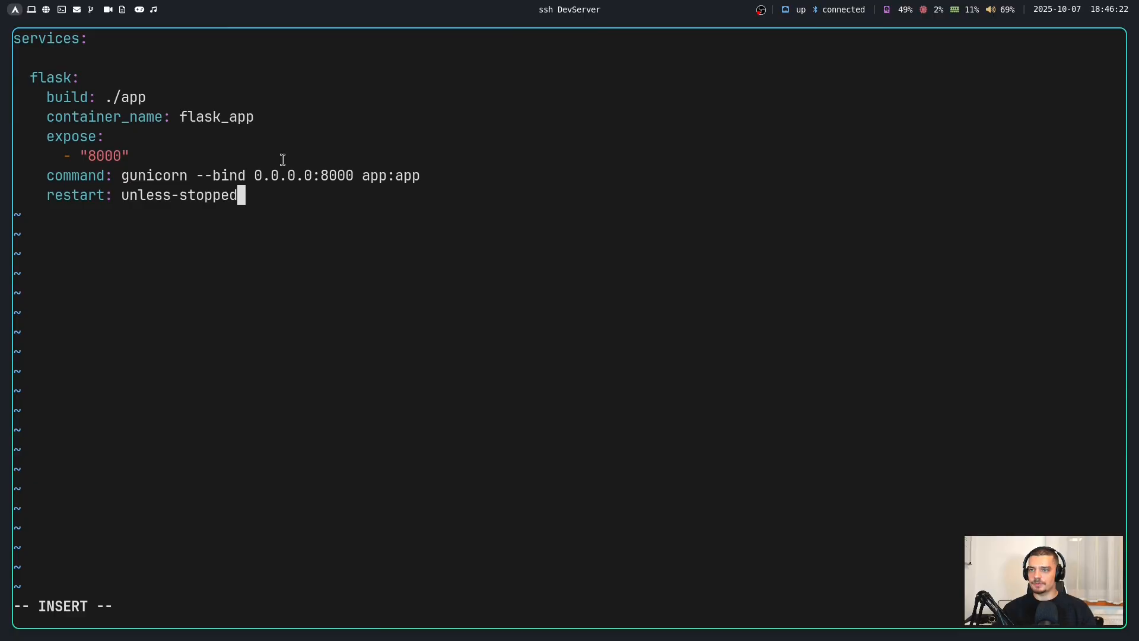
mouse_move(214, 170)
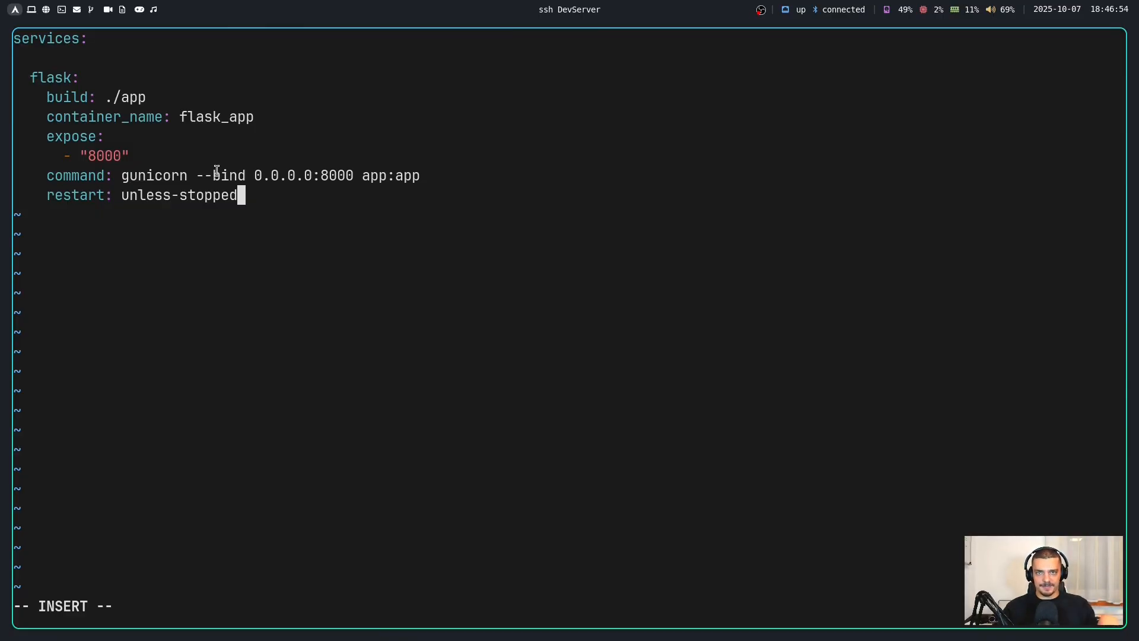
mouse_move(195, 175)
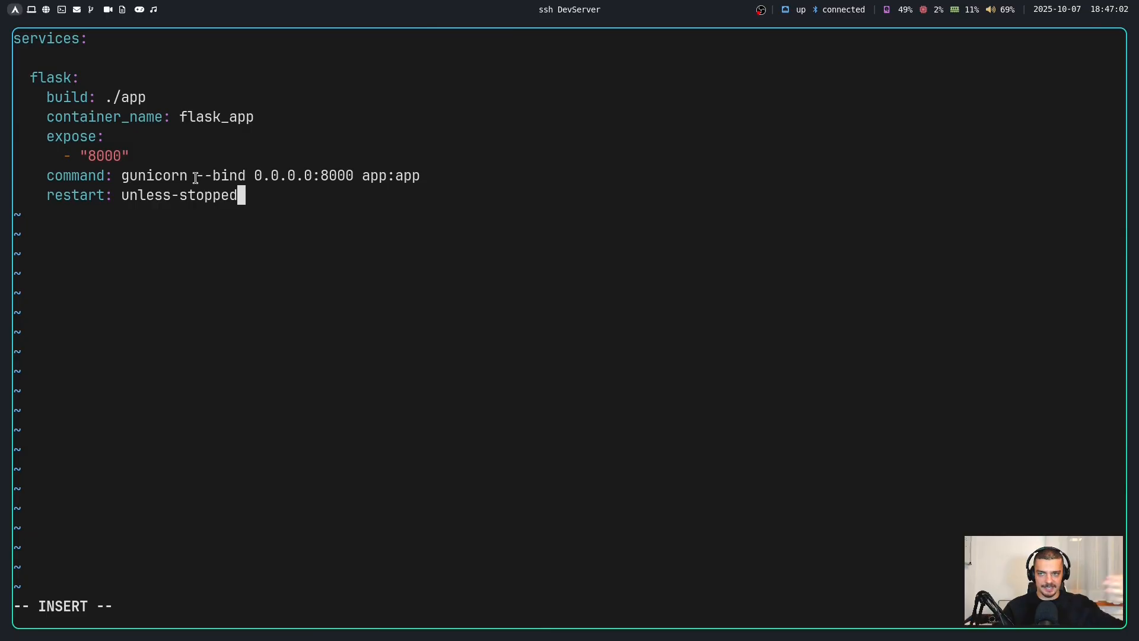
mouse_move(346, 215)
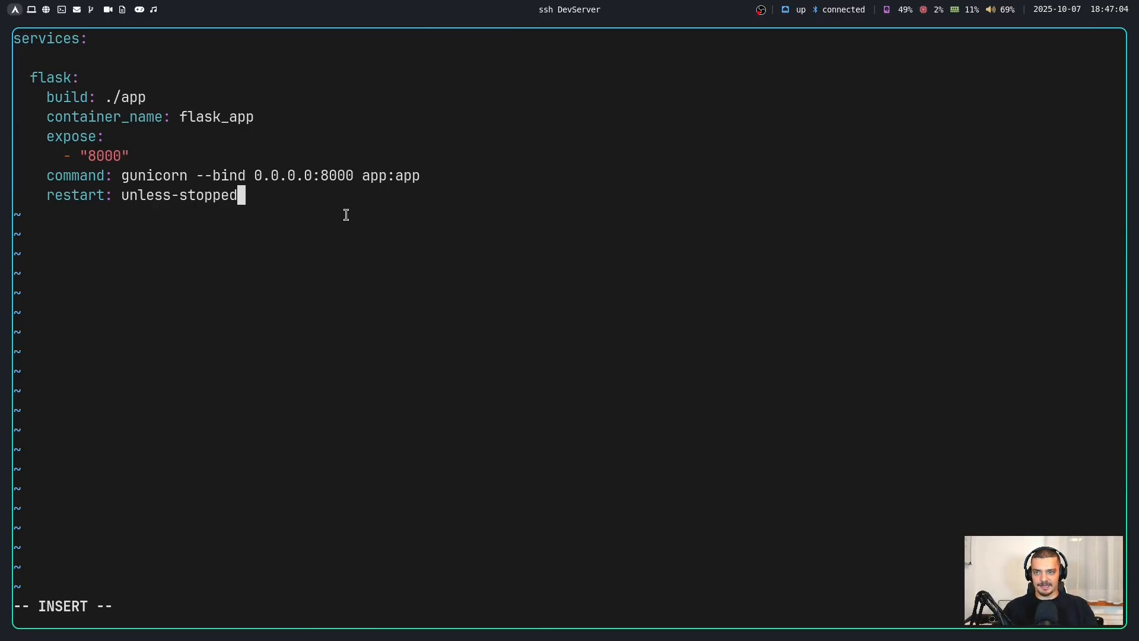
mouse_move(334, 207)
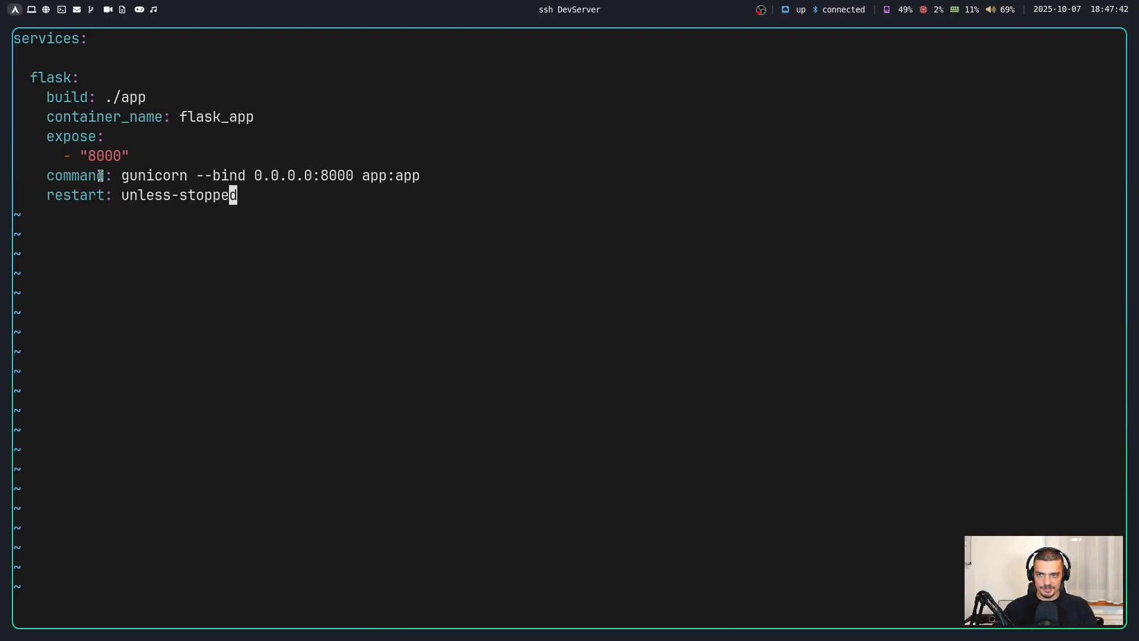
mouse_move(404, 226)
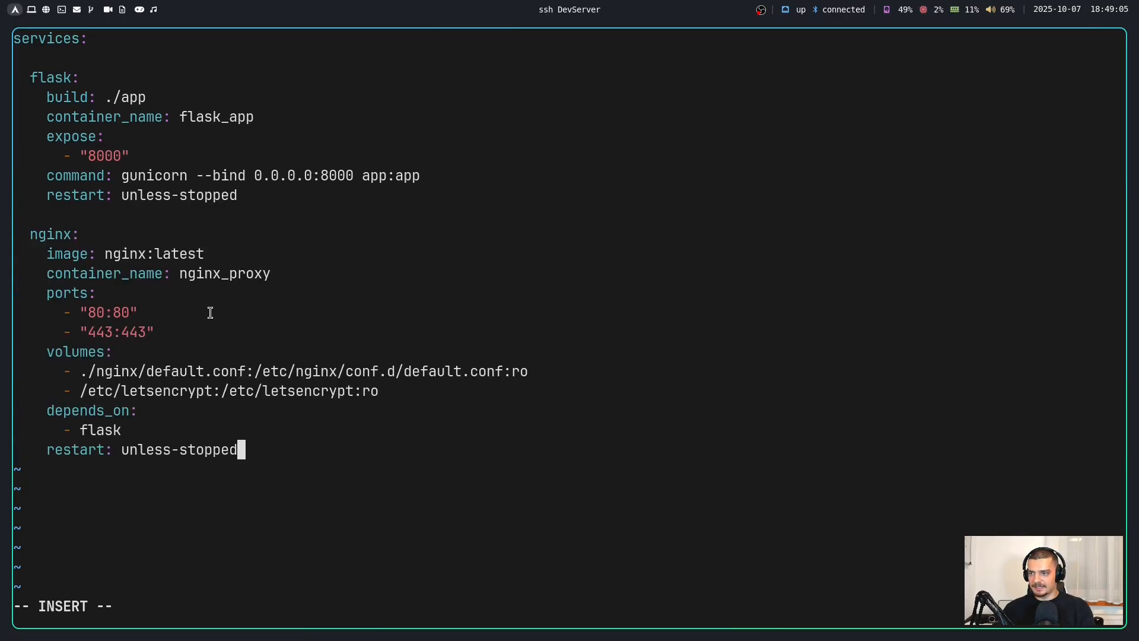
mouse_move(30, 238)
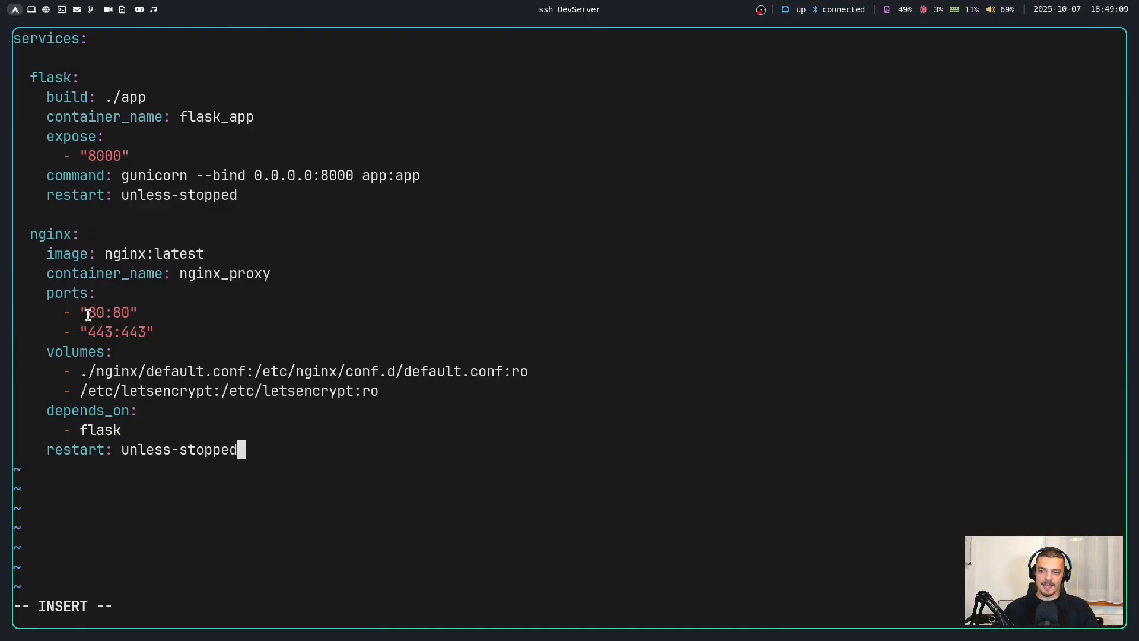
mouse_move(123, 331)
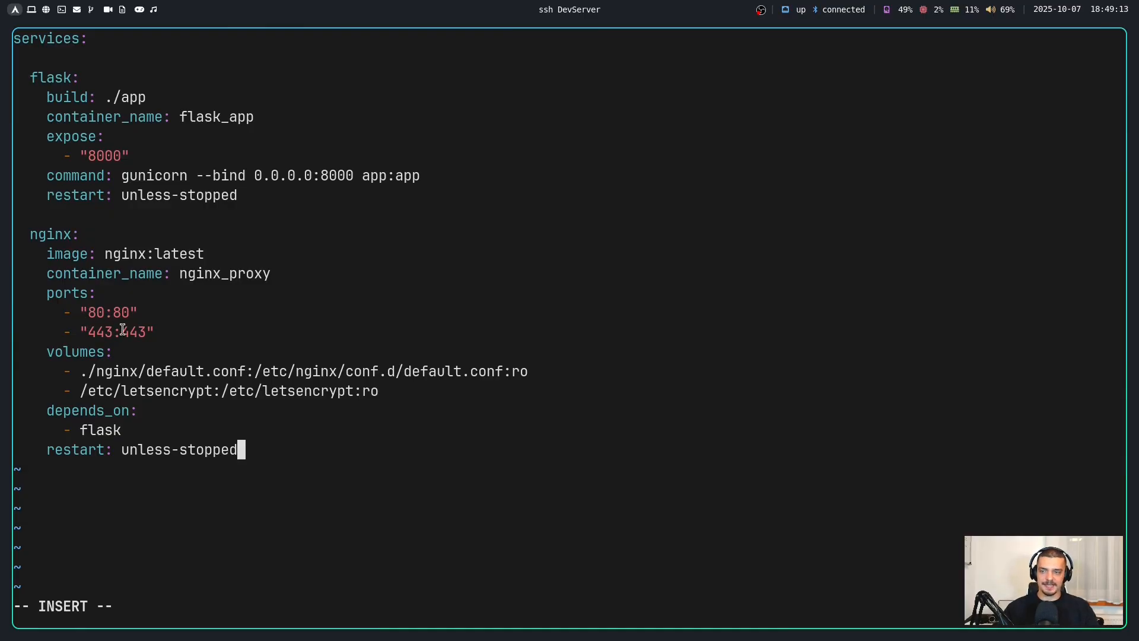
mouse_move(71, 372)
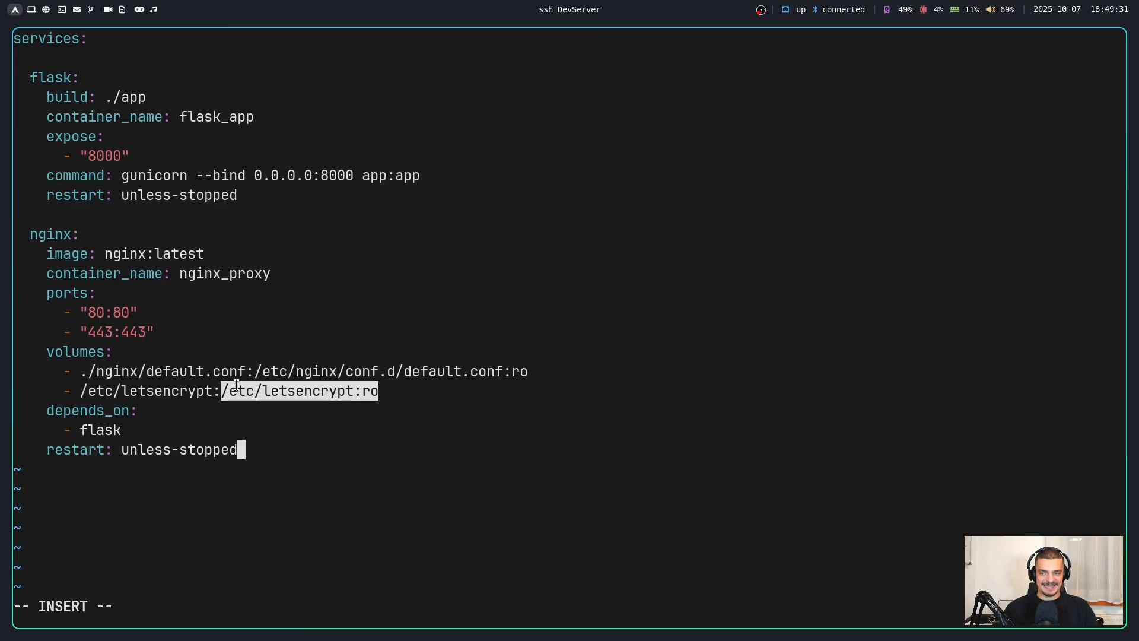
key(Escape)
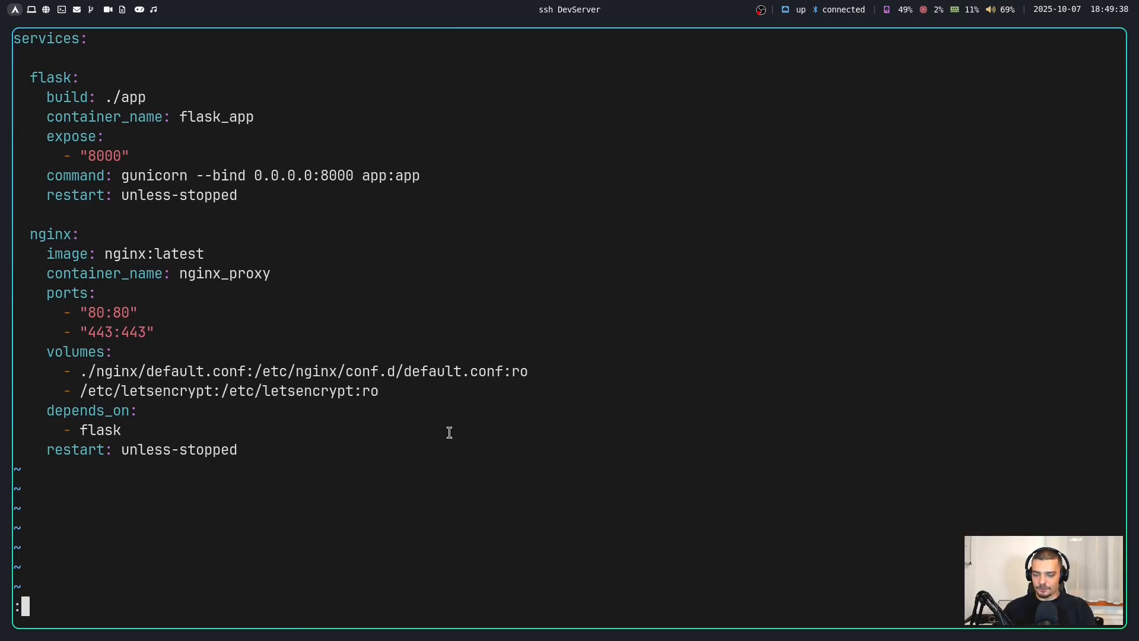
text(mkdir nginx)
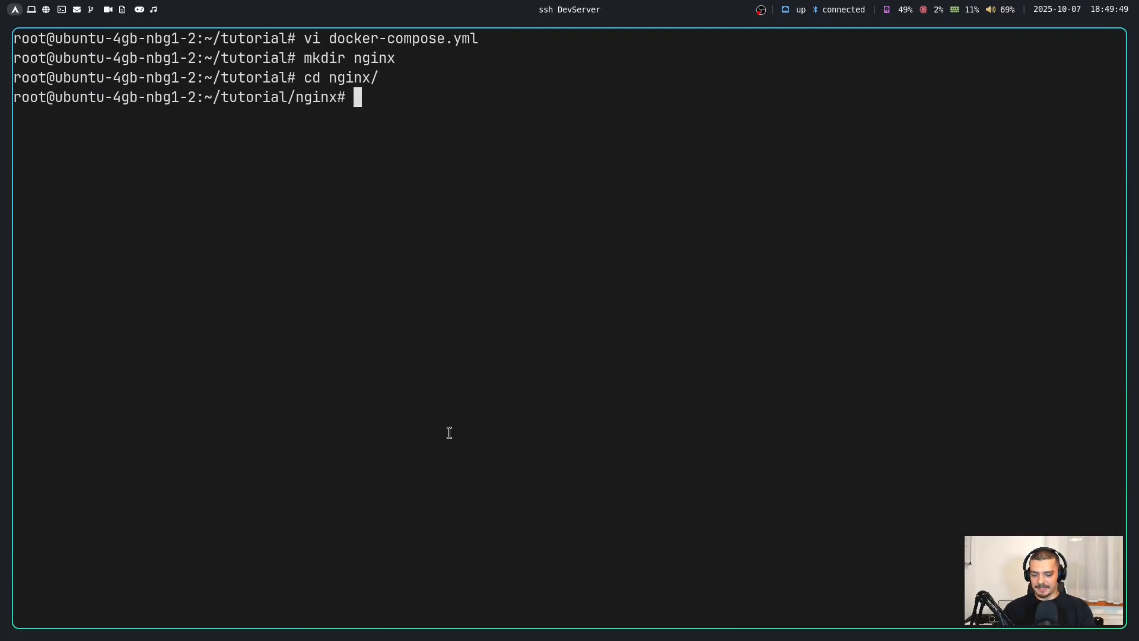
Step: Write nginx default.conf redirecting port 80 to HTTPS and proxying 443 SSL to flask:8000
text(vi defaul;t)
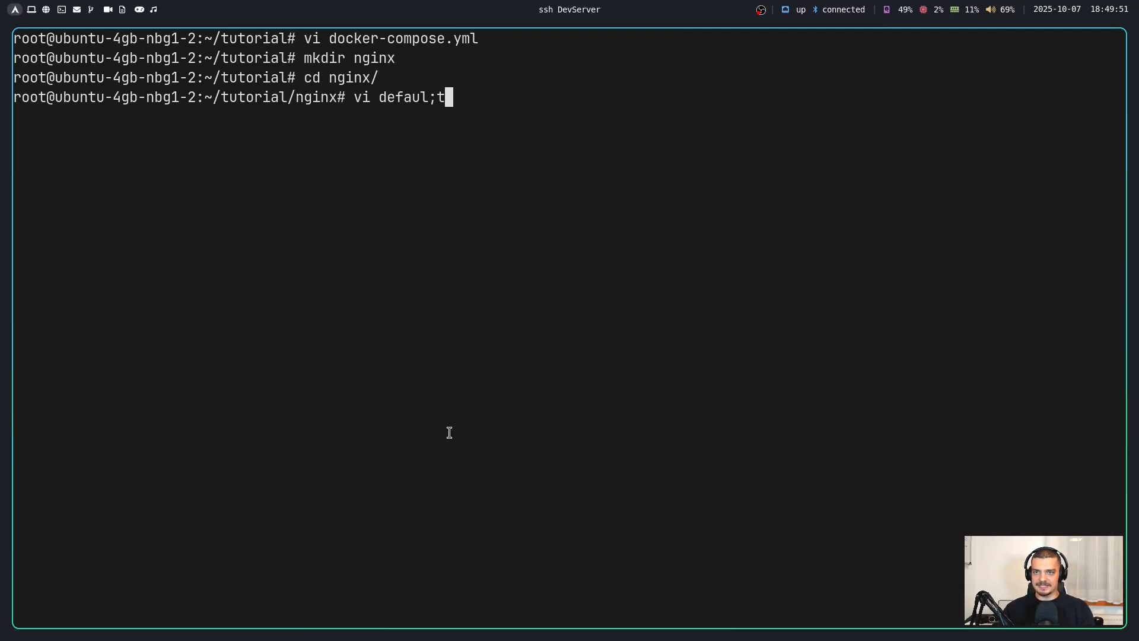
key(Return)
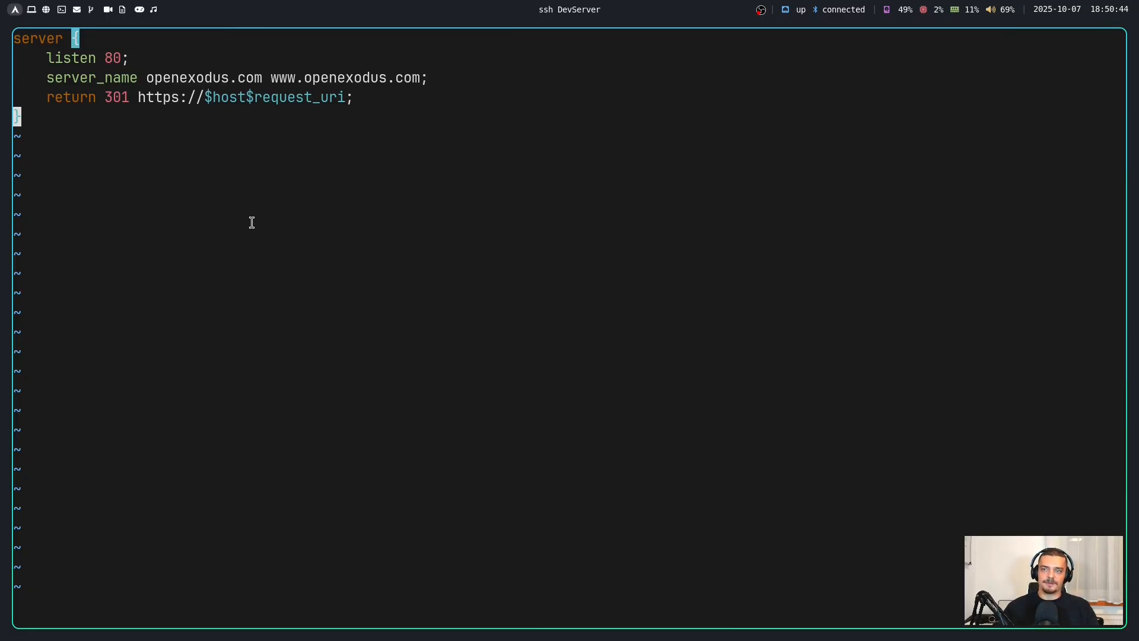
mouse_move(146, 79)
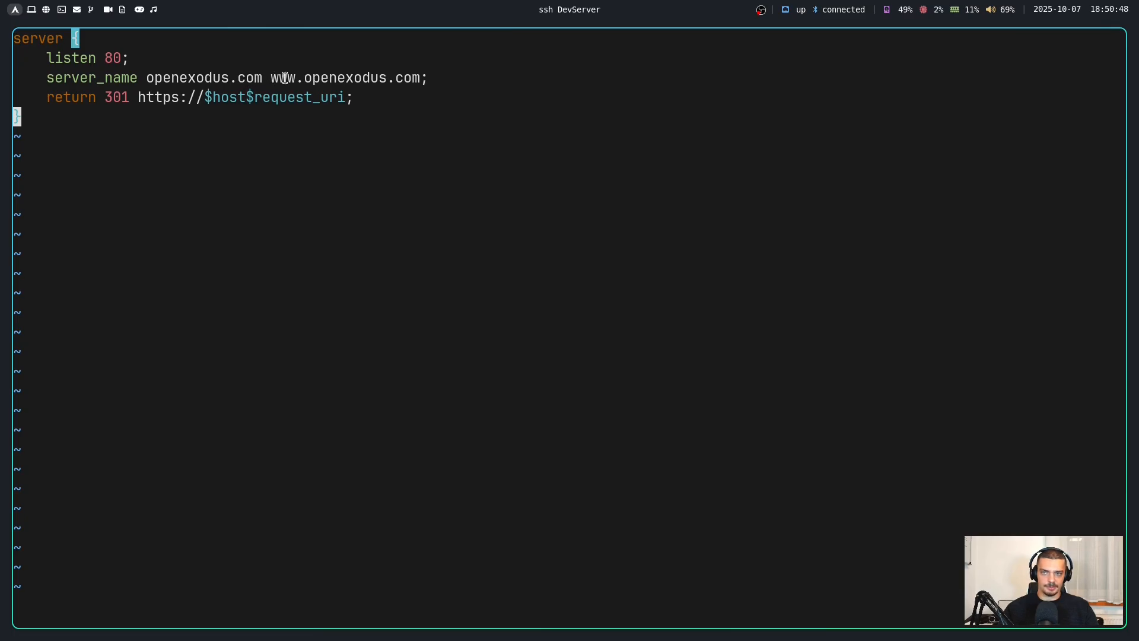
mouse_move(343, 73)
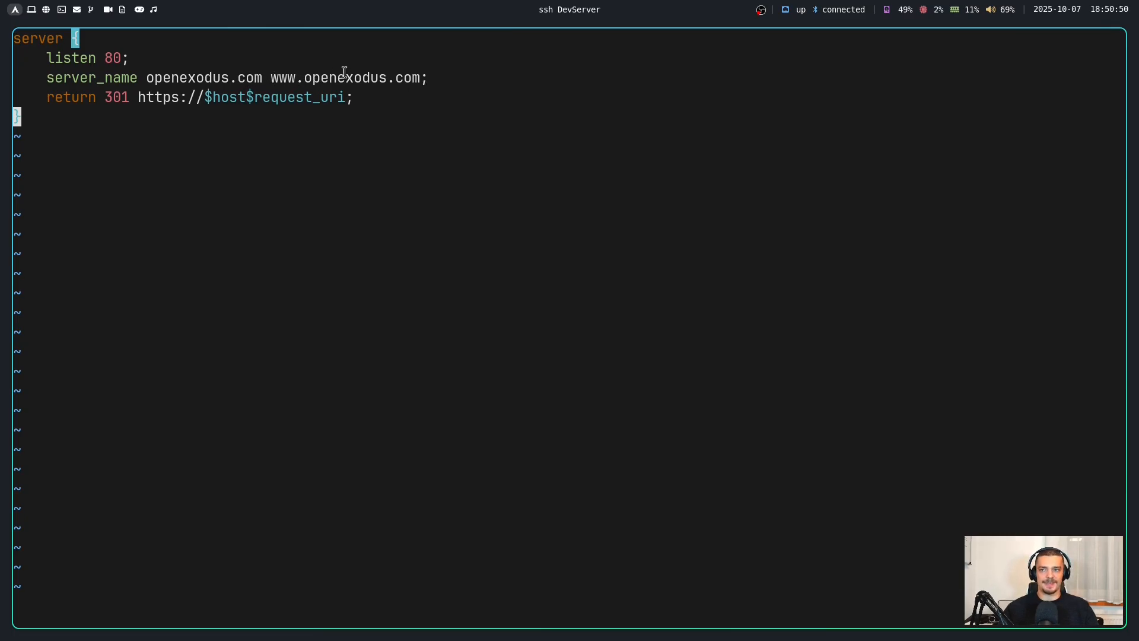
mouse_move(93, 107)
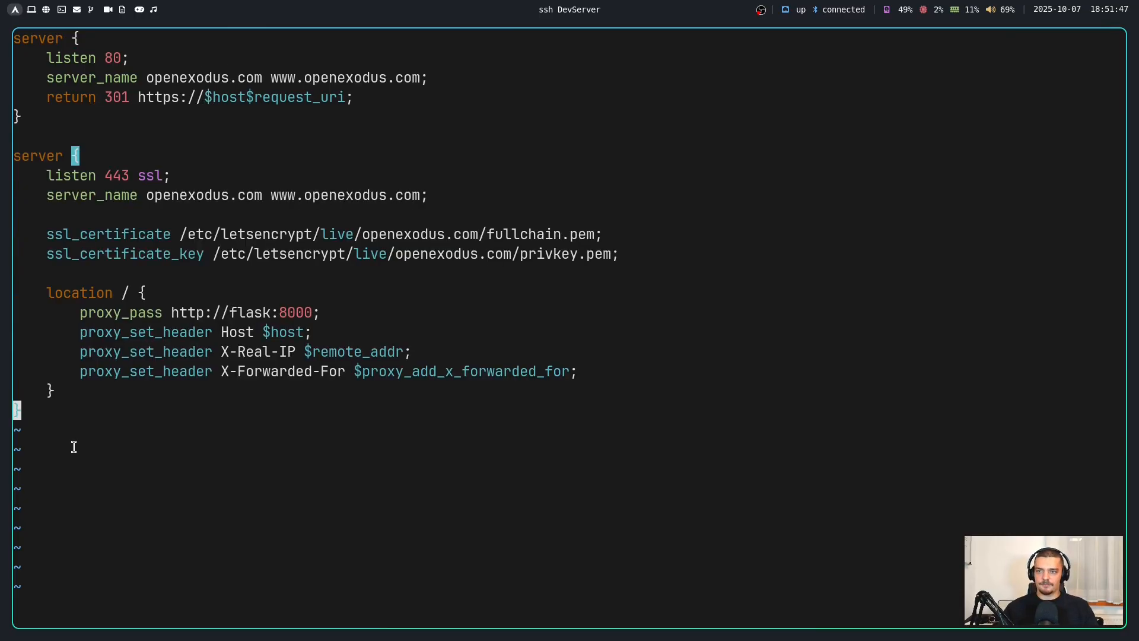
mouse_move(78, 384)
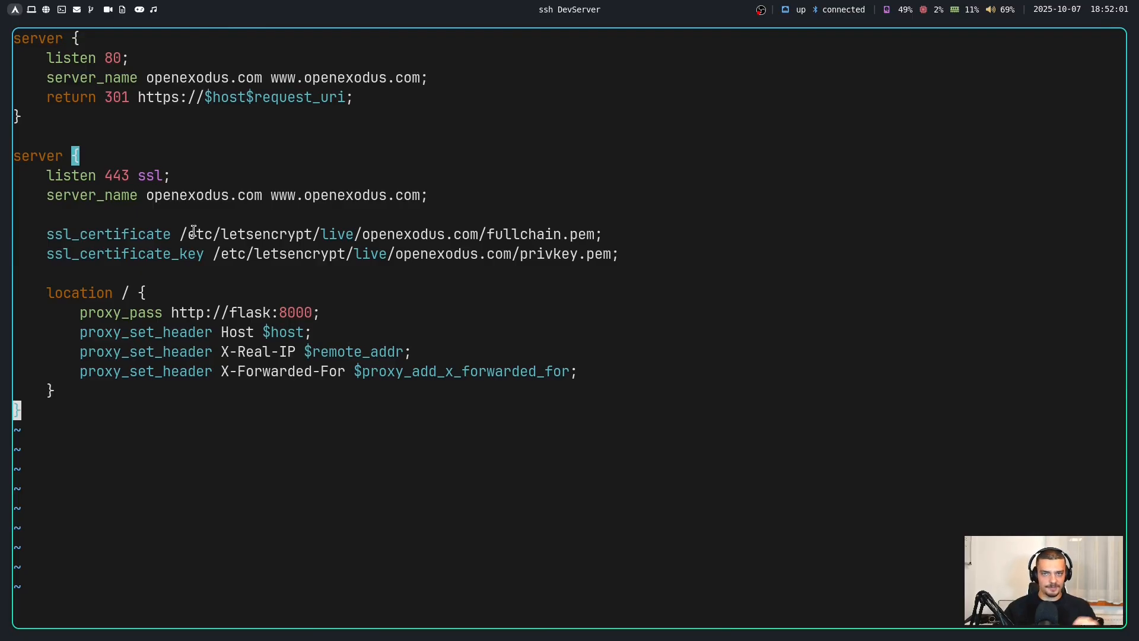
mouse_move(165, 345)
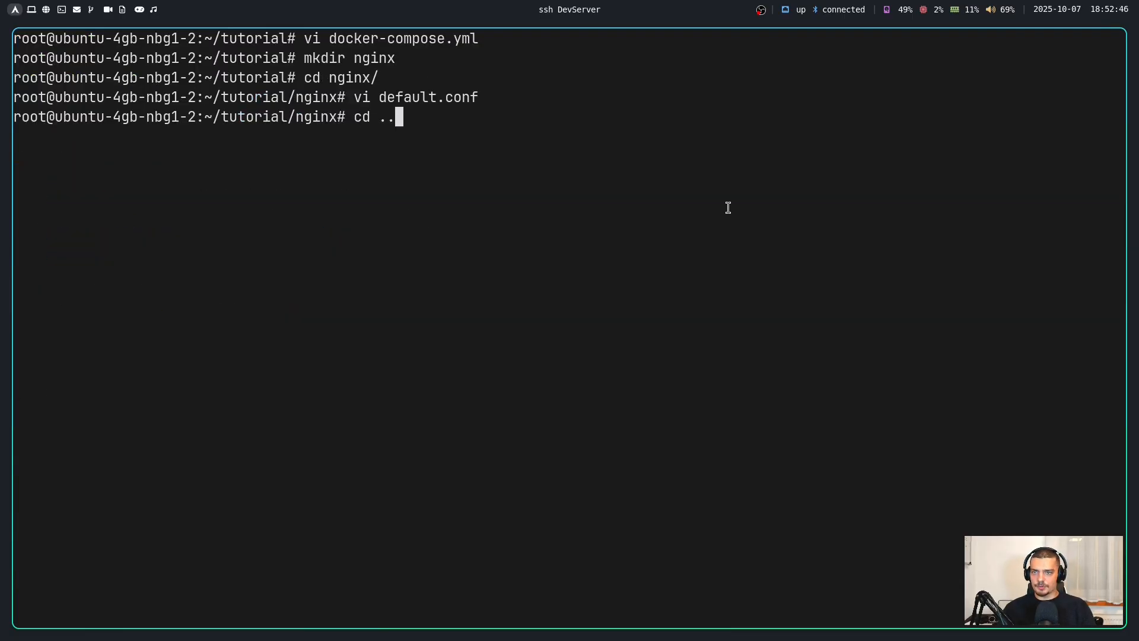
text(m)
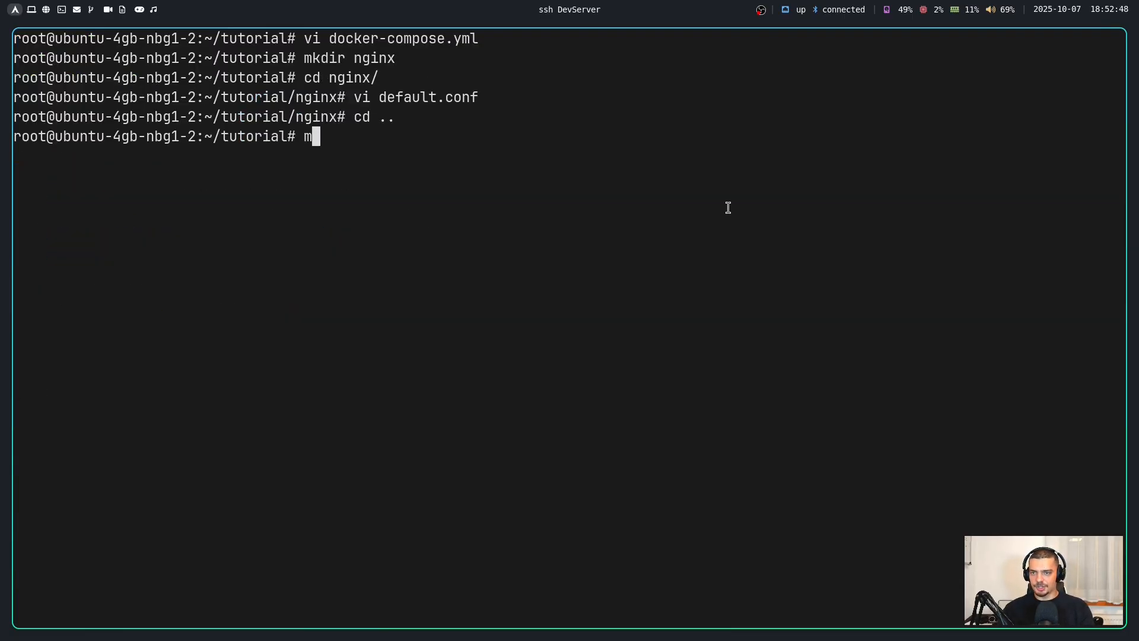
Step: Create app/app.py with a Flask index route returning "Hello", then edit requirements.txt
text(mkdir app)
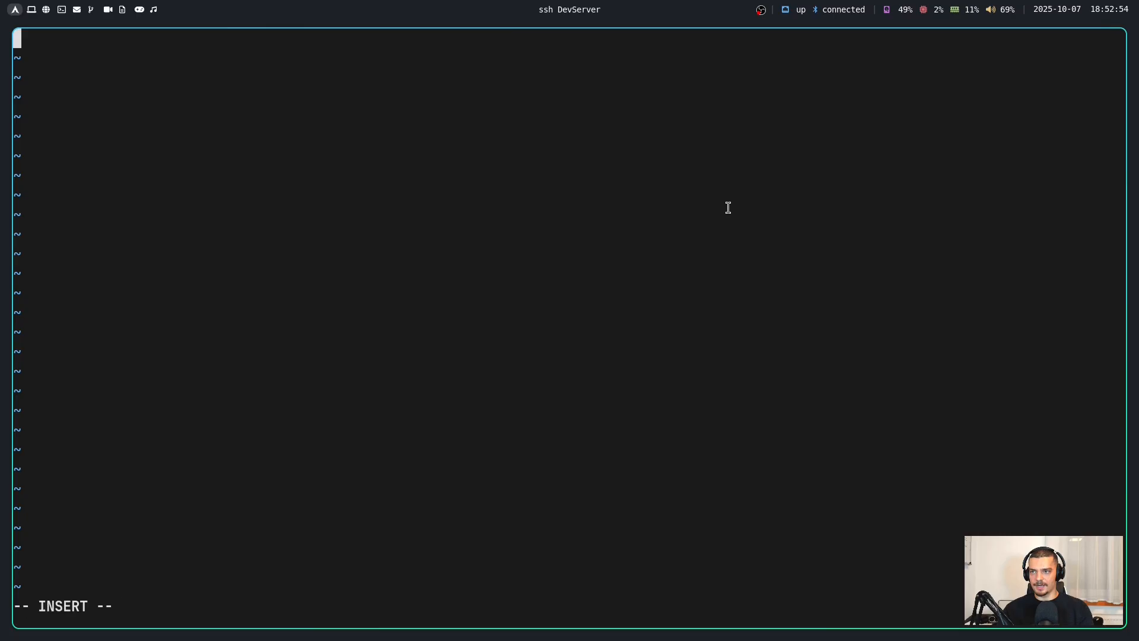
text(from flask)
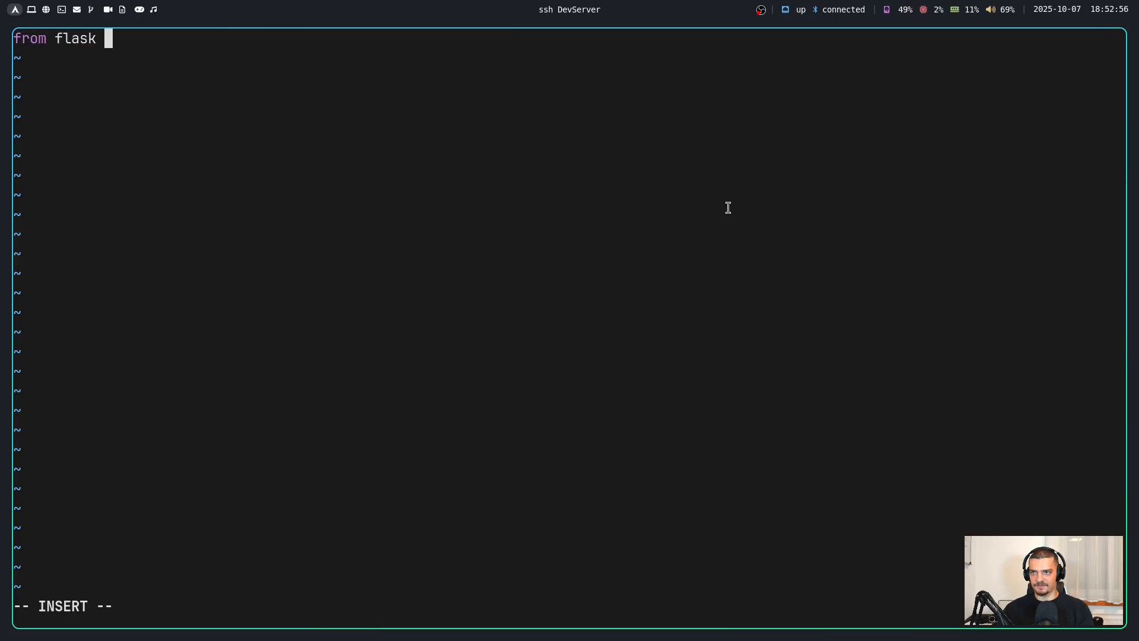
text(import Flask)
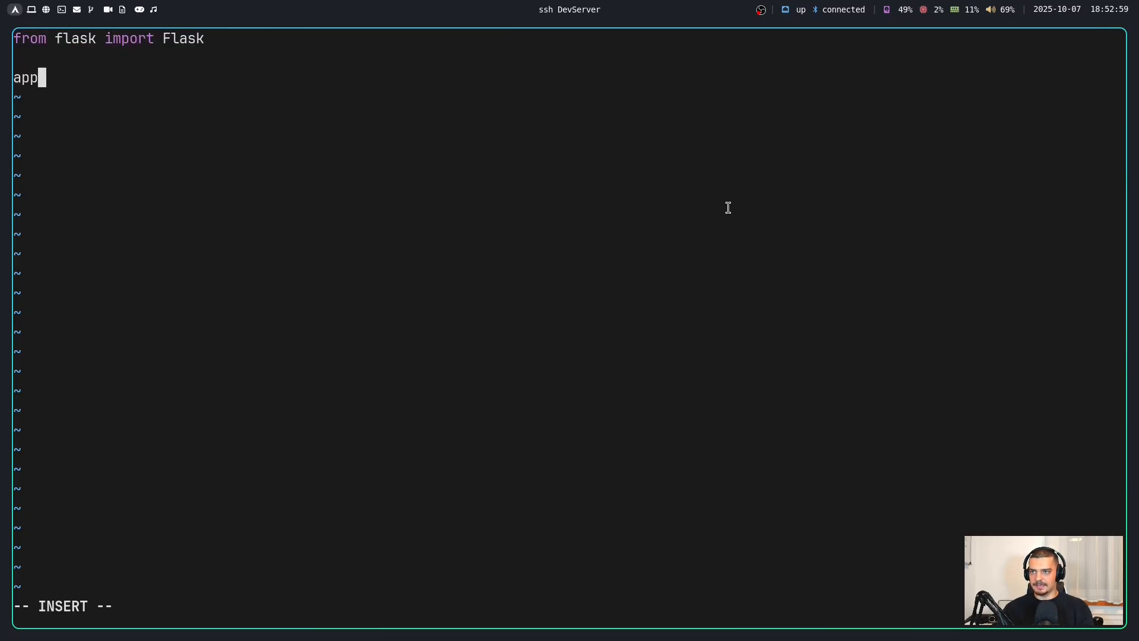
text(= Flask(__name__)
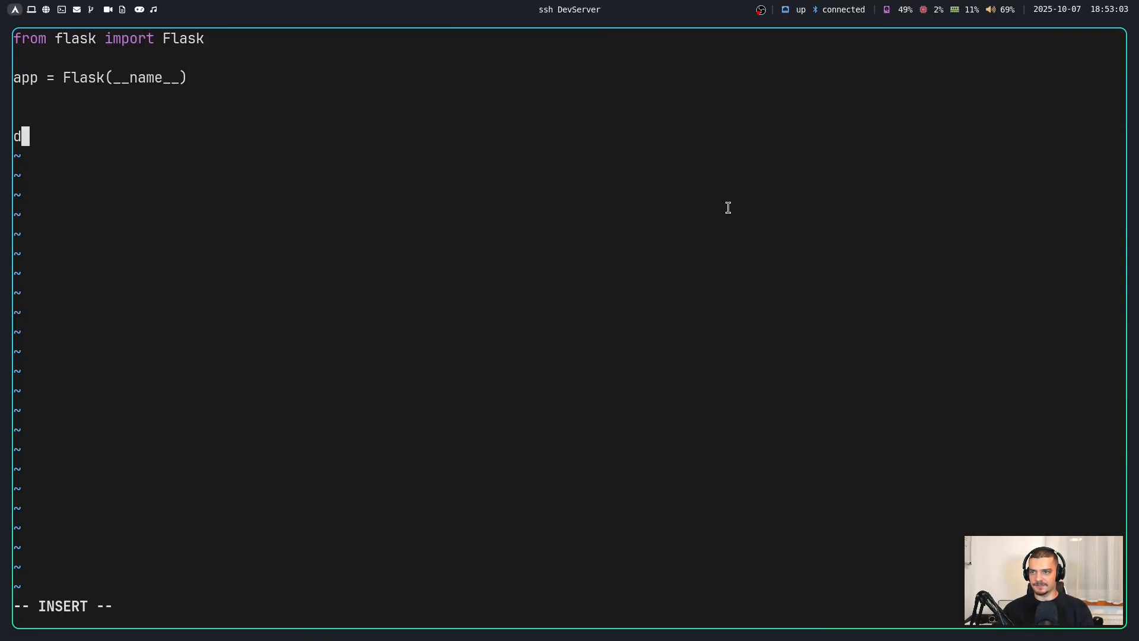
text(ef index())
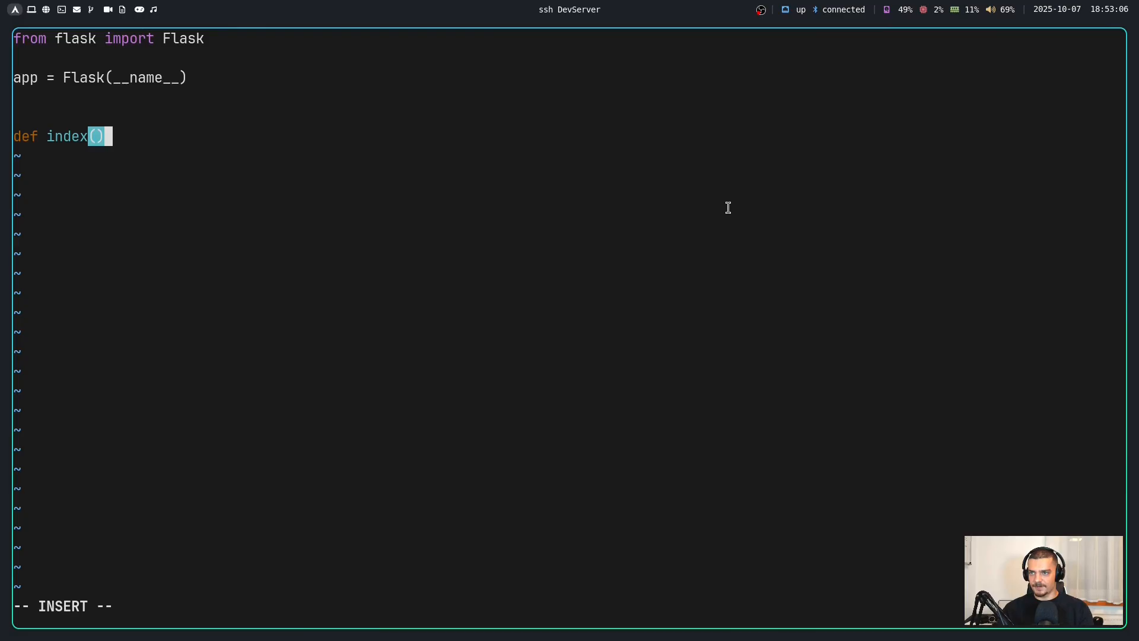
text(:)
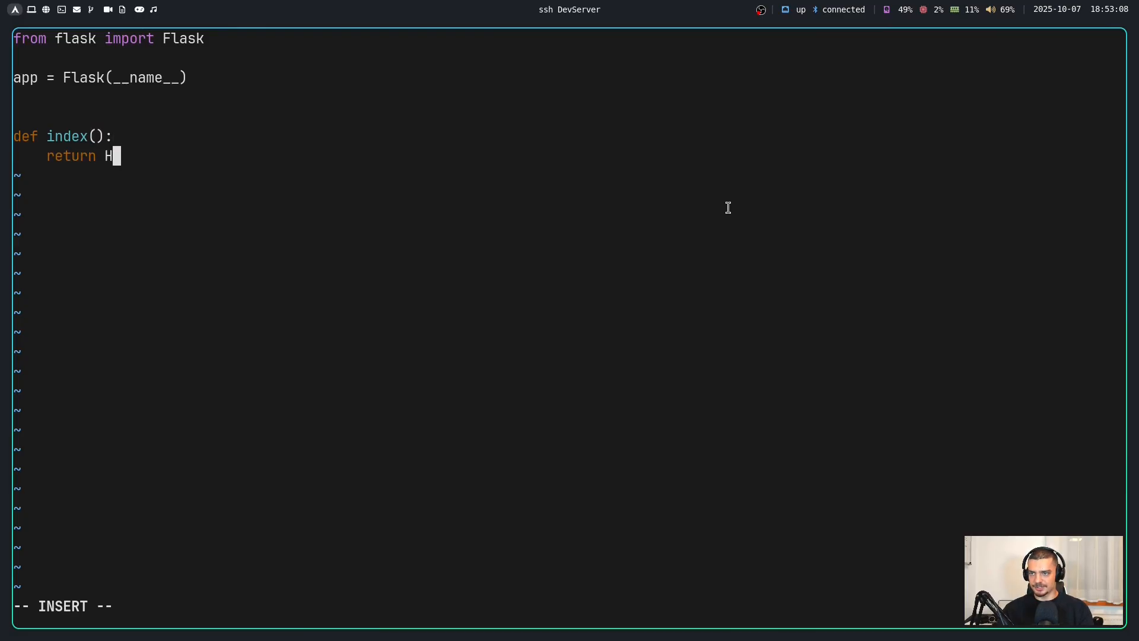
text(ello")
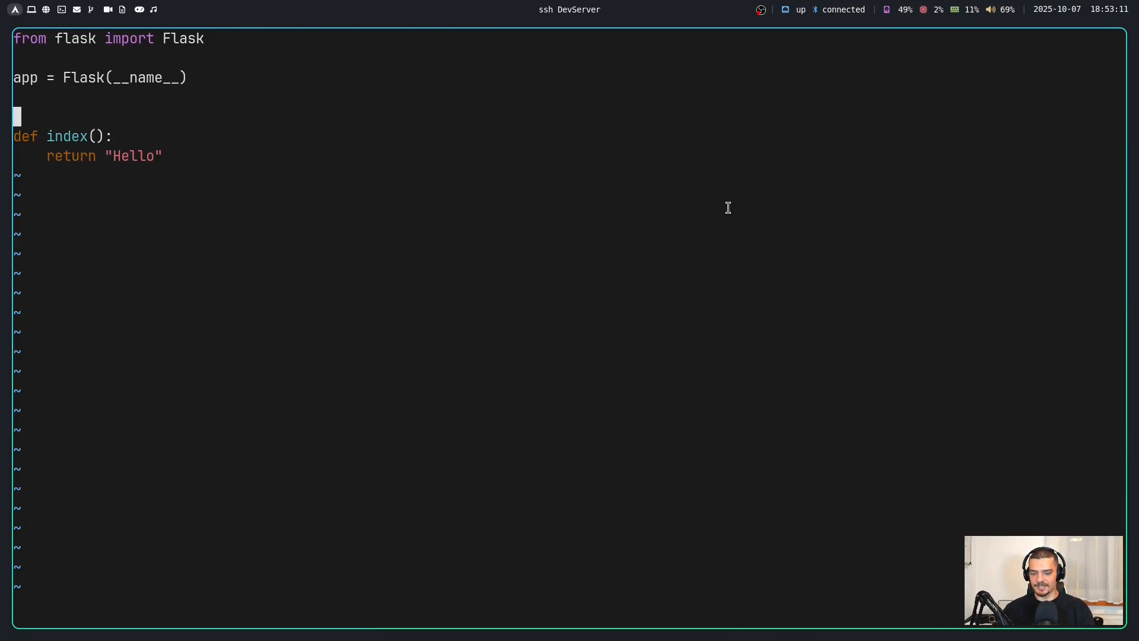
text(@app.rount)
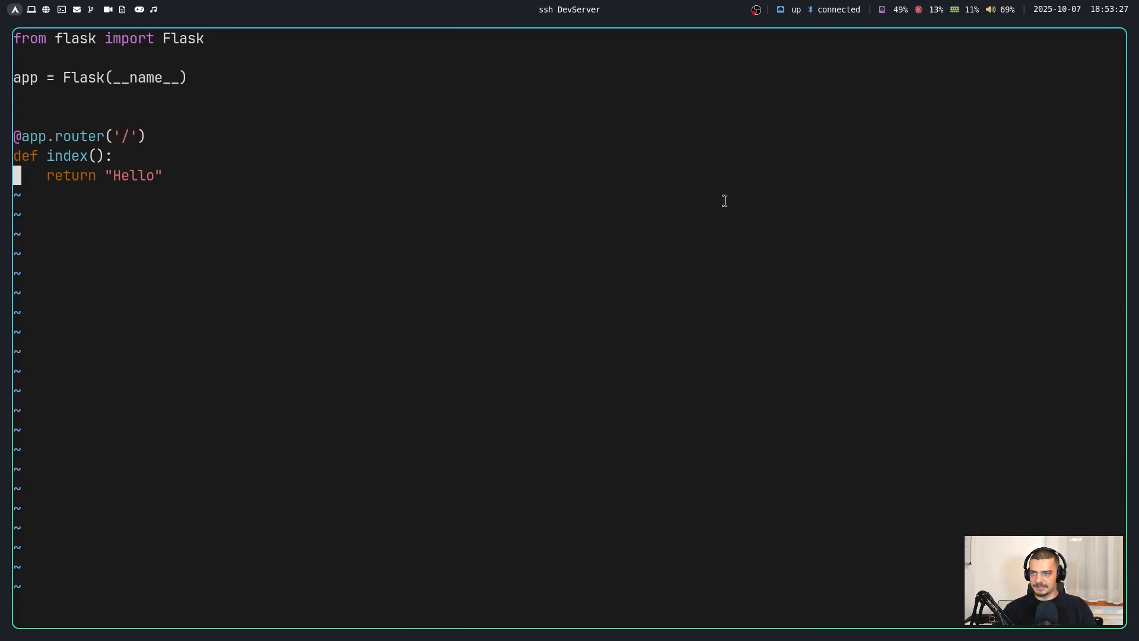
text(HTT)
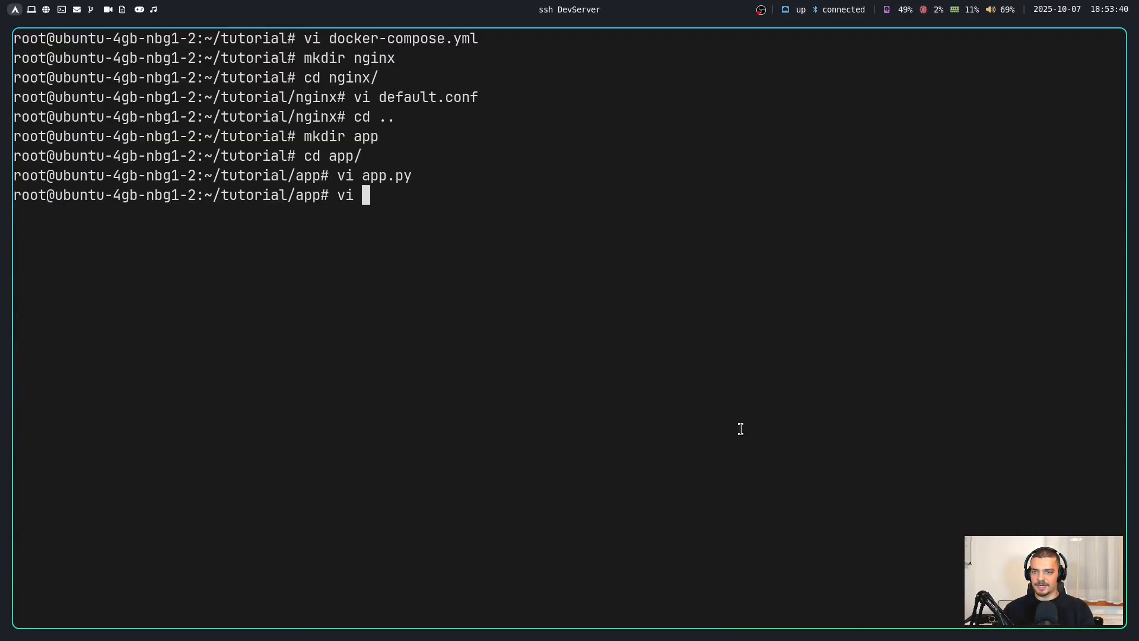
text(requirements.txt)
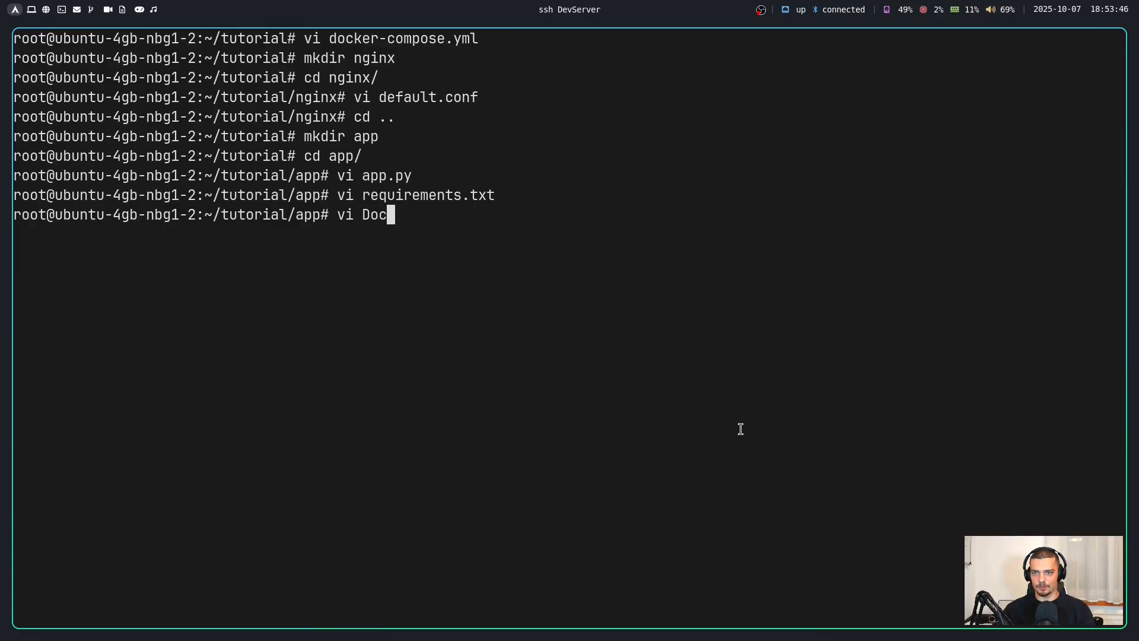
Step: Write a python:3.11-slim Dockerfile installing requirements and running gunicorn on 0.0.0.0:8000
key(Return)
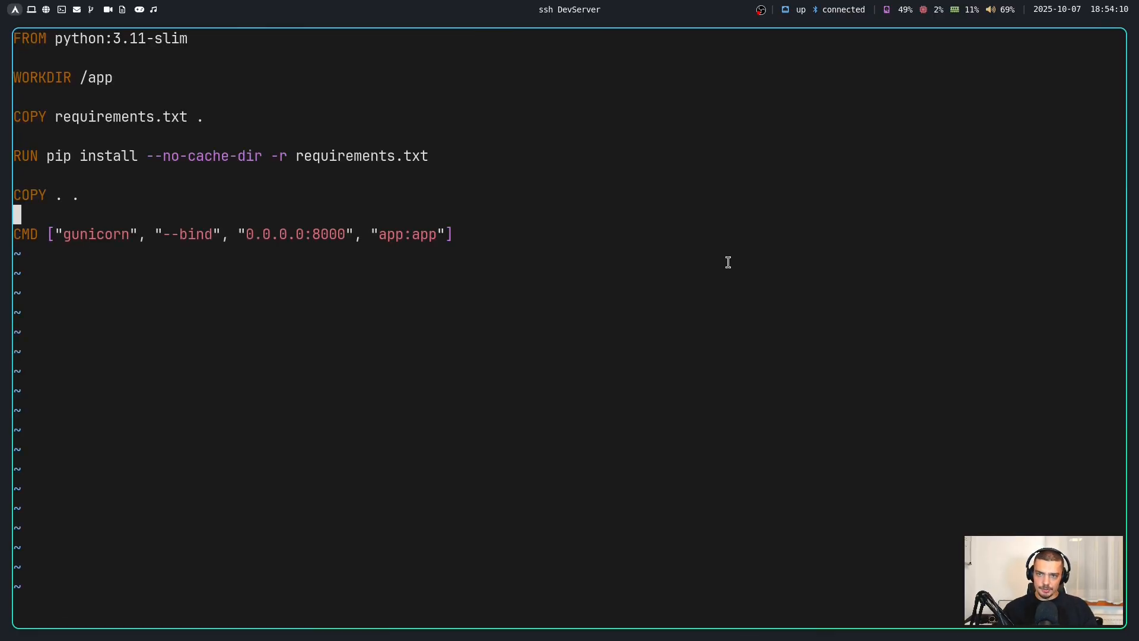
mouse_move(427, 261)
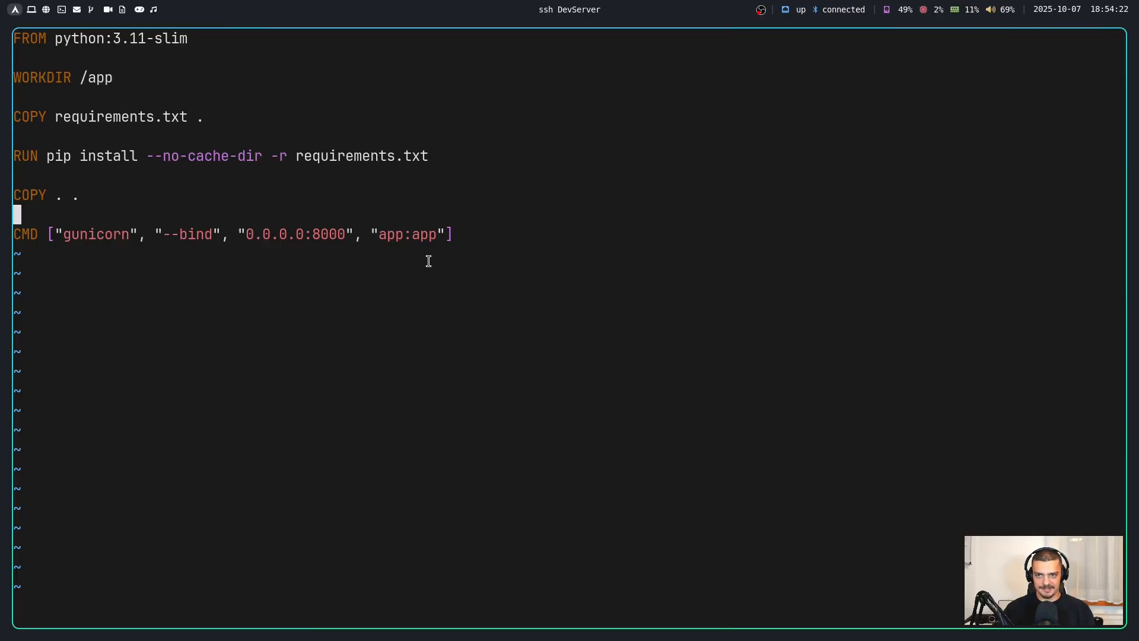
mouse_move(452, 179)
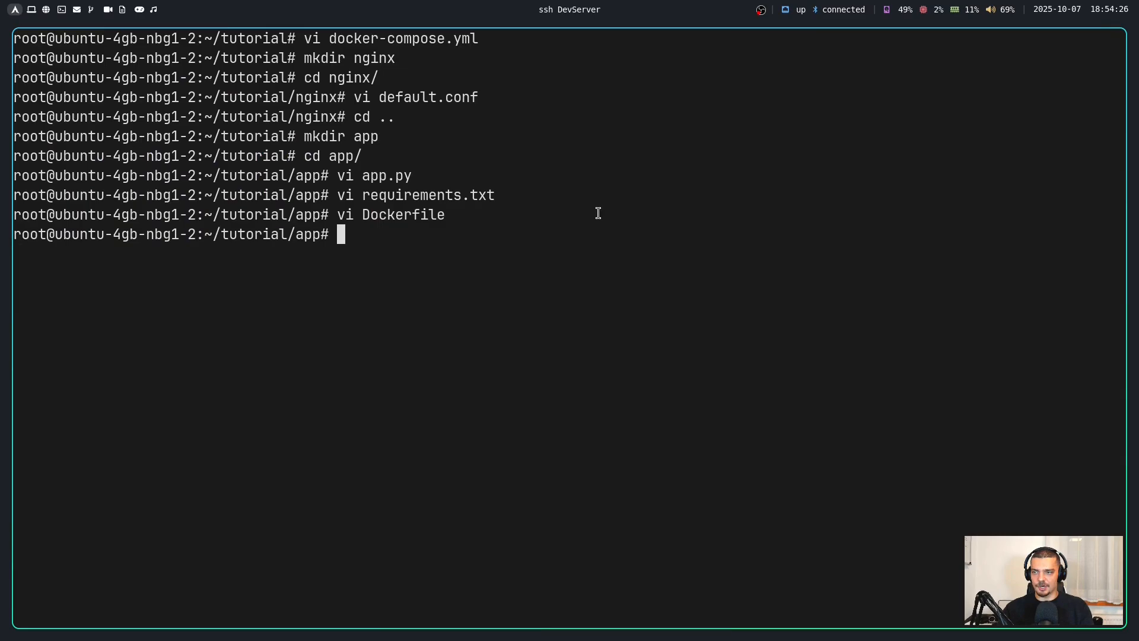
Step: Launch the compose stack from tutorial, then open app/requirements.txt to fix missing gunicorn
text(cd ..)
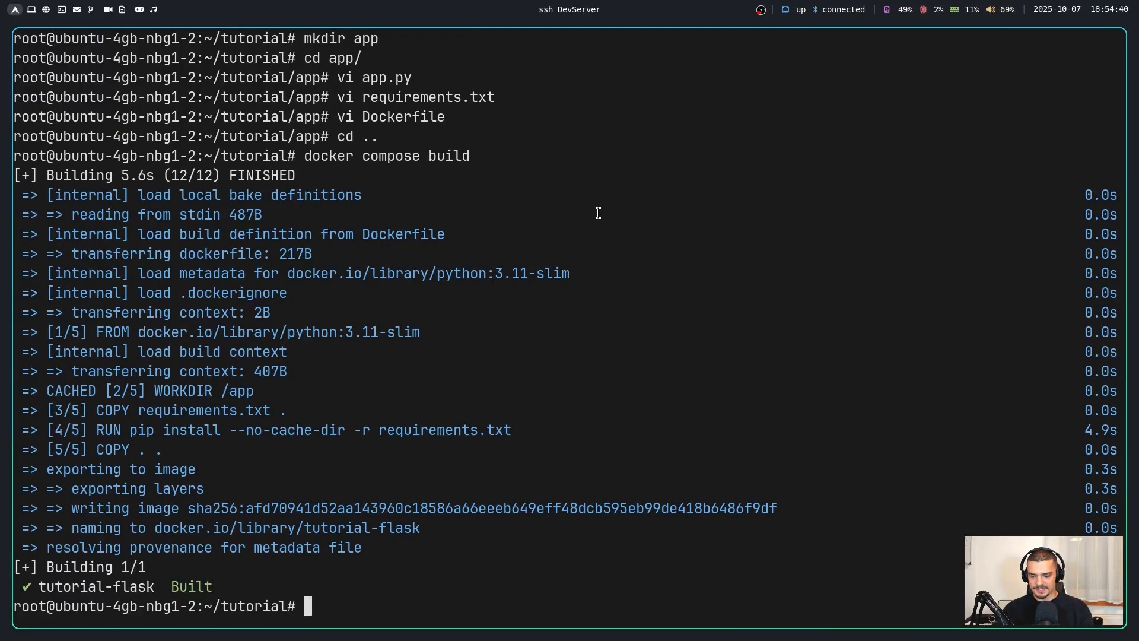
text(docker comp)
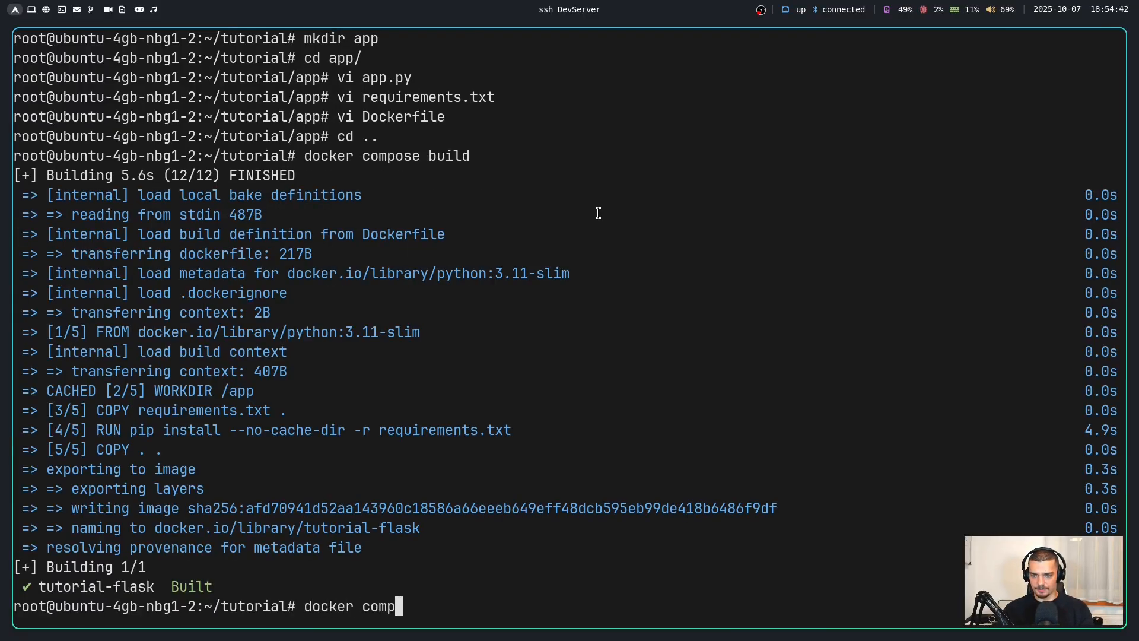
key(Return)
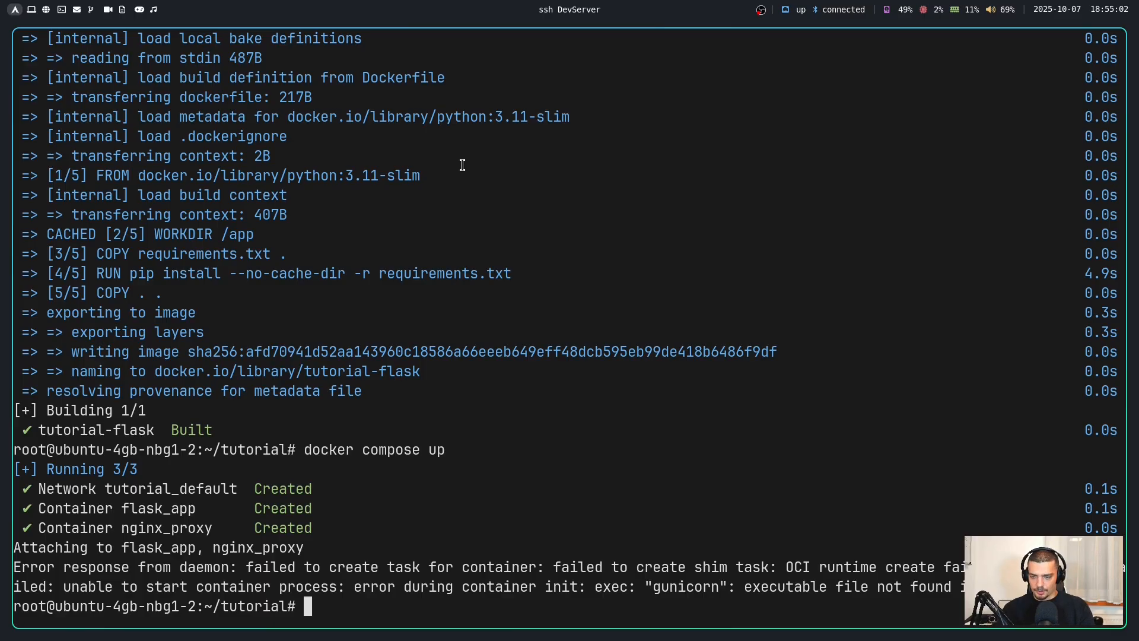
text(vi app/requirements.txt)
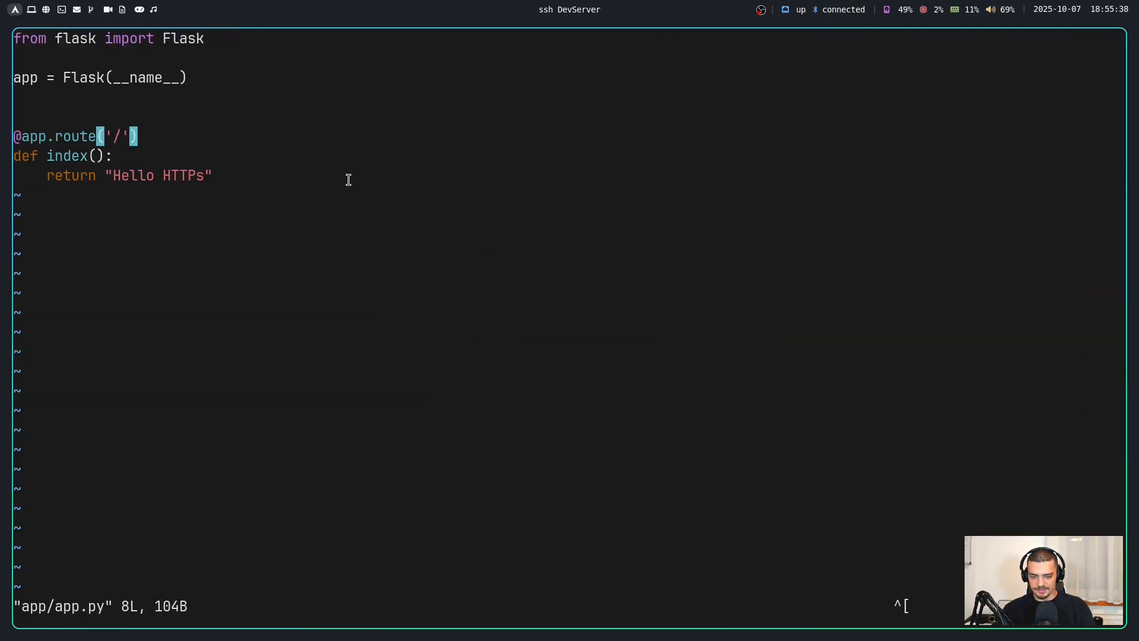
Step: Save the corrected app.py with the Hello HTTPs message and clear the shell
text(:wq)
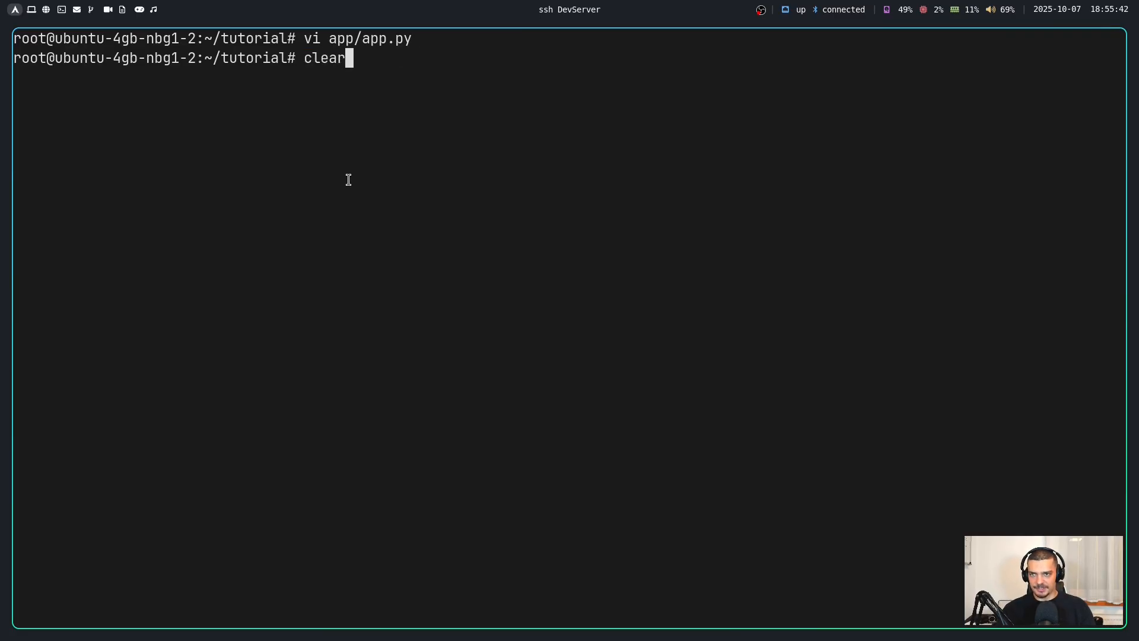
key(Return)
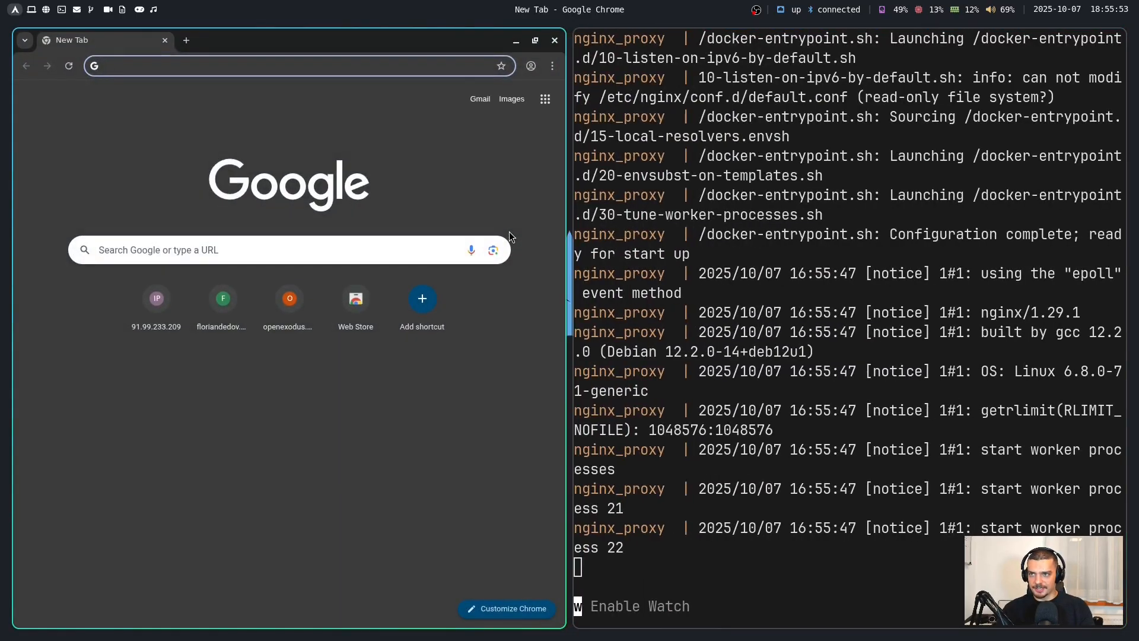
Step: Load floriandedov.com over HTTPS and start a second tab for openexodus.com
key(Return)
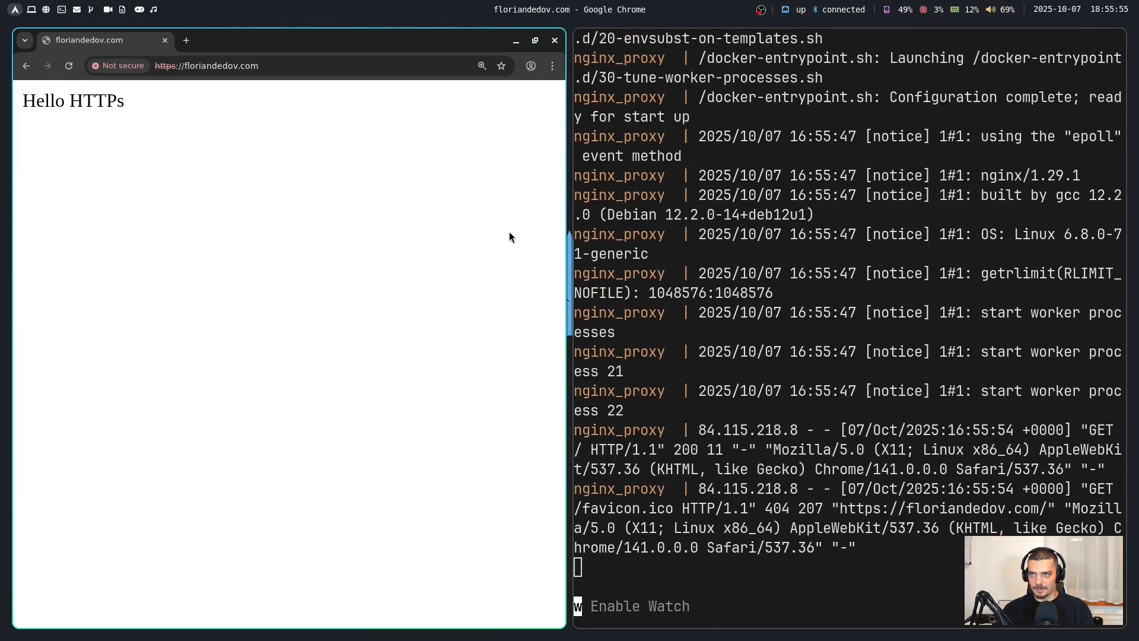
mouse_move(140, 107)
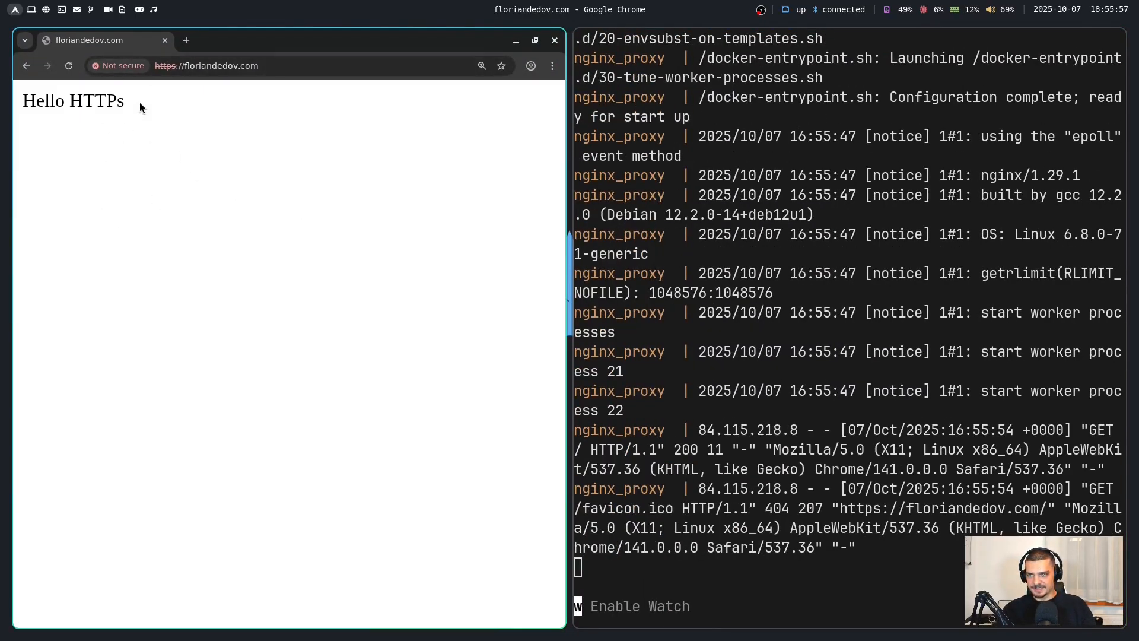
click(186, 40)
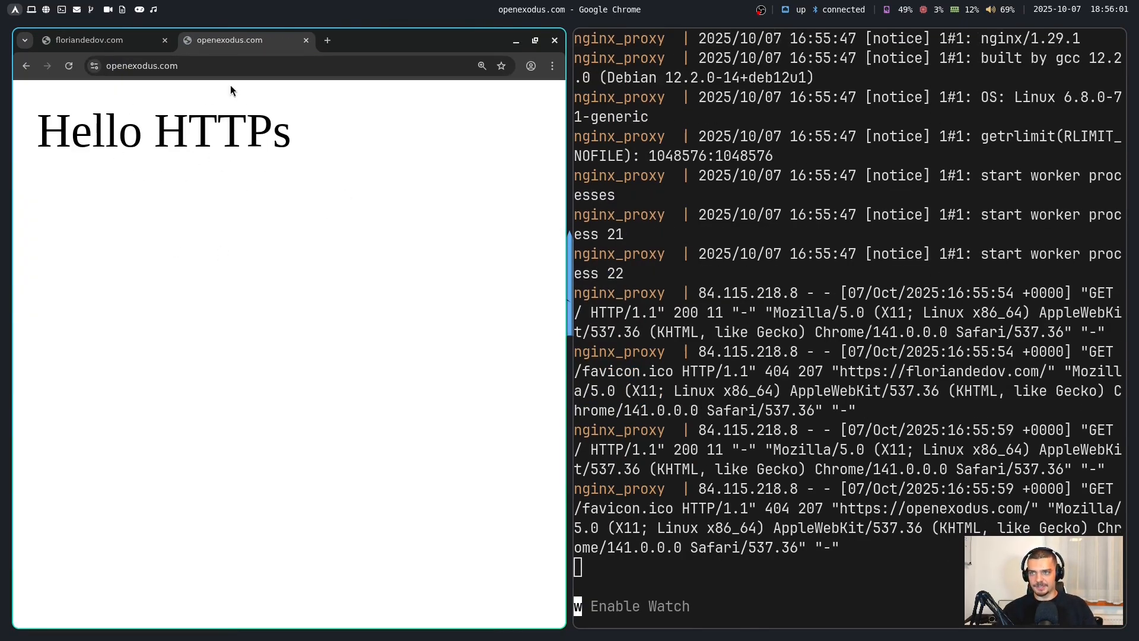
mouse_move(227, 268)
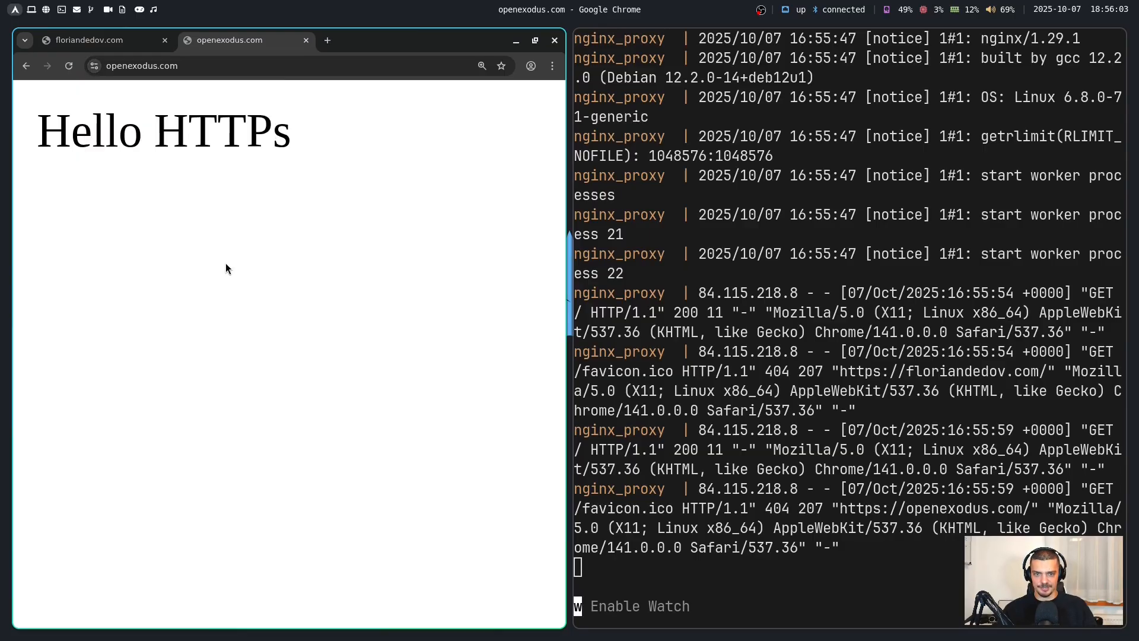
mouse_move(235, 250)
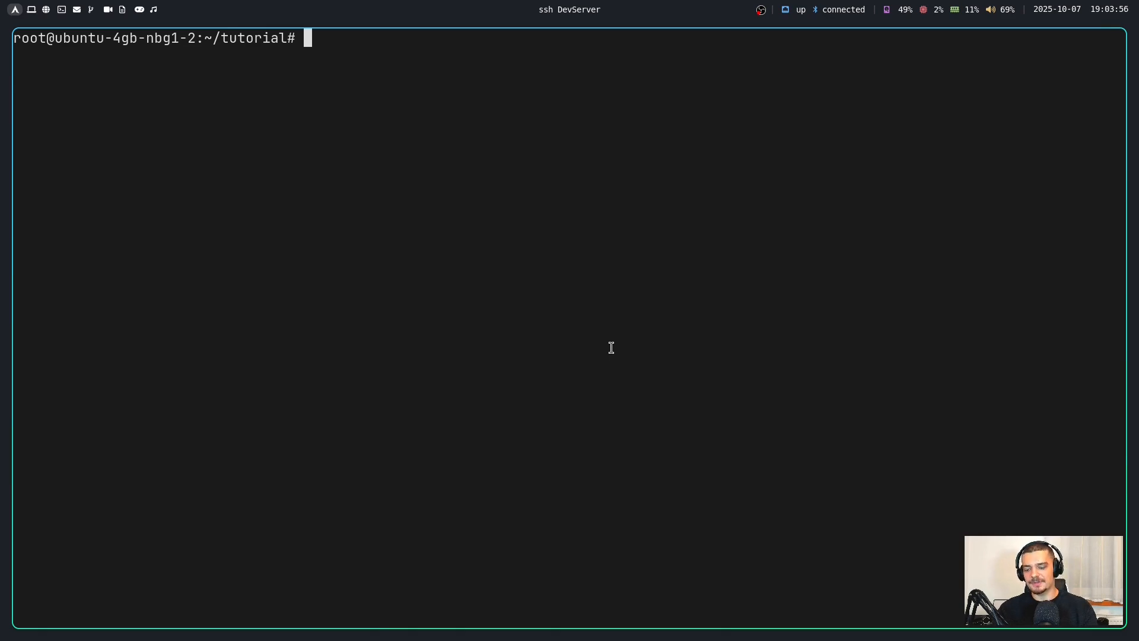
Step: Force-renew the openexodus.com certificate with certbot using standalone authentication (option 1)
text(c)
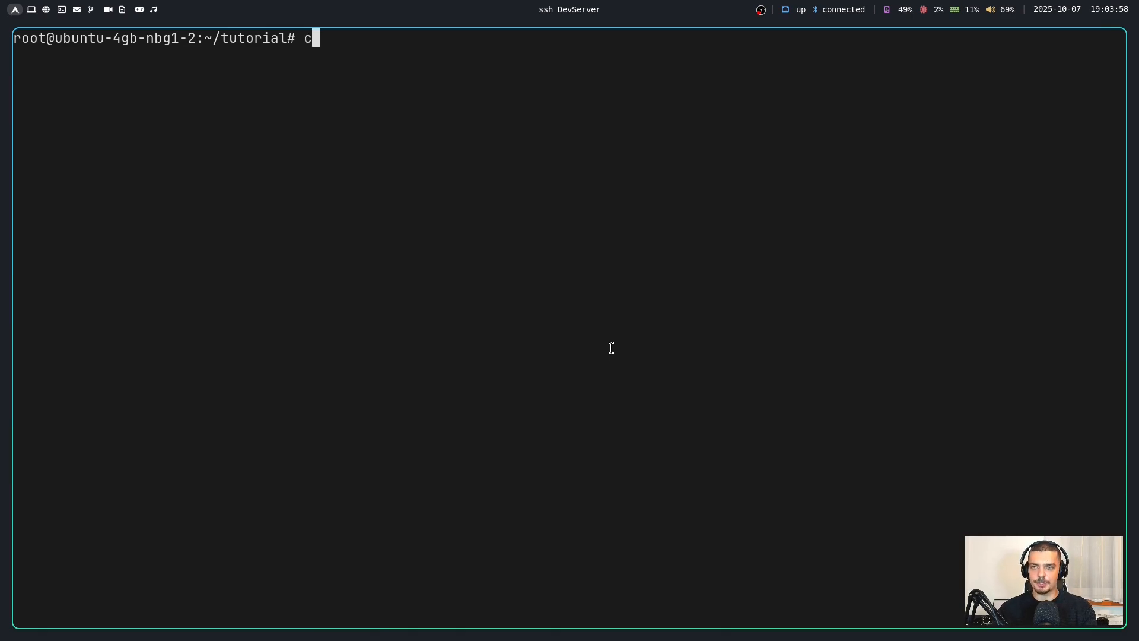
text(ertbot cert)
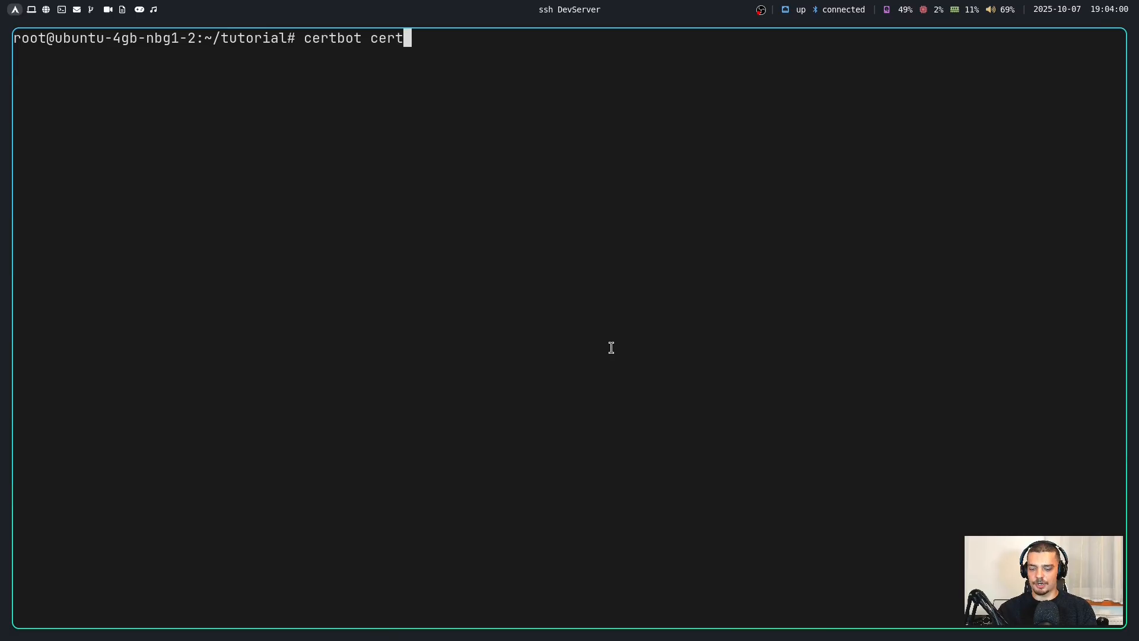
text(only)
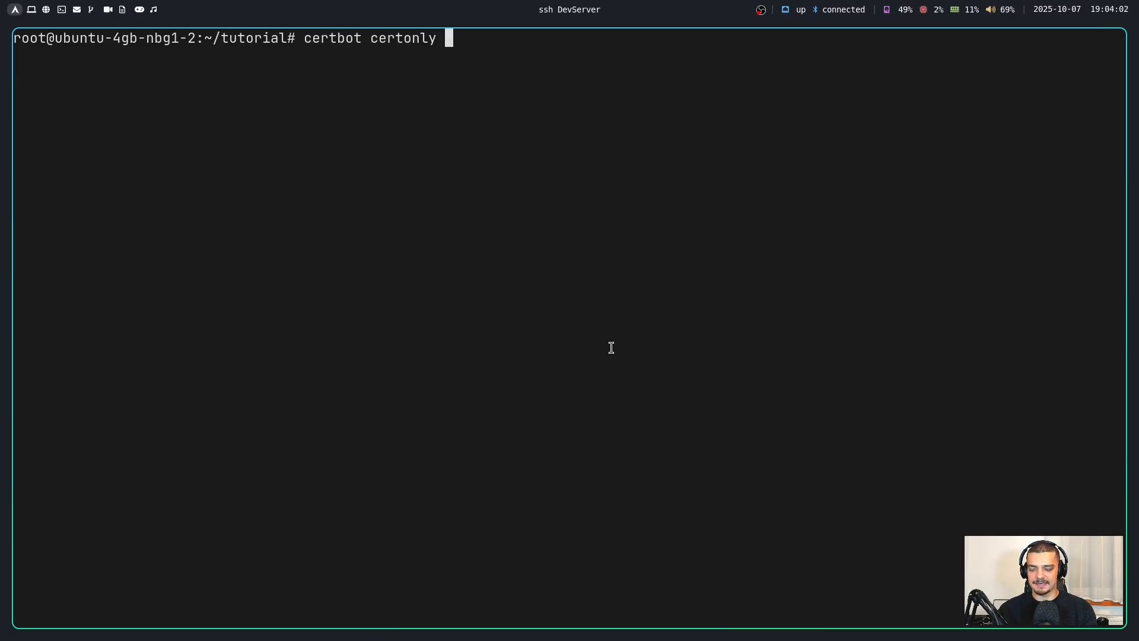
text(--force-)
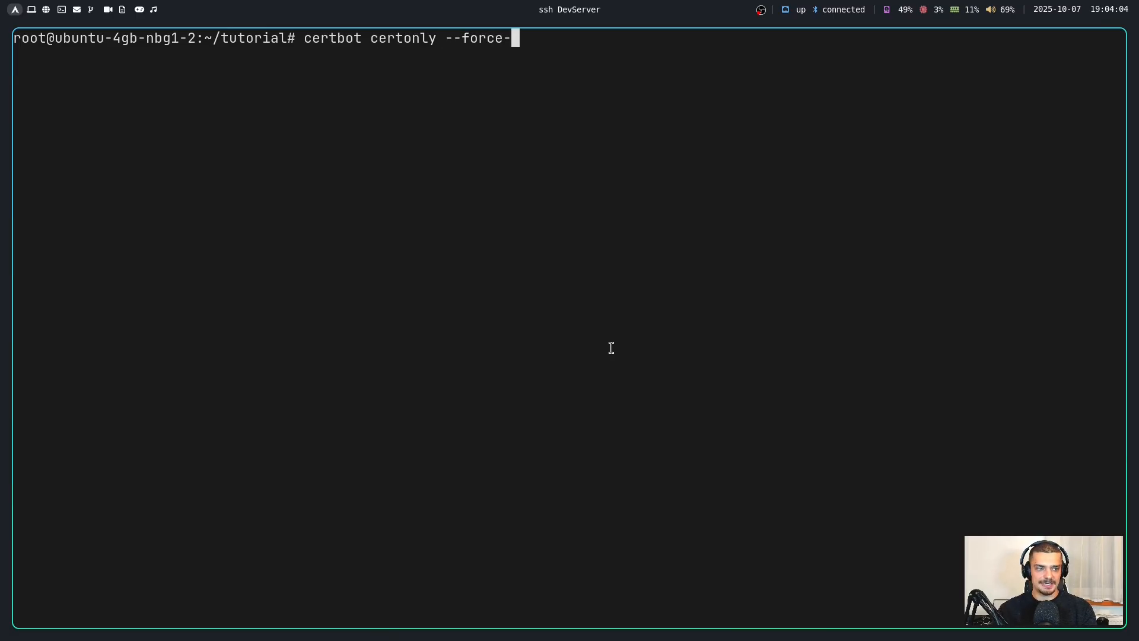
text(re)
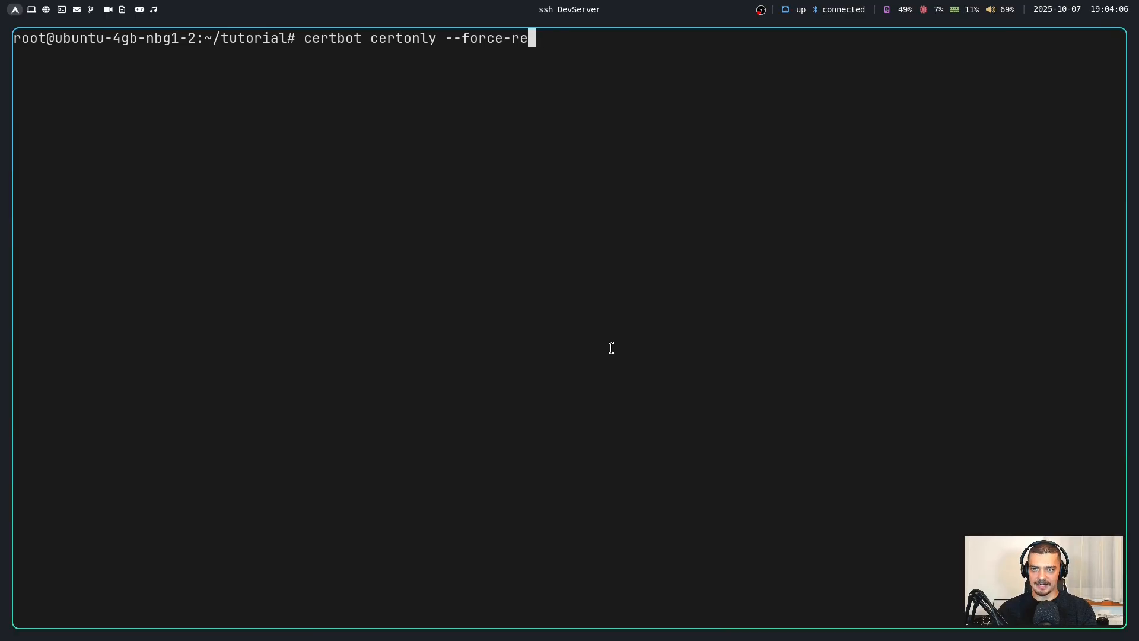
text(new --cer)
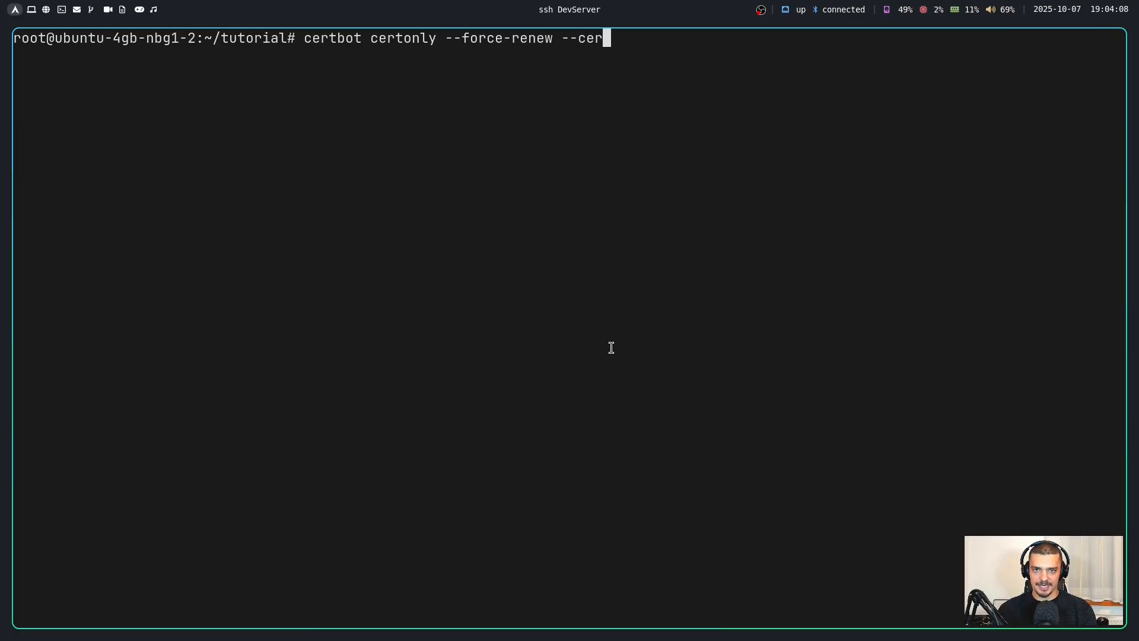
text(t-name)
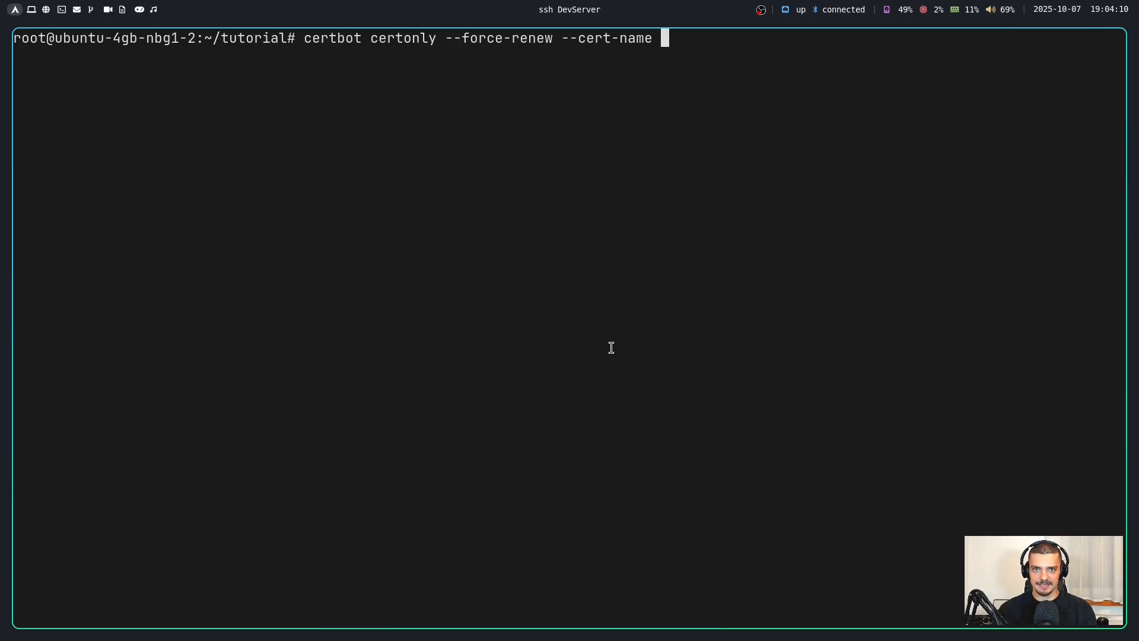
text(open)
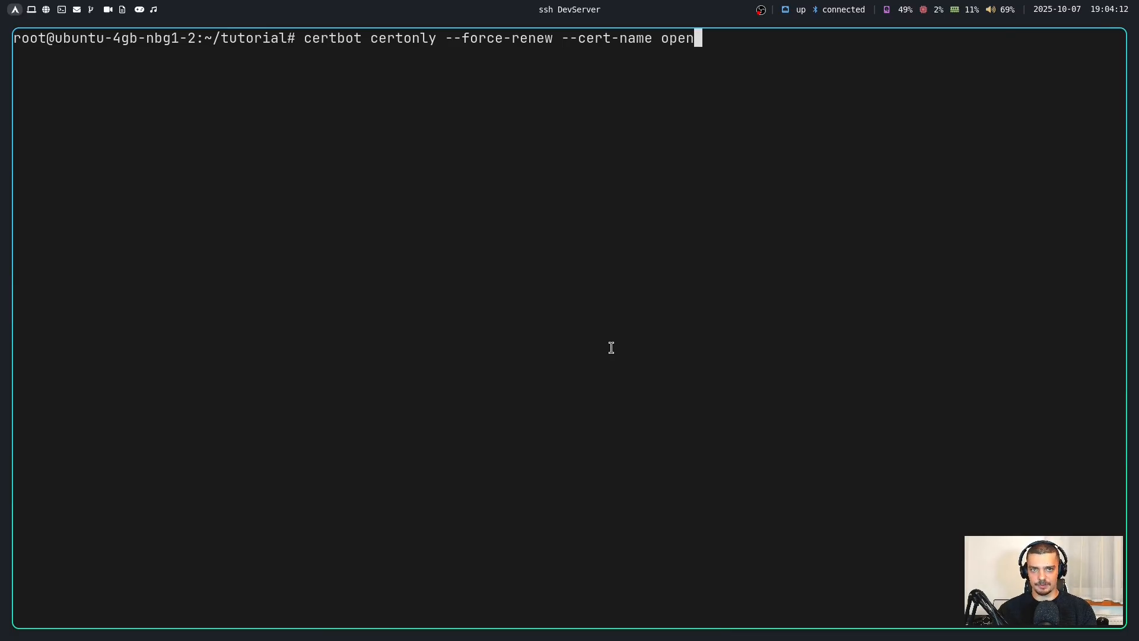
text(exodus.com)
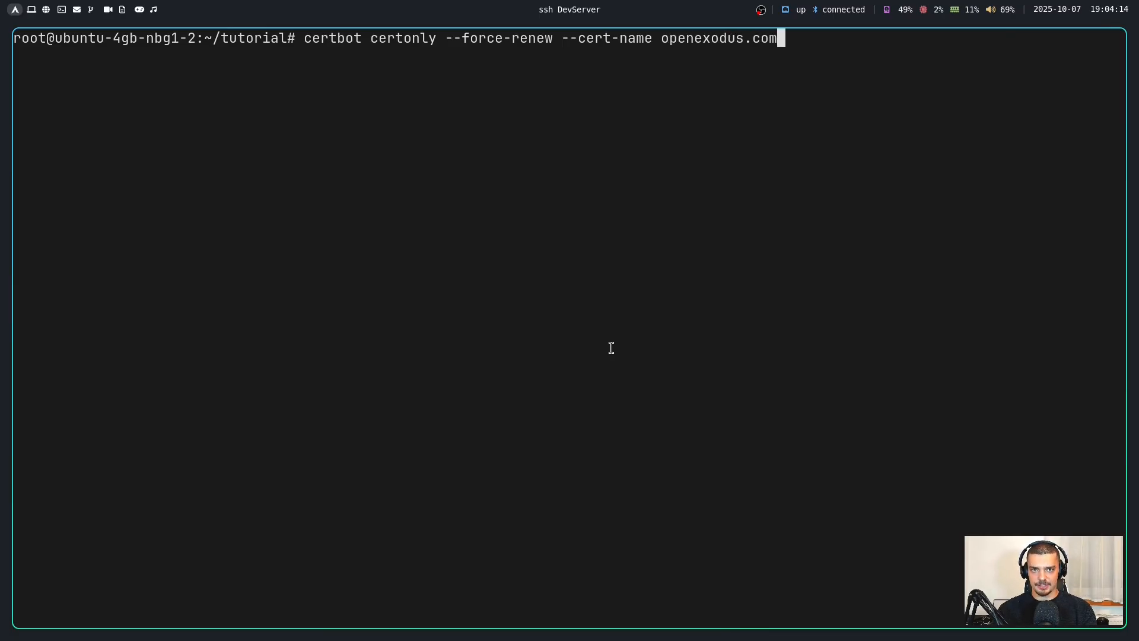
key(Return)
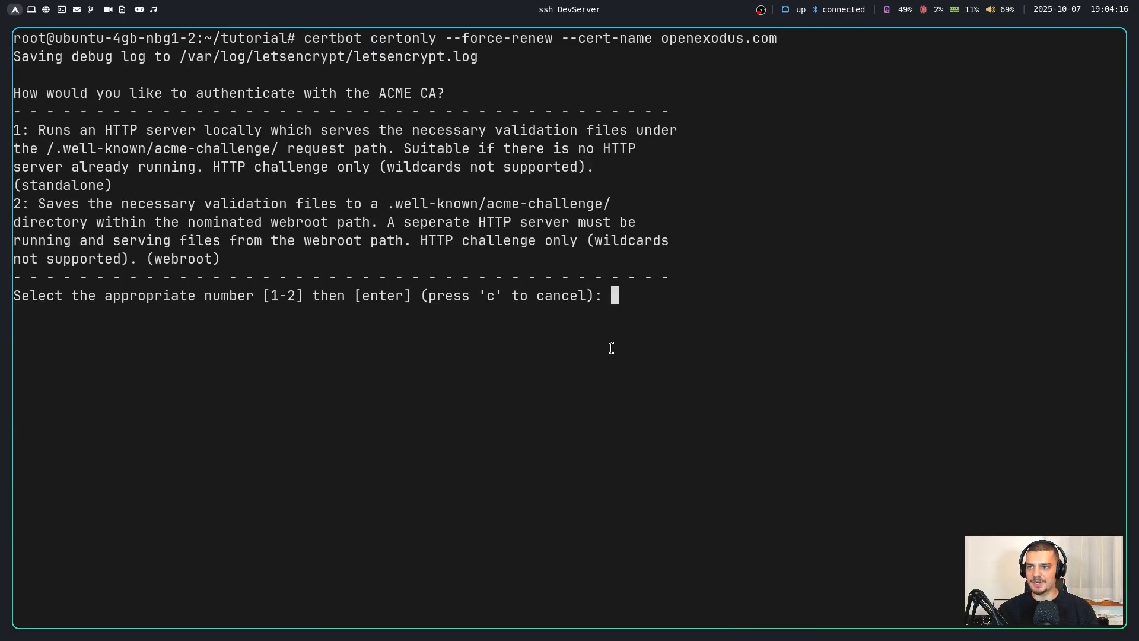
mouse_move(158, 231)
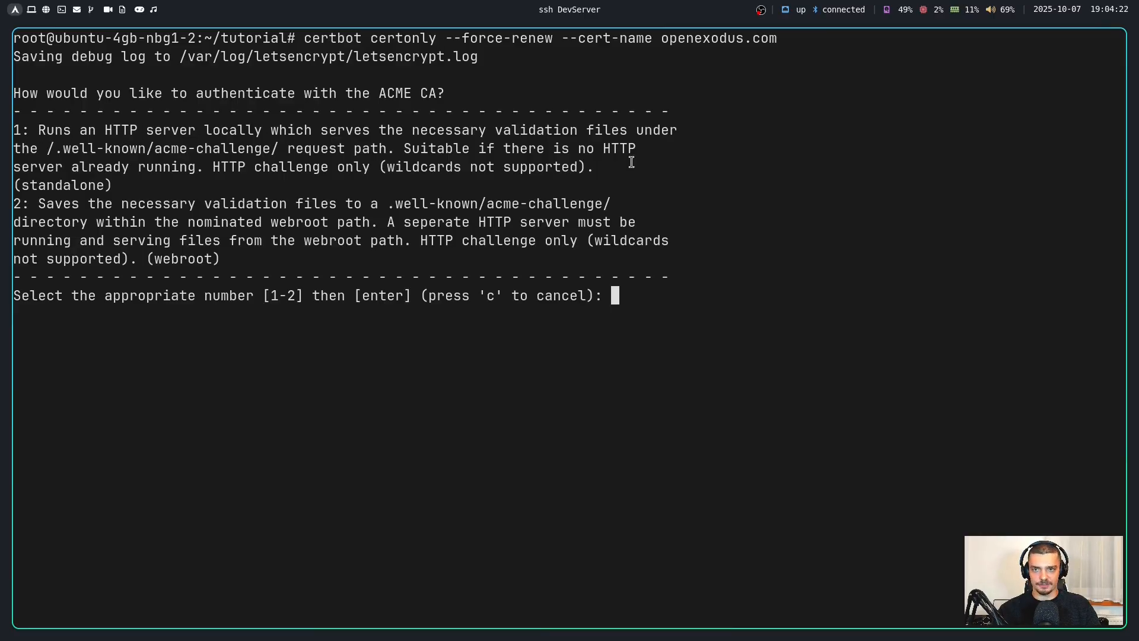
text(1)
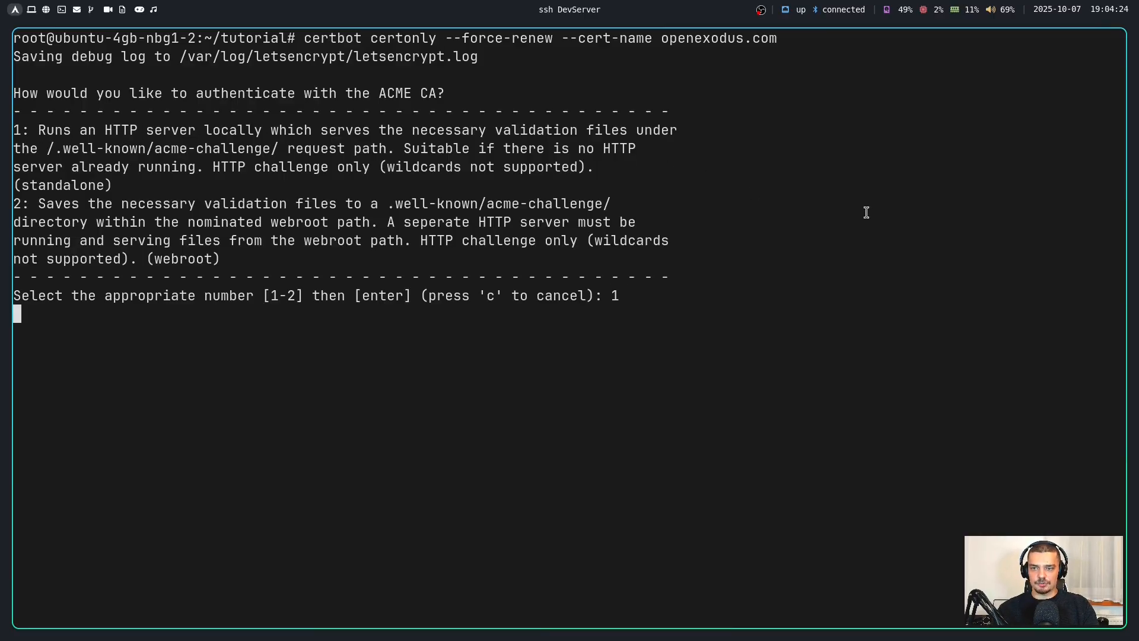
key(Return)
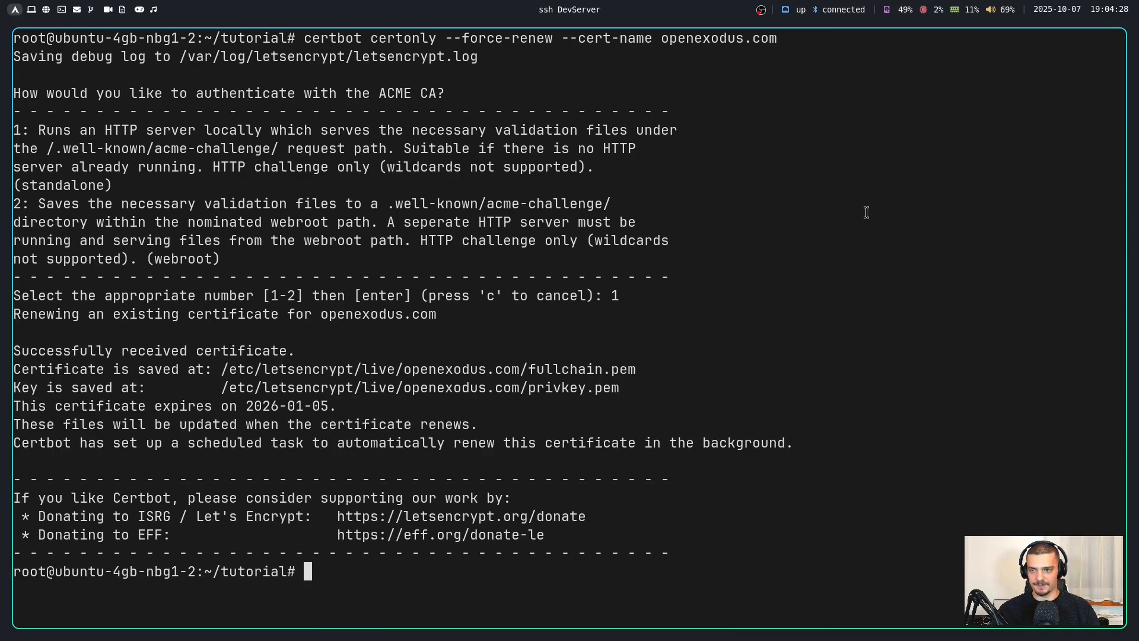
mouse_move(464, 246)
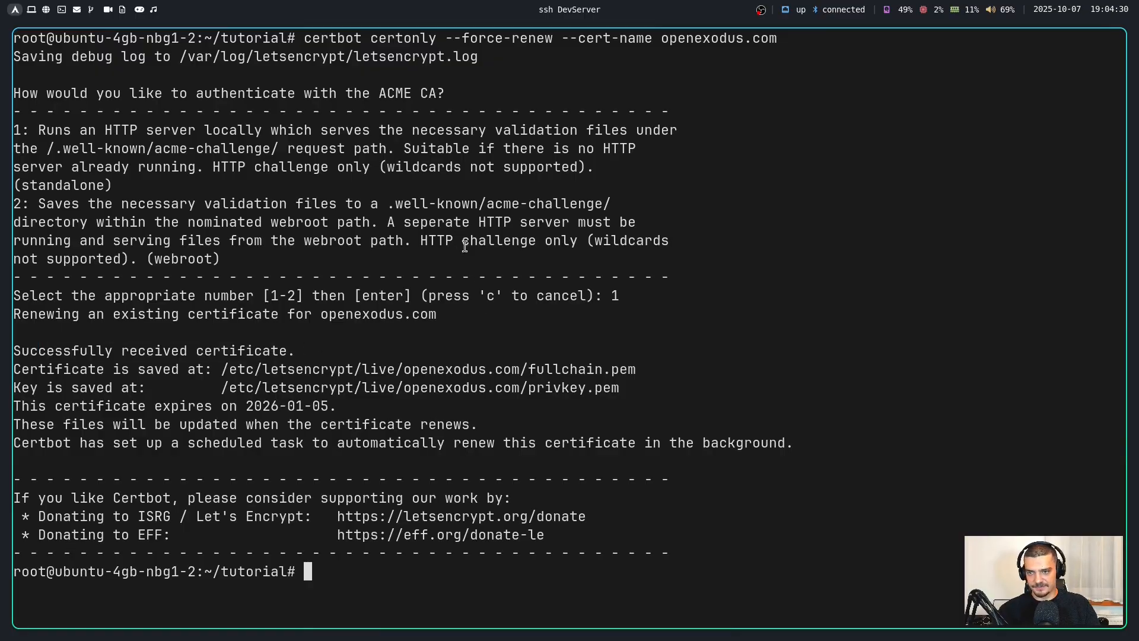
mouse_move(829, 262)
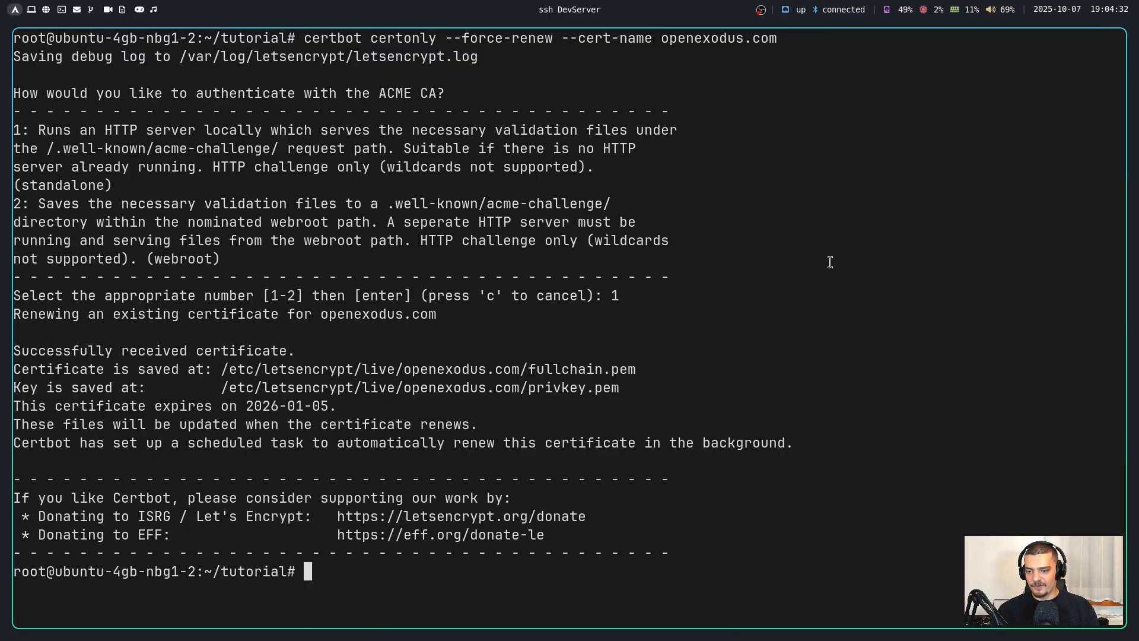
text(certbot r)
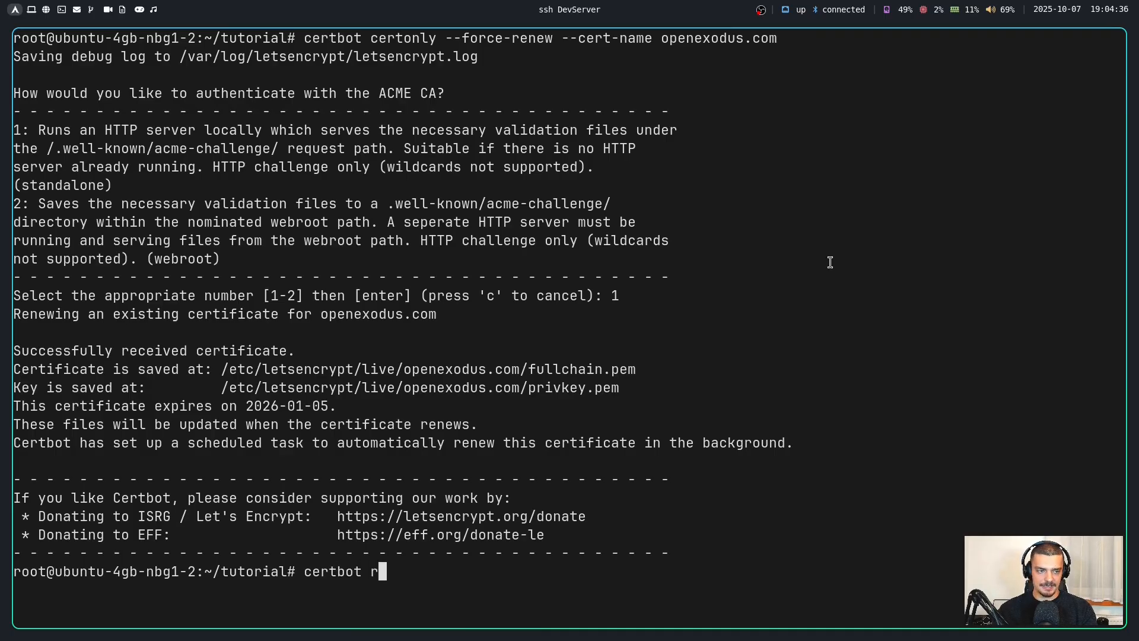
Step: Revoke the openexodus.com certificate with certbot revoke, confirming deletion of its files
text(evoke --cert)
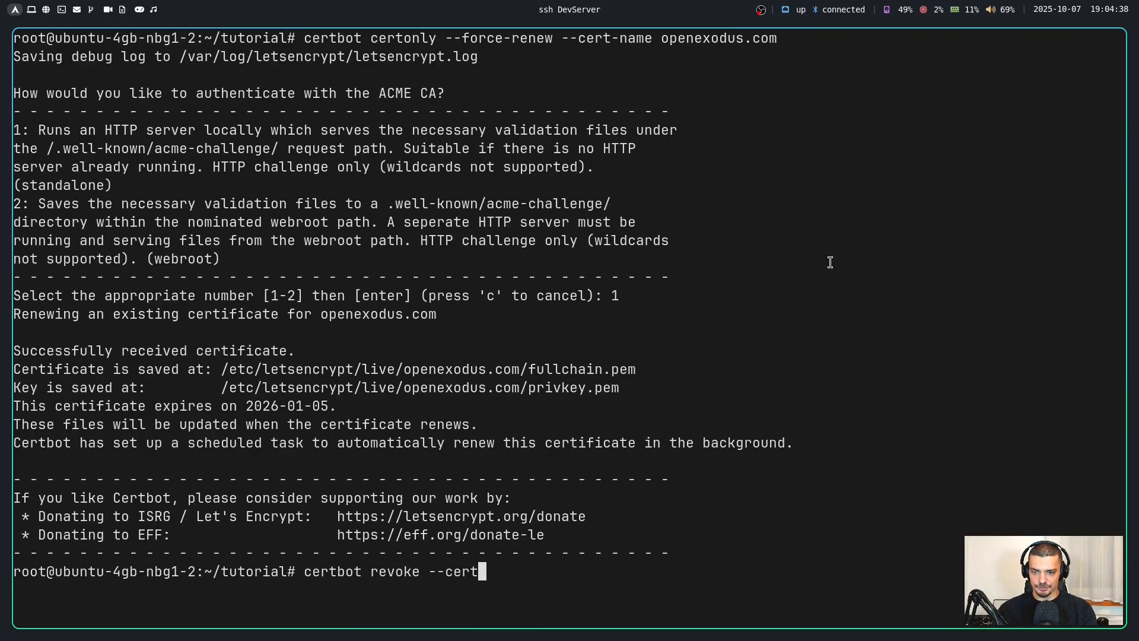
text(-)
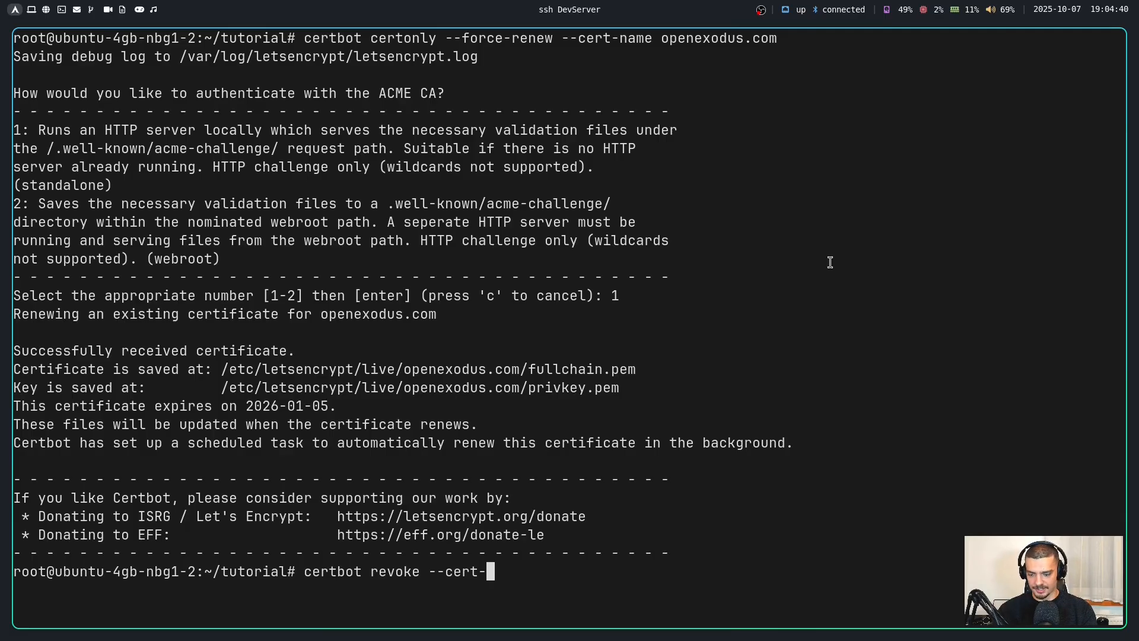
text(name openexodus.com)
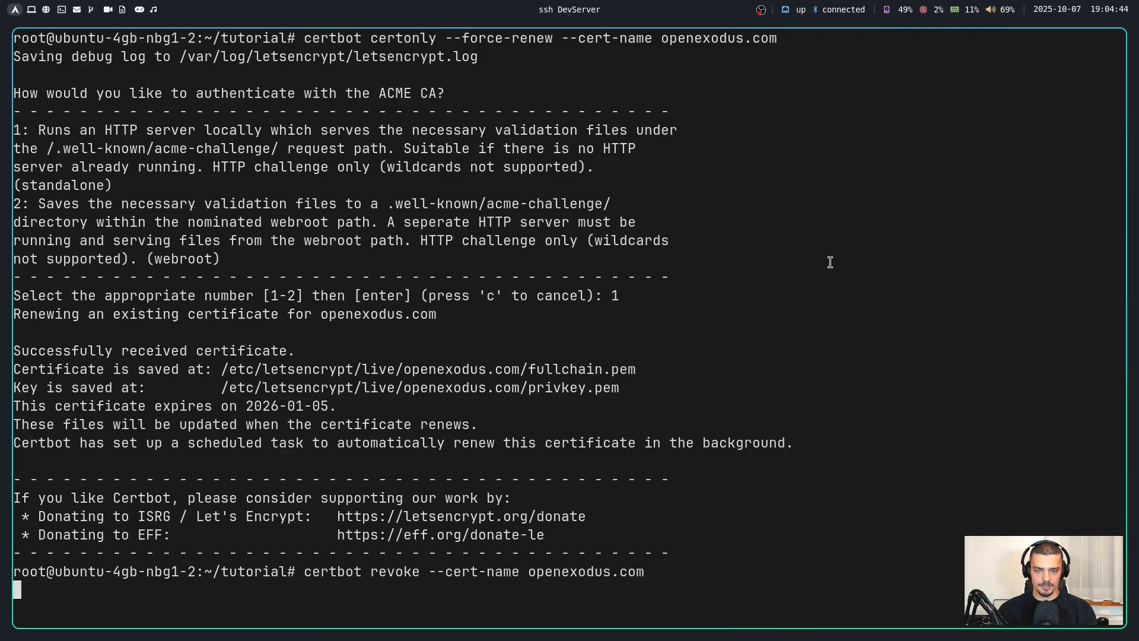
key(Return)
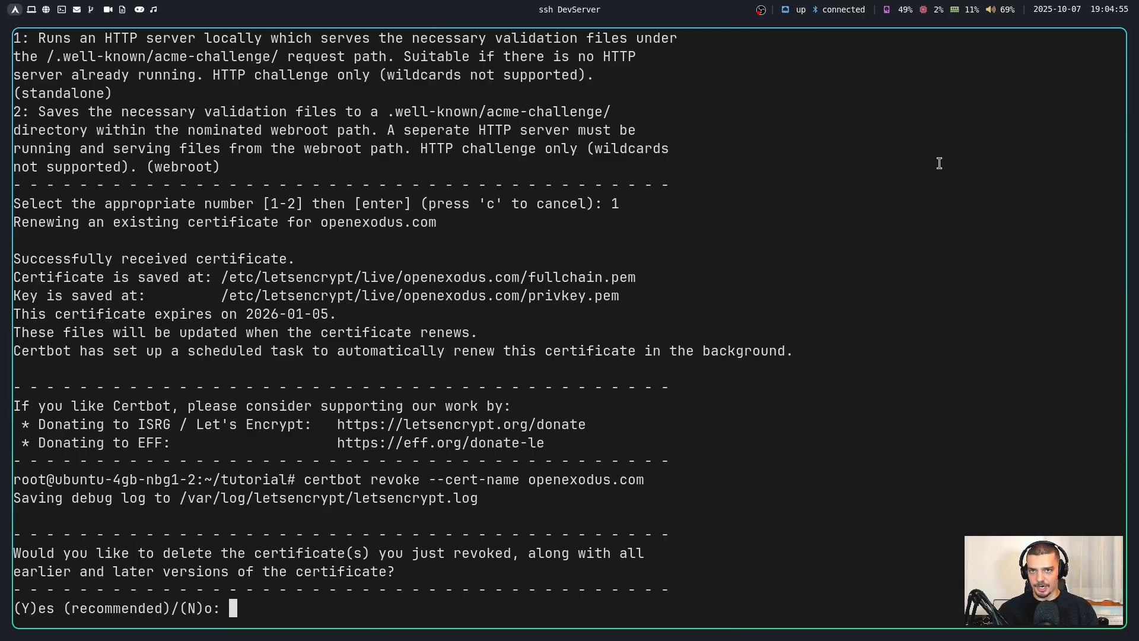
text(y)
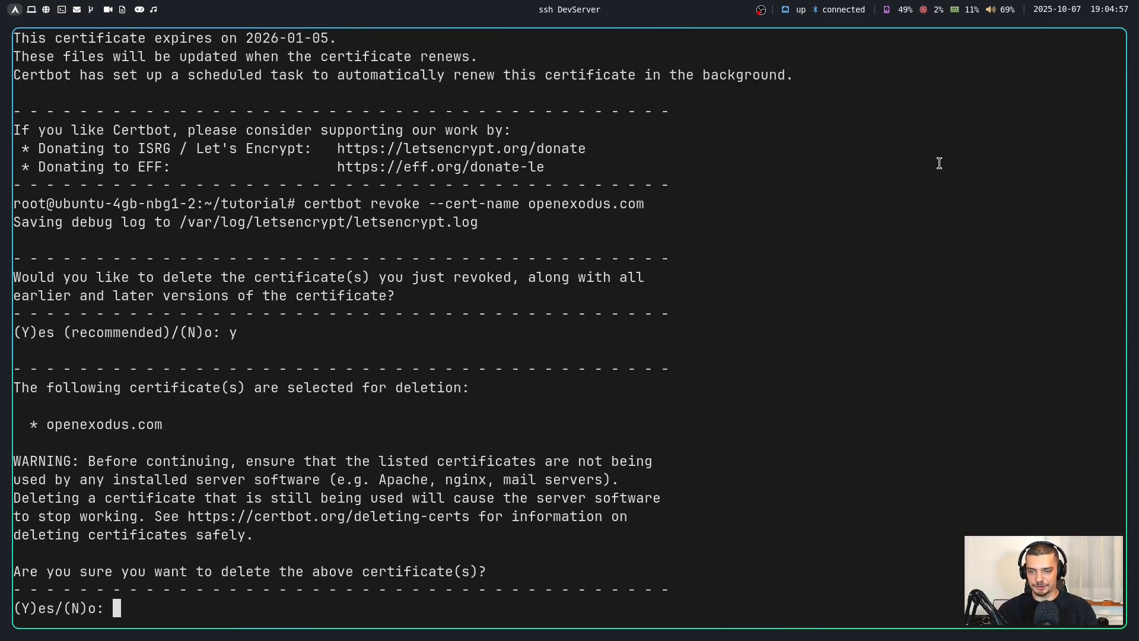
mouse_move(332, 422)
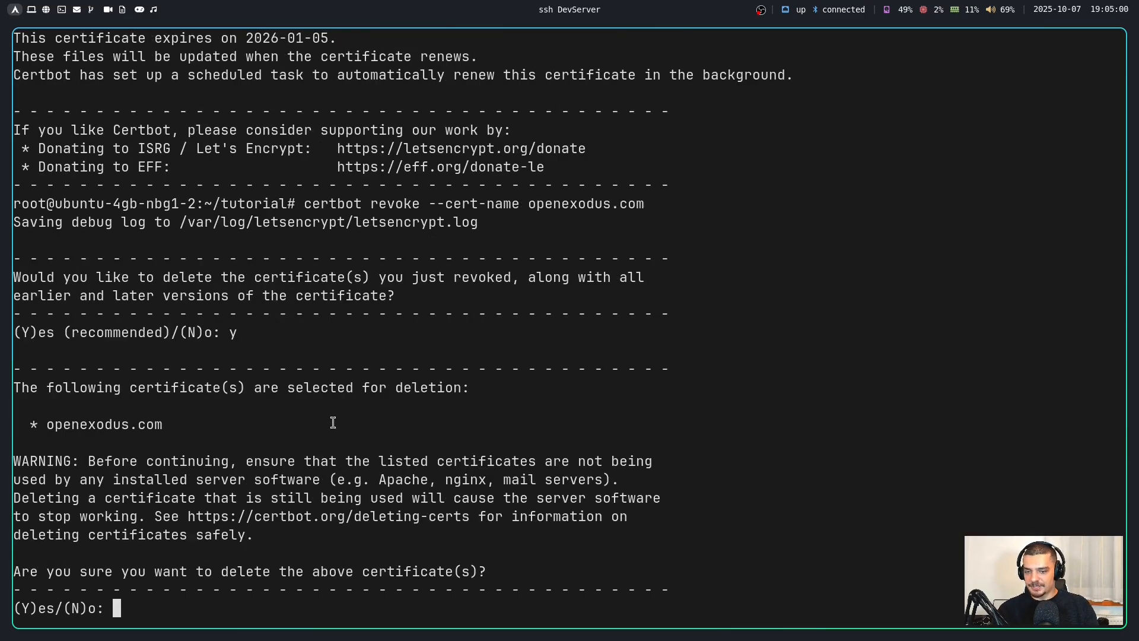
text(ye)
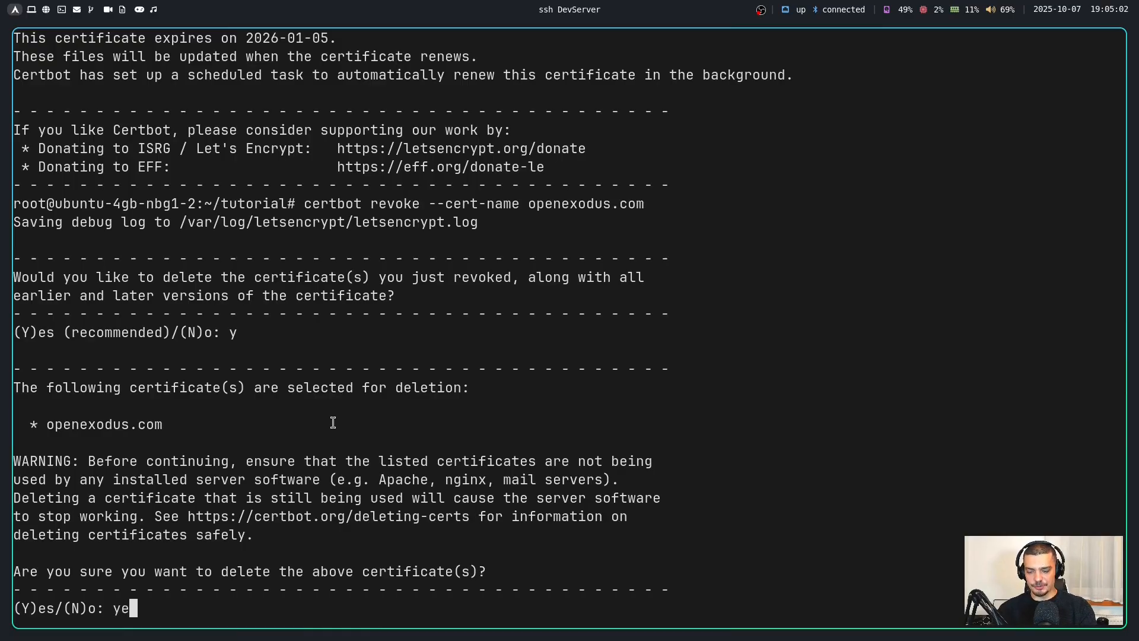
key(Return)
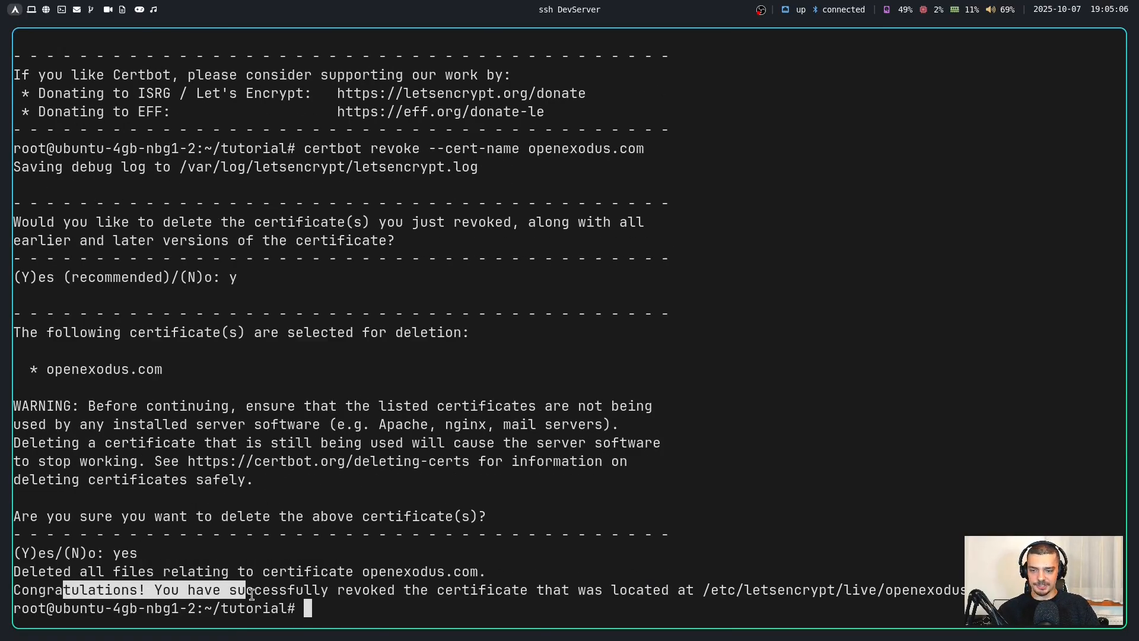
mouse_move(843, 582)
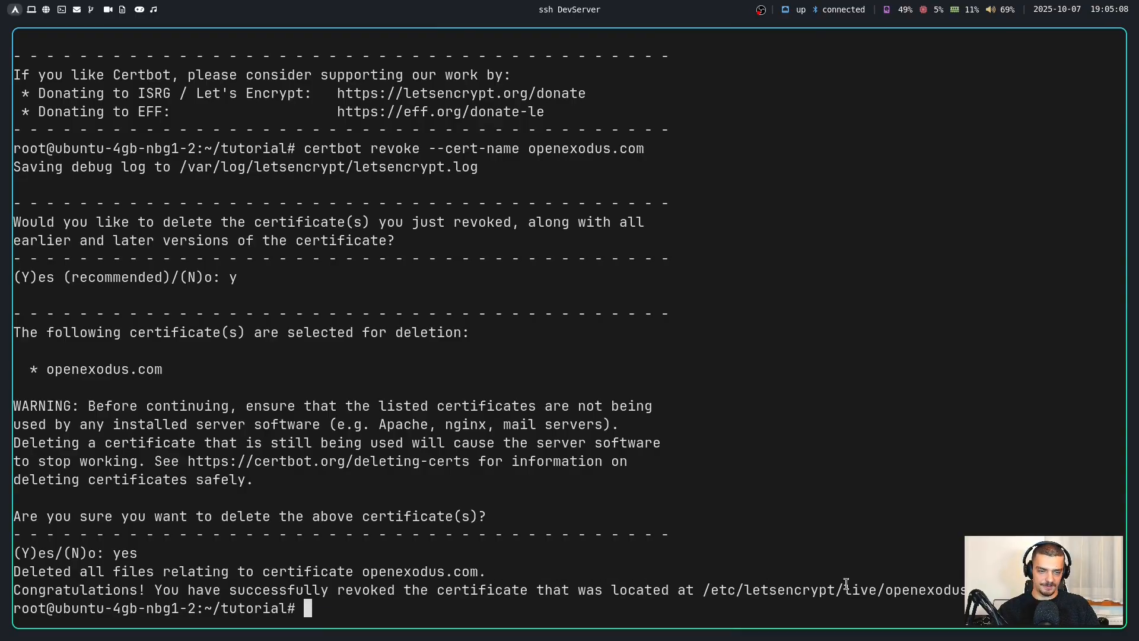
mouse_move(632, 515)
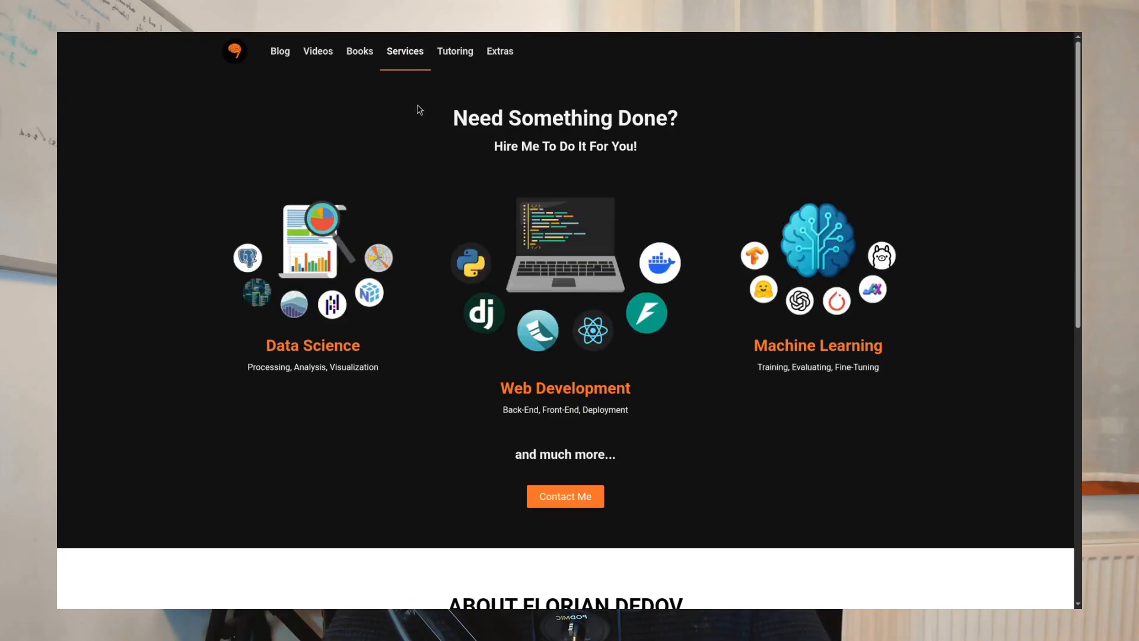
Step: Go to the site's Tutoring page and scroll down to the learning topics and contact section
click(454, 51)
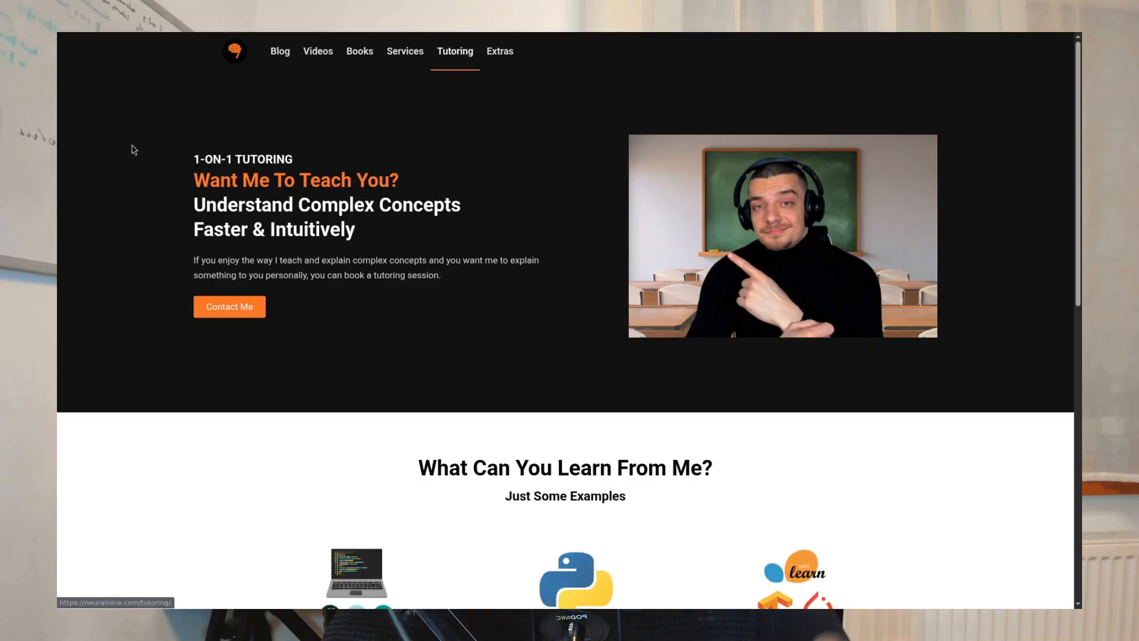
scroll(down, 3)
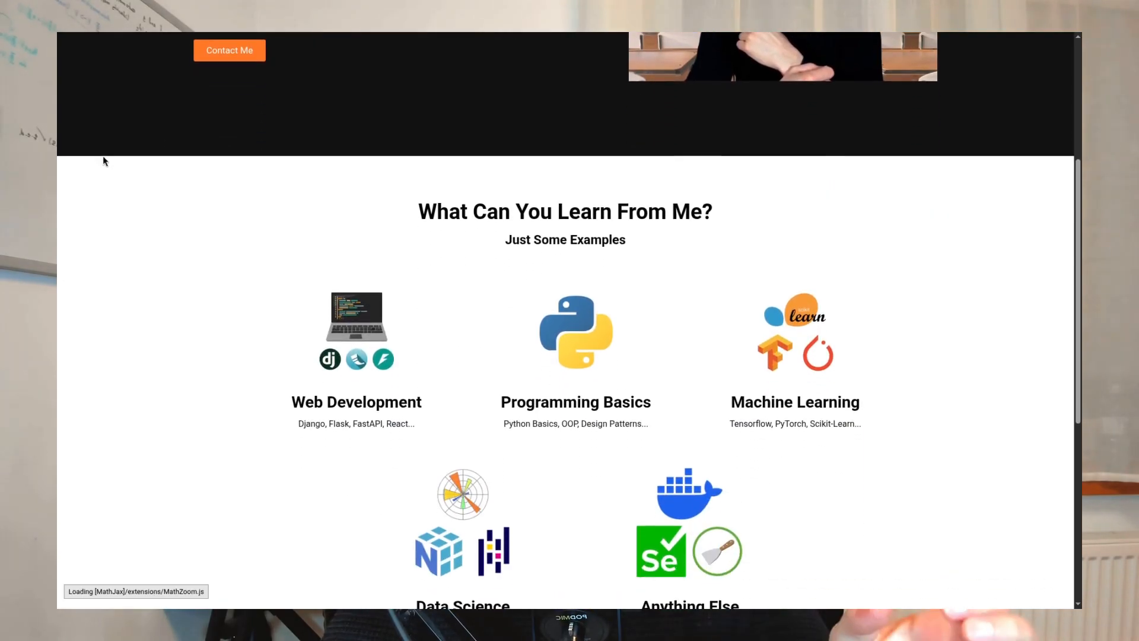
scroll(down, 3)
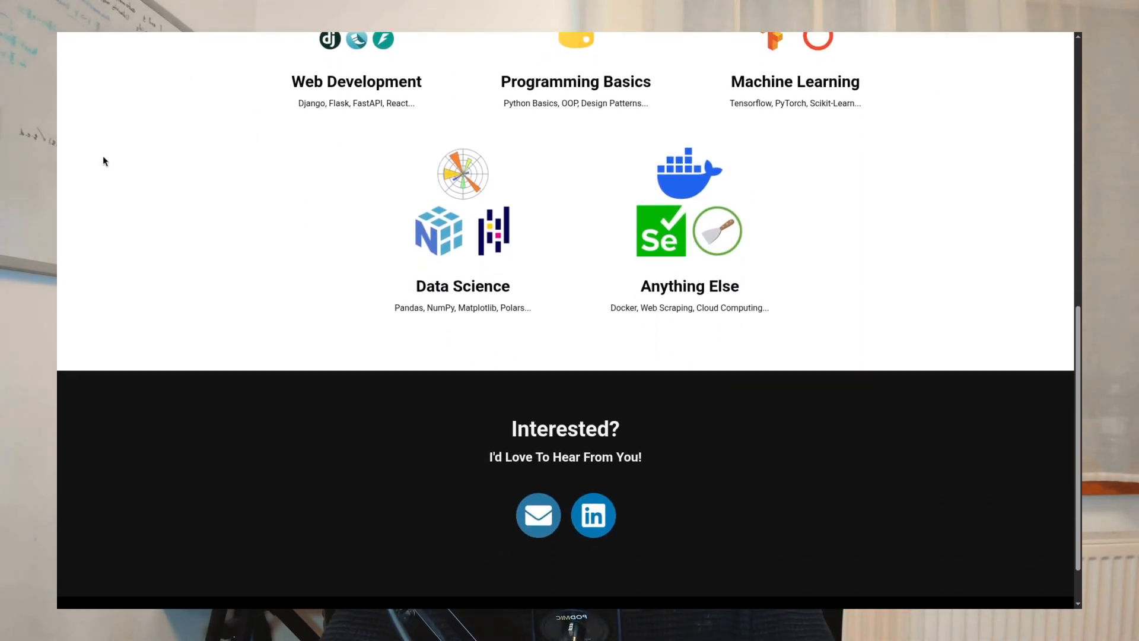